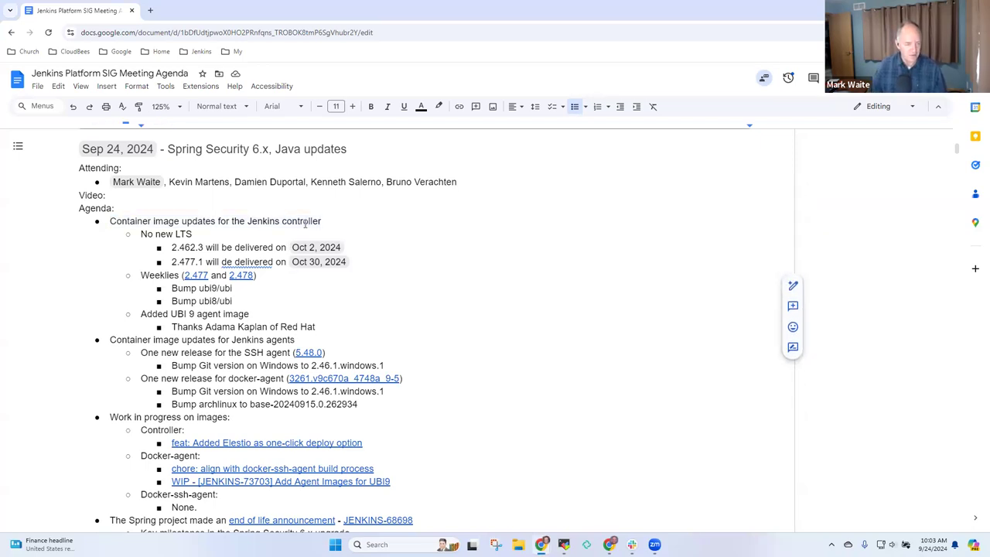
Move the UBI 9 agent image bullet under agent updates; docker-ssh-agent reads 'Unifying build process'.
{"action": "left_click_drag", "start_coordinate": [140, 313], "coordinate": [315, 326]}
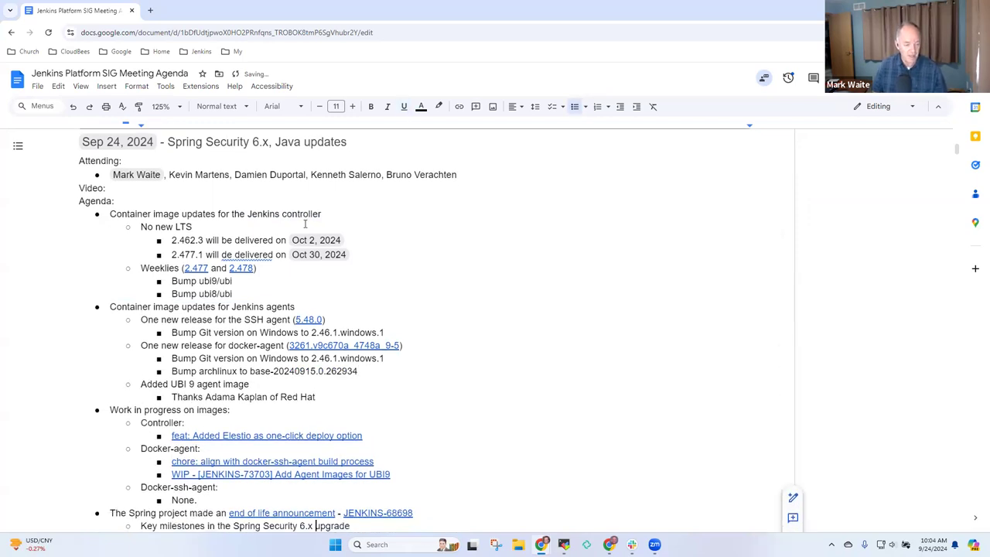
{"action": "scroll", "scroll_direction": "down", "scroll_amount": 3}
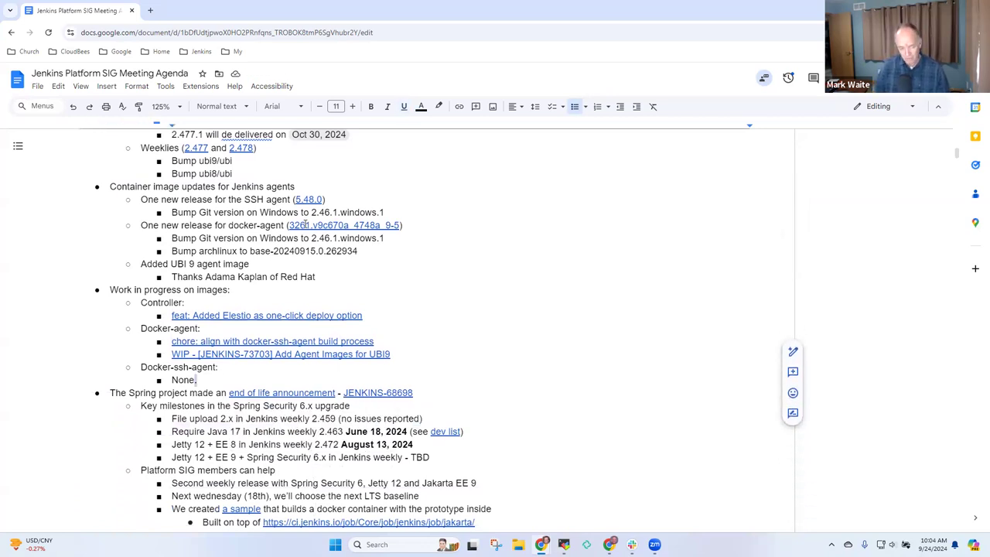
{"action": "type", "text": "UI"}
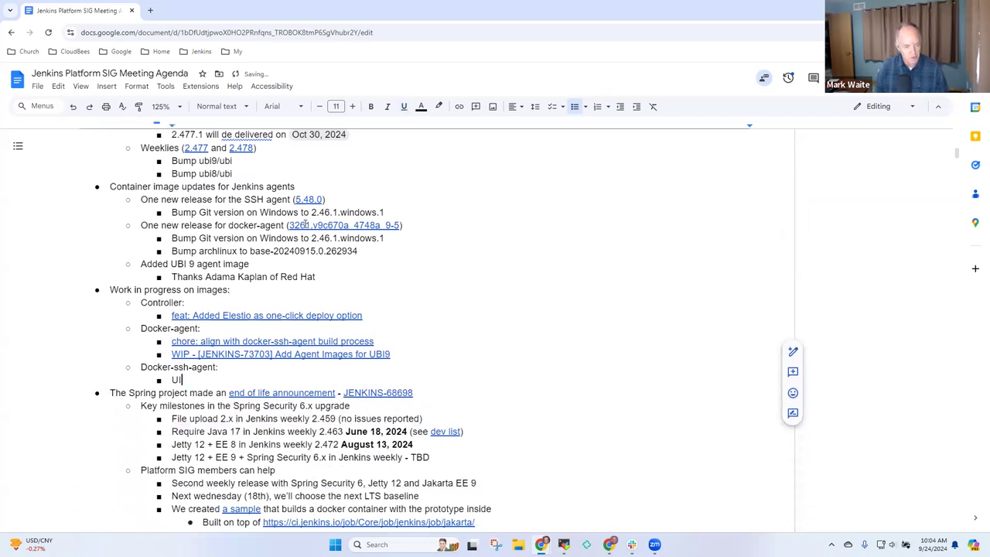
{"action": "type", "text": "nifying build"}
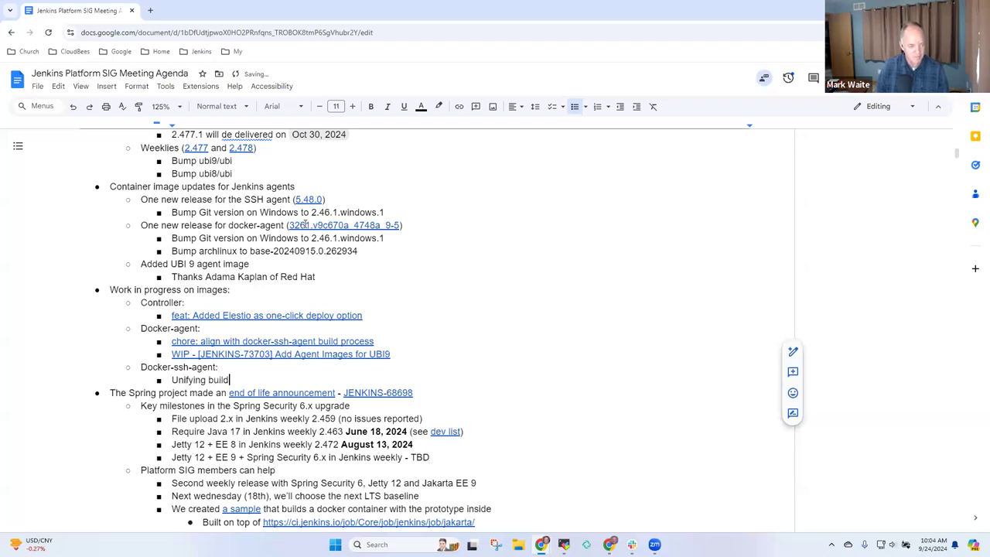
{"action": "type", "text": "process"}
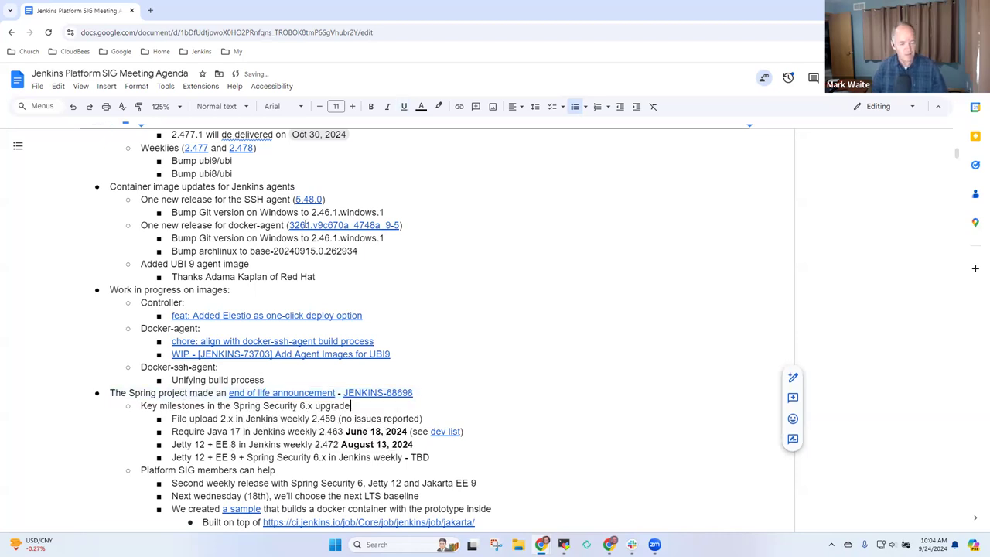
{"action": "scroll", "scroll_direction": "down", "scroll_amount": 3}
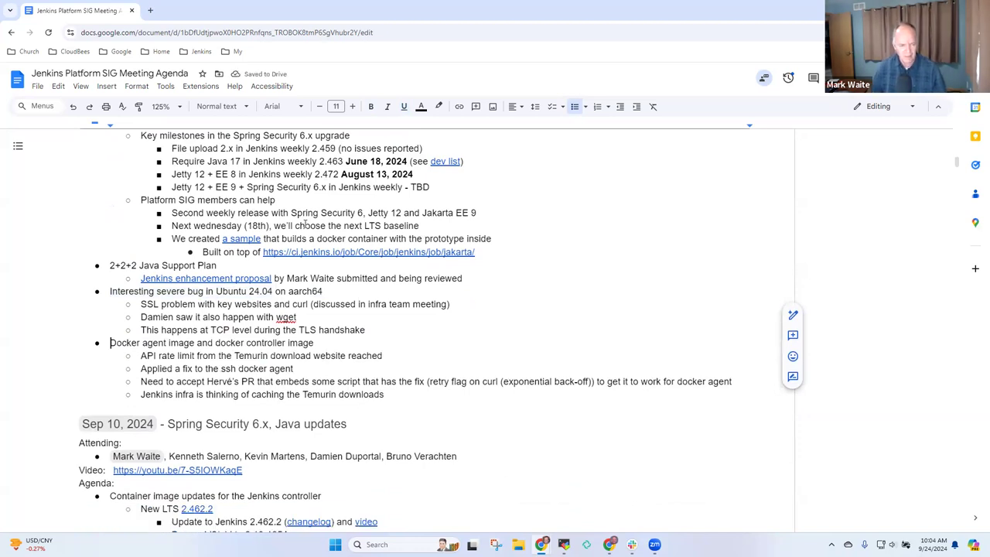
{"action": "triple_click", "coordinate": [211, 342]}
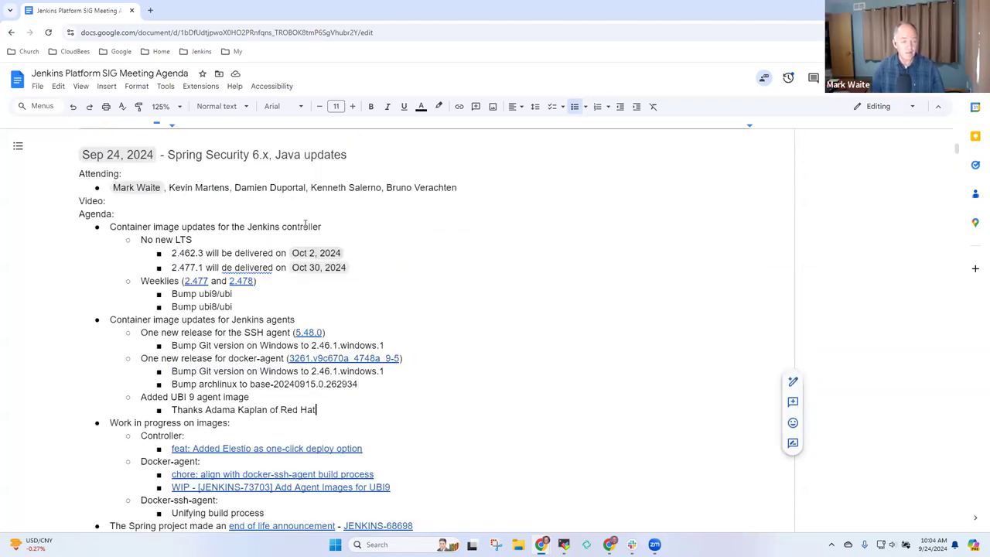
{"action": "scroll", "scroll_direction": "down", "scroll_amount": 3}
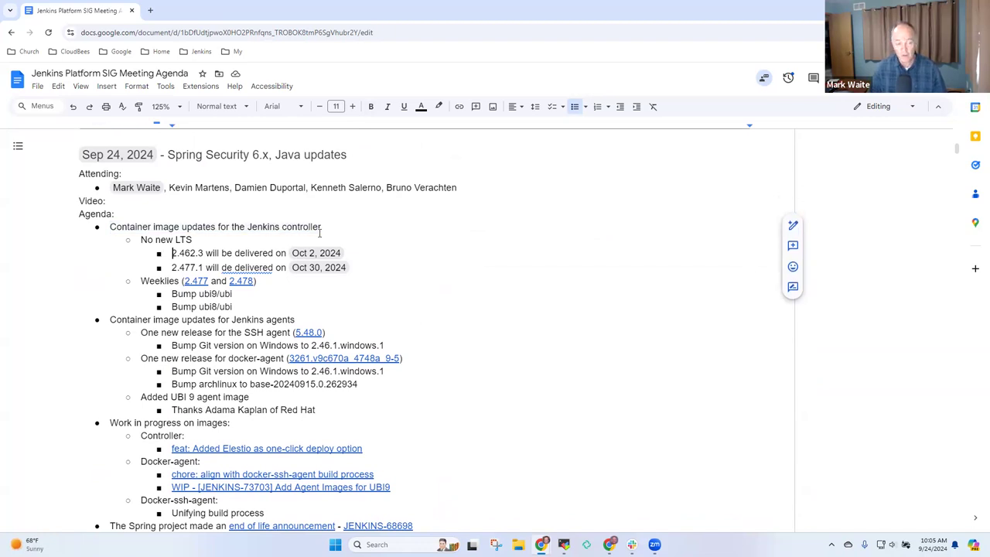
Change 'de delivered' to 'be delivered' and thank Kris as release lead under the LTS lines.
{"action": "left_click_drag", "start_coordinate": [172, 253], "coordinate": [286, 253]}
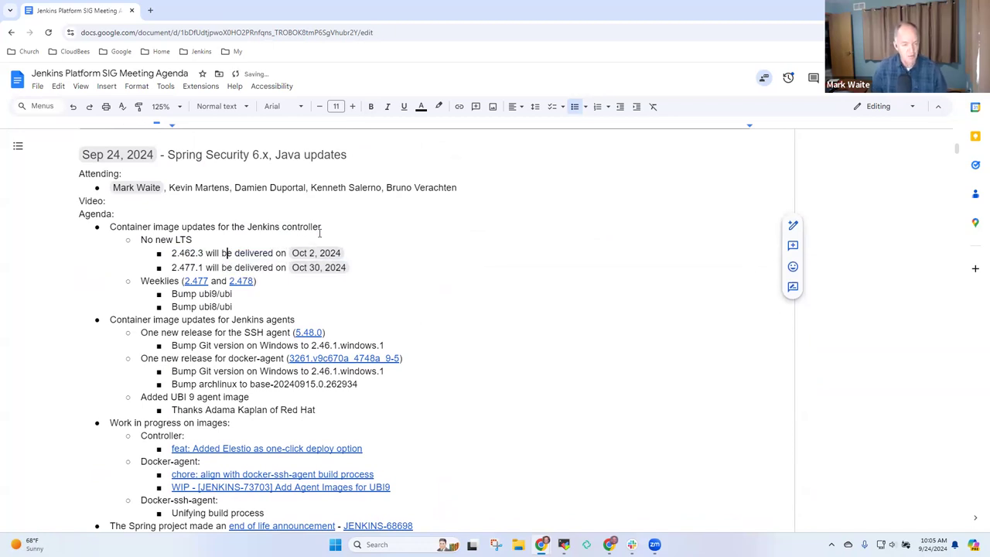
{"action": "key", "text": "Enter"}
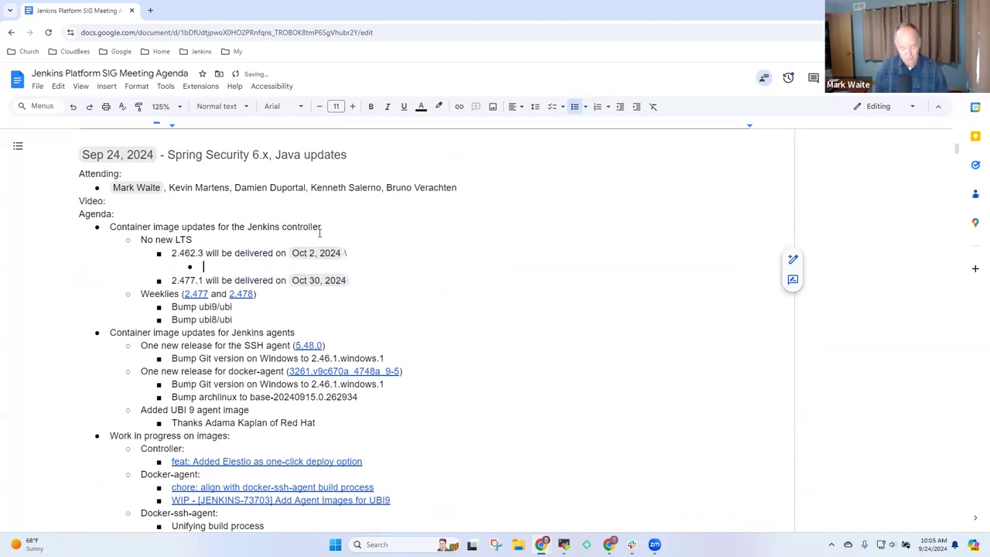
{"action": "type", "text": "Thanks Kris Stern as release le"}
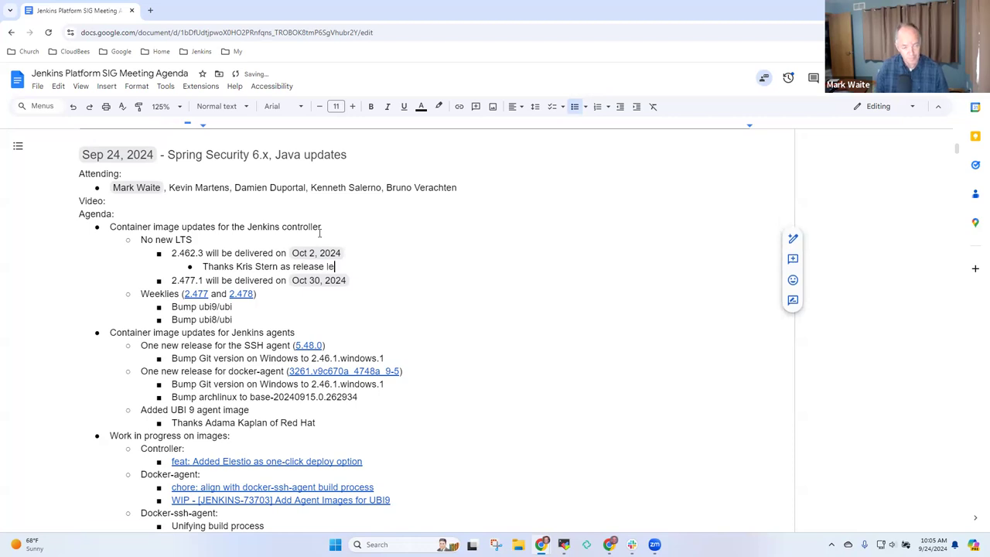
{"action": "type", "text": "ad"}
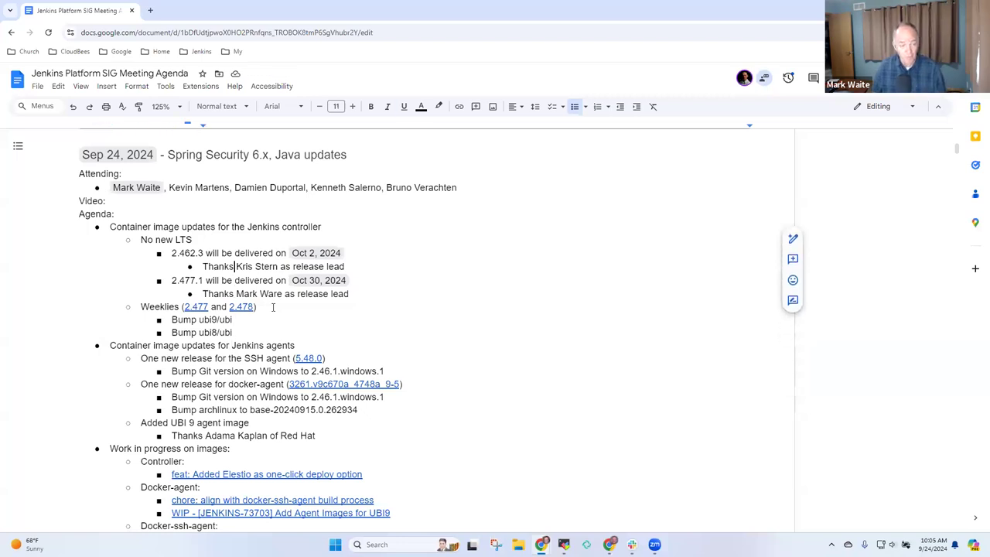
Open the SSH agent 5.48.0 release link from the agents section in a new tab.
{"action": "left_click_drag", "start_coordinate": [171, 252], "coordinate": [287, 253]}
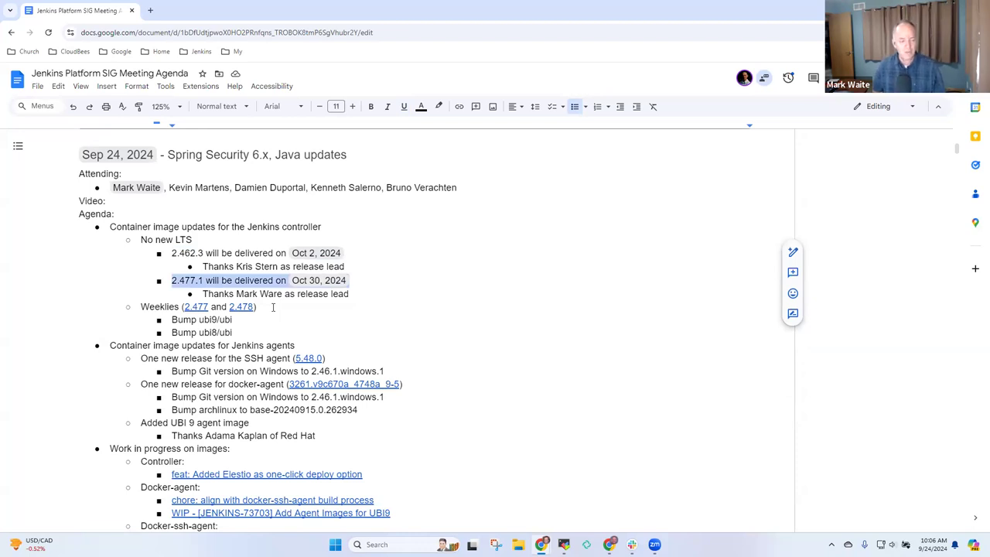
{"action": "scroll", "scroll_direction": "down", "scroll_amount": 3}
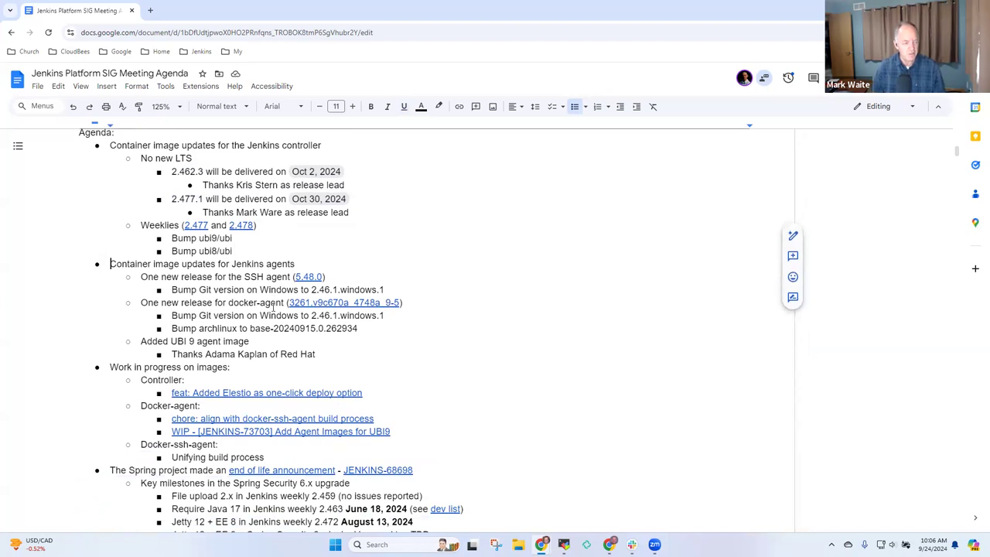
{"action": "left_click_drag", "start_coordinate": [141, 276], "coordinate": [385, 289]}
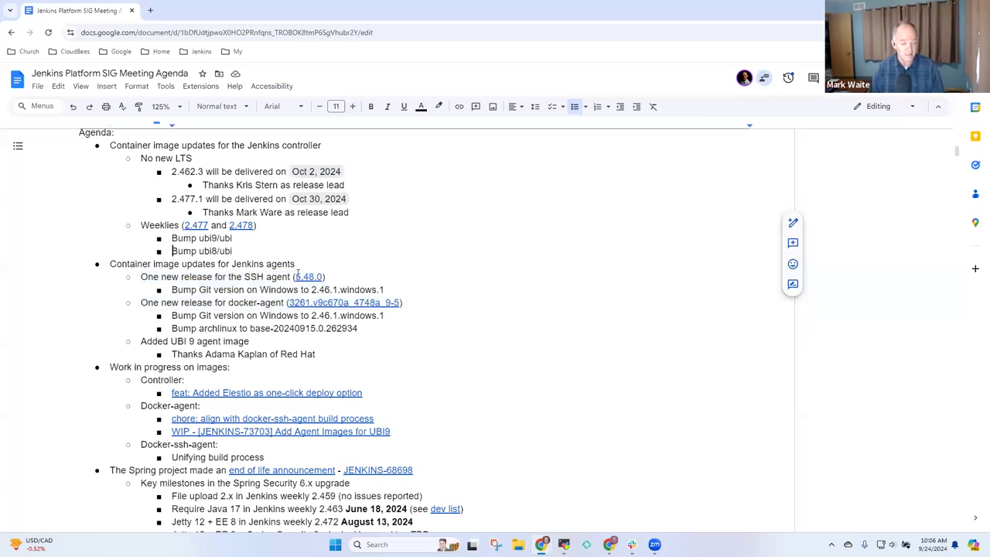
{"action": "left_click", "coordinate": [307, 276]}
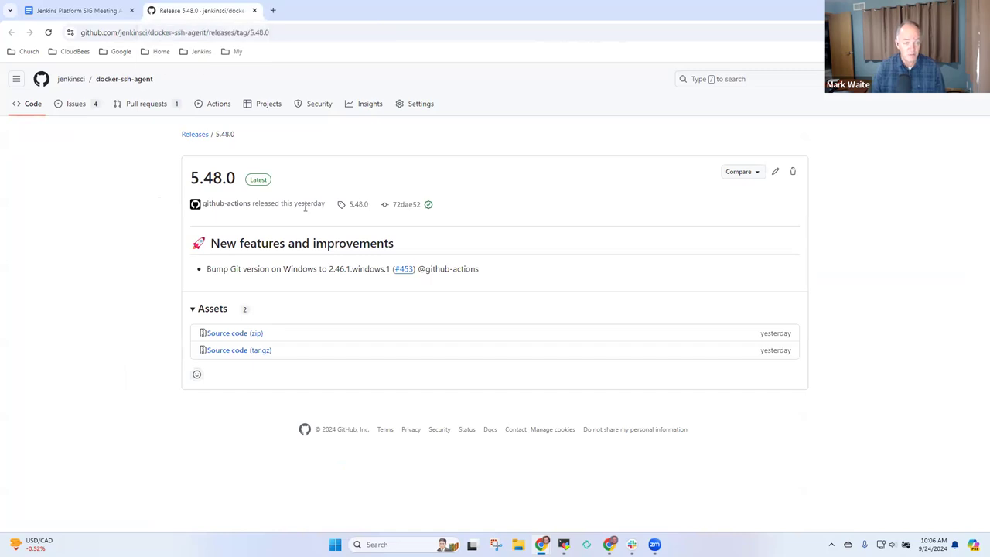
Switch from the 5.48.0 GitHub release page back to the agenda document tab.
{"action": "left_click", "coordinate": [85, 13]}
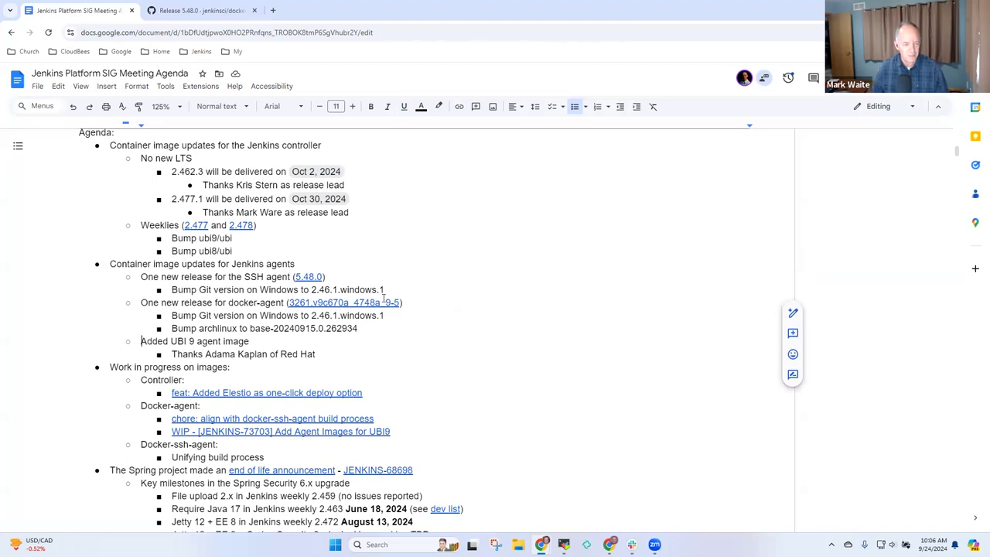
Label the UBI 9 entry 'docker-agent' and note the '-6' version being built includes UBI-9.
{"action": "type", "text": "docker"}
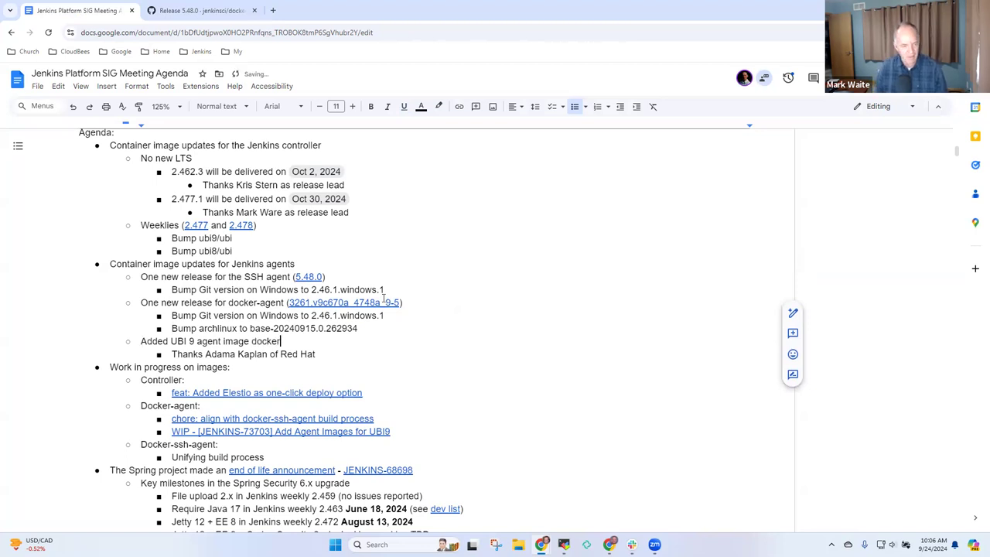
{"action": "type", "text": "-agent"}
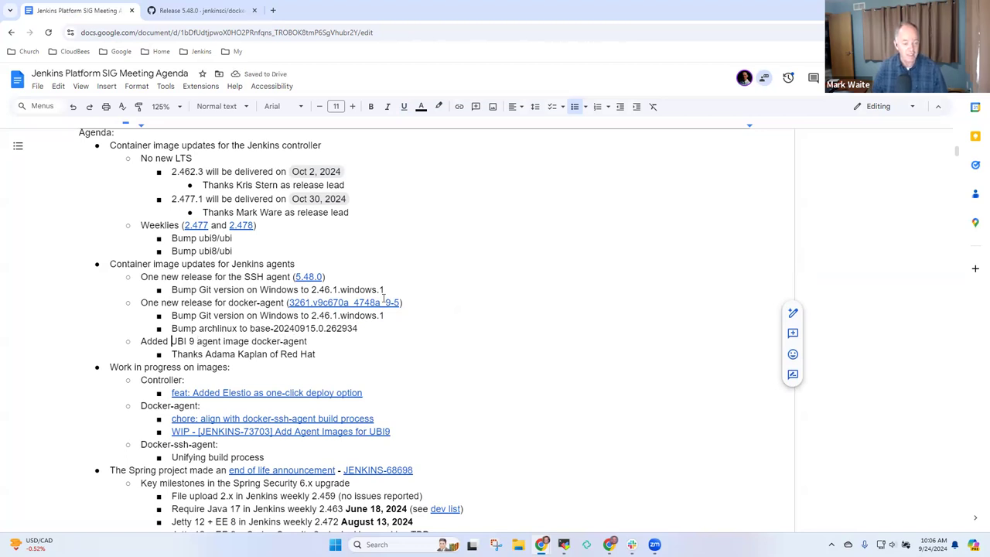
{"action": "left_click_drag", "start_coordinate": [172, 341], "coordinate": [305, 341]}
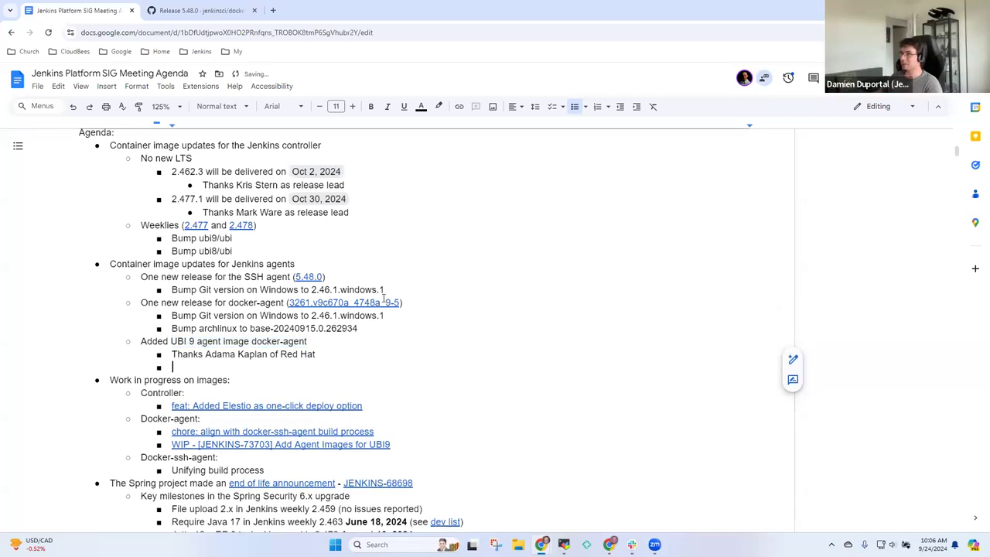
{"action": "type", "text": "Being built now, the \"-5"}
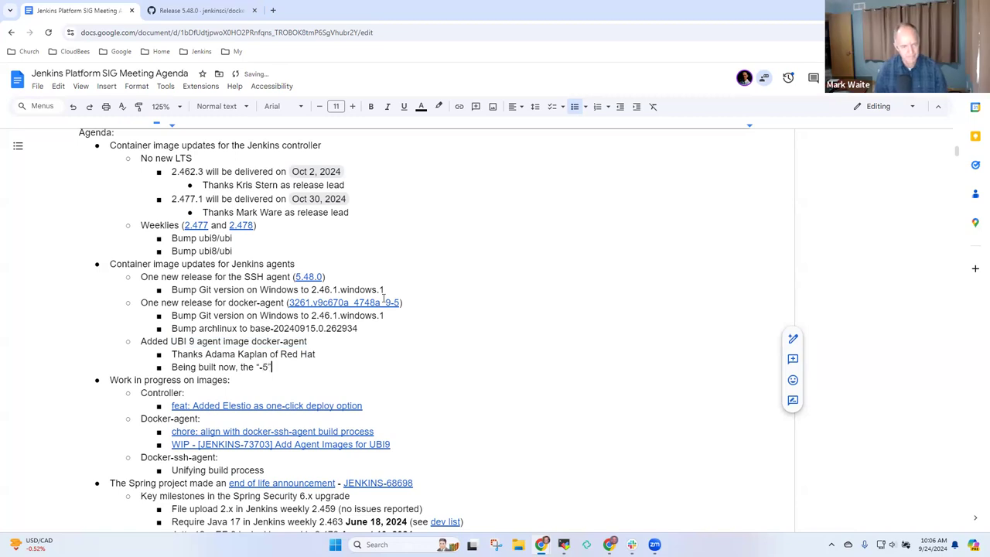
{"action": "type", "text": "version will include"}
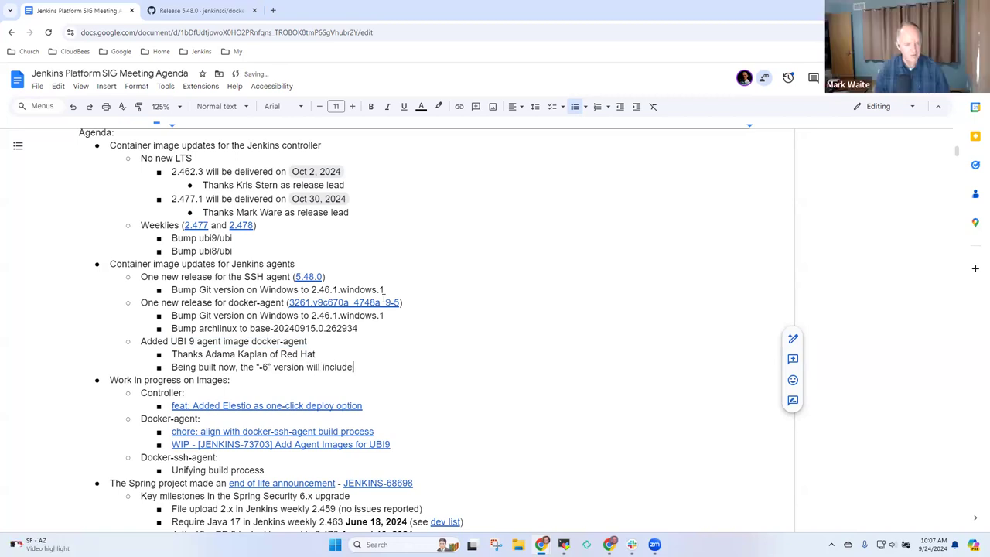
{"action": "type", "text": "UIBI"}
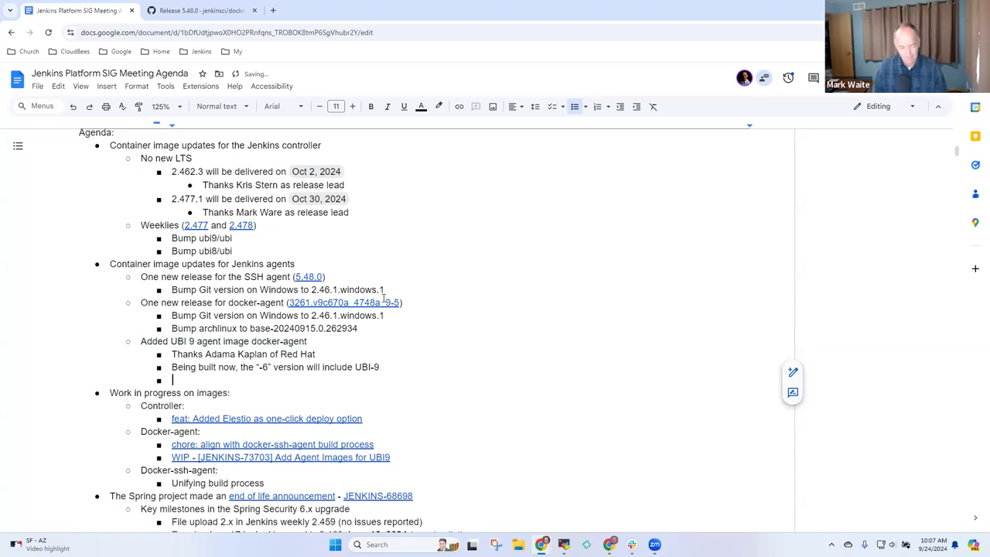
Add a 'How are docker-agent releases done?' item with a 'GitHub release' bullet.
{"action": "type", "text": "How are docker-agent build"}
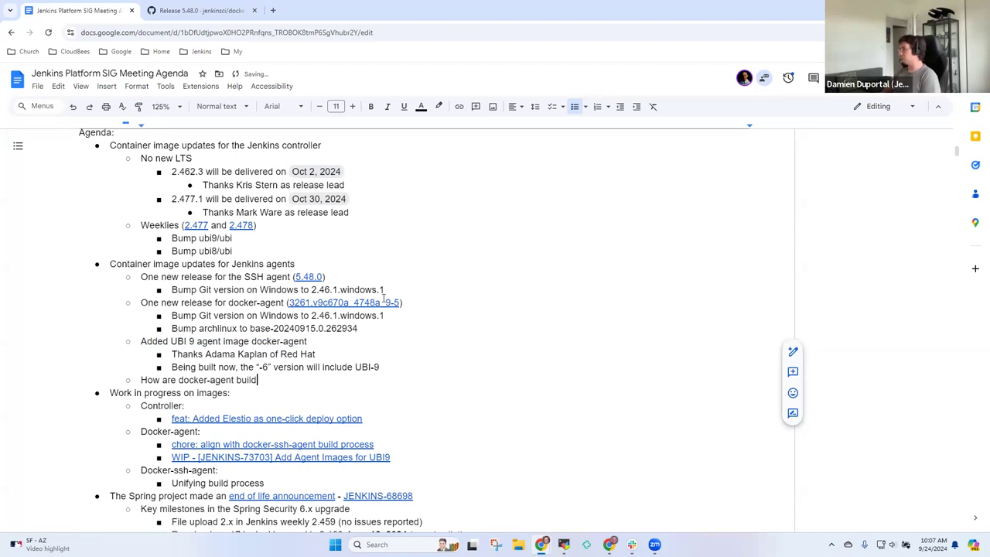
{"action": "type", "text": "releases"}
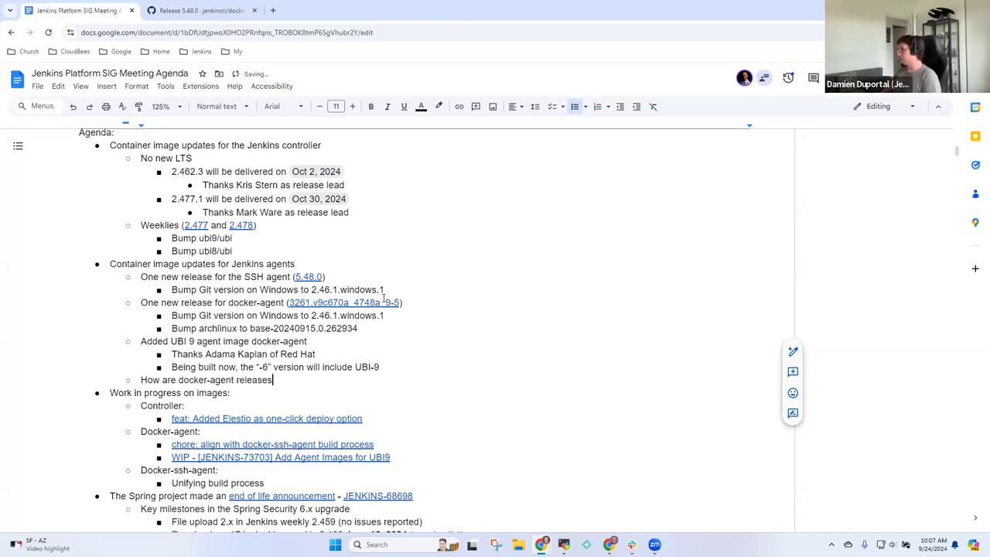
{"action": "type", "text": "done?"}
{"action": "type", "text": "Maintainer creates a new"}
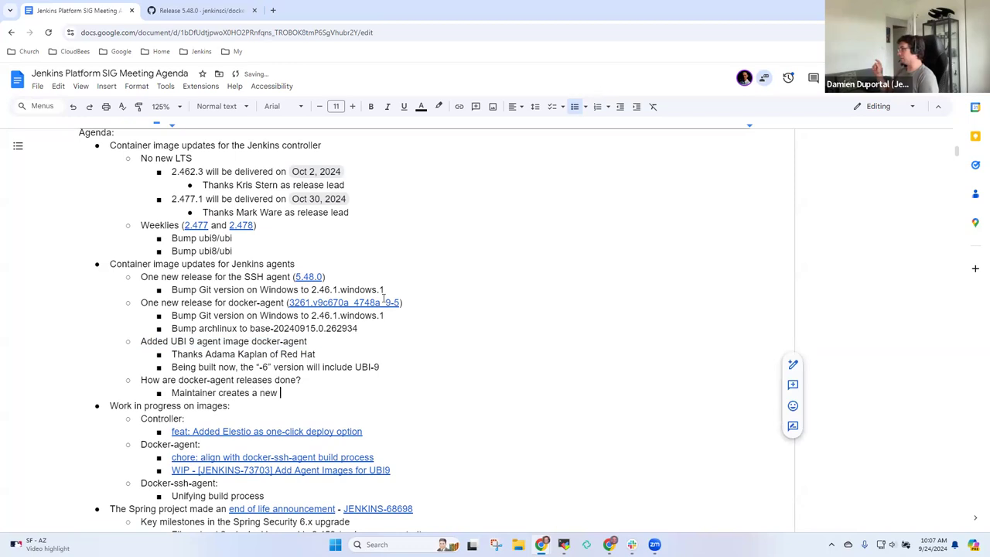
{"action": "type", "text": "GitHub"}
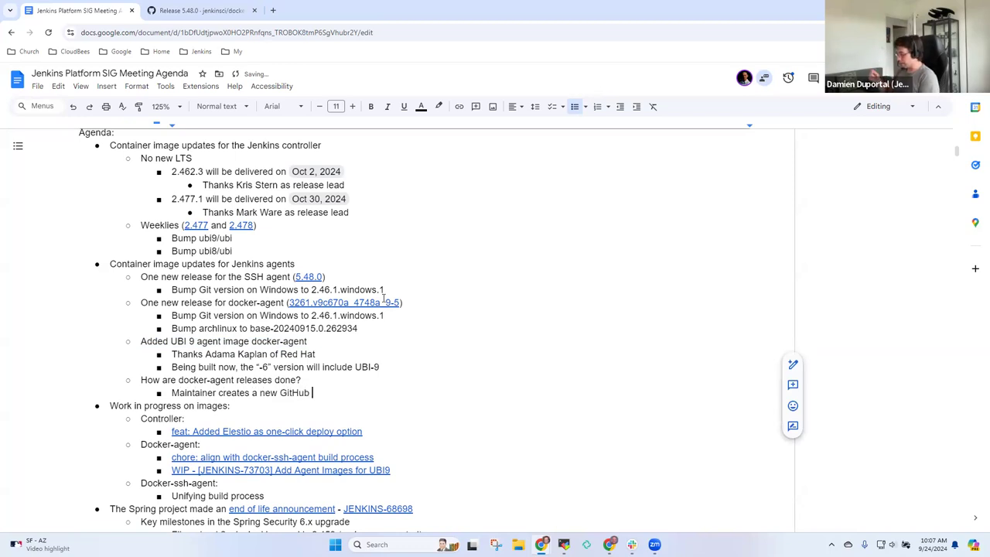
{"action": "type", "text": "r"}
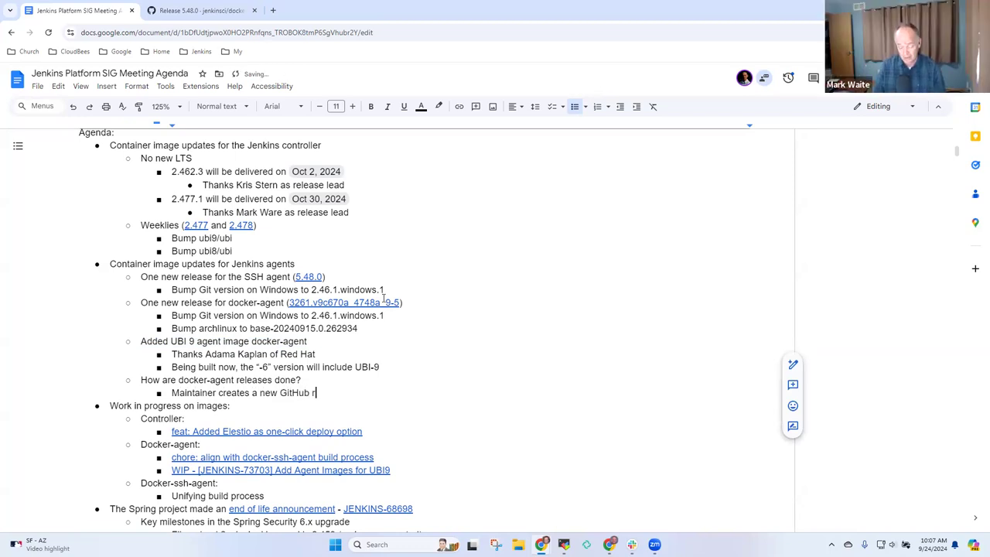
{"action": "type", "text": "elease"}
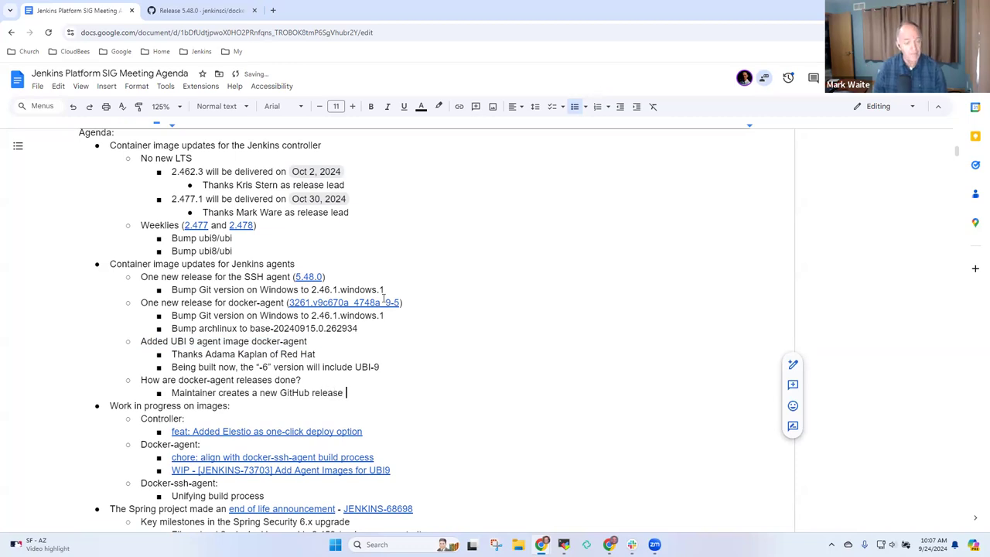
{"action": "type", "text": "based"}
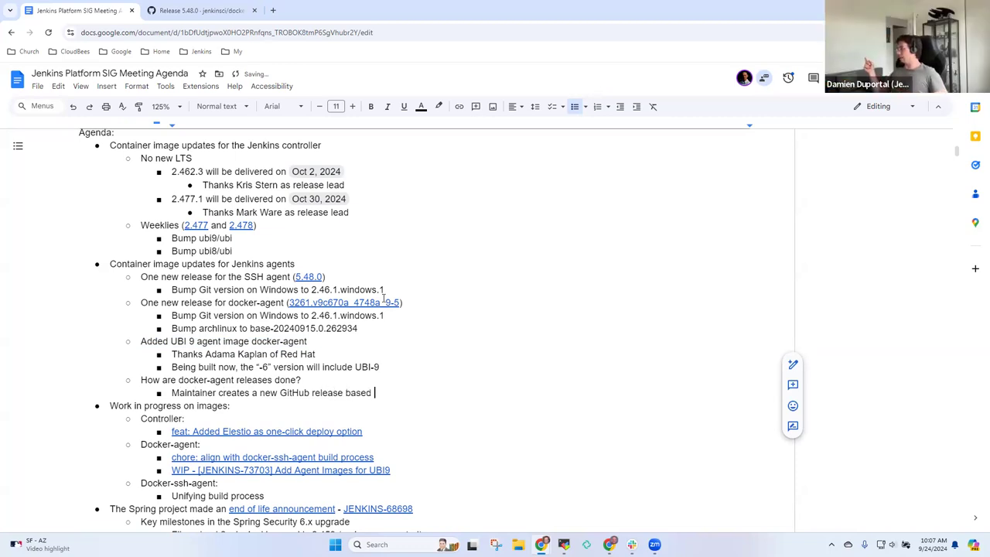
{"action": "type", "text": "on tag"}
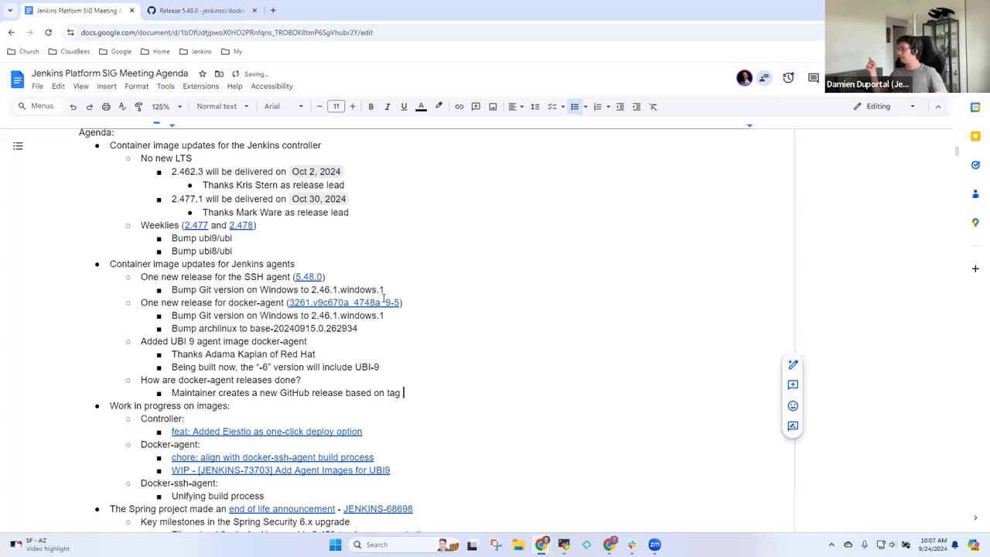
{"action": "key", "text": "Backspace"}
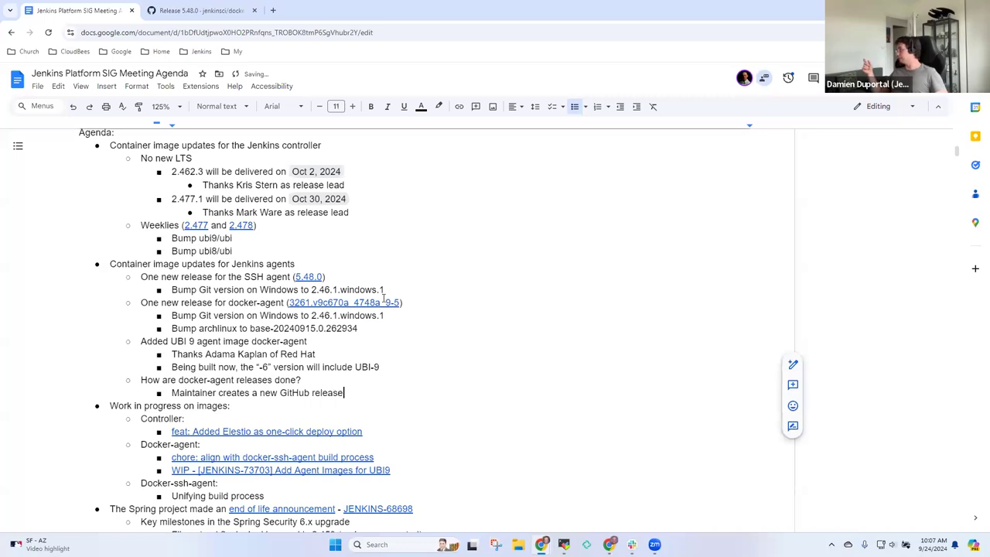
Add sub-bullets 'Publishes the tag' and 'Builds the tag and publishes to hub.docker.com'.
{"action": "type", "text": "Publishes t"}
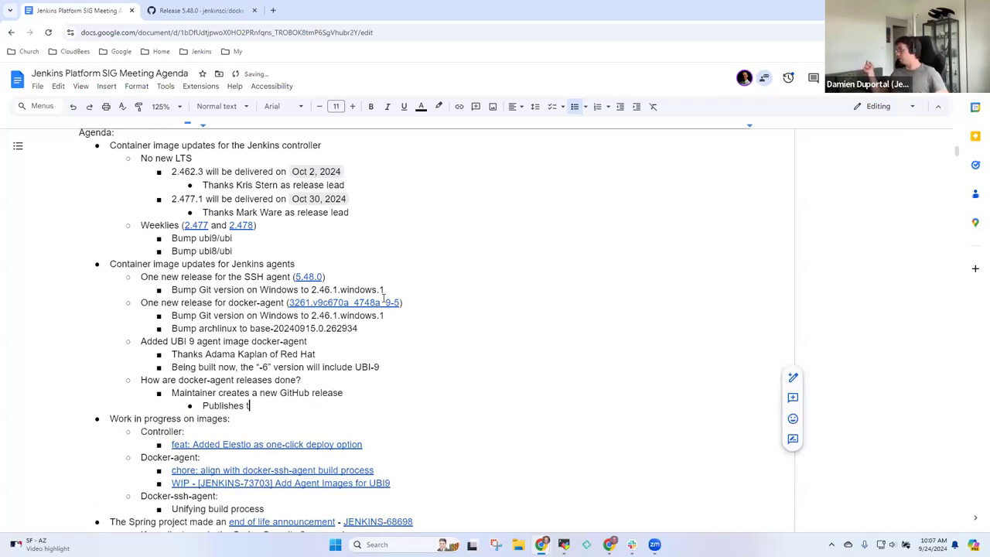
{"action": "type", "text": "he tag"}
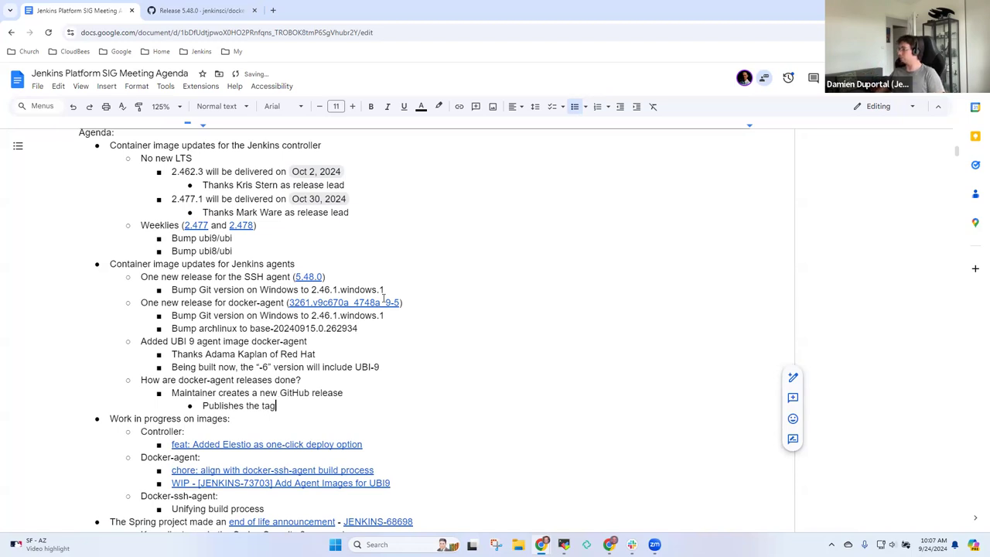
{"action": "type", "text": "Builds the tag and pu"}
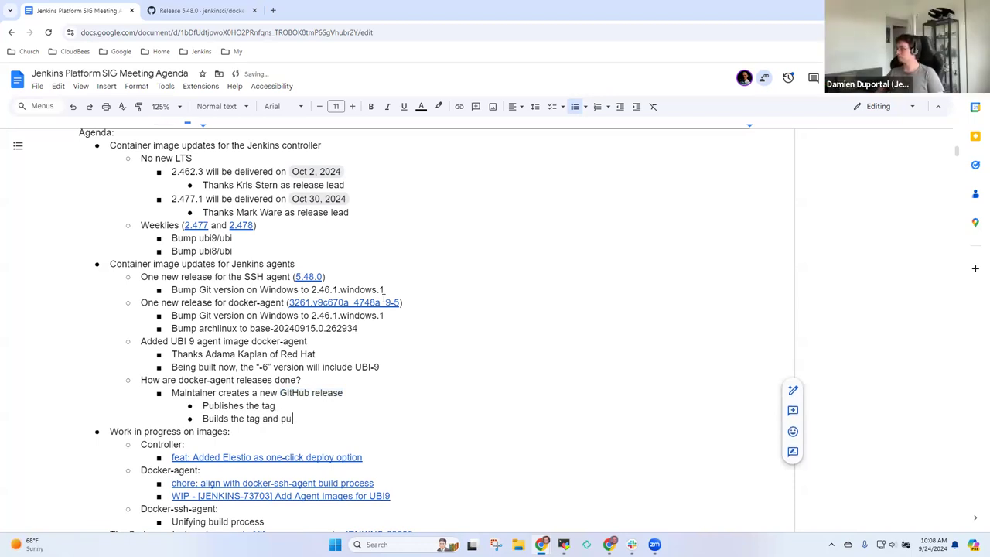
{"action": "type", "text": "blishes to hub.docker"}
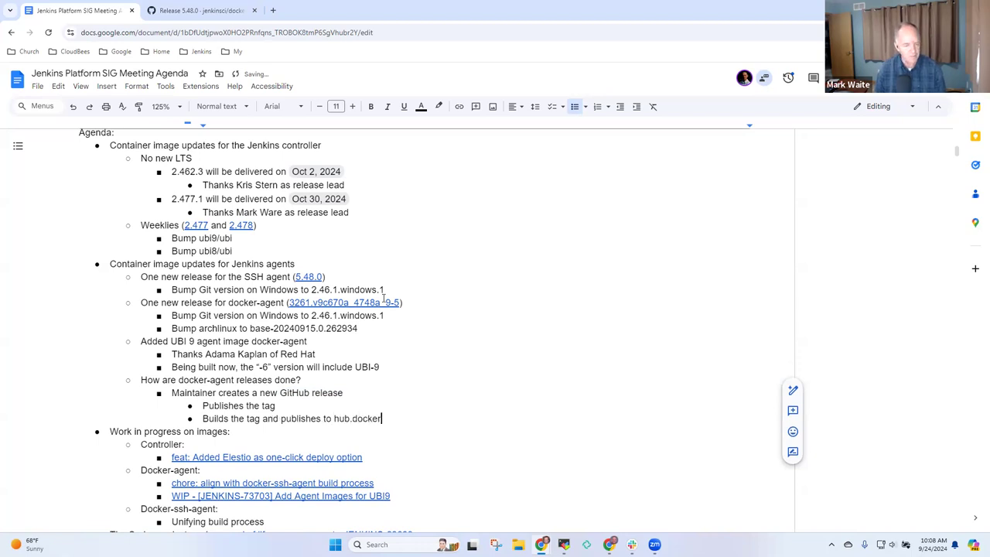
{"action": "type", "text": ".com"}
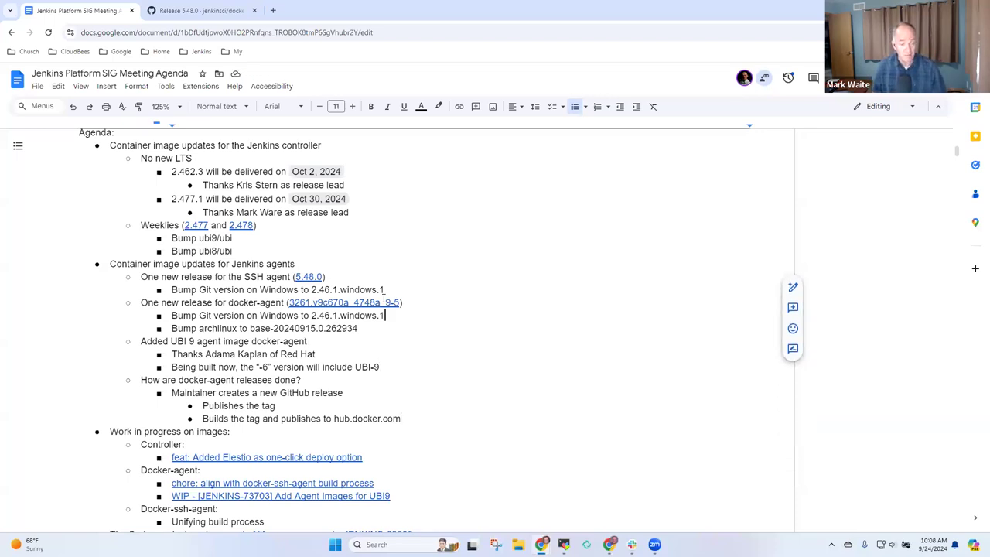
{"action": "double_click", "coordinate": [344, 302]}
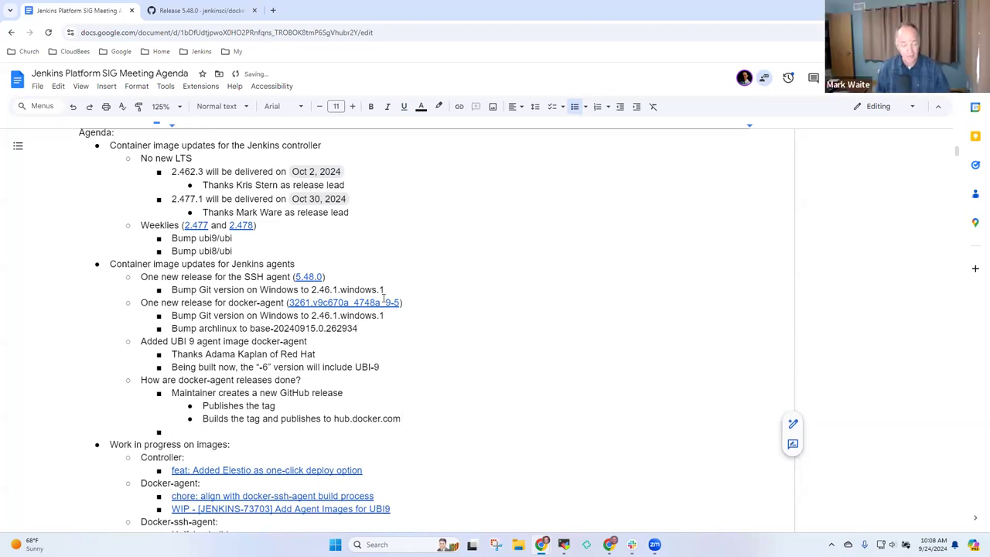
Add an item on unification of the build process, noting it will land in '-7'.
{"action": "type", "text": "Un"}
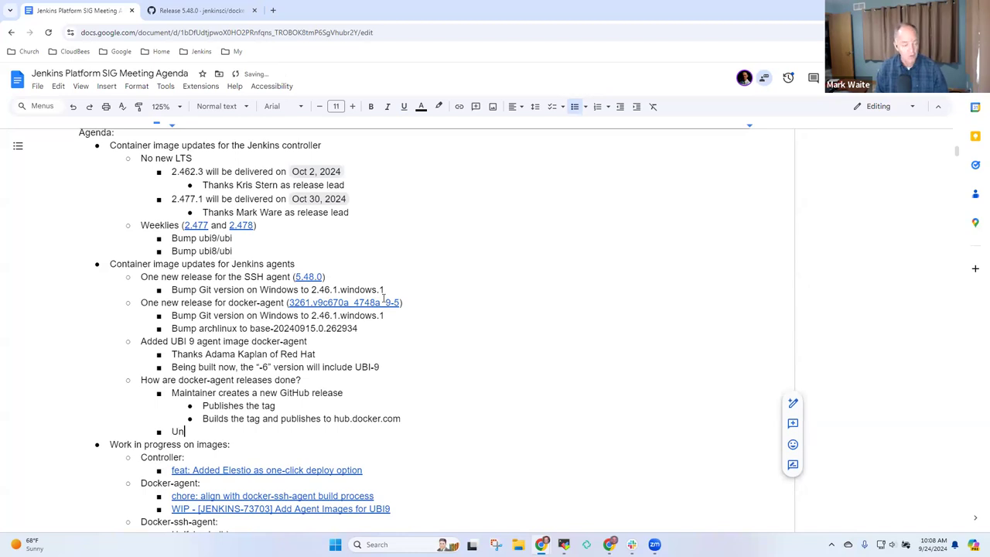
{"action": "type", "text": "ification of b"}
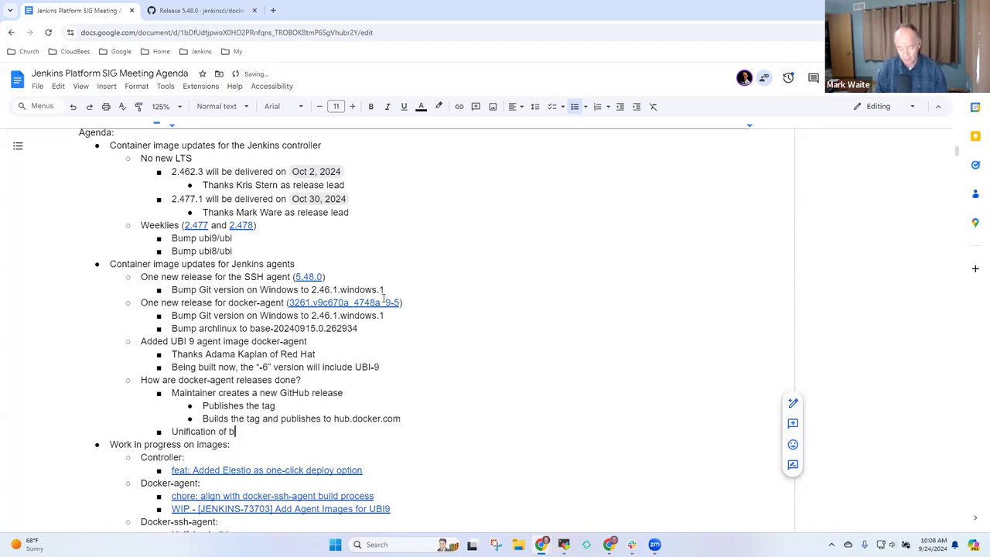
{"action": "type", "text": "uild process"}
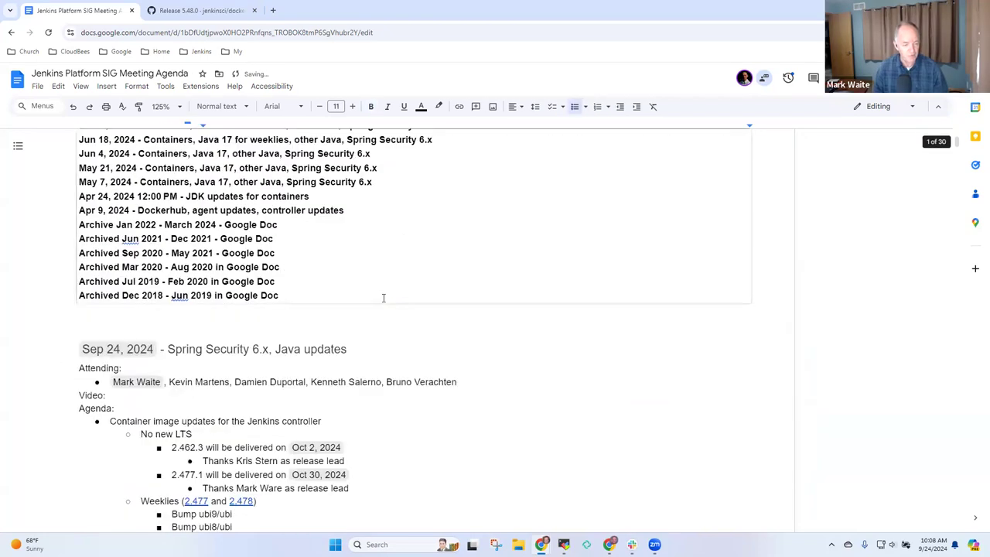
{"action": "scroll", "scroll_direction": "down", "scroll_amount": 3}
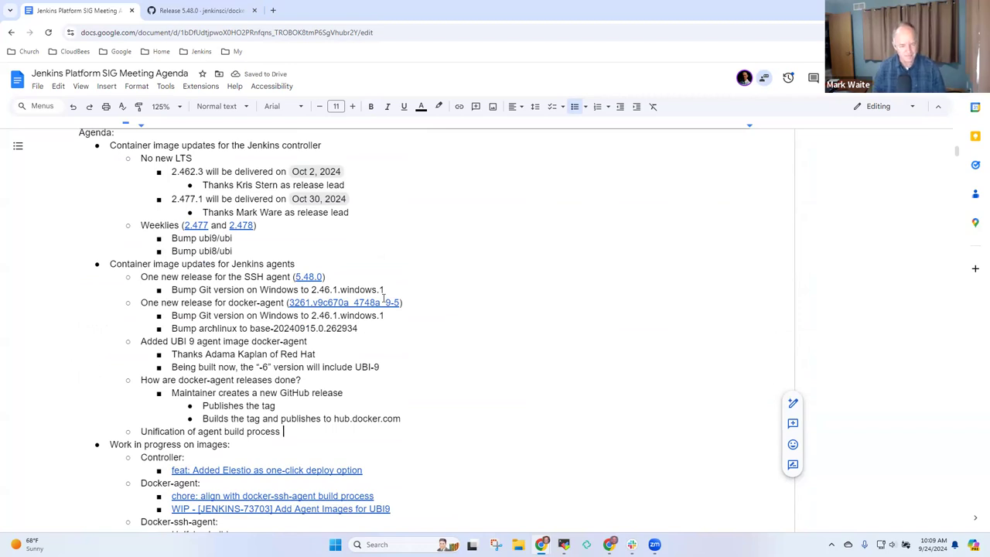
{"action": "type", "text": "will be in “-7"}
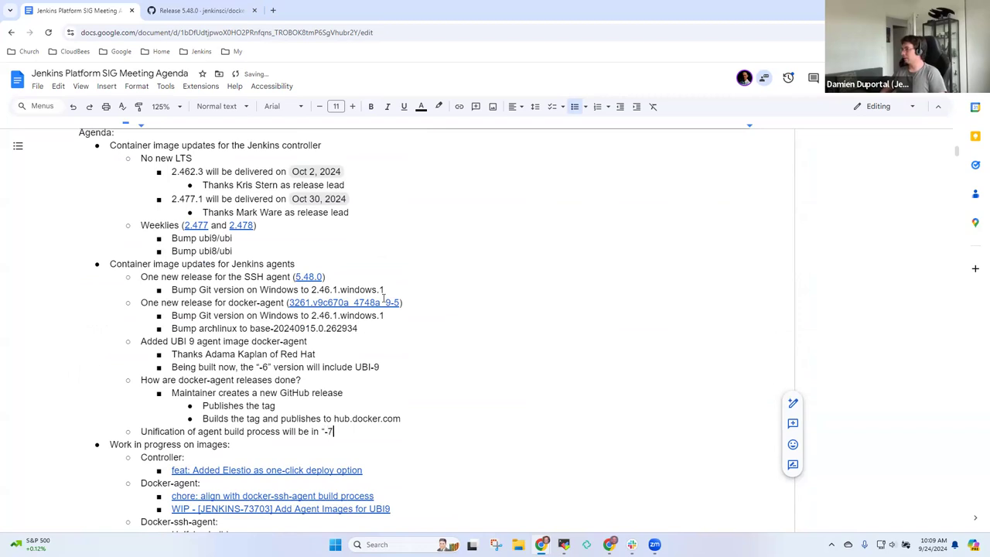
Note that retrieve-code, image matrix, build and publish steps are unified across docker-agent and docker-ssh-agent.
{"action": "type", "text": "Steps and stages that"}
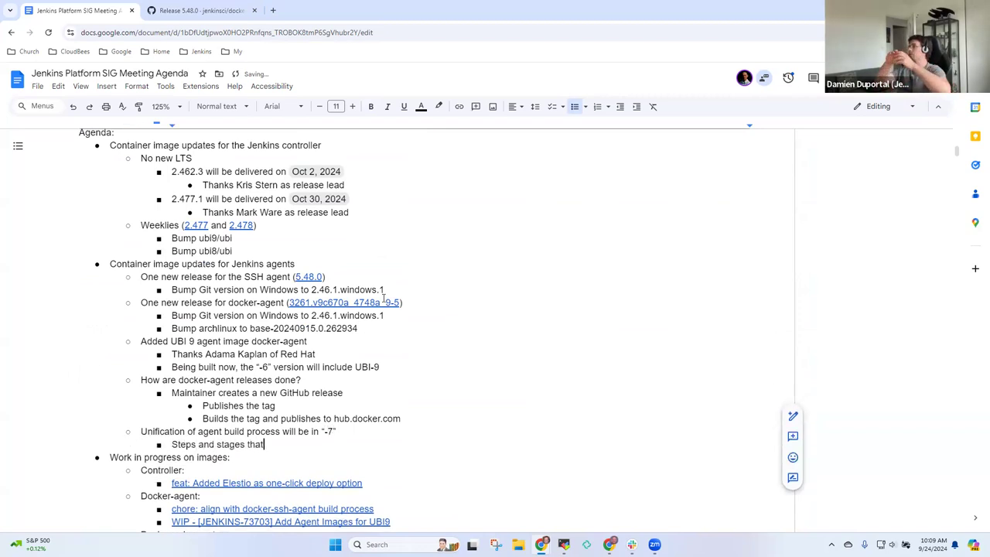
{"action": "type", "text": "retrieve the code, create"}
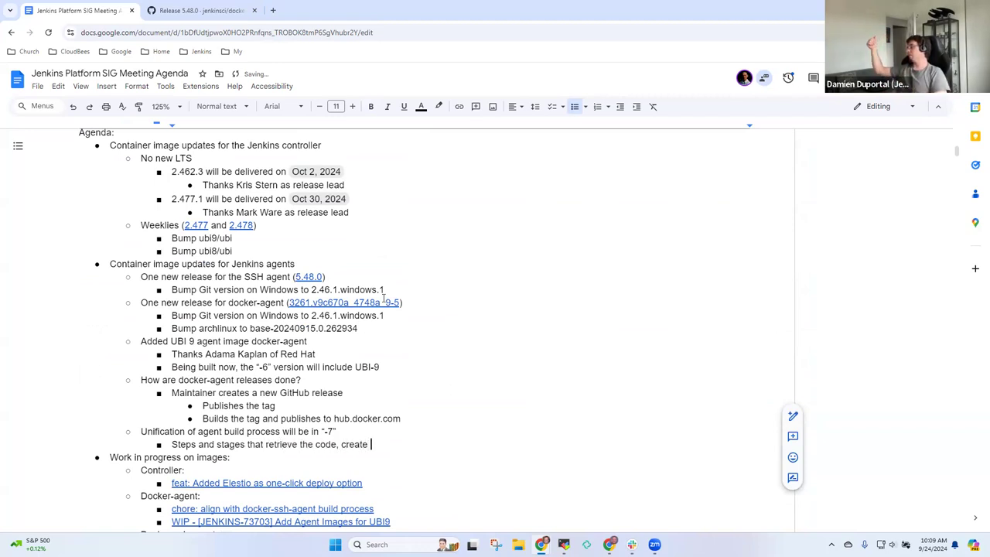
{"action": "type", "text": "matrix of"}
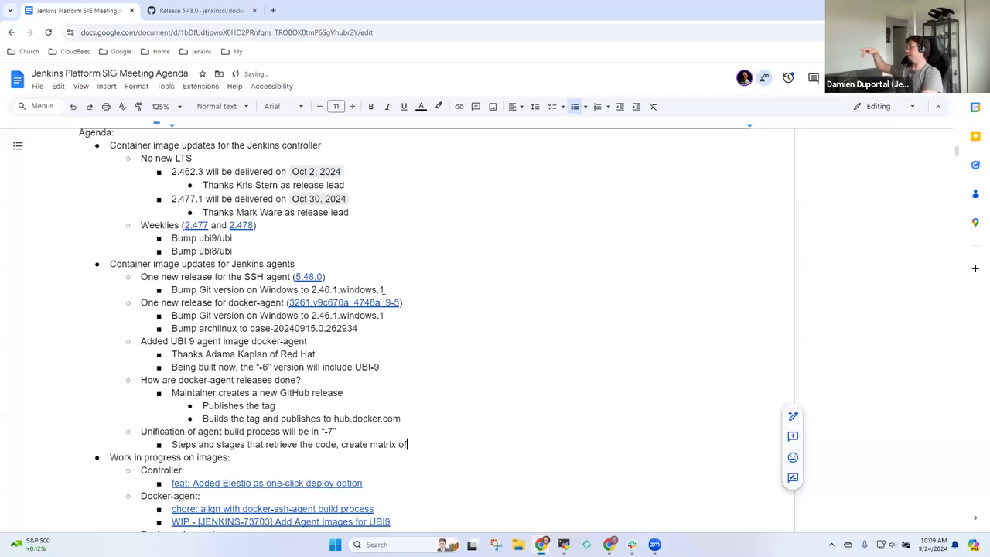
{"action": "type", "text": "uianm"}
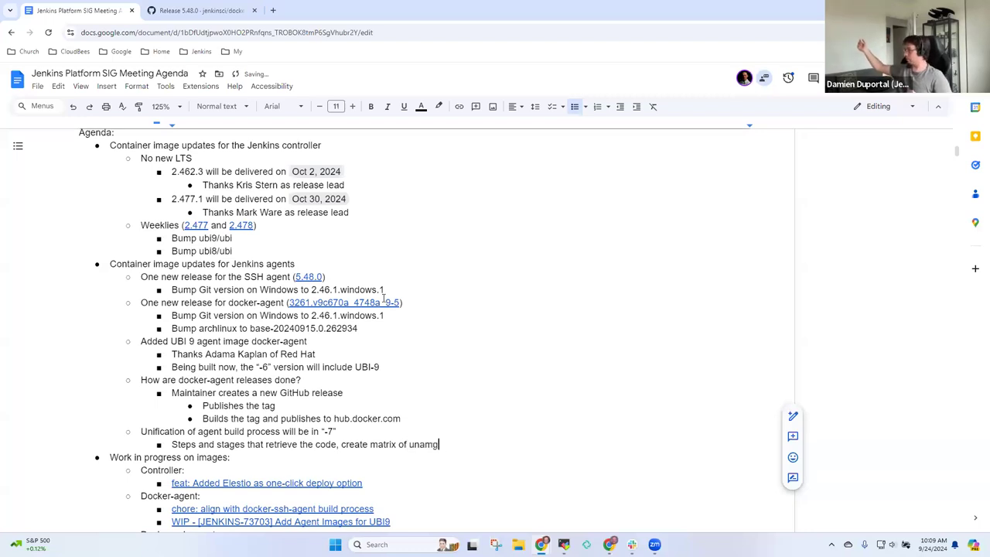
{"action": "key", "text": "Backspace"}
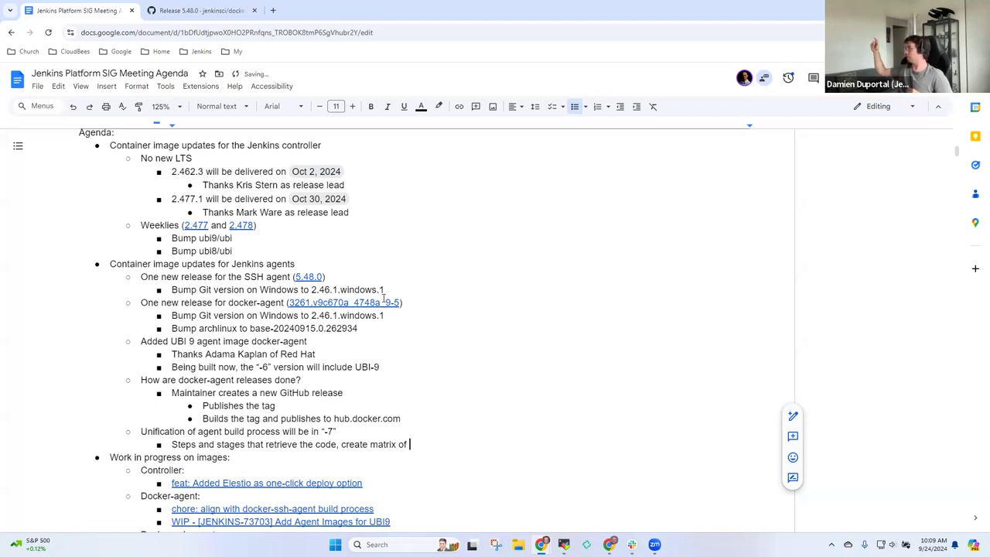
{"action": "type", "text": "images to depl"}
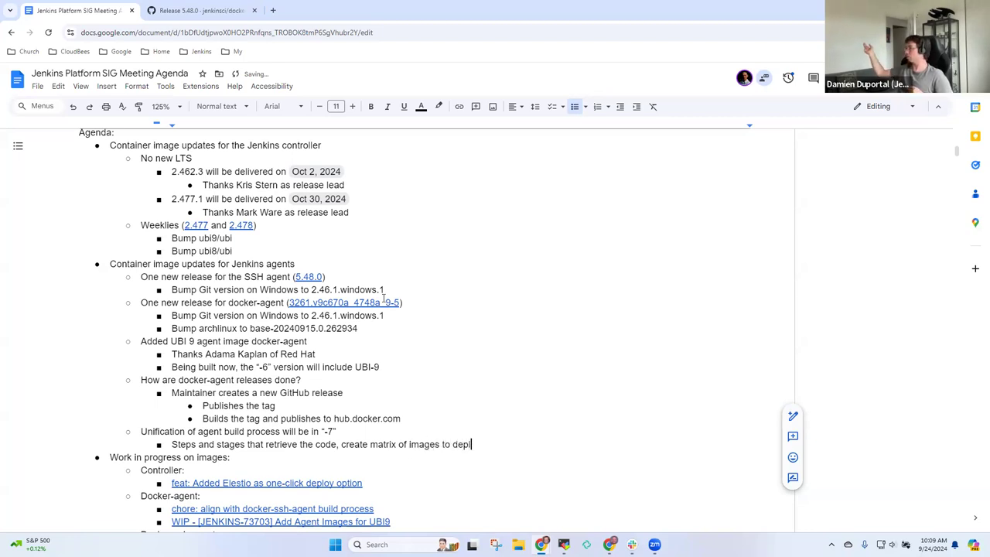
{"action": "type", "text": "build"}
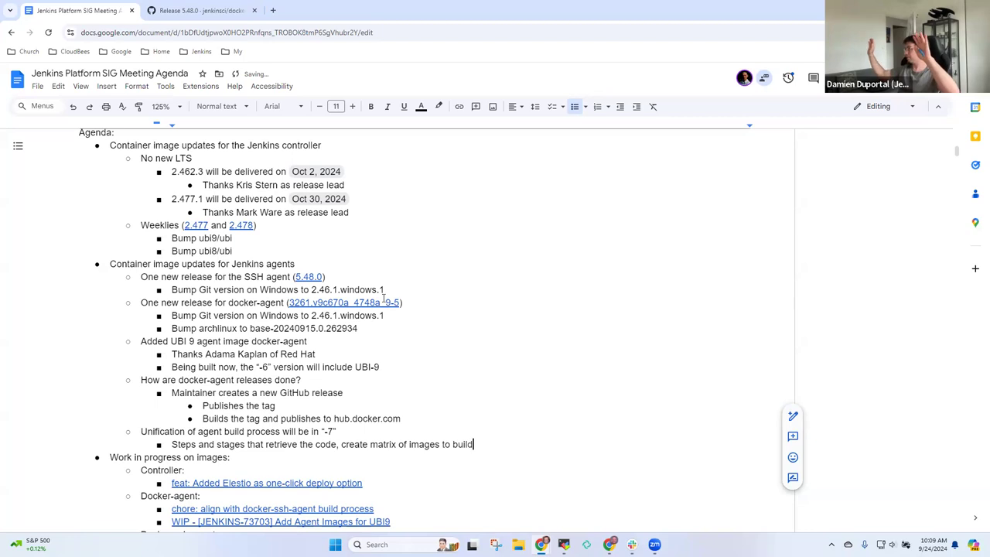
{"action": "type", "text": "bvuild"}
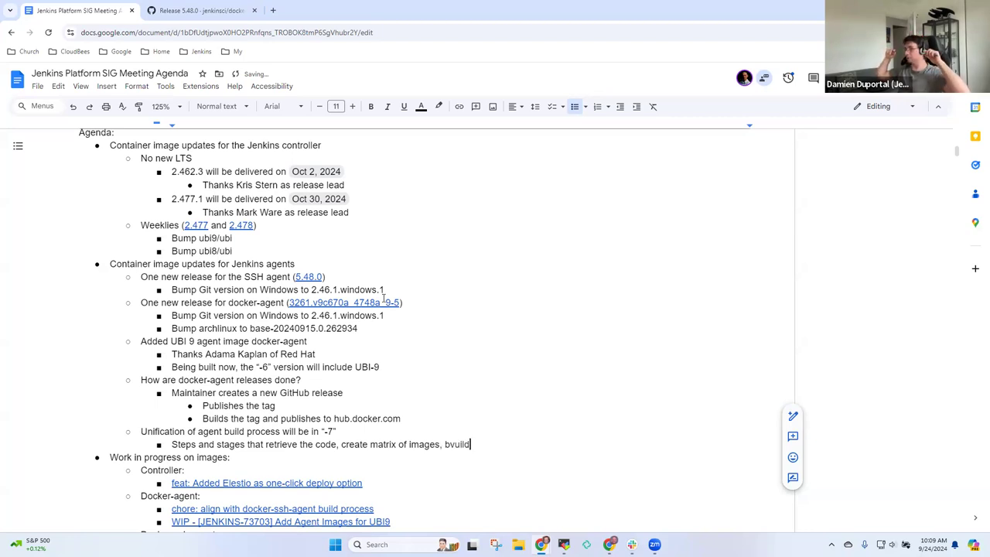
{"action": "type", "text": "build th"}
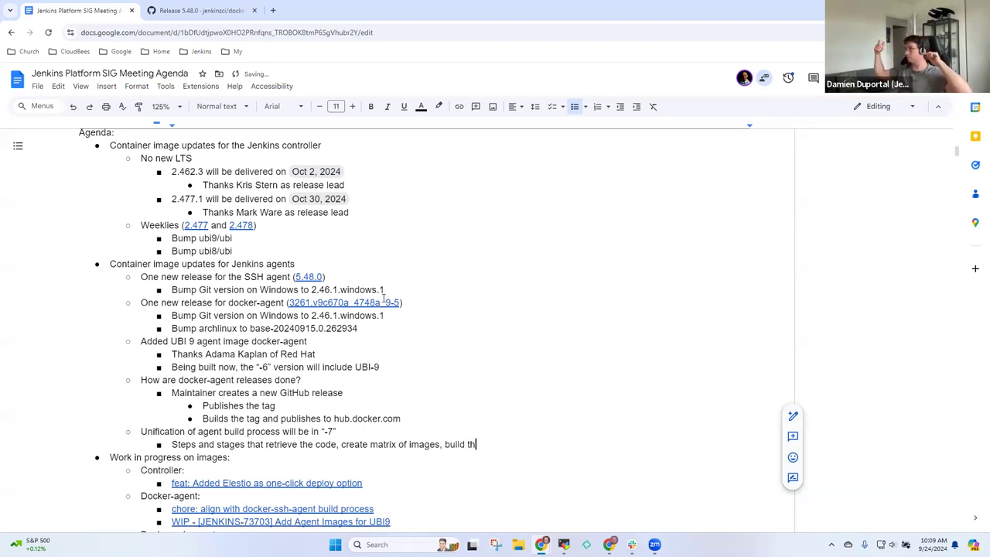
{"action": "type", "text": "em, then"}
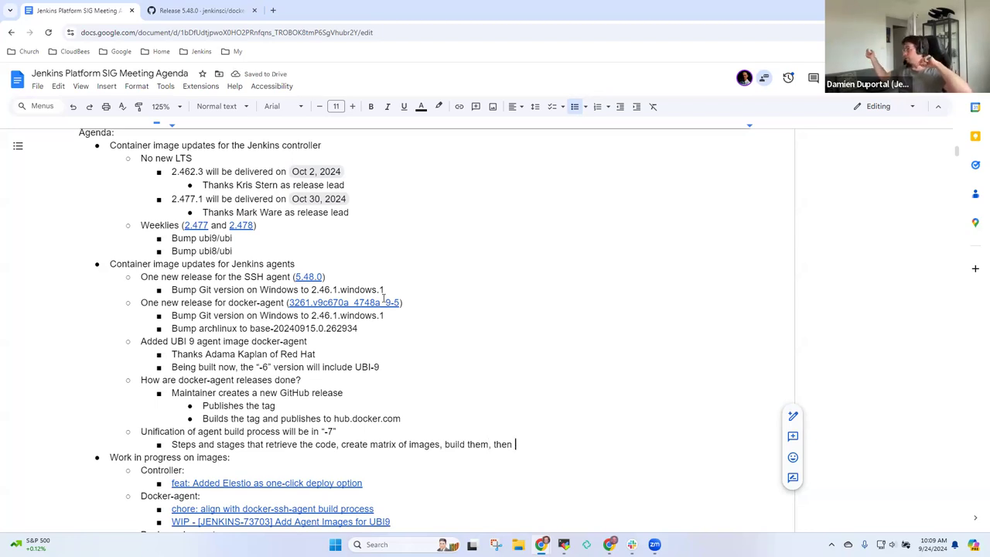
{"action": "type", "text": "publish"}
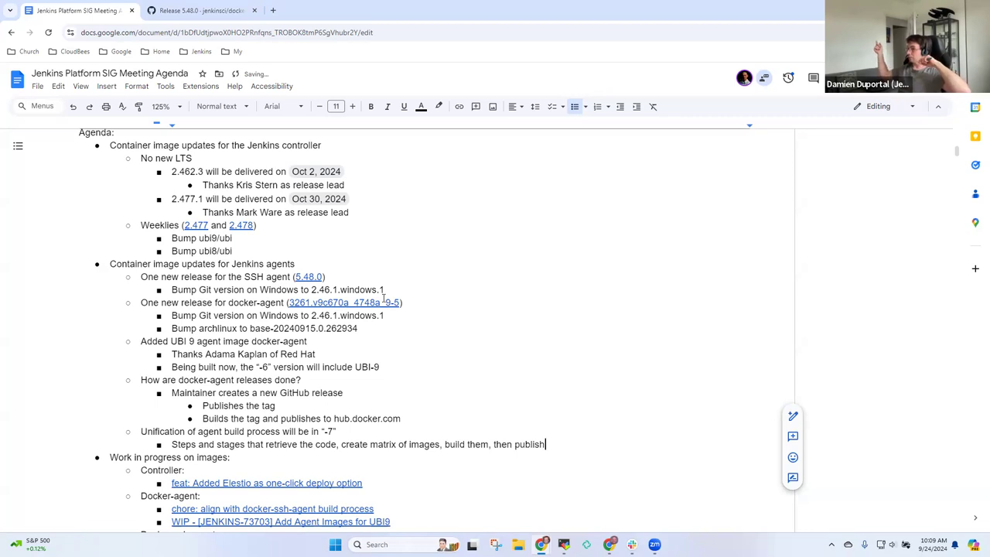
{"action": "type", "text": "are"}
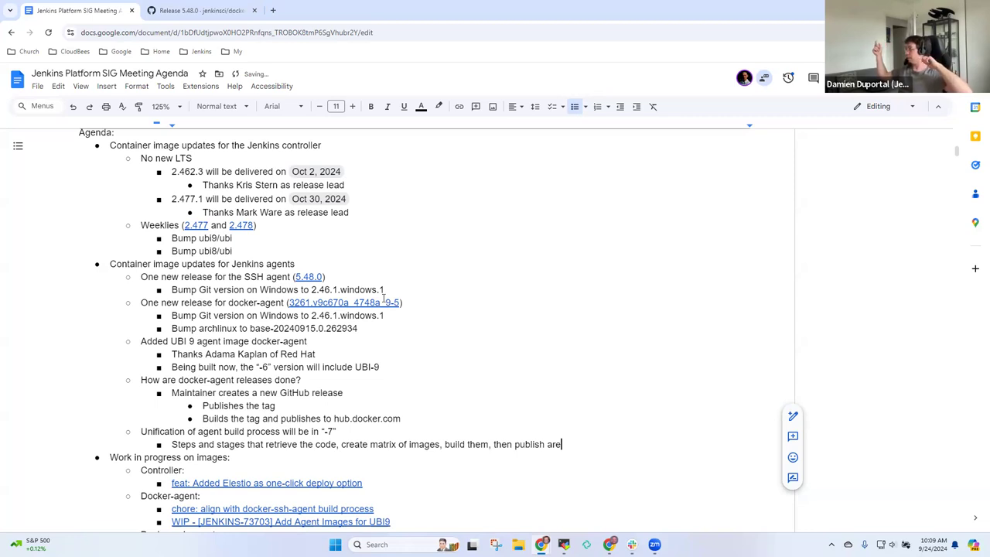
{"action": "type", "text": "now unified"}
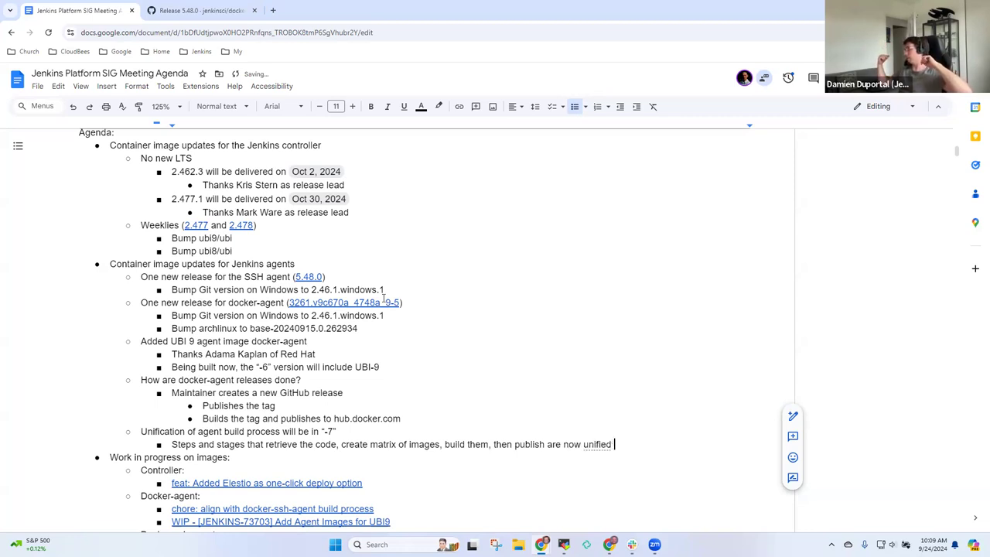
{"action": "type", "text": "between"}
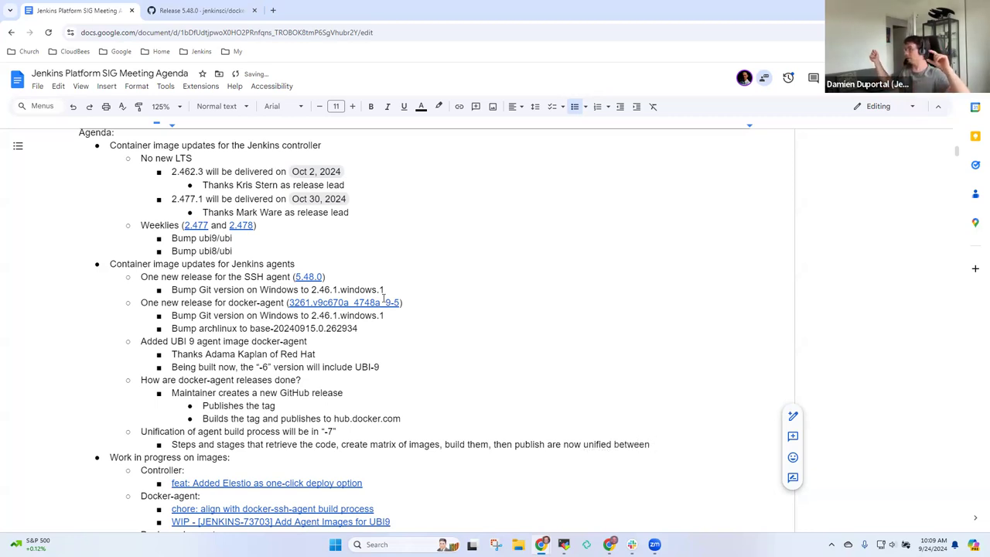
{"action": "type", "text": "docker-agent and docker"}
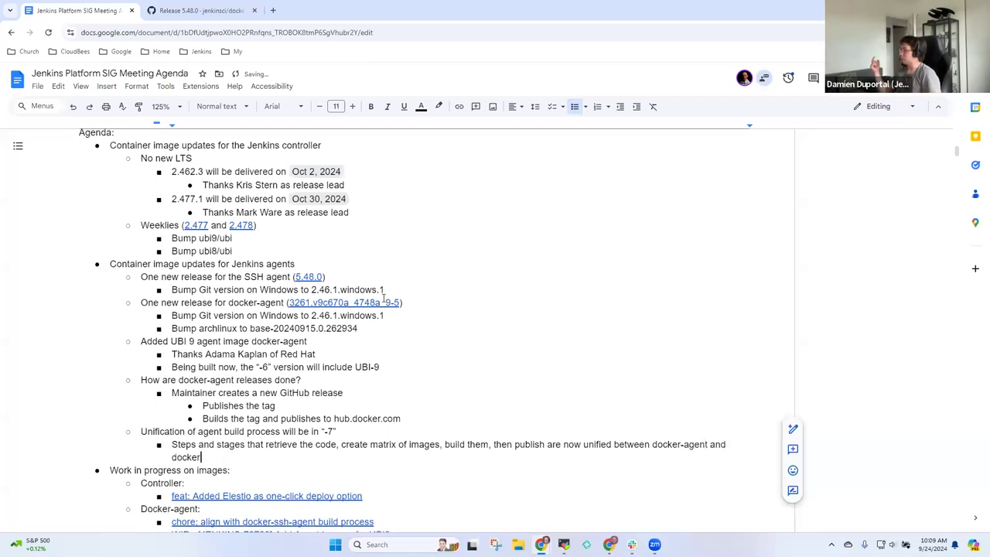
{"action": "type", "text": "-ssgh-a"}
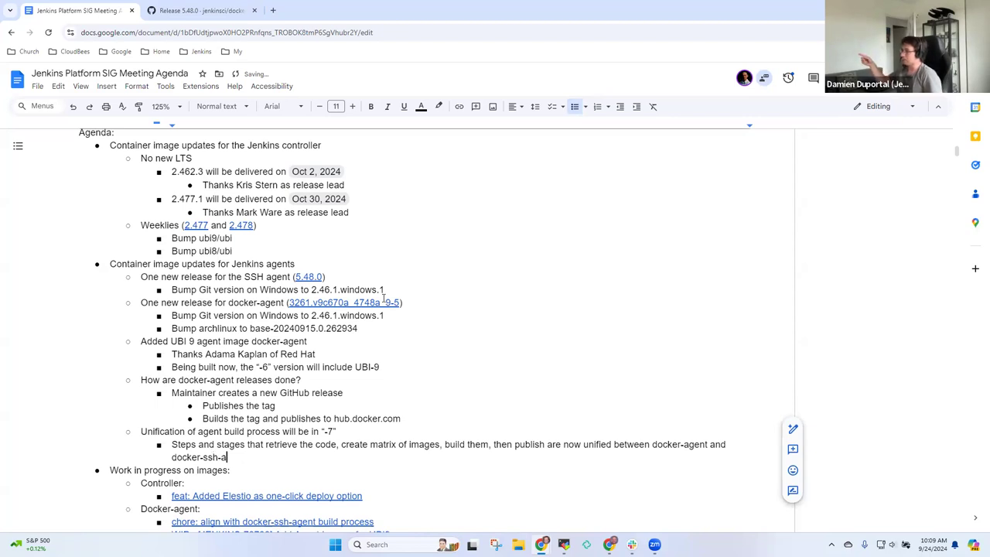
{"action": "type", "text": "A li"}
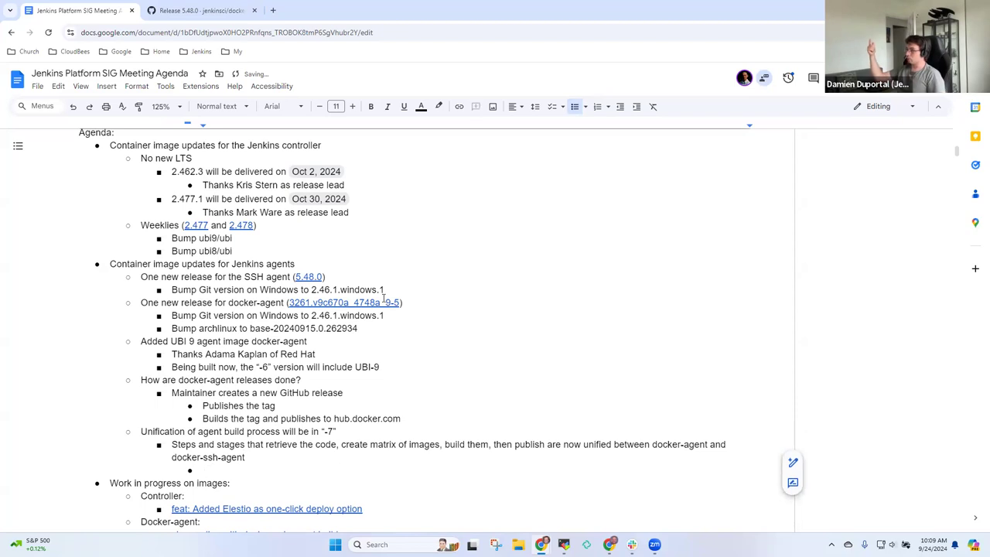
Add a sub-bullet about using a declarative definition of the agents' matrix.
{"action": "type", "text": "Using a declar"}
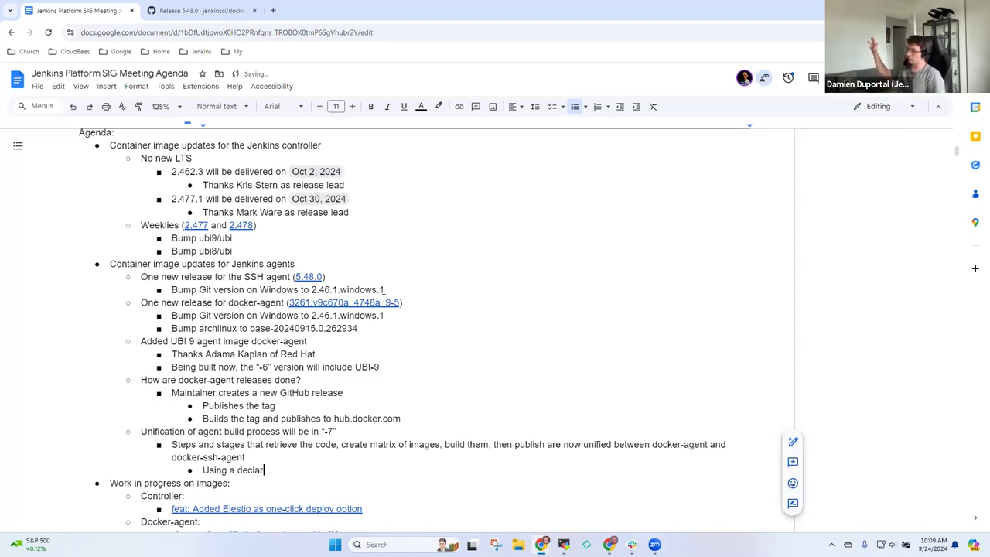
{"action": "type", "text": "ative definition of"}
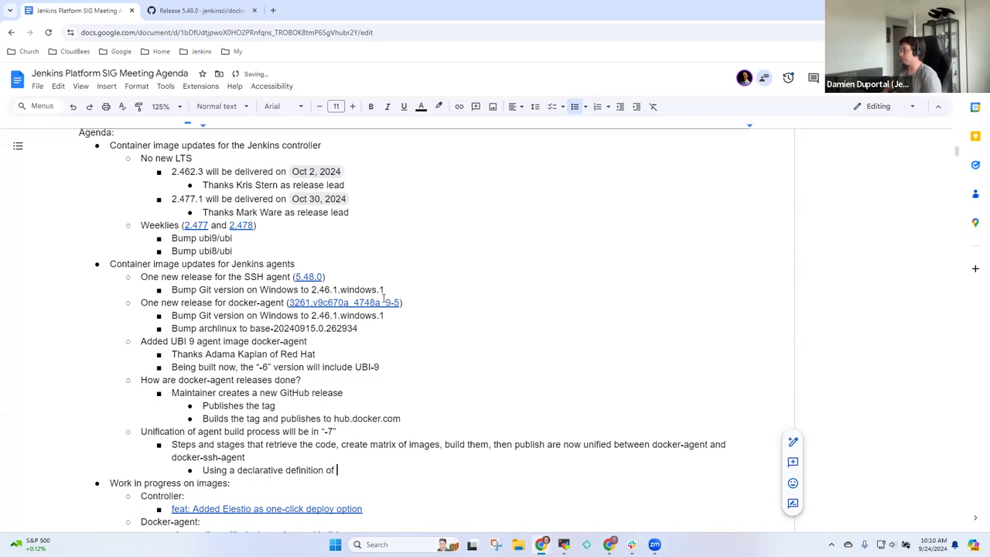
{"action": "type", "text": "the"}
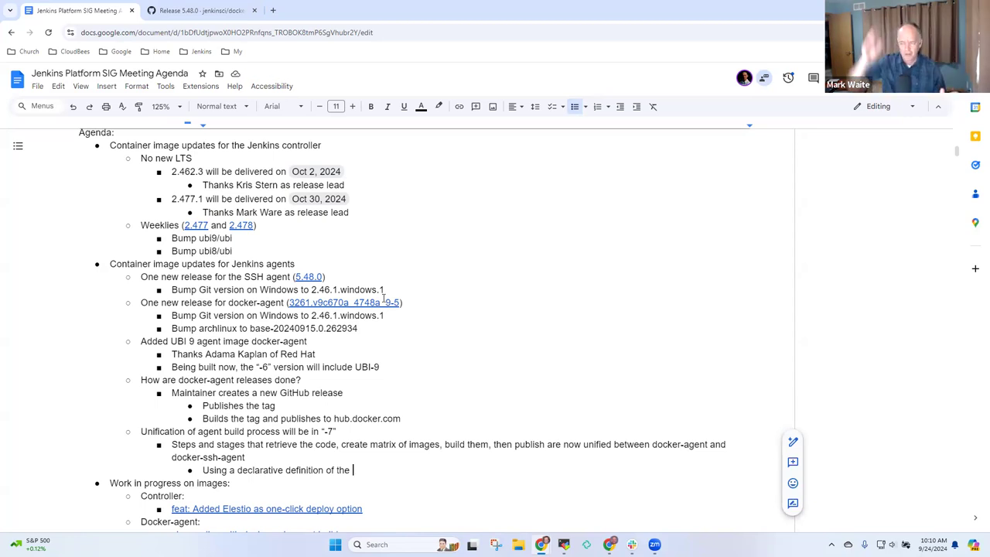
{"action": "type", "text": "matrix"}
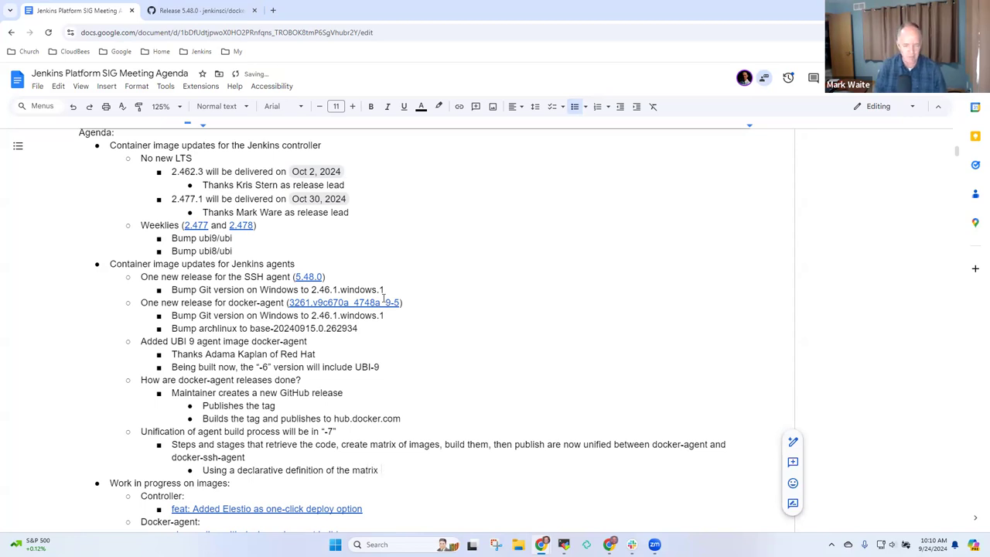
{"action": "type", "text": "of the agents"}
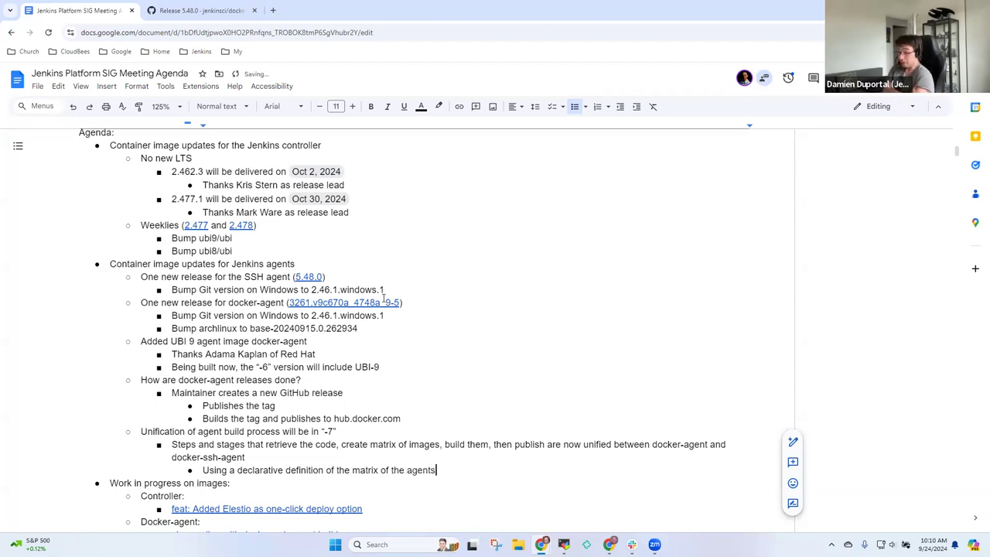
Add a sub-bullet that Herve' carried the work from docker-ssh-agent to docker-agent.
{"action": "type", "text": "Herve' LeMeur"}
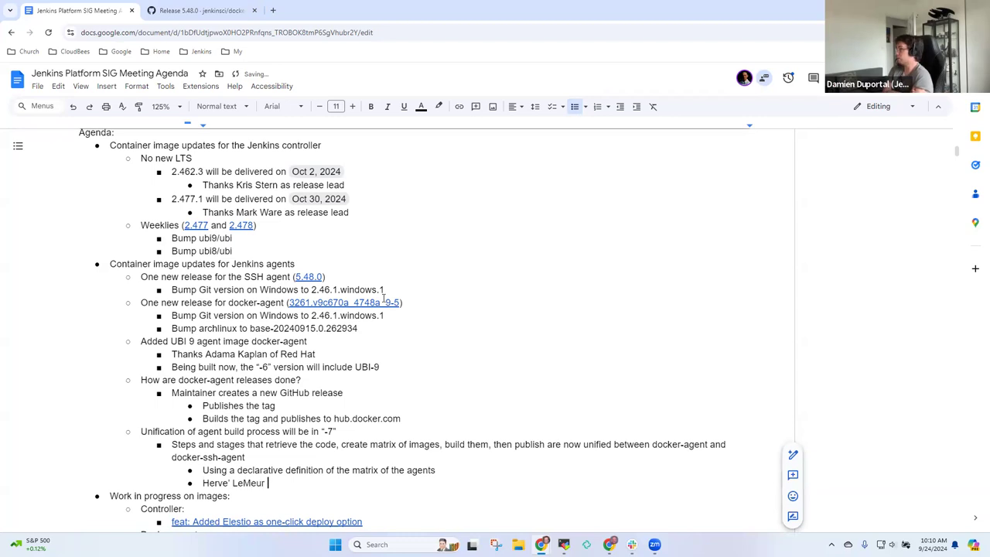
{"action": "type", "text": "carried taht work from"}
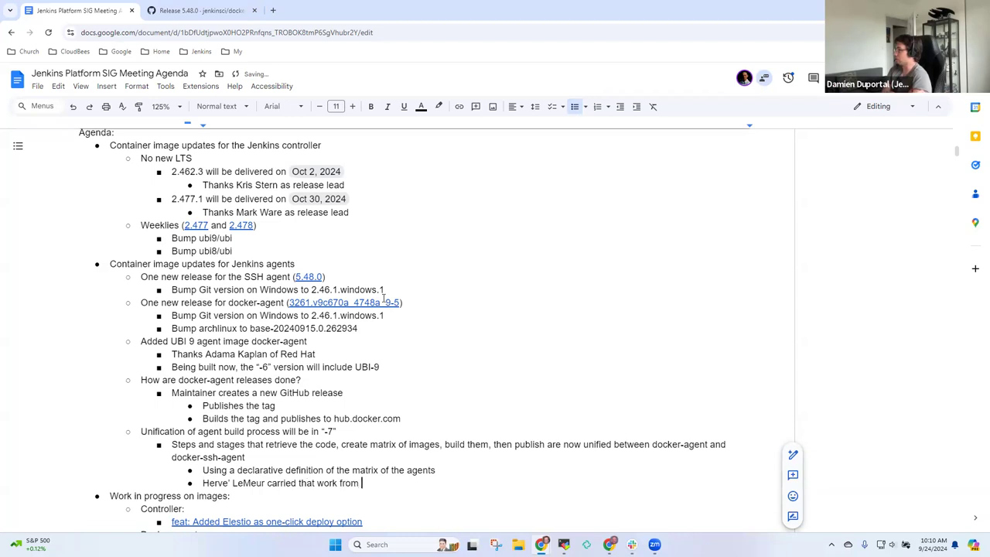
{"action": "type", "text": "ssh-agen"}
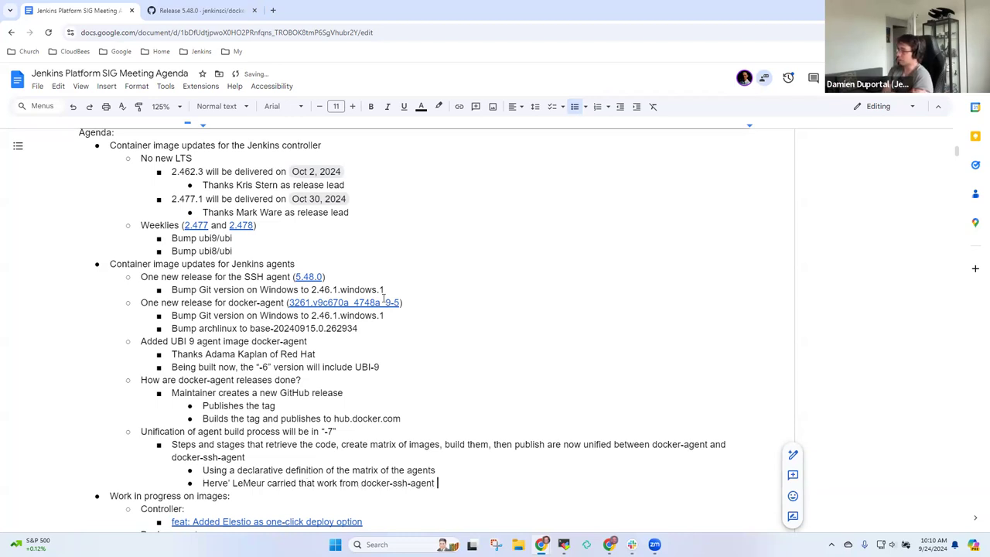
{"action": "type", "text": "to docker-agent"}
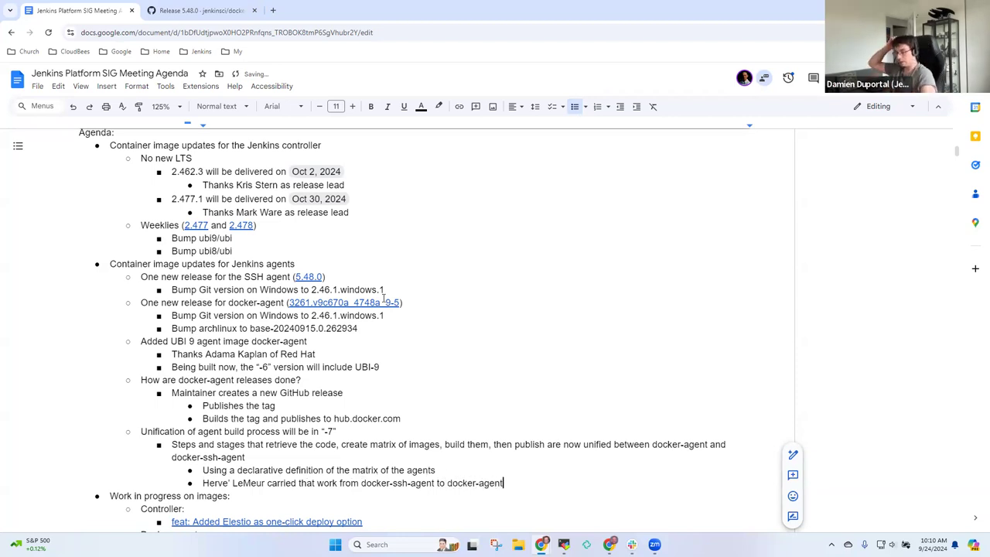
{"action": "key", "text": "Enter"}
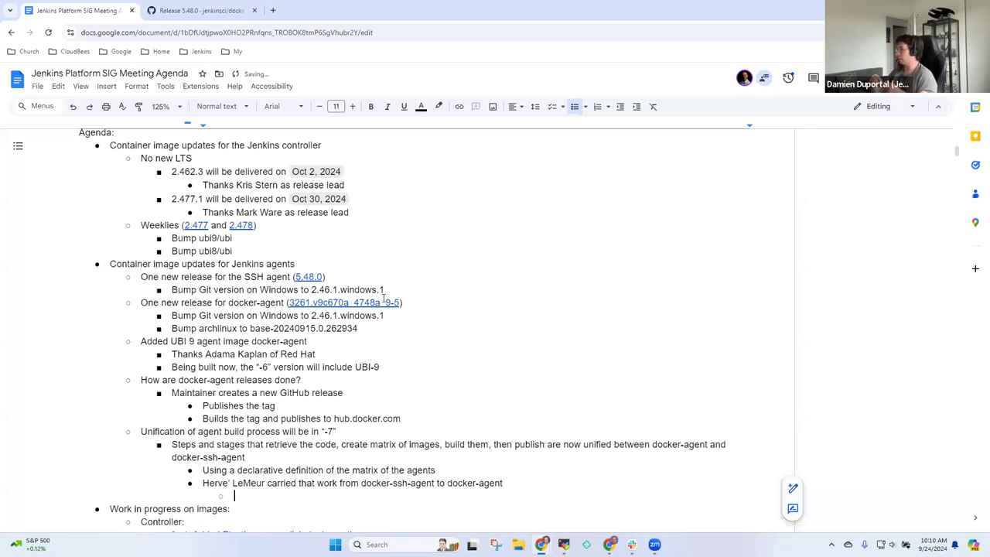
Add nested point: 'May have some minor changes, but using same build process in both repositories'.
{"action": "type", "text": "May have some"}
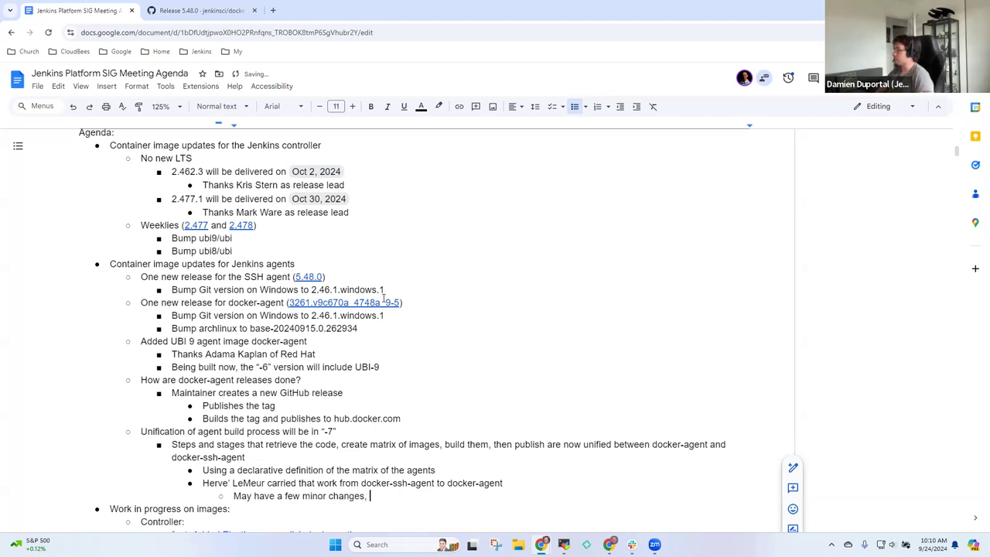
{"action": "type", "text": "but using same"}
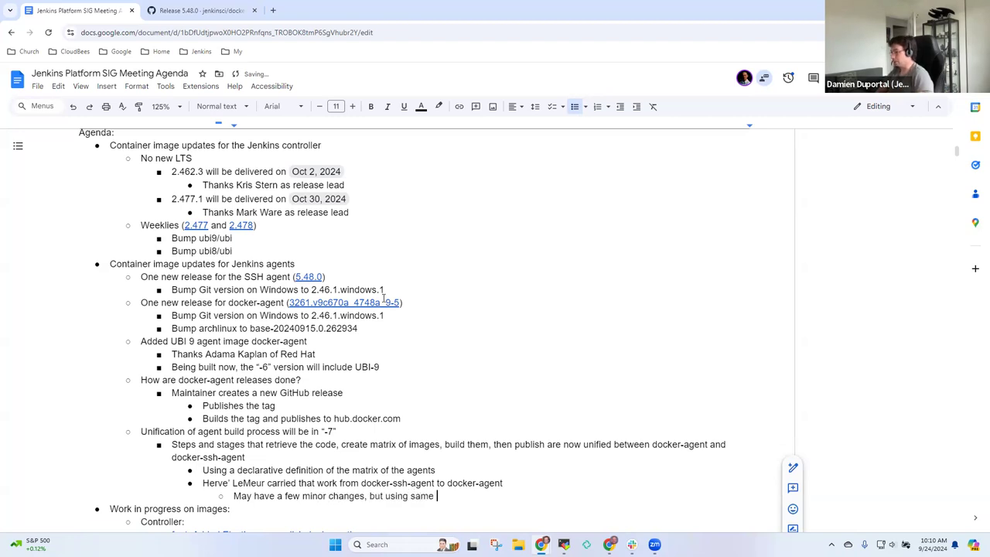
{"action": "type", "text": "build process in"}
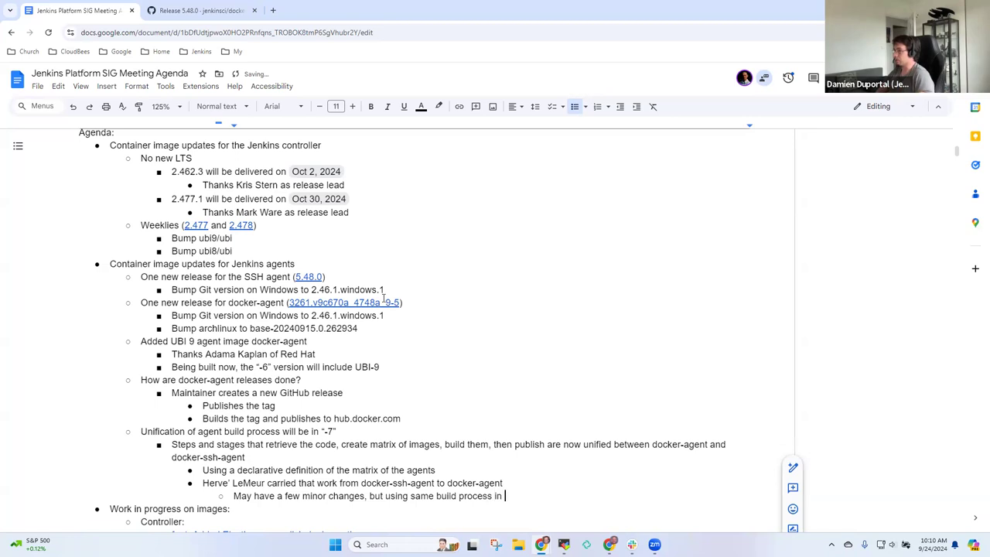
{"action": "type", "text": "both reposit"}
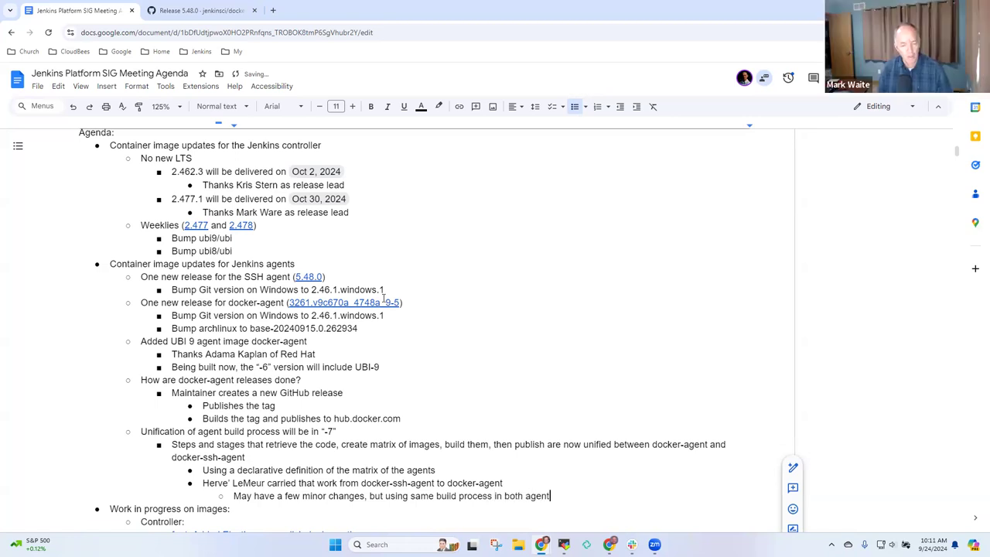
{"action": "type", "text": "reposi"}
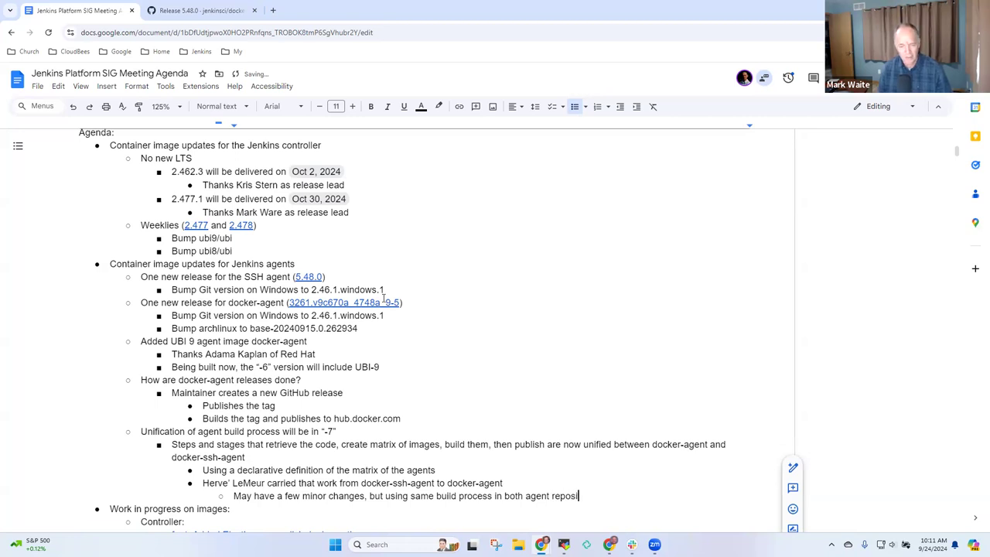
{"action": "type", "text": "tories"}
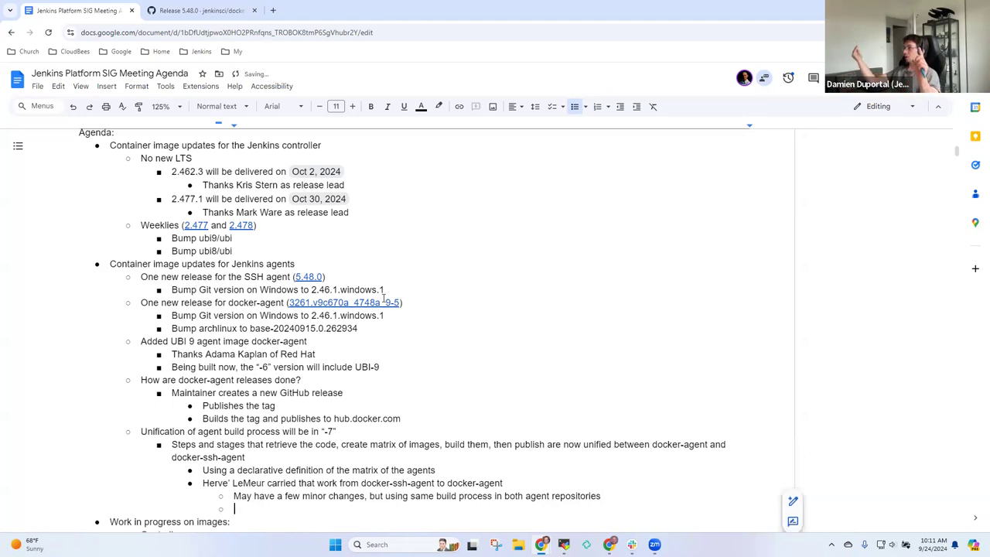
Type the bullet 'Long term view is to combine all agents into a single repository'.
{"action": "type", "text": "Long term view is to c"}
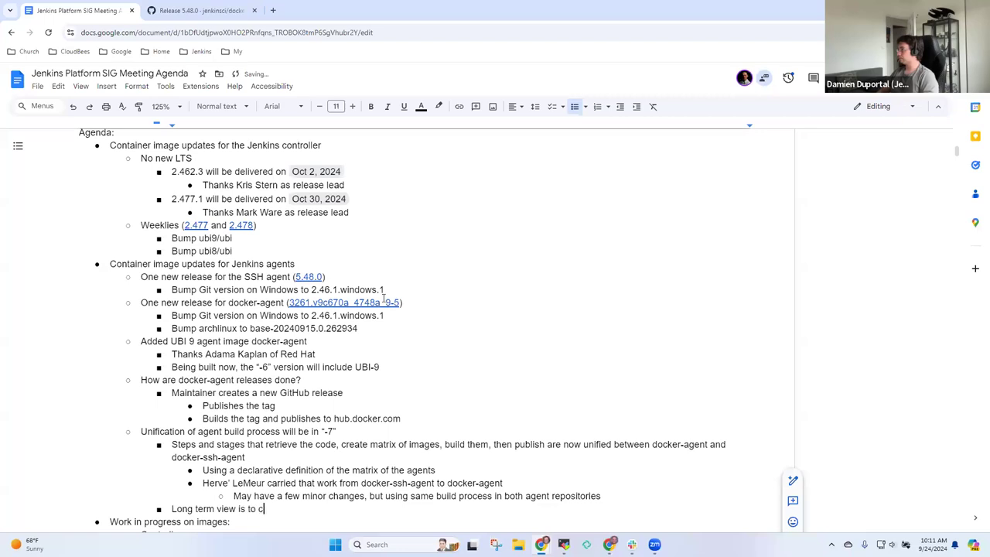
{"action": "type", "text": "ombine all"}
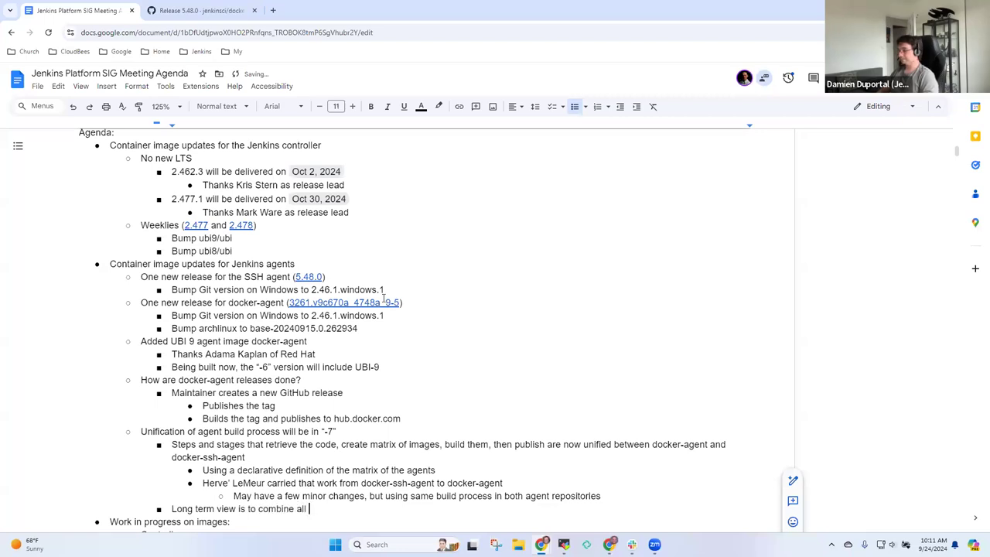
{"action": "type", "text": "intoa"}
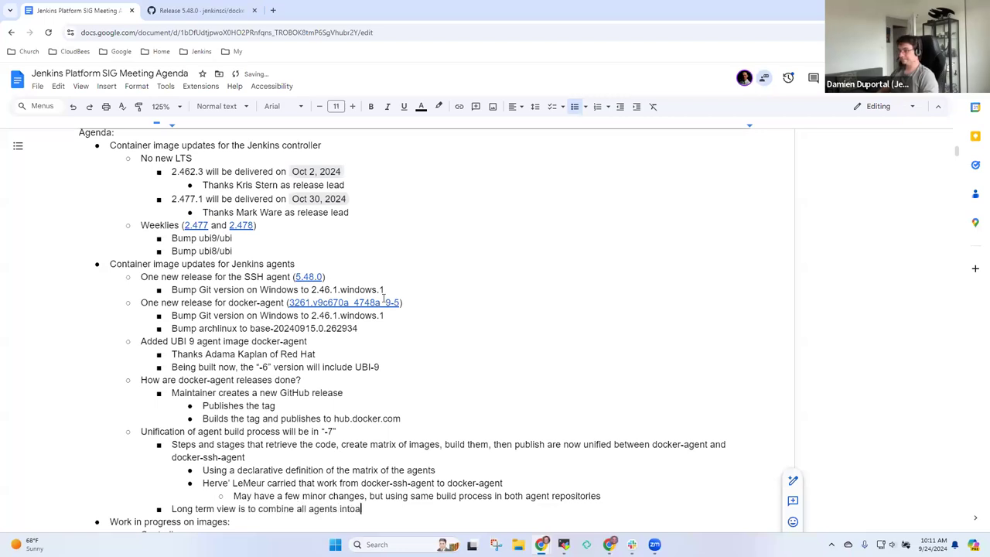
{"action": "type", "text": "sin"}
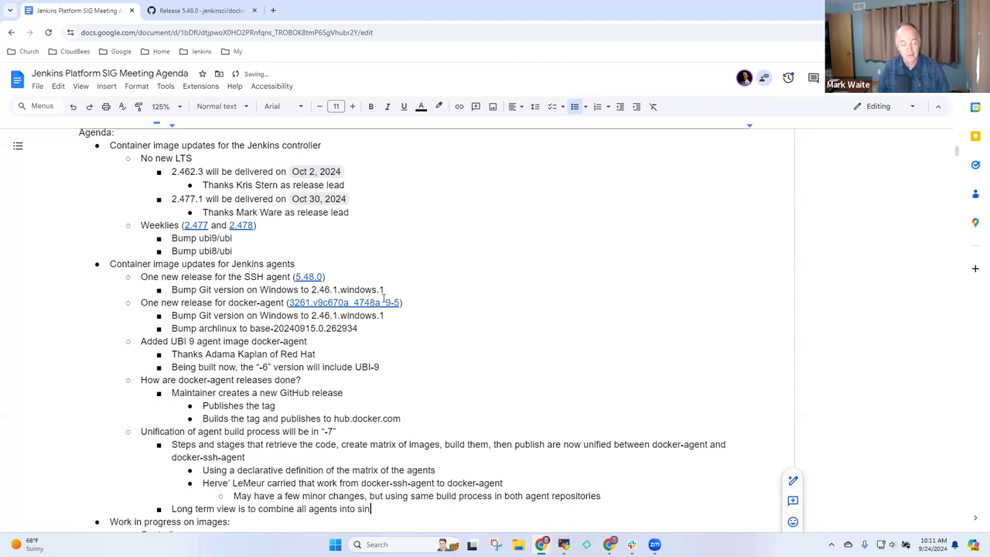
{"action": "key", "text": "Backspace"}
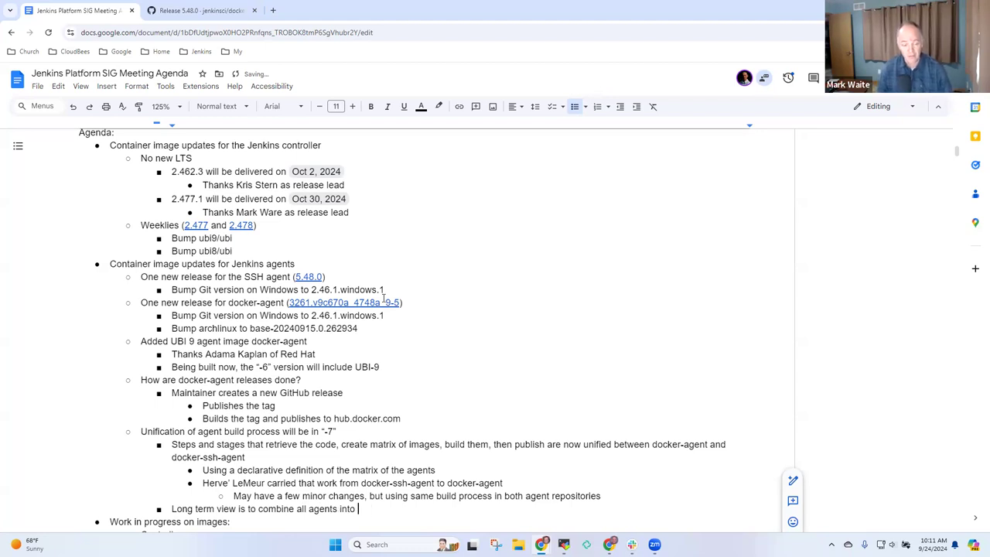
{"action": "type", "text": "a"}
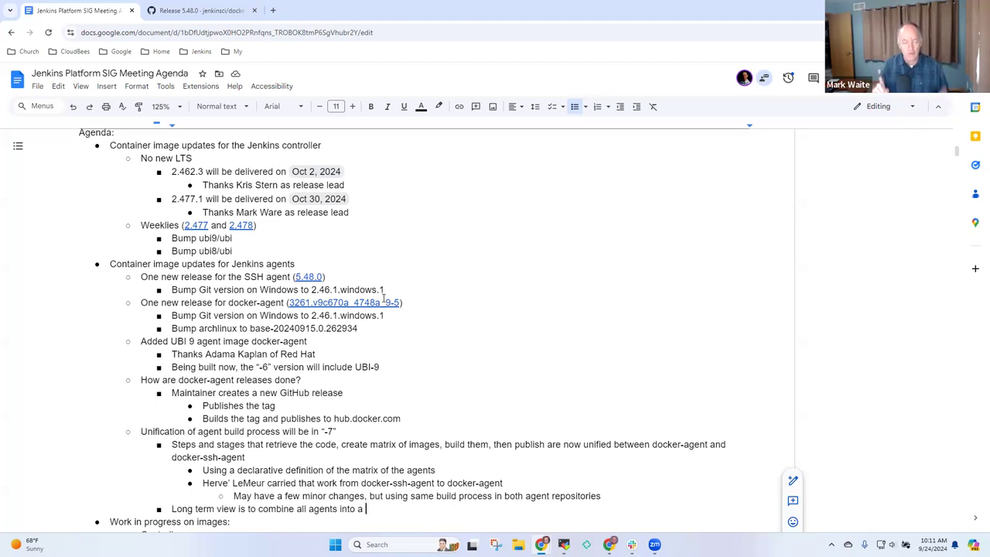
{"action": "type", "text": "single repository"}
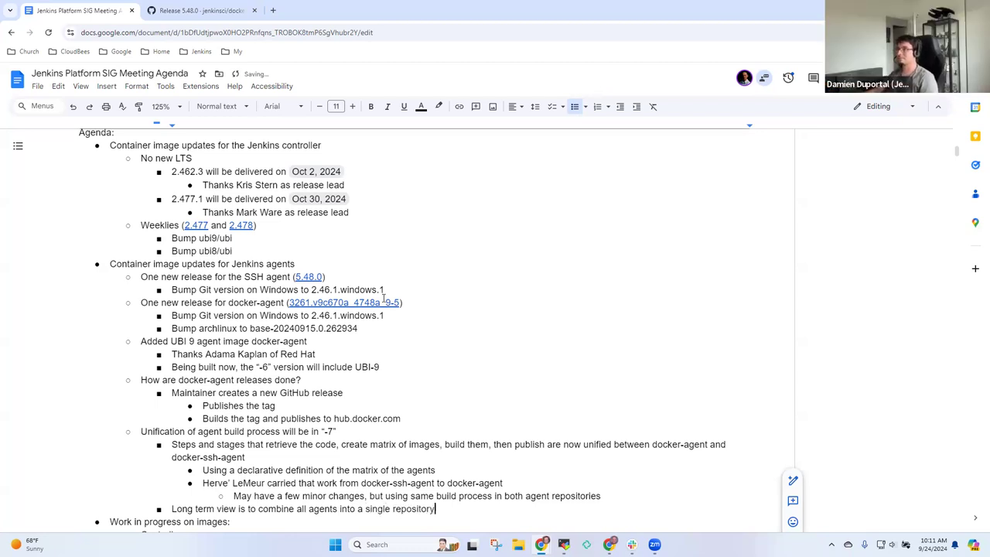
{"action": "key", "text": "Enter"}
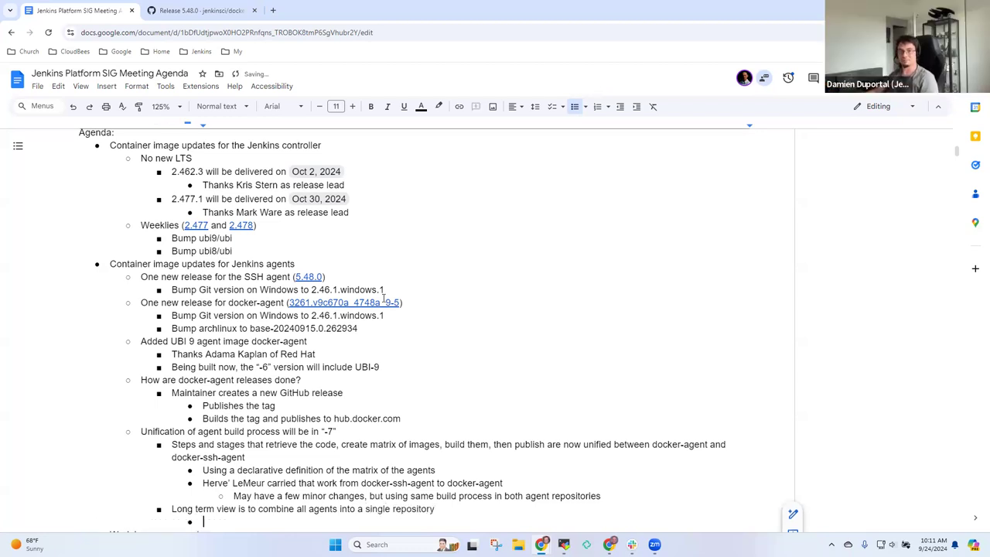
Add a sub-point calling the combined build process a step towards a unified repository.
{"action": "type", "text": "Coimbined"}
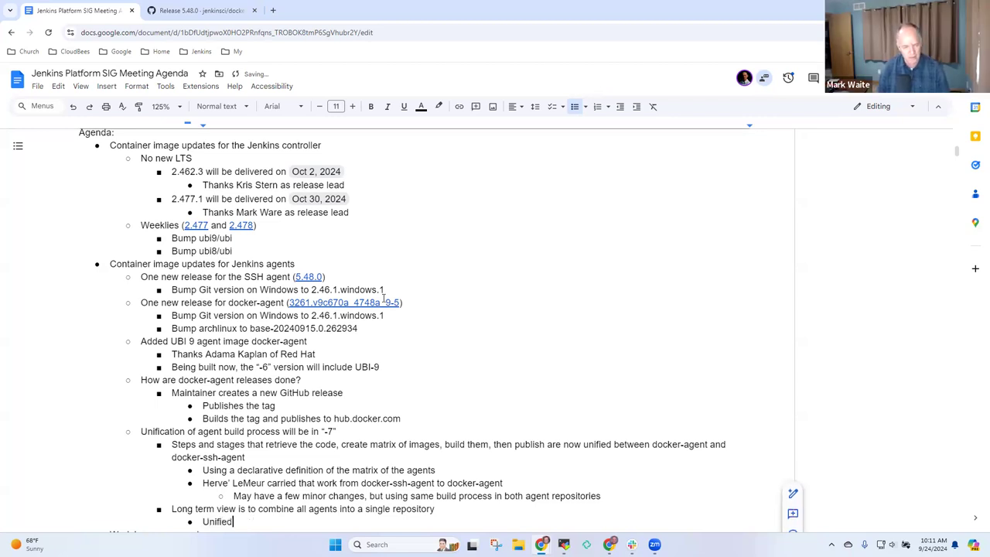
{"action": "type", "text": "build process is a step torwar"}
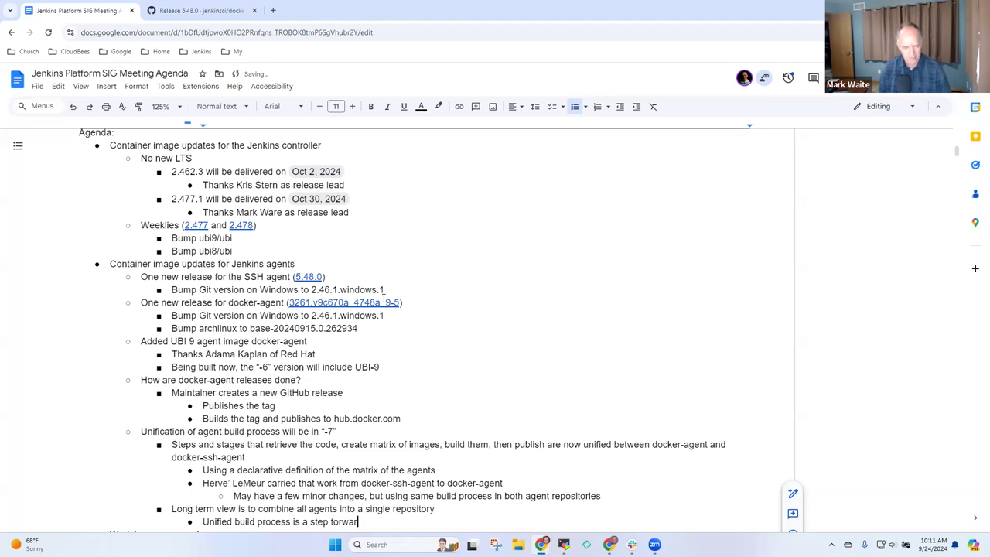
{"action": "type", "text": "towards"}
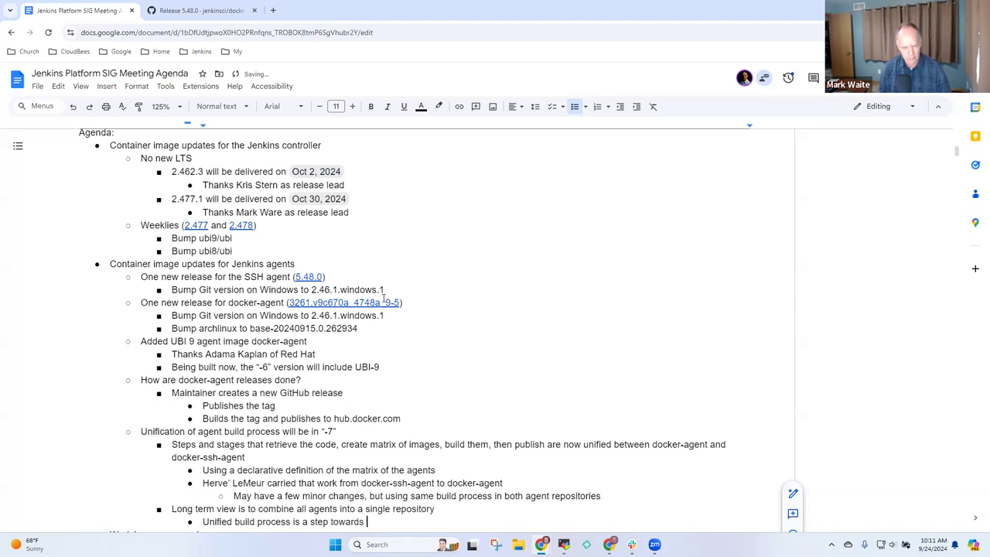
{"action": "type", "text": "unifg"}
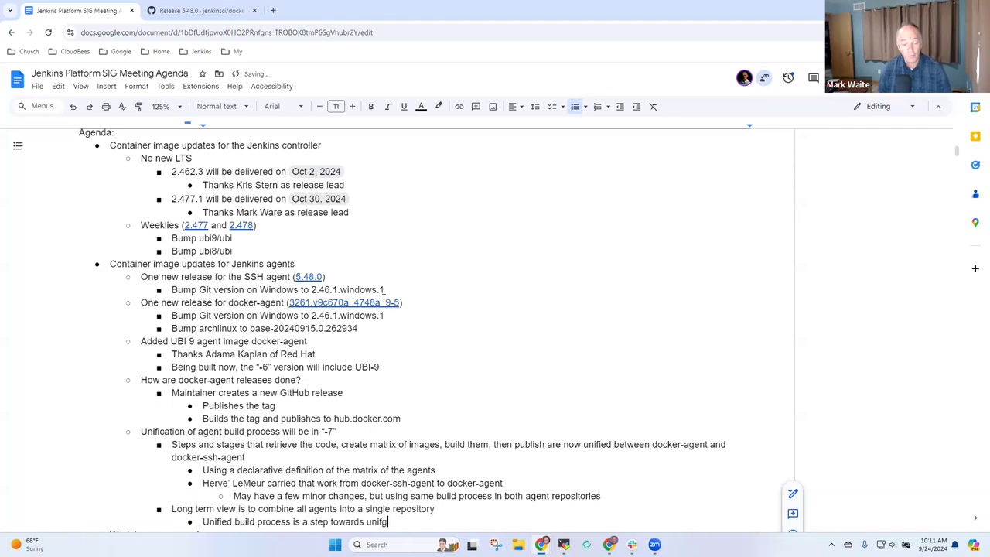
{"action": "type", "text": "ied reposito"}
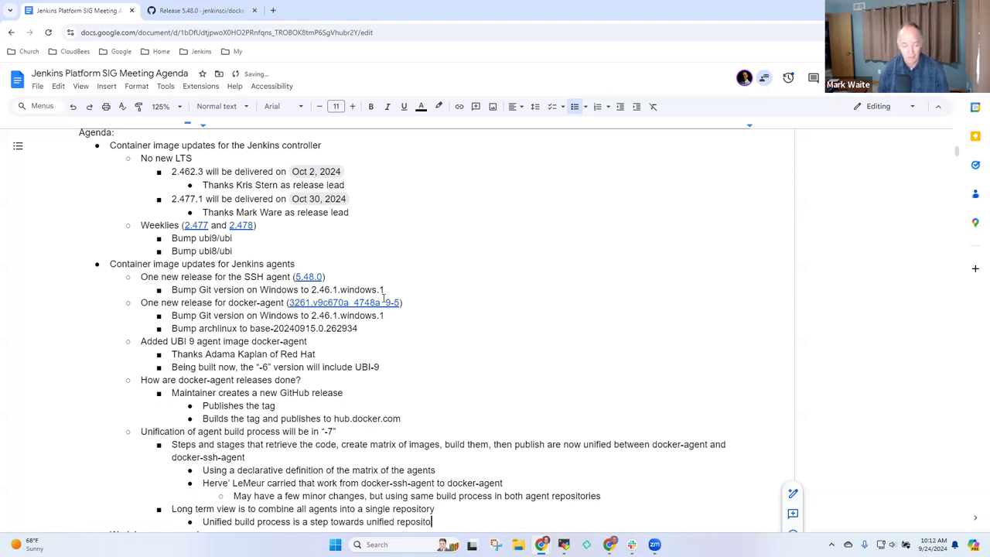
{"action": "scroll", "scroll_direction": "down", "scroll_amount": 3}
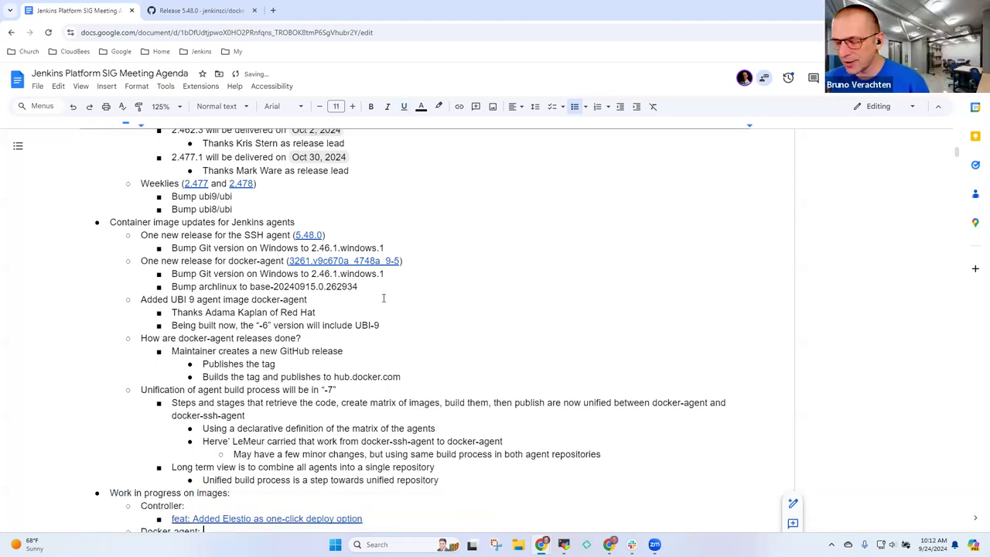
{"action": "scroll", "scroll_direction": "down", "scroll_amount": 3}
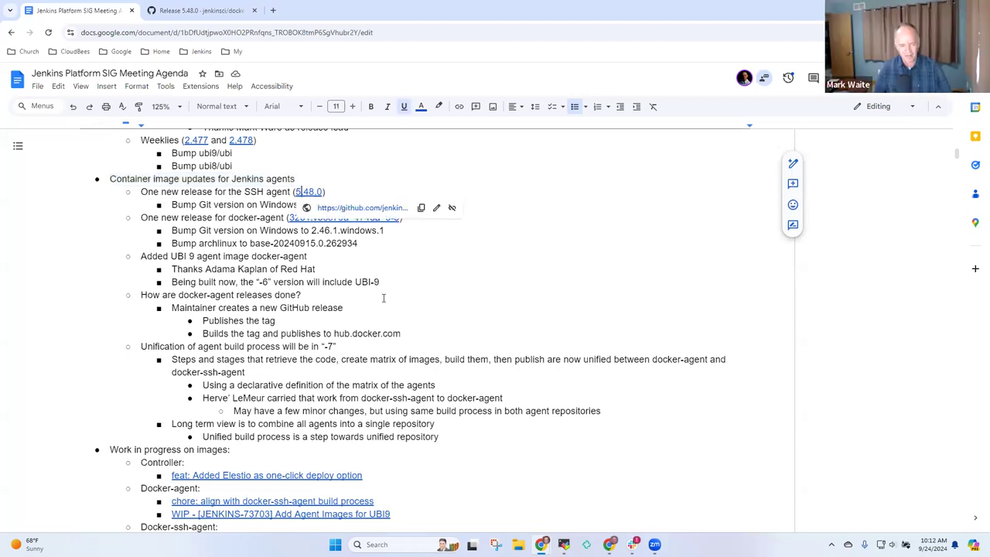
{"action": "scroll", "scroll_direction": "down", "scroll_amount": 3}
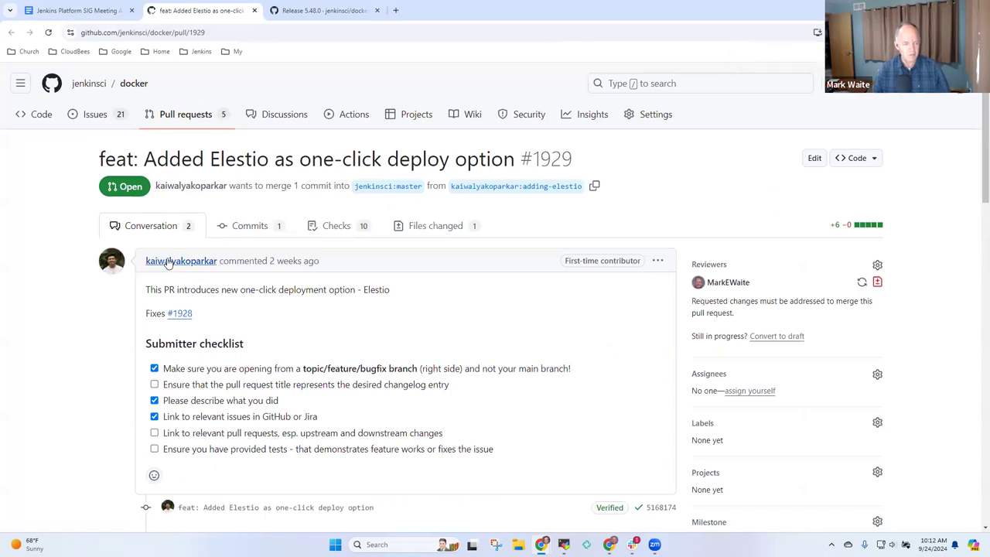
{"action": "mouse_move", "coordinate": [334, 260]}
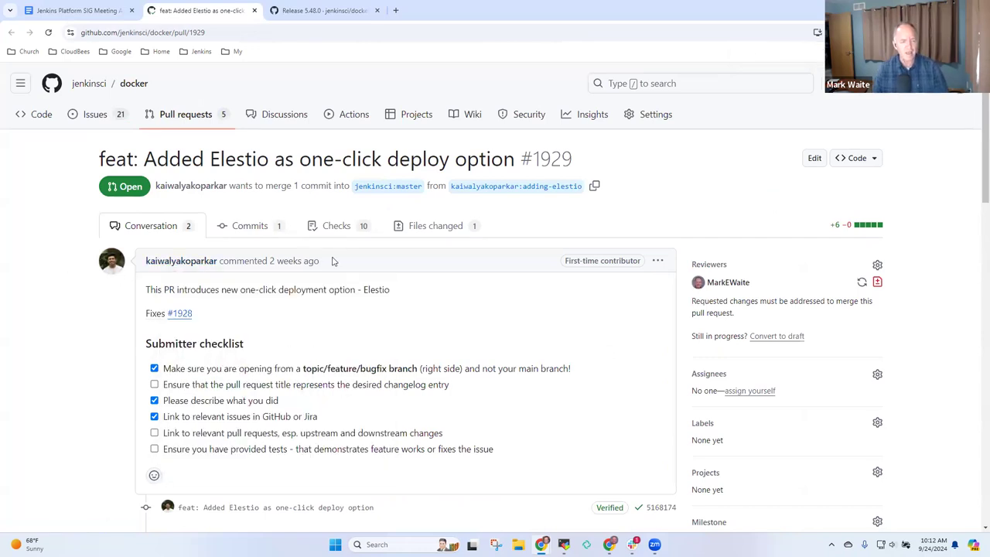
Check PR #1929's README Elestio change and the review comment, then open the Jenkins download page.
{"action": "scroll", "scroll_direction": "down", "scroll_amount": 3}
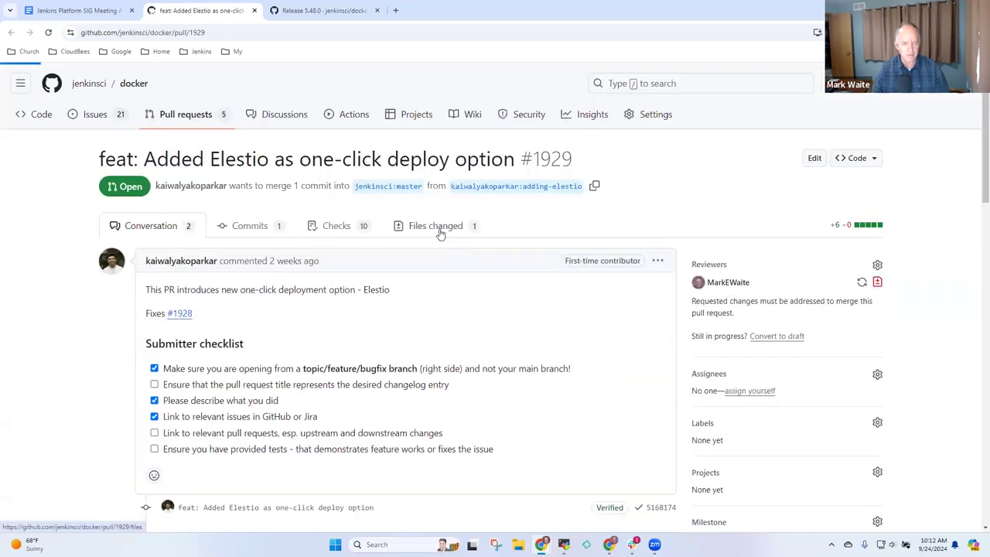
{"action": "left_click", "coordinate": [434, 225]}
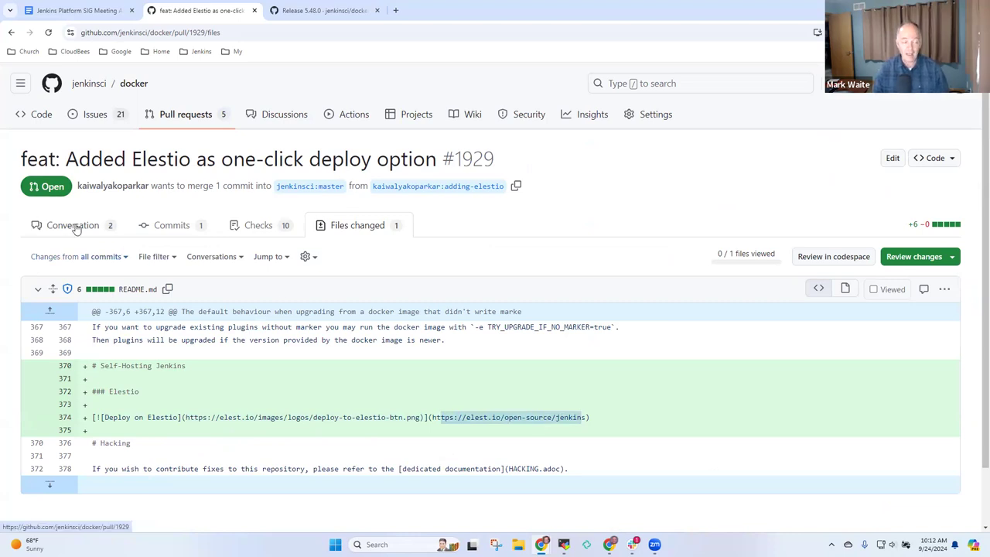
{"action": "left_click", "coordinate": [73, 225]}
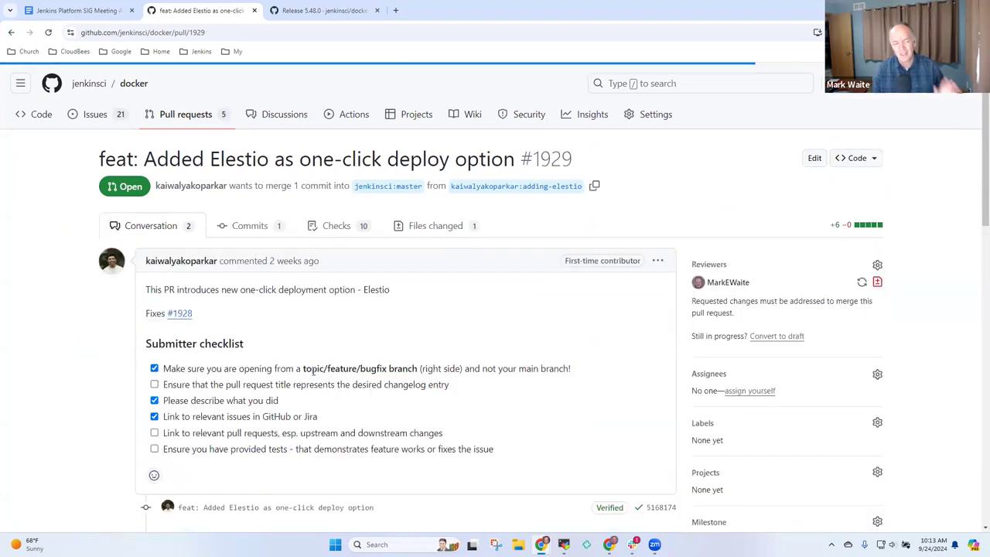
{"action": "scroll", "scroll_direction": "down", "scroll_amount": 3}
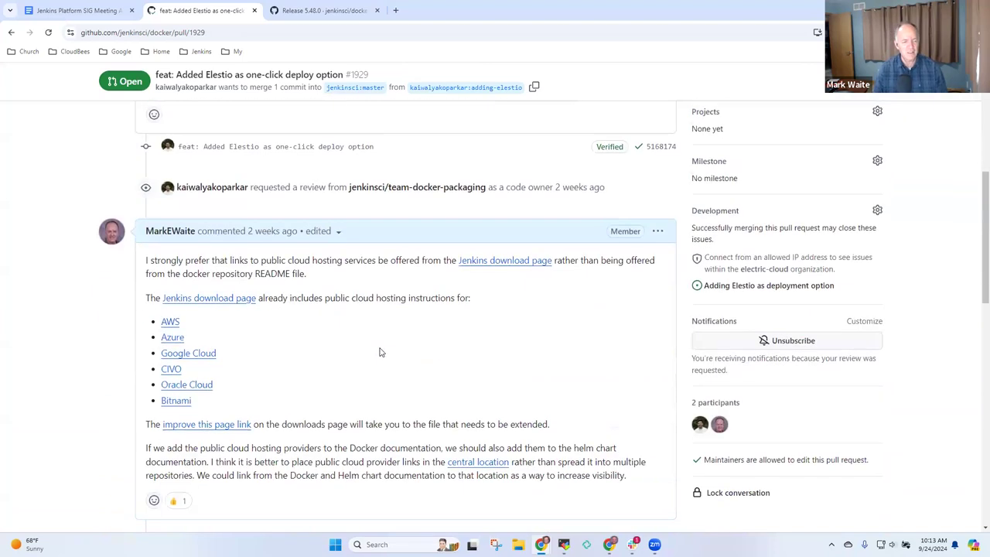
{"action": "scroll", "scroll_direction": "down", "scroll_amount": 3}
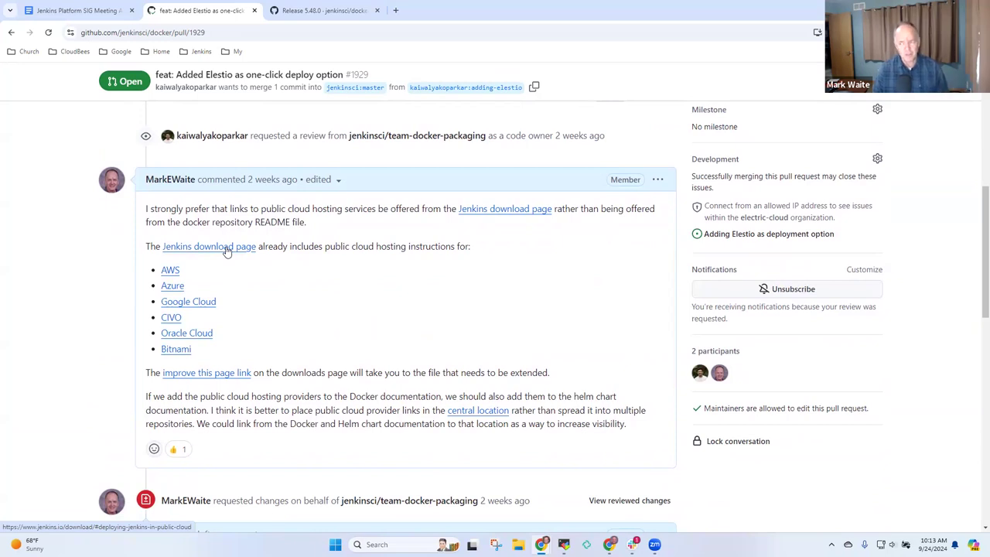
{"action": "left_click", "coordinate": [208, 246]}
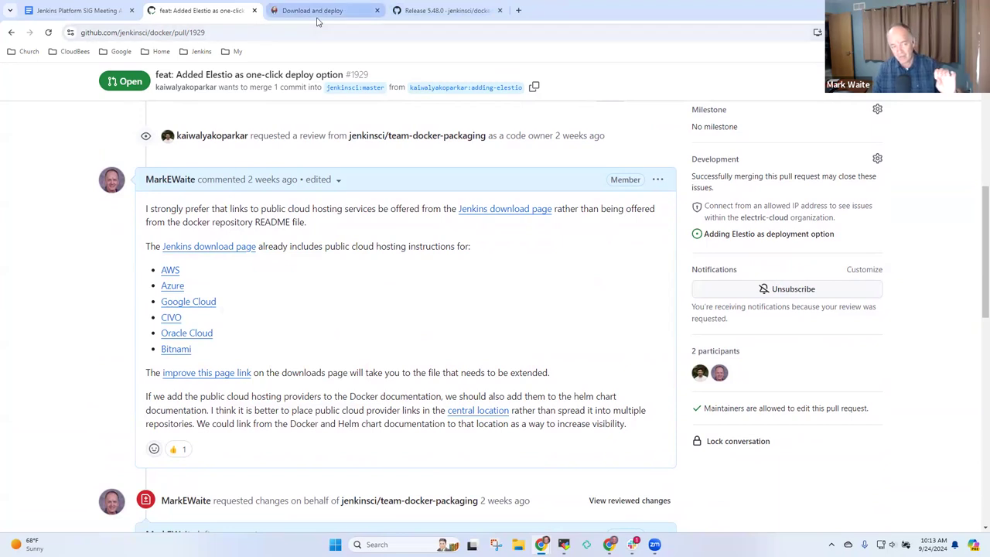
Show the download page's cloud guides for AWS, Azure, Google Cloud, Civo, Oracle and Bitnami.
{"action": "left_click", "coordinate": [324, 11]}
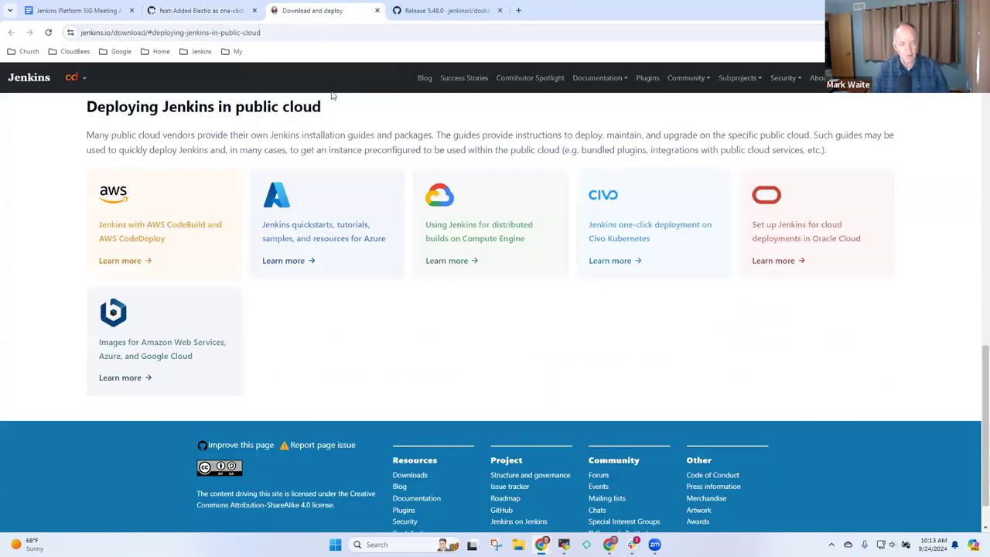
{"action": "mouse_move", "coordinate": [364, 274]}
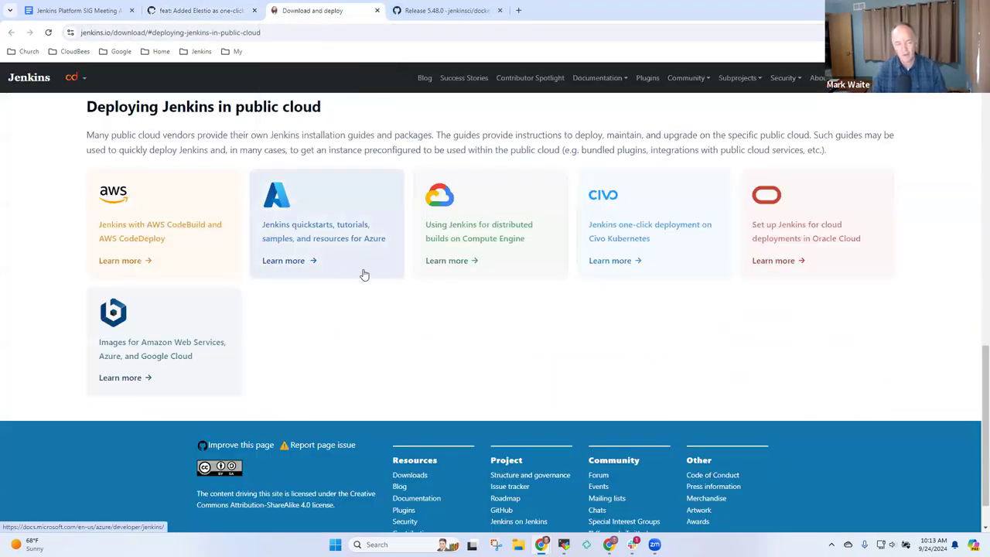
{"action": "mouse_move", "coordinate": [251, 290]}
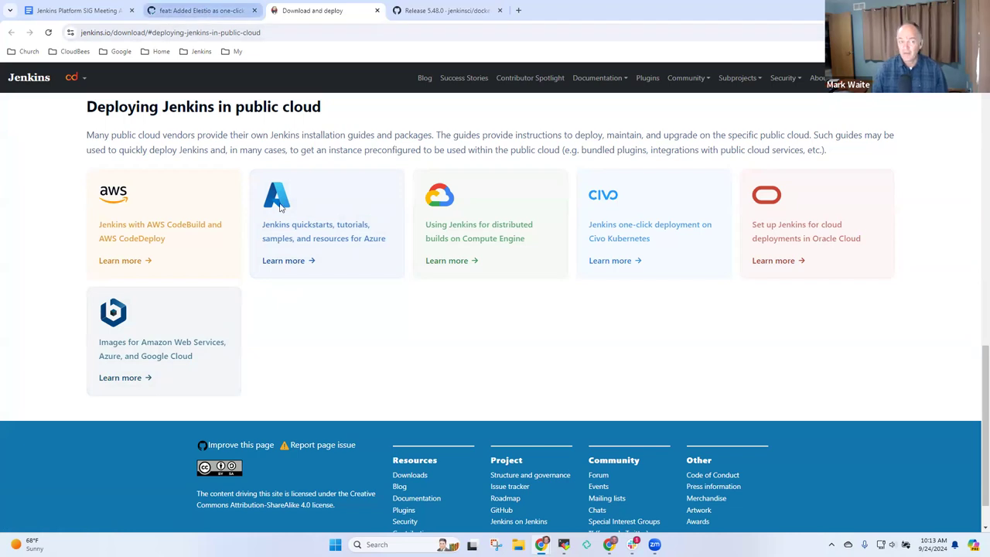
{"action": "left_click", "coordinate": [199, 13]}
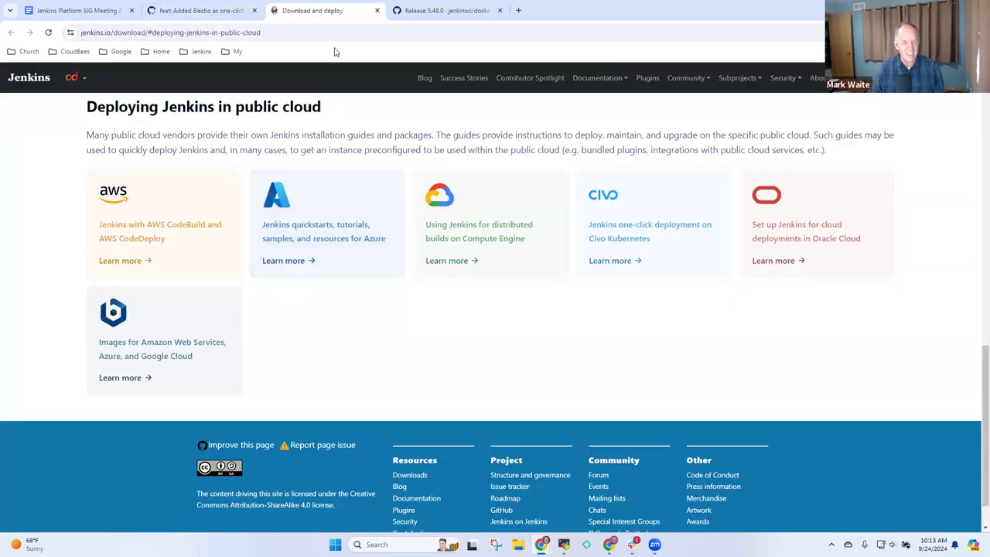
{"action": "mouse_move", "coordinate": [134, 342]}
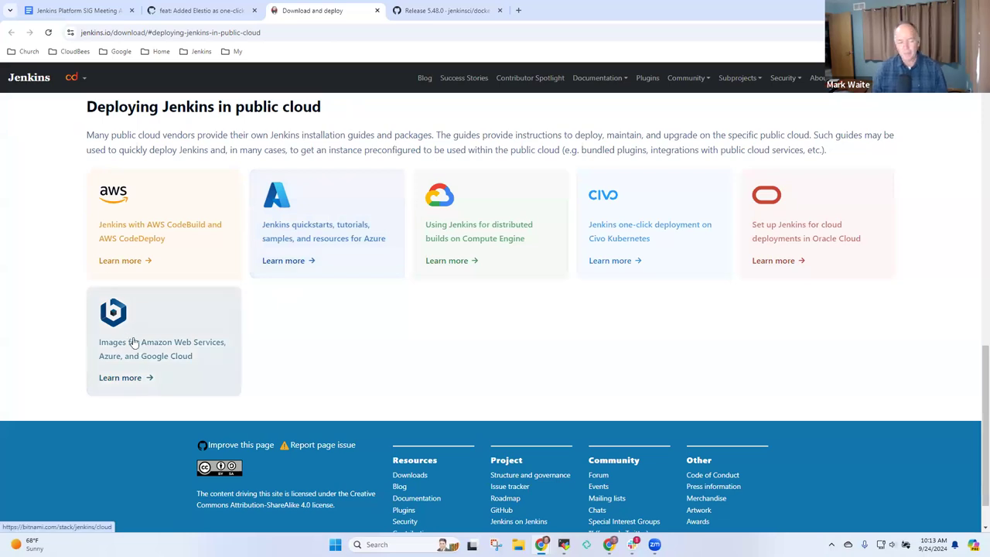
{"action": "left_click", "coordinate": [120, 377]}
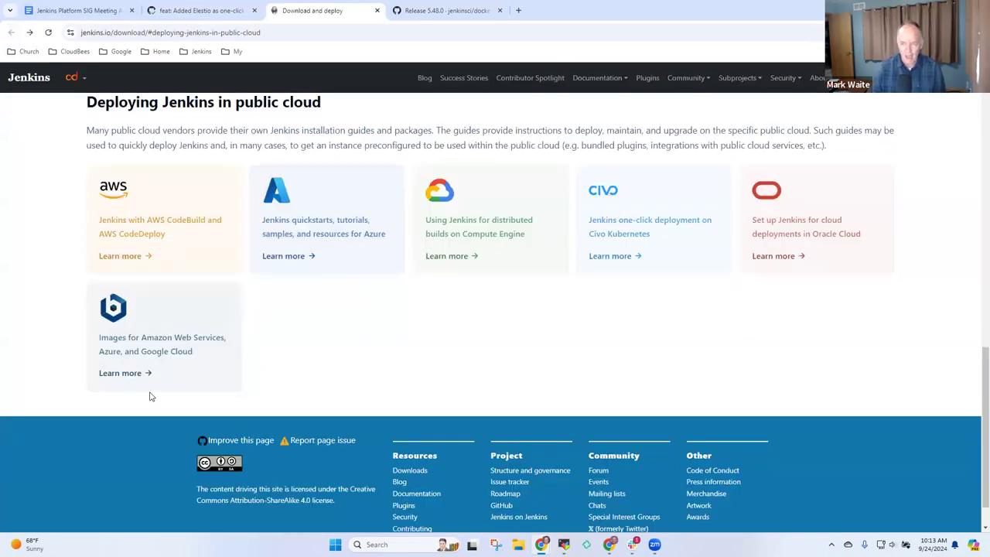
{"action": "mouse_move", "coordinate": [141, 401]}
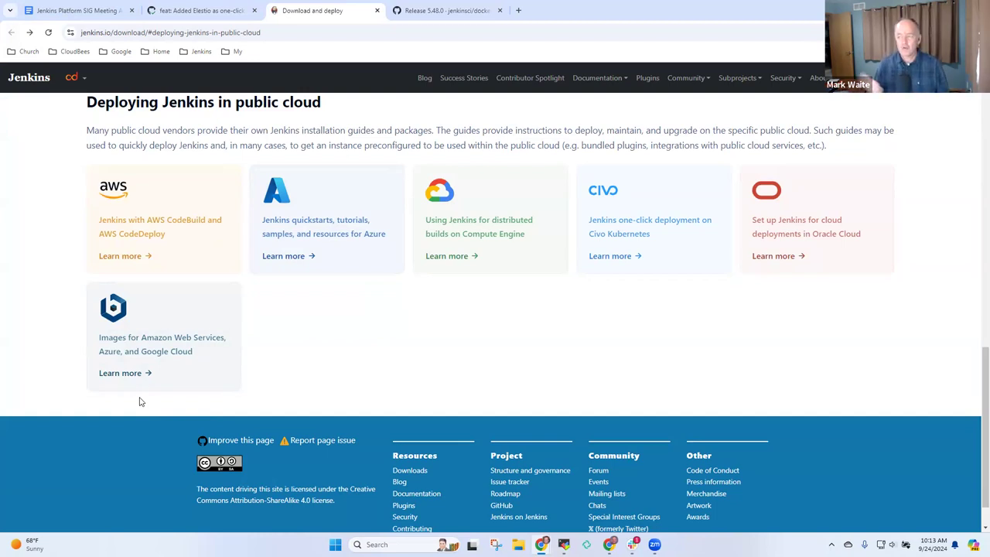
{"action": "mouse_move", "coordinate": [742, 233]}
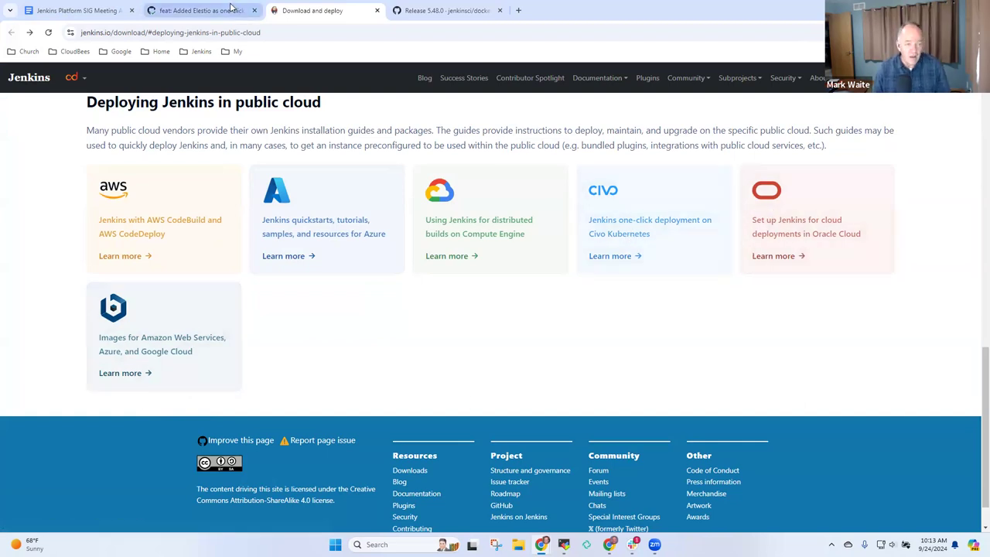
Return to PR #1929 and scroll past its changes-requested, merge-blocked status to the comment box.
{"action": "left_click", "coordinate": [201, 10]}
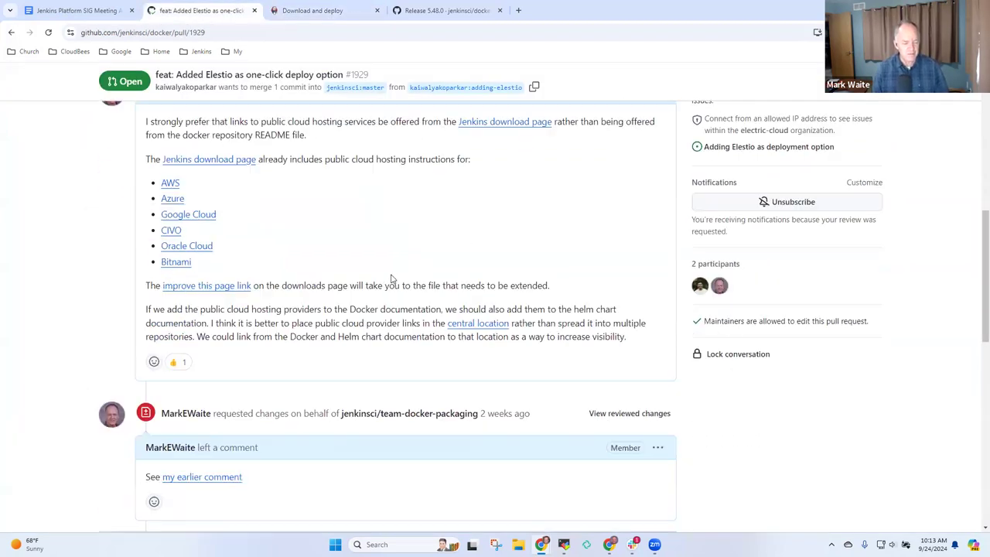
{"action": "scroll", "scroll_direction": "down", "scroll_amount": 3}
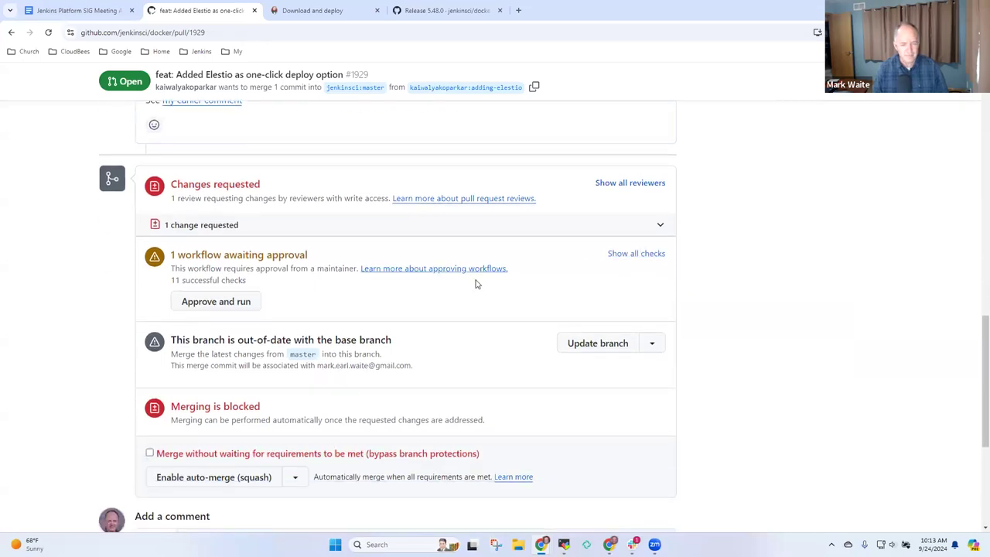
{"action": "scroll", "scroll_direction": "up", "scroll_amount": 3}
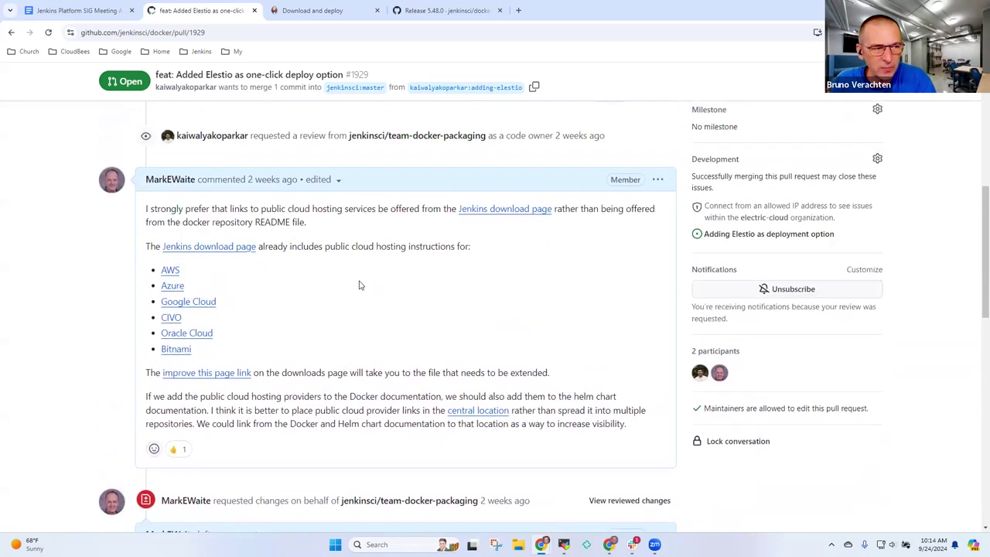
{"action": "mouse_move", "coordinate": [364, 308]}
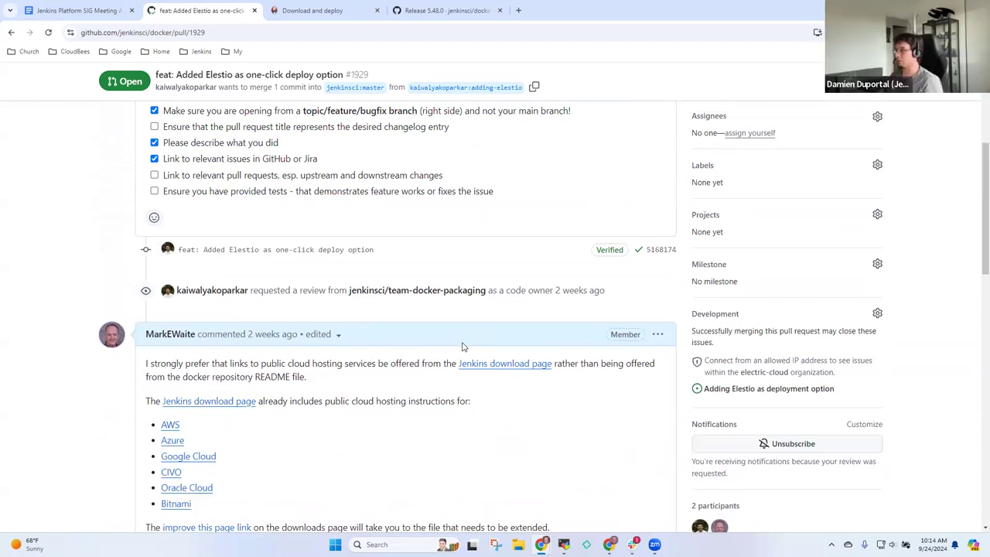
{"action": "scroll", "scroll_direction": "down", "scroll_amount": 3}
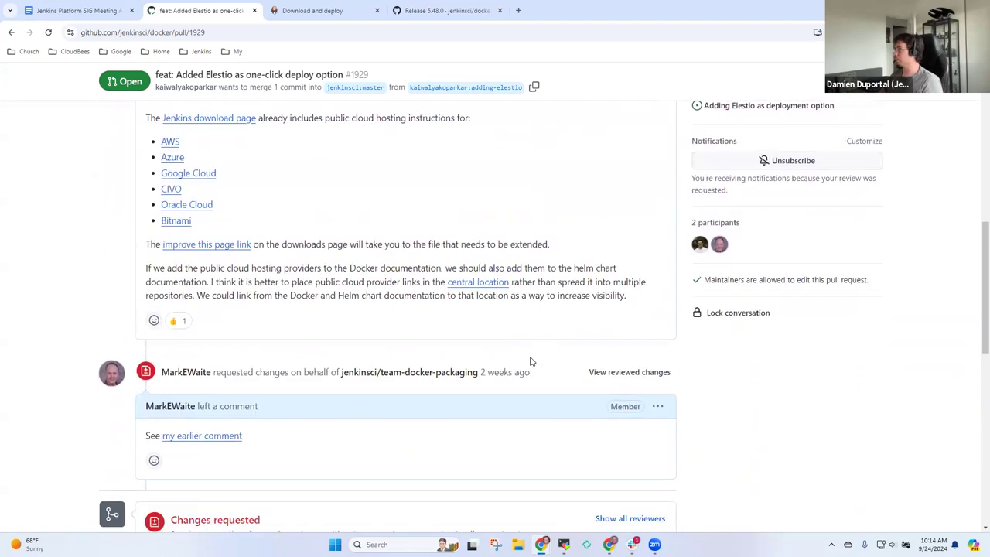
{"action": "scroll", "scroll_direction": "down", "scroll_amount": 3}
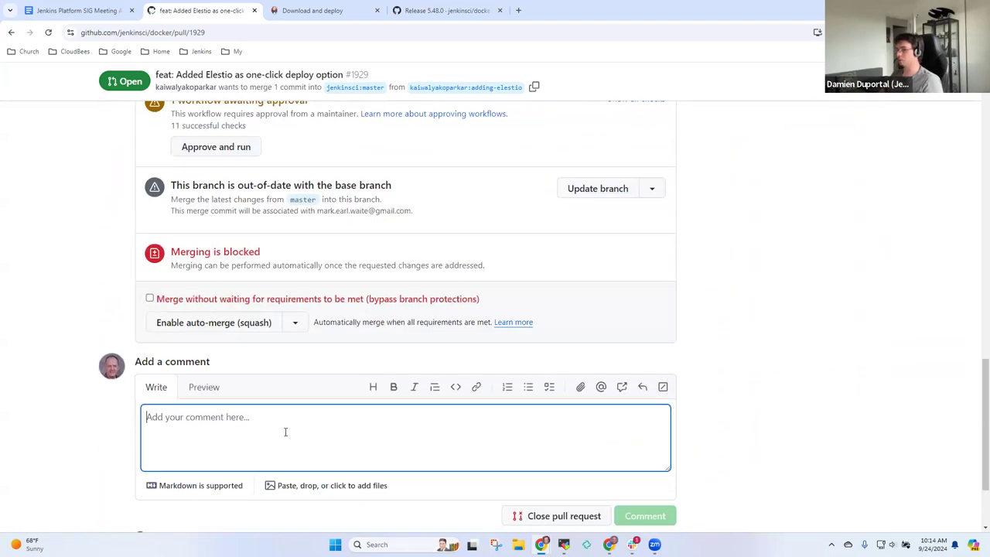
Close PR #1929 with a comment: per the 24 Sep 2024 SIG meeting, it belongs on the downloads page, not container image docs.
{"action": "type", "text": "We dis"}
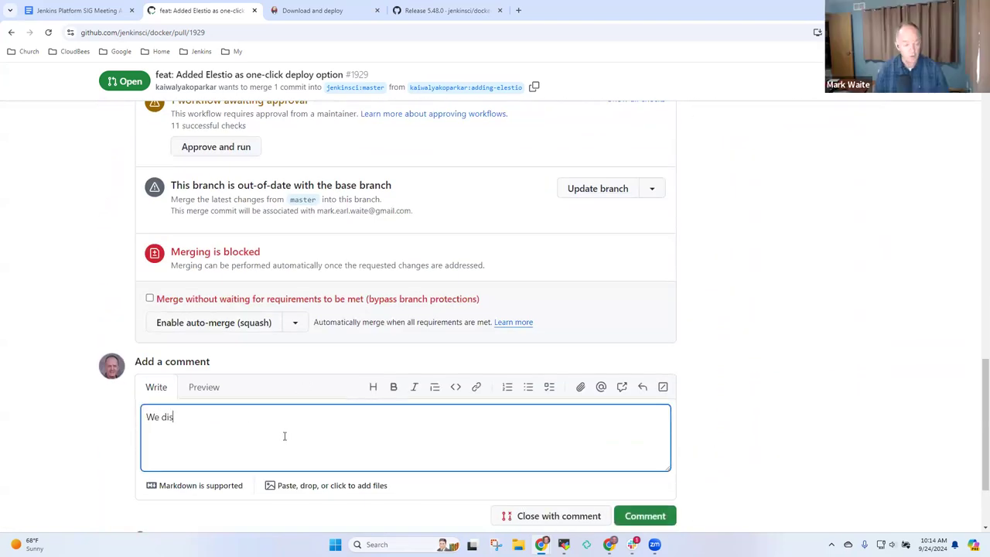
{"action": "type", "text": "cussed this in the Platg"}
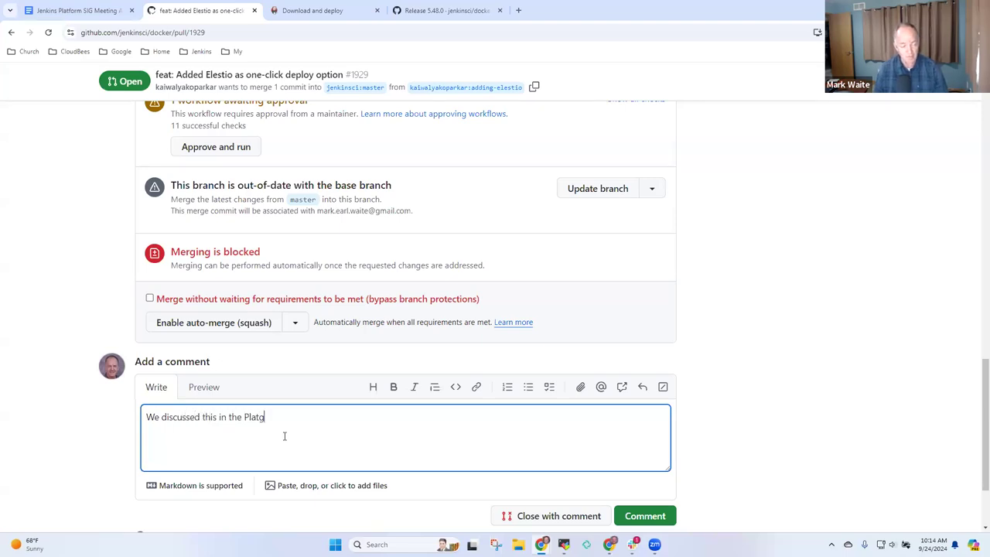
{"action": "type", "text": "form"}
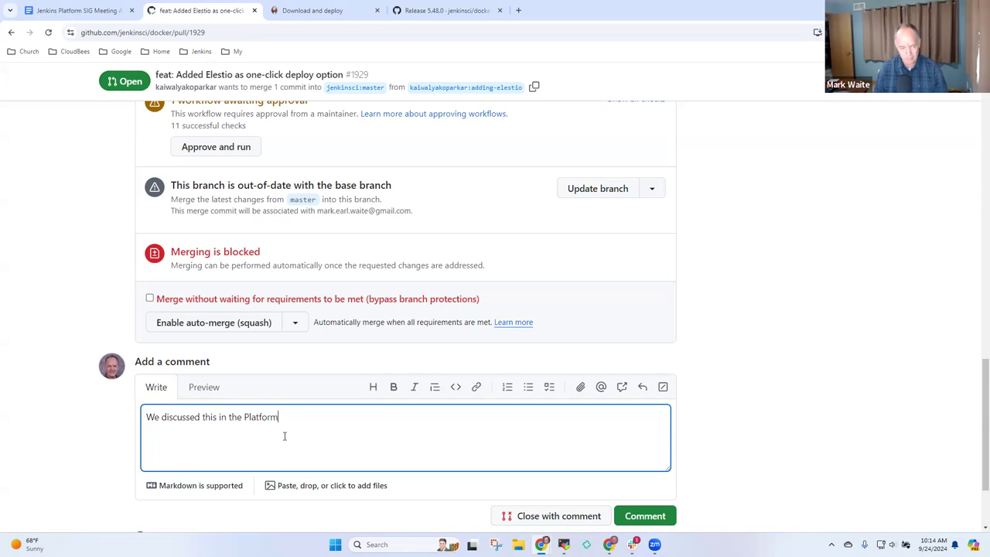
{"action": "type", "text": "SIG meeting"}
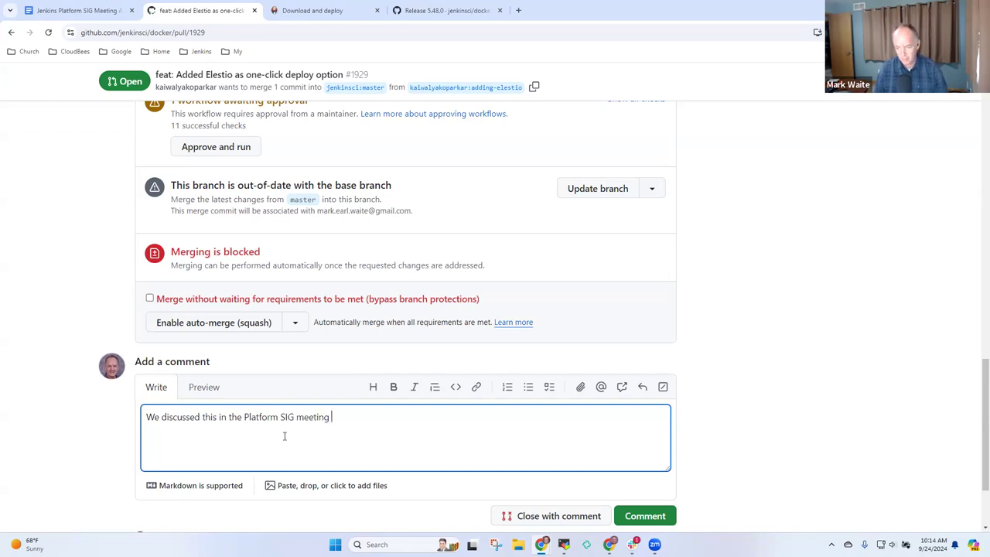
{"action": "type", "text": "24 Sep"}
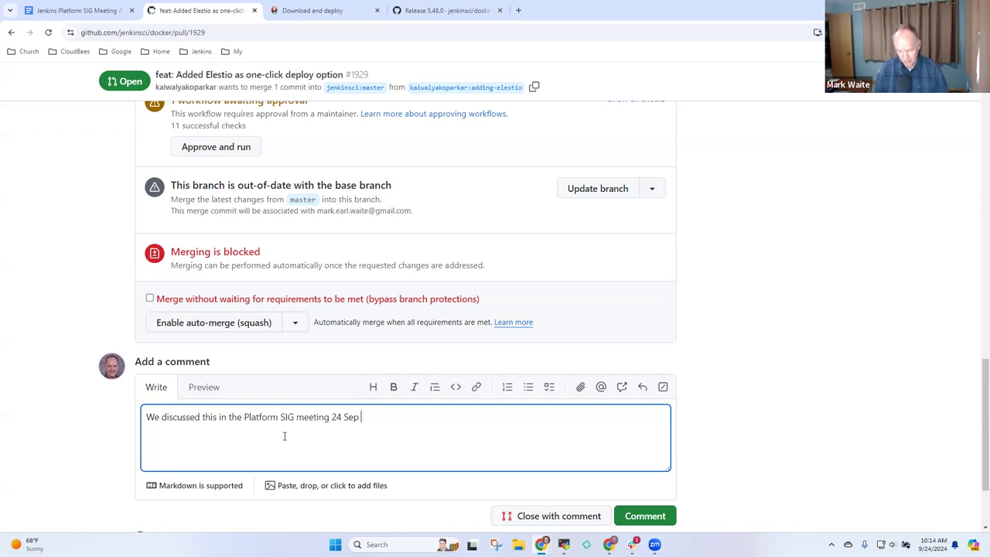
{"action": "type", "text": "2024 and decided this needs to be rpo"}
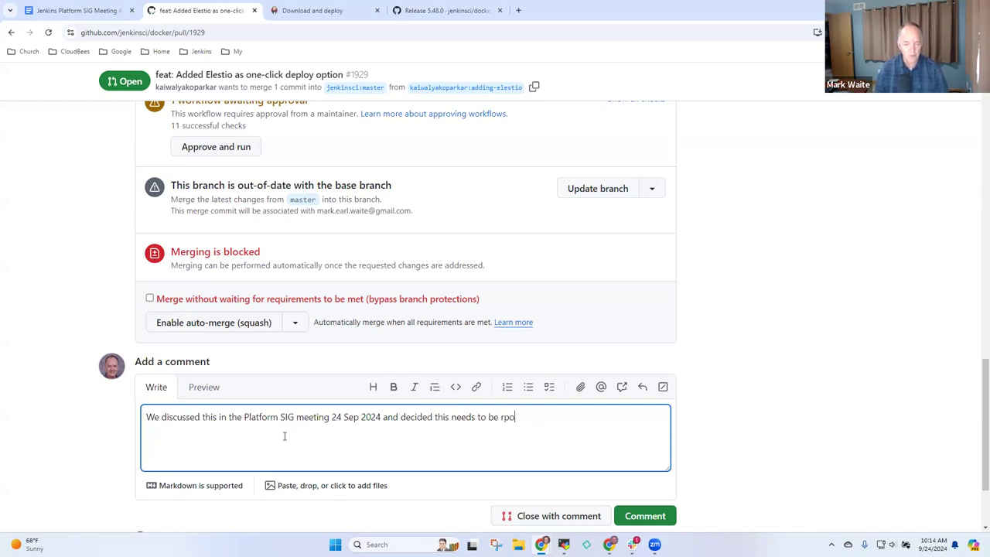
{"action": "type", "text": "proposed to"}
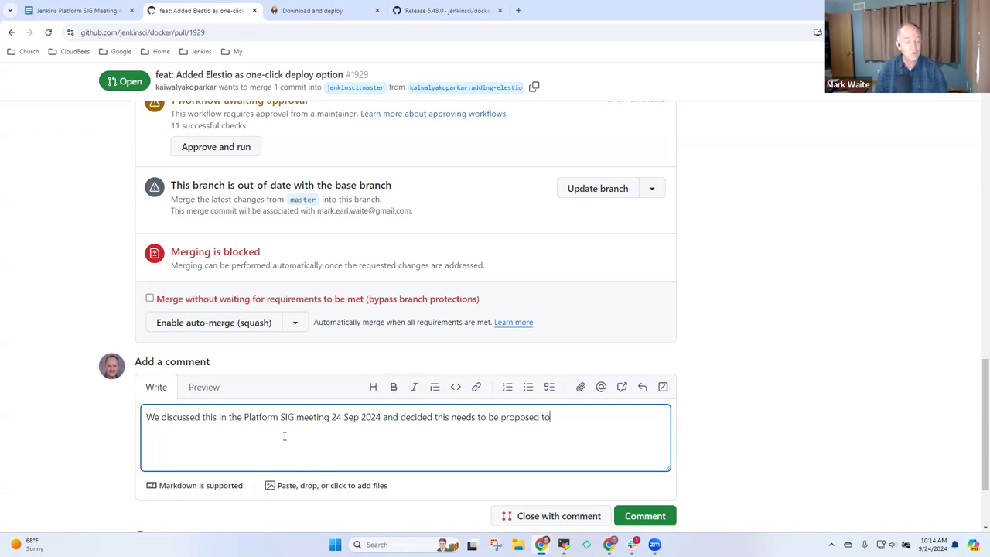
{"action": "type", "text": "the downloads page rather than the cxont"}
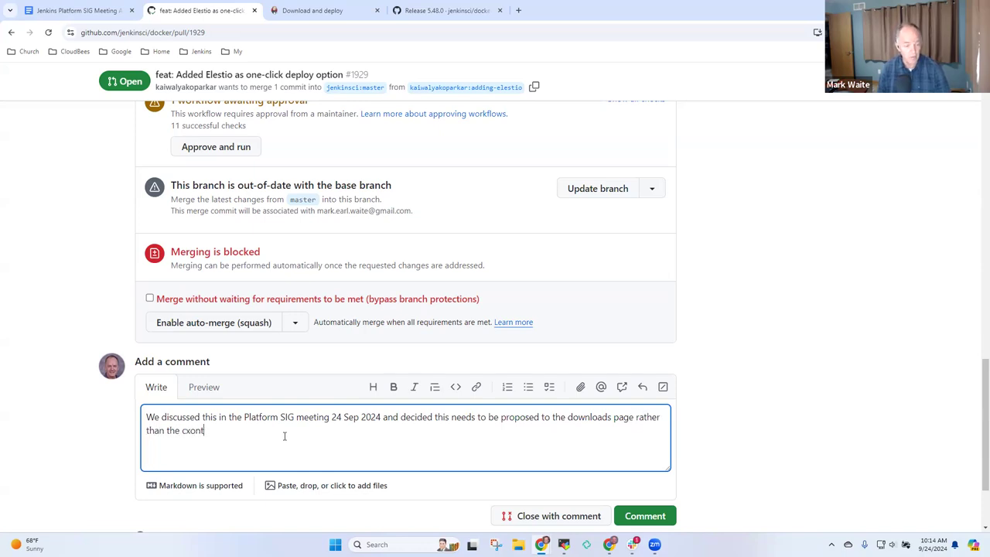
{"action": "key", "text": "Backspace"}
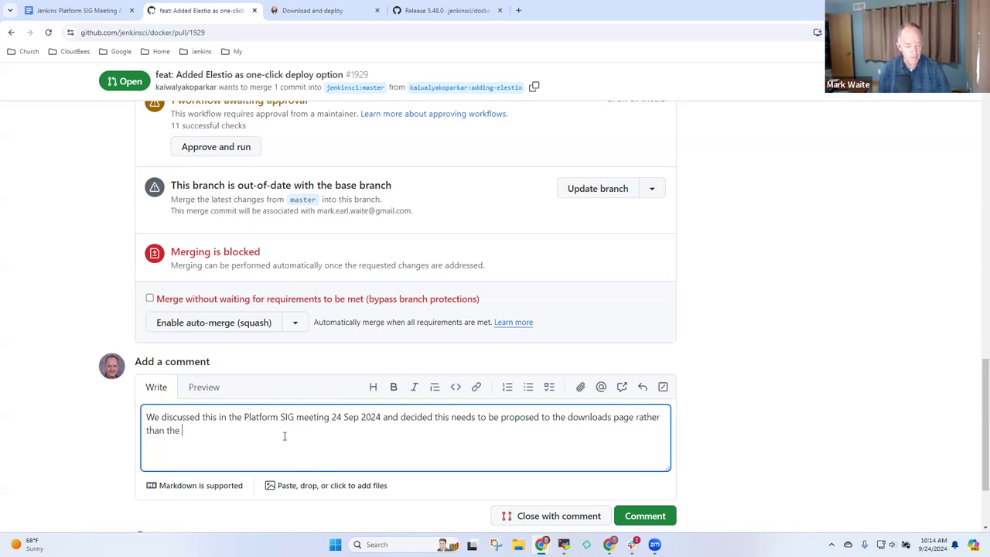
{"action": "type", "text": "container image do"}
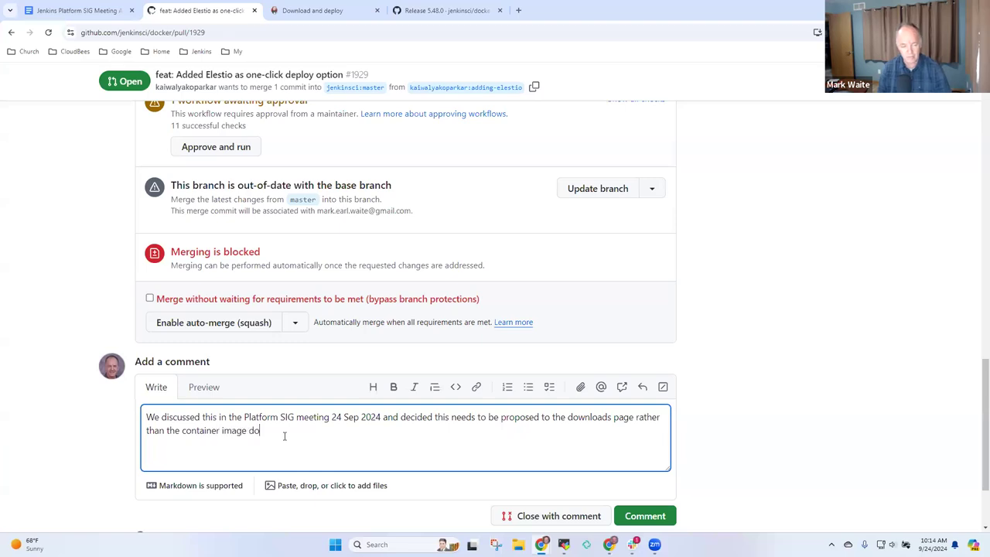
{"action": "type", "text": "cumentation."}
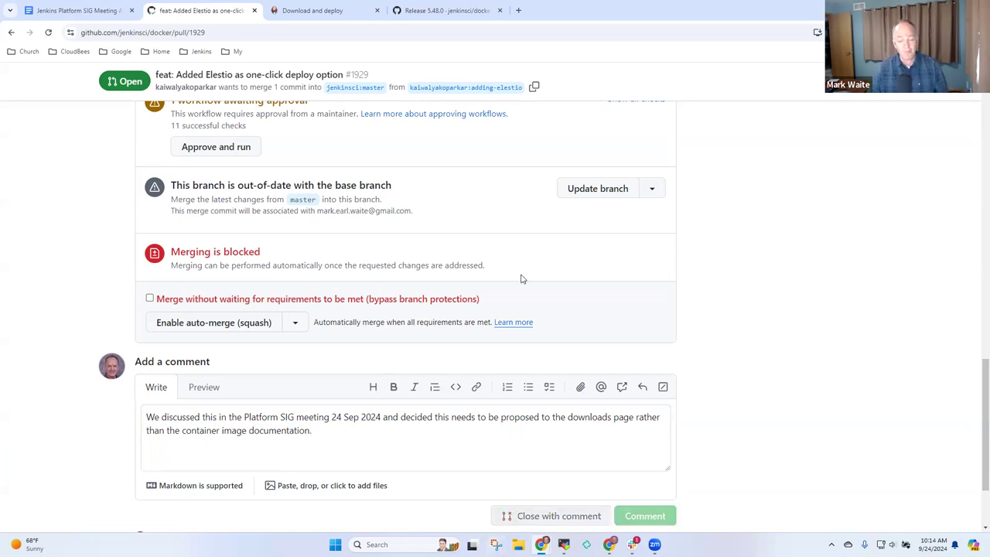
{"action": "left_click", "coordinate": [558, 515]}
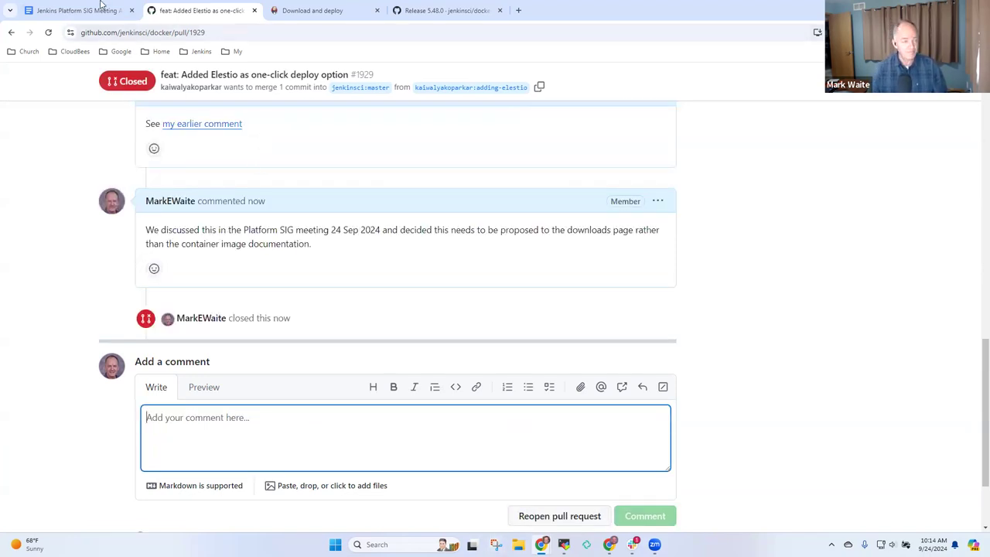
Append '(closed)' after the Elestio pull request link in the agenda.
{"action": "left_click", "coordinate": [85, 13]}
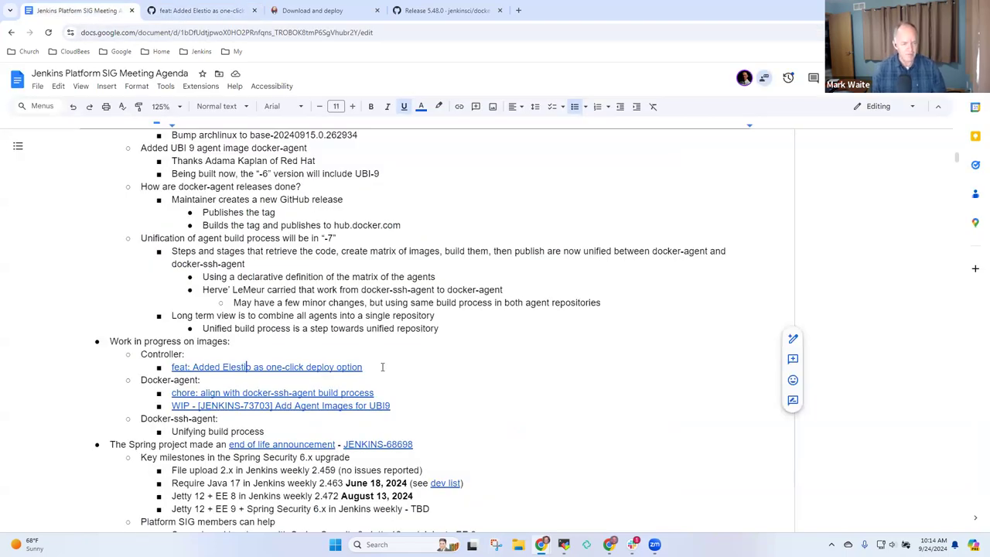
{"action": "type", "text": "(closed"}
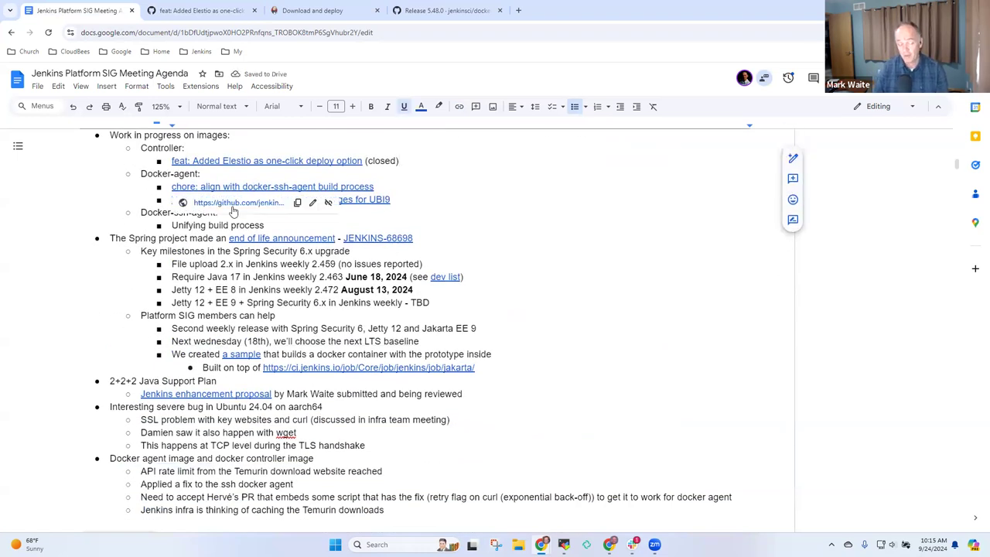
{"action": "left_click", "coordinate": [238, 201]}
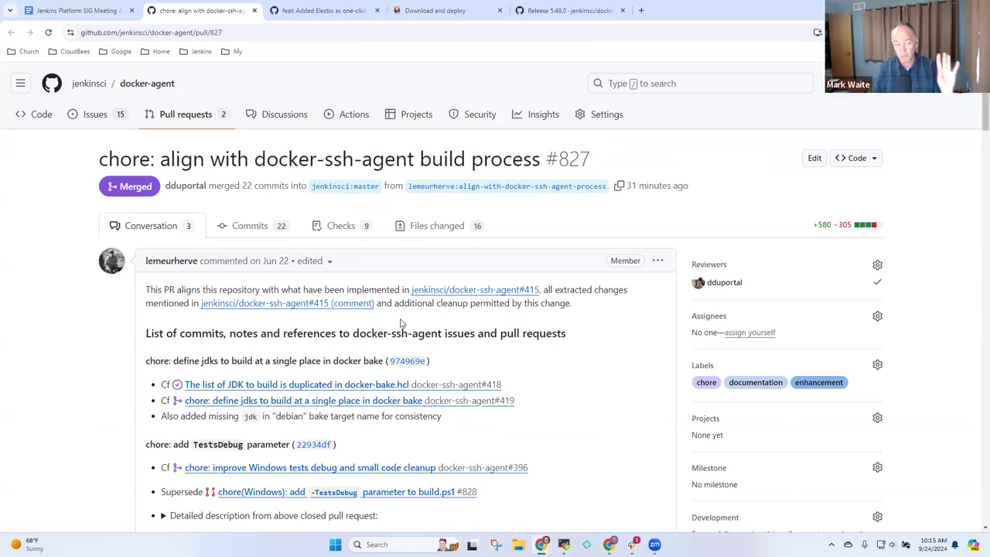
{"action": "mouse_move", "coordinate": [418, 326]}
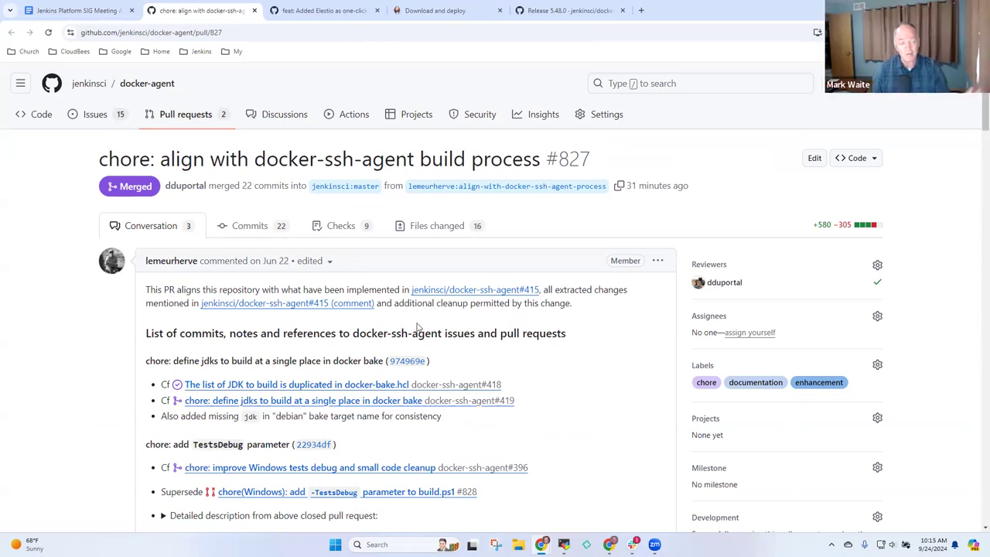
{"action": "mouse_move", "coordinate": [277, 319]}
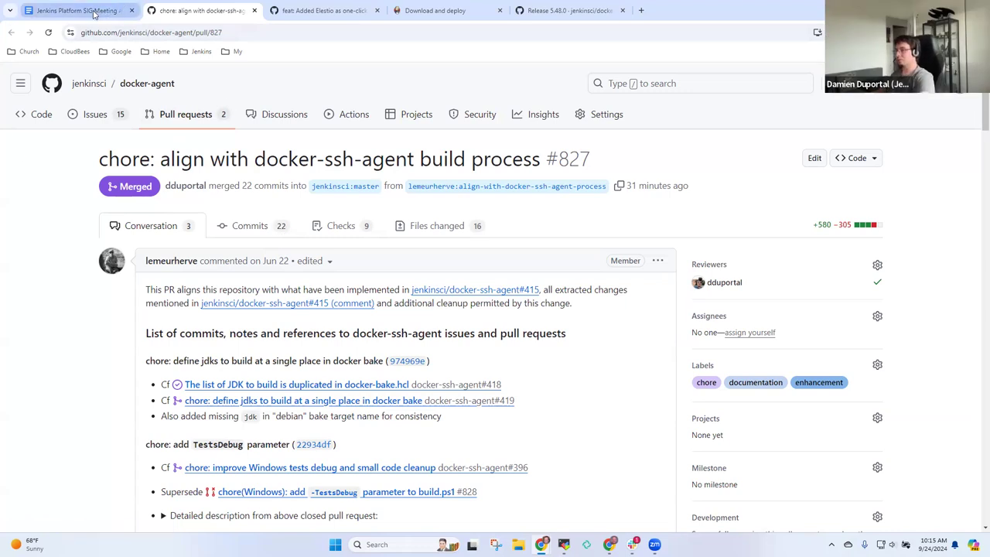
{"action": "mouse_move", "coordinate": [585, 238]}
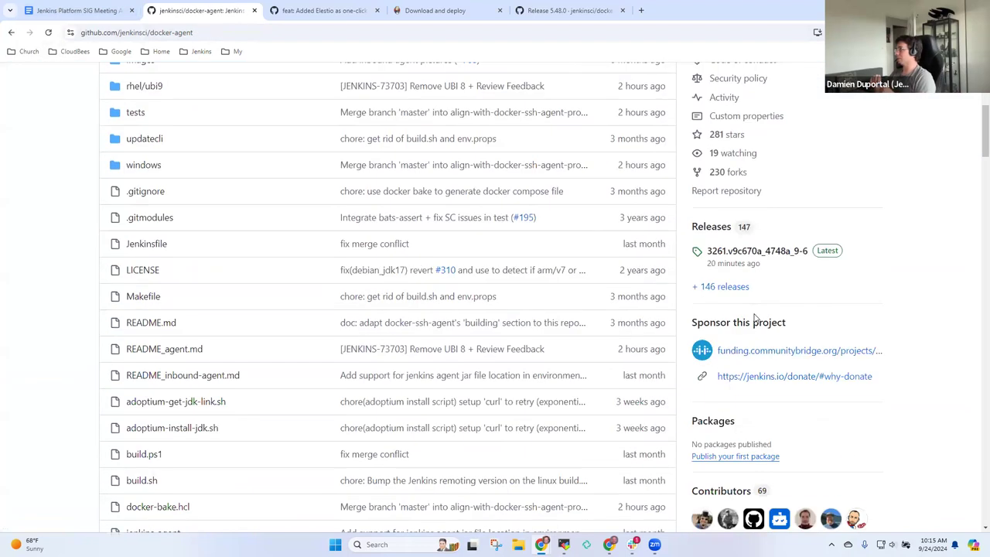
Check docker-agent release 3261.v9c670a_4748a_9-6 with UBI 9 agent images, then return to the repository.
{"action": "left_click", "coordinate": [751, 199]}
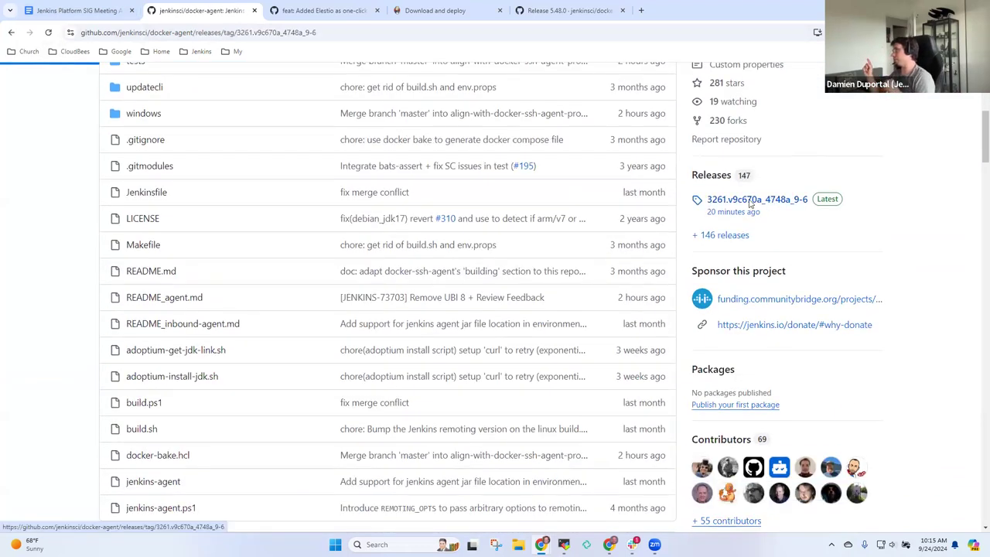
{"action": "left_click", "coordinate": [753, 198]}
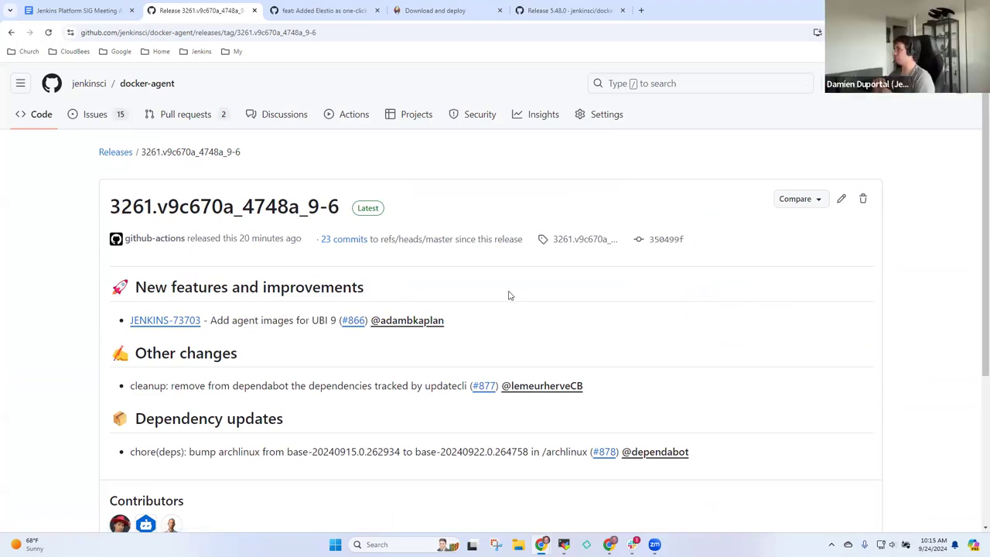
{"action": "mouse_move", "coordinate": [501, 294]}
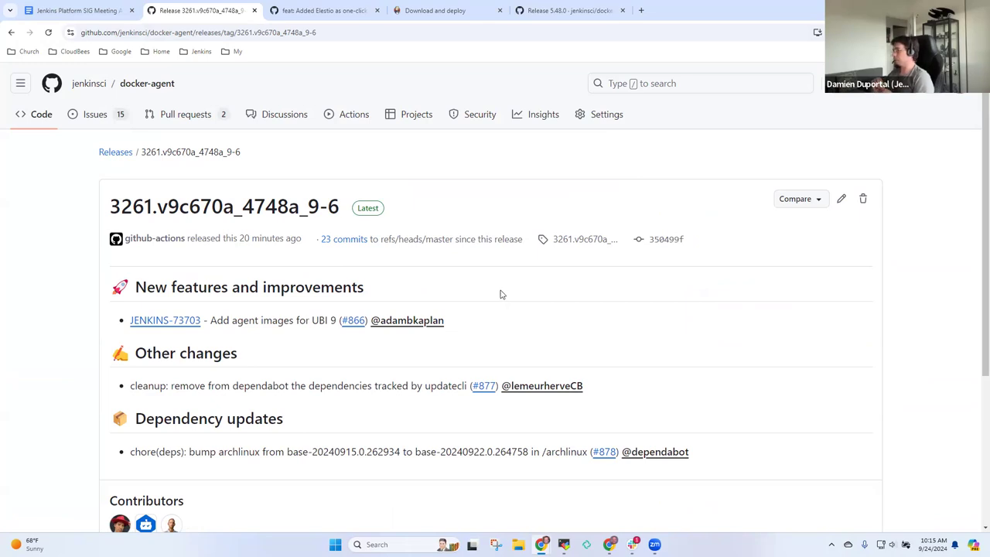
{"action": "mouse_move", "coordinate": [449, 294]}
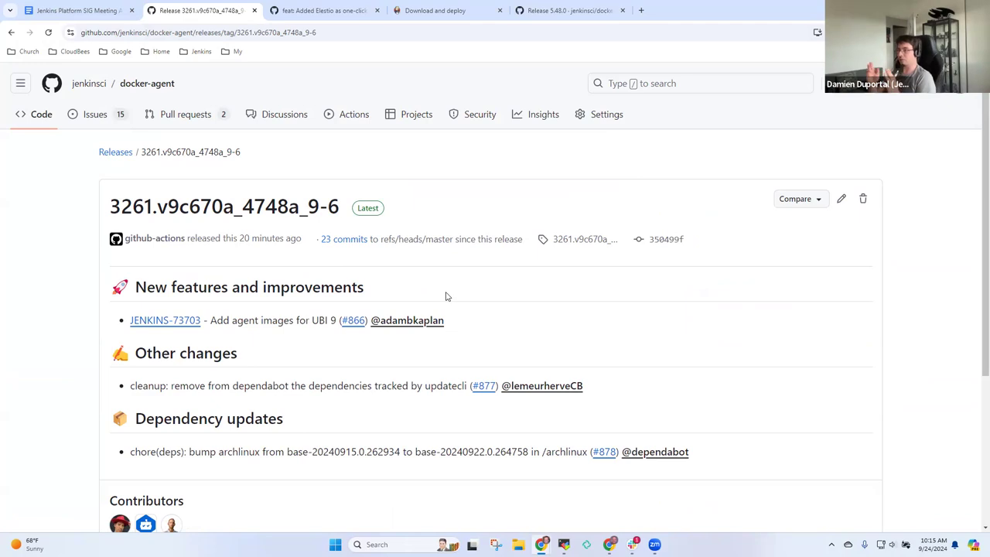
{"action": "mouse_move", "coordinate": [13, 36]}
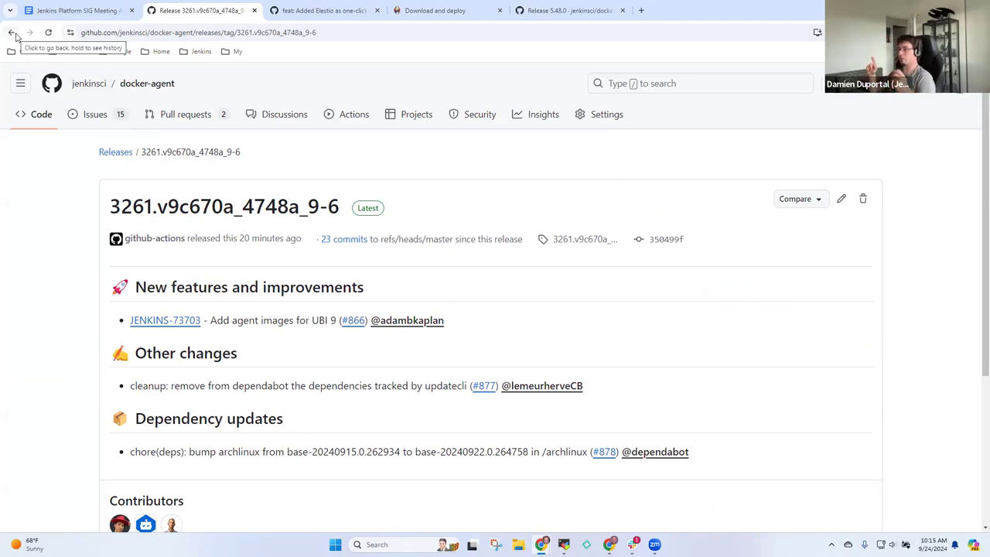
{"action": "left_click", "coordinate": [15, 34]}
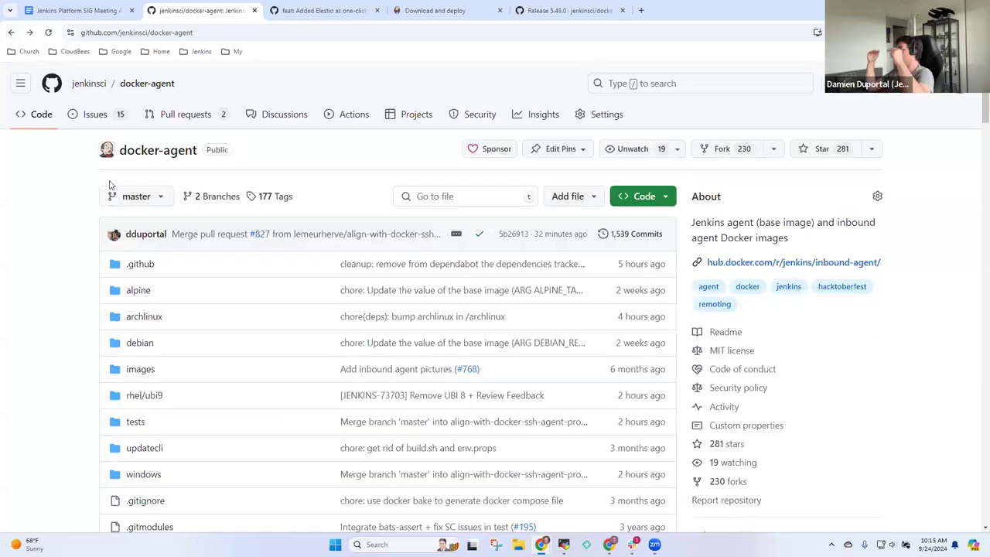
Look over docker-agent PRs #879 (Git for Windows bump) and draft #880 (UBI9 follow-up).
{"action": "left_click", "coordinate": [185, 114]}
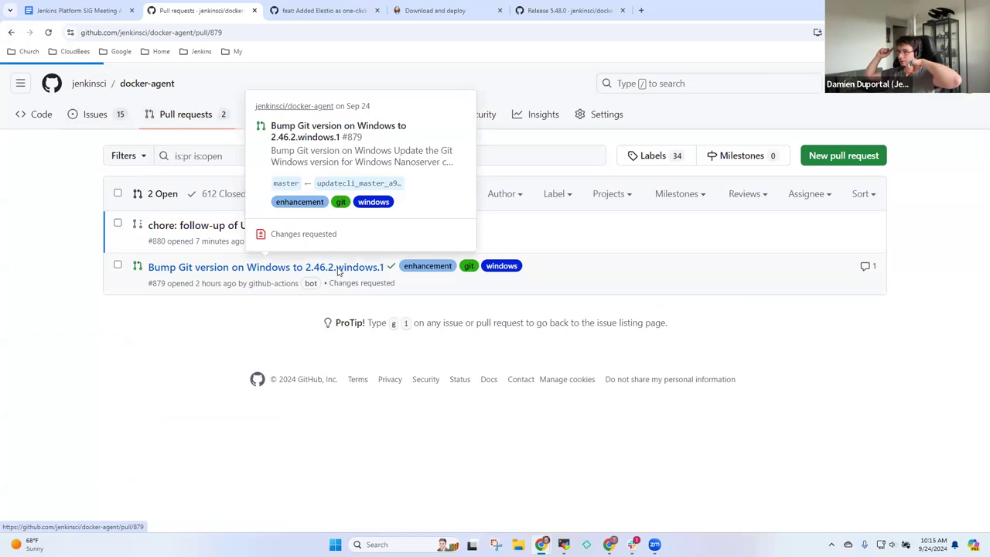
{"action": "left_click", "coordinate": [266, 266]}
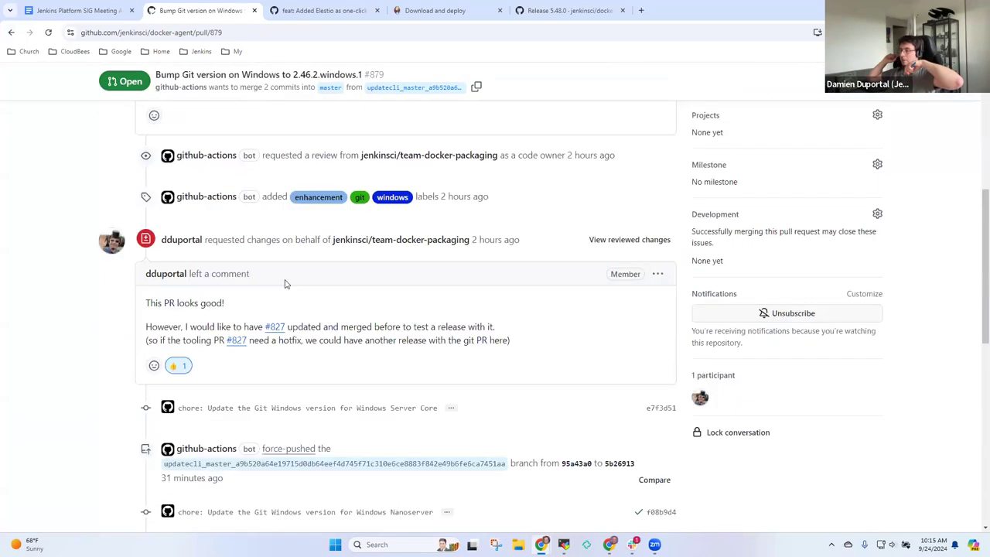
{"action": "scroll", "scroll_direction": "up", "scroll_amount": 3}
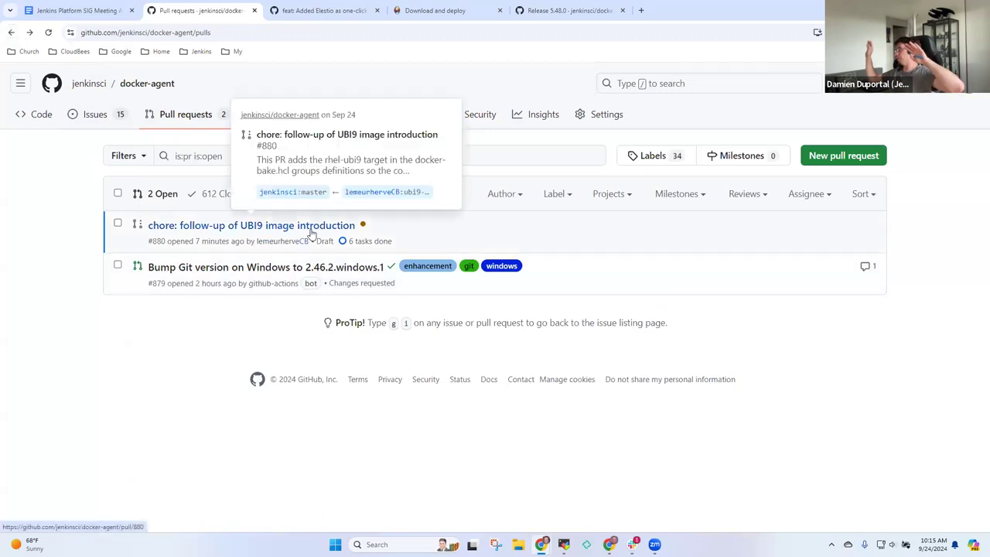
{"action": "left_click", "coordinate": [251, 225]}
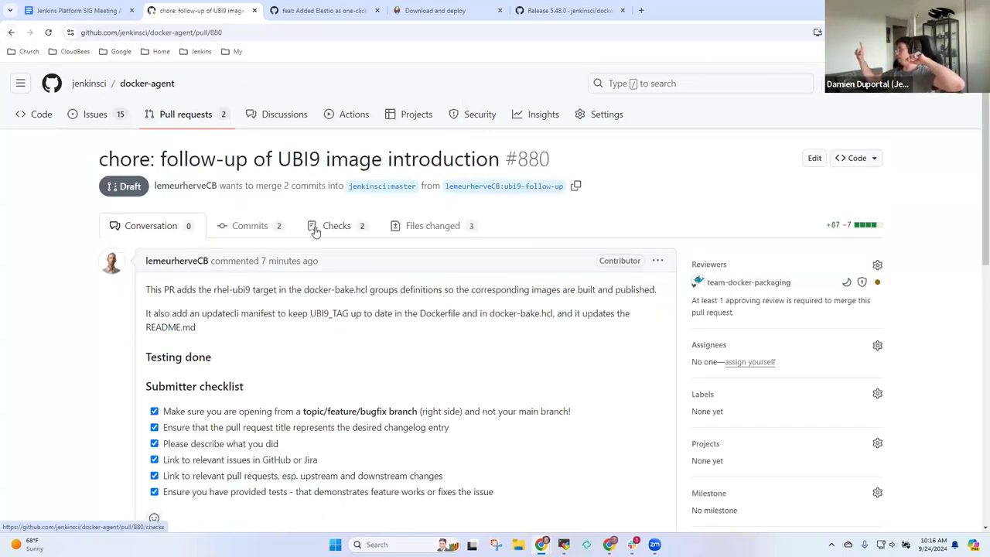
{"action": "mouse_move", "coordinate": [294, 247]}
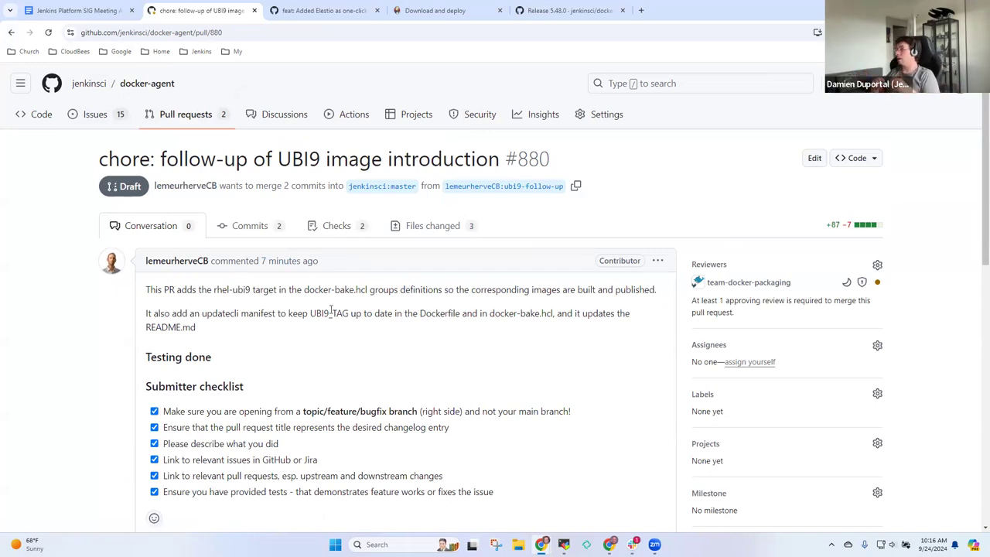
{"action": "mouse_move", "coordinate": [370, 342]}
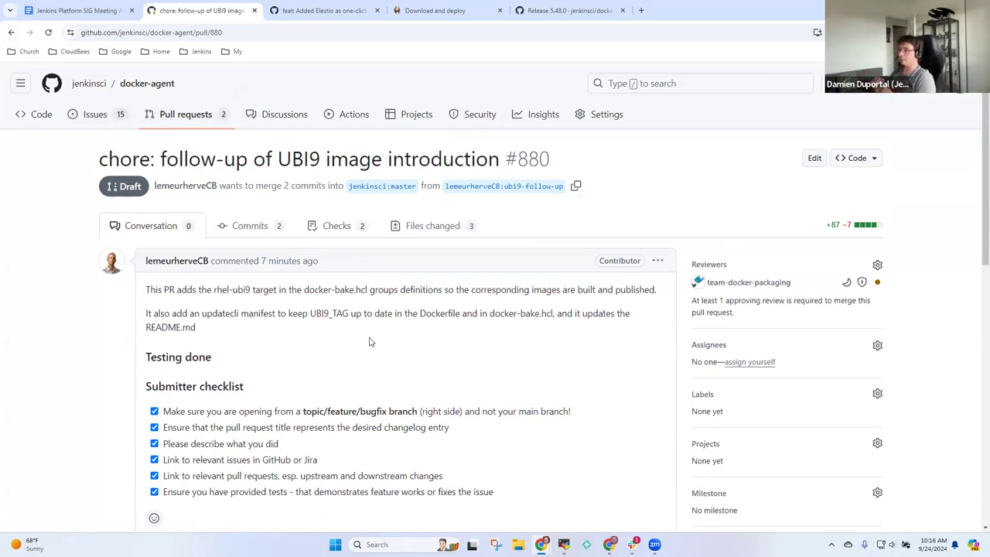
{"action": "mouse_move", "coordinate": [322, 351]}
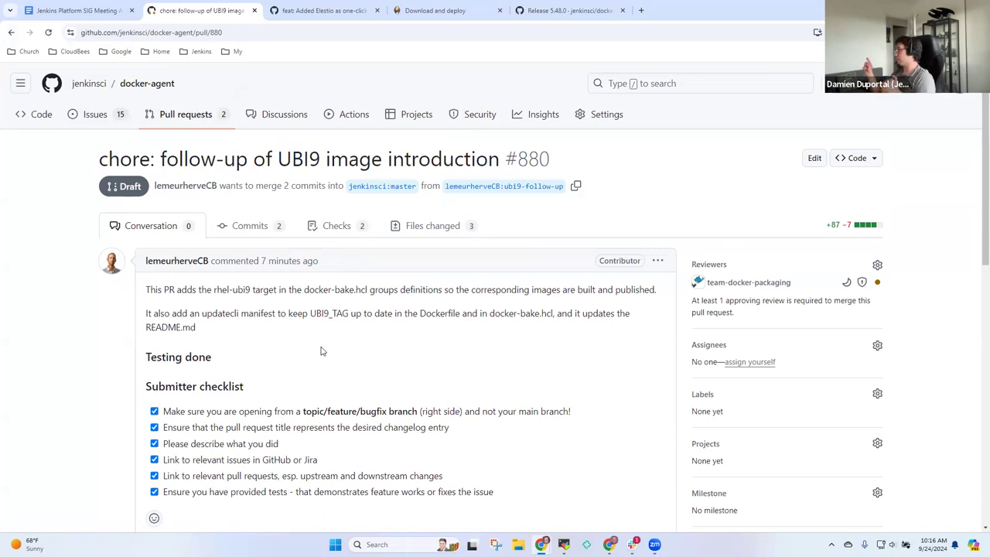
{"action": "mouse_move", "coordinate": [163, 124]}
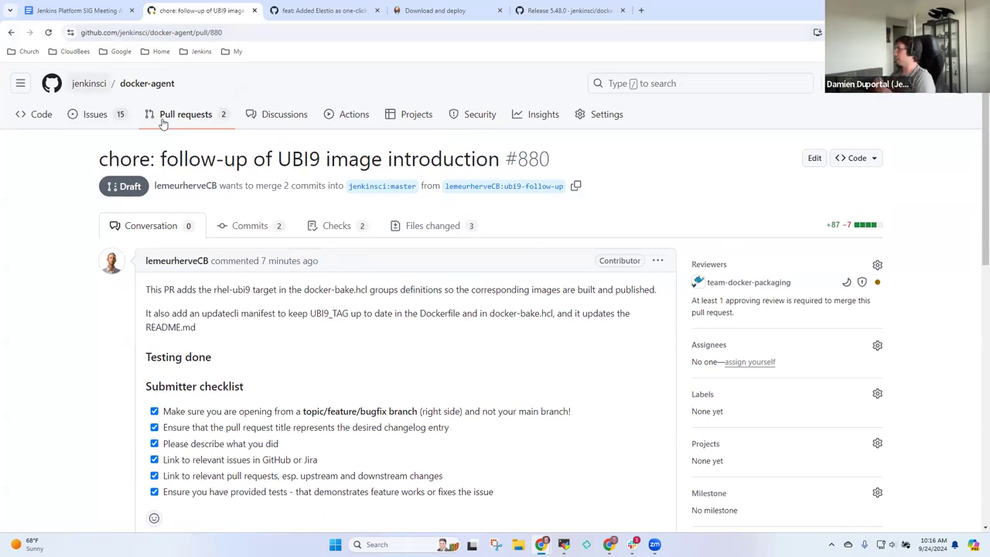
{"action": "left_click", "coordinate": [186, 114]}
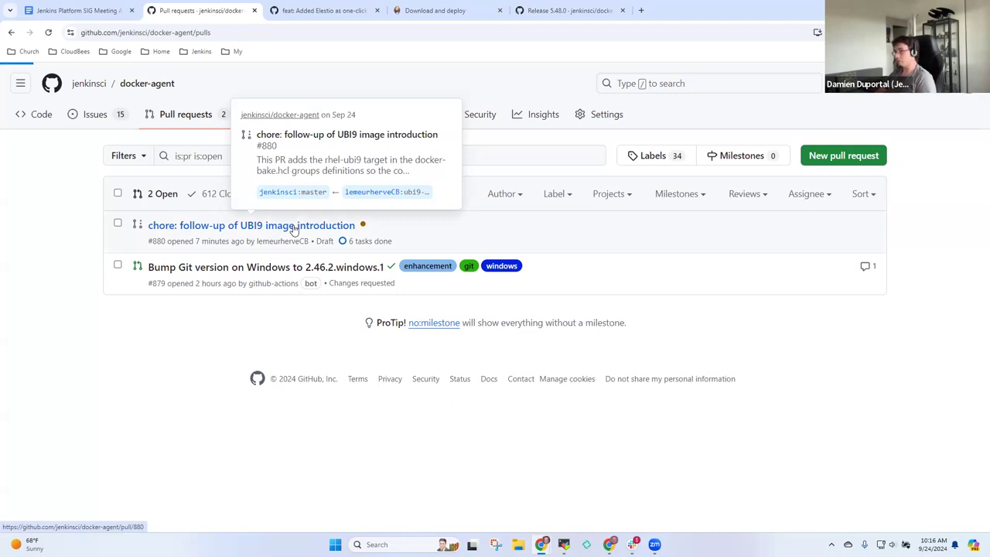
Review draft PR #880's changed files and its conversation.
{"action": "left_click", "coordinate": [251, 225]}
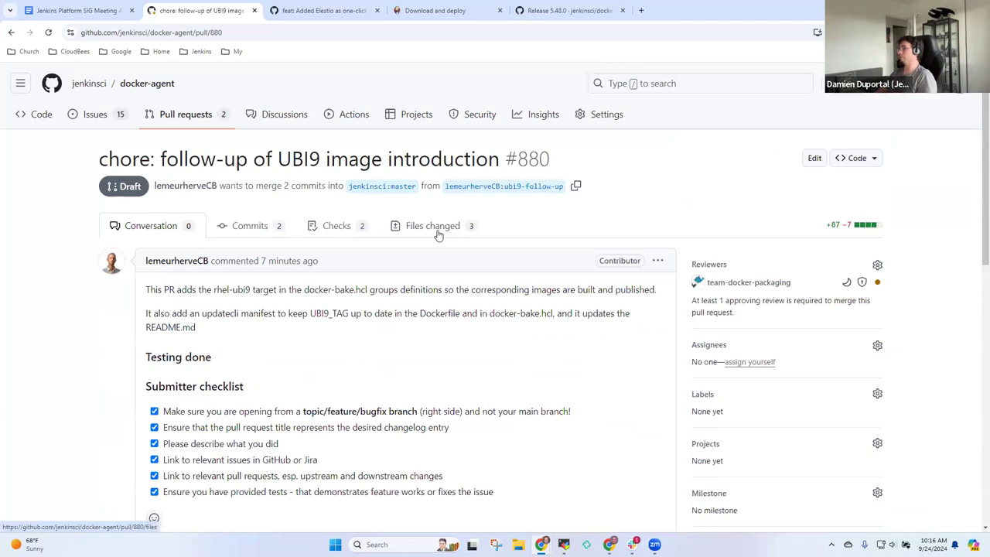
{"action": "left_click", "coordinate": [432, 225]}
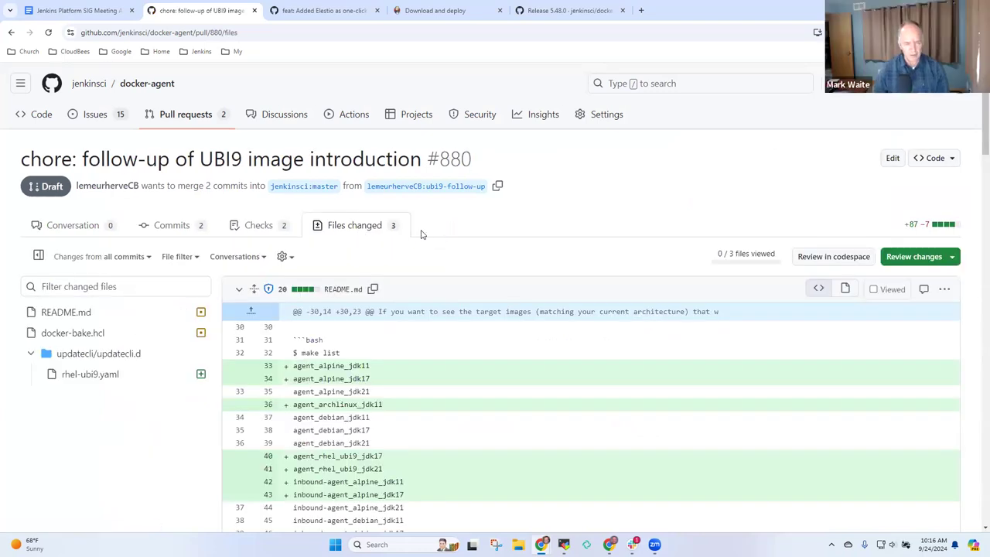
{"action": "scroll", "scroll_direction": "down", "scroll_amount": 3}
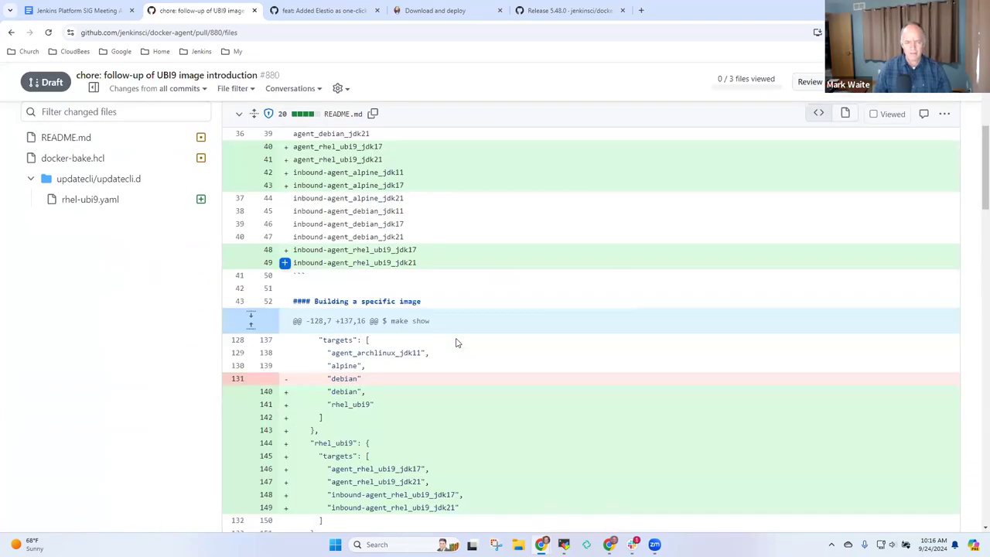
{"action": "scroll", "scroll_direction": "up", "scroll_amount": 3}
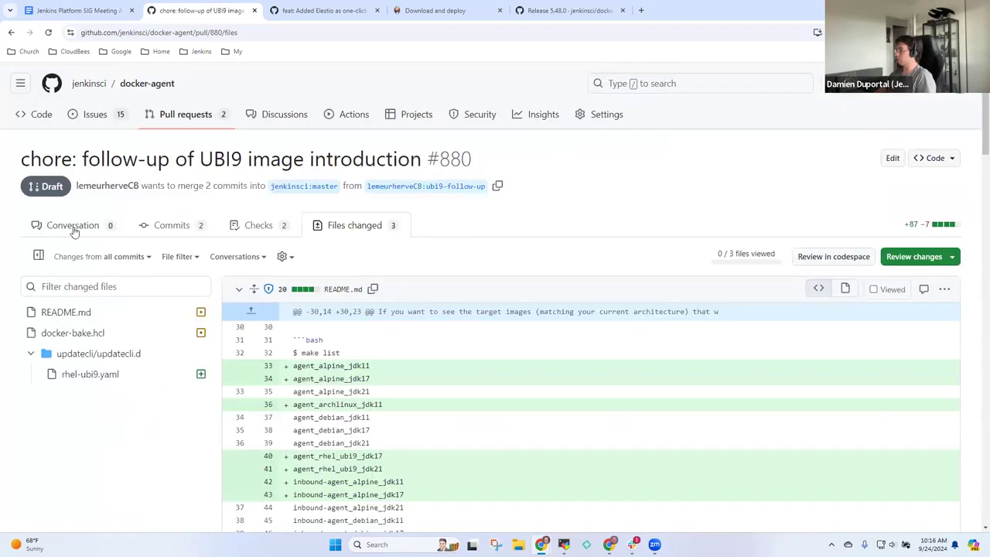
{"action": "left_click", "coordinate": [72, 225]}
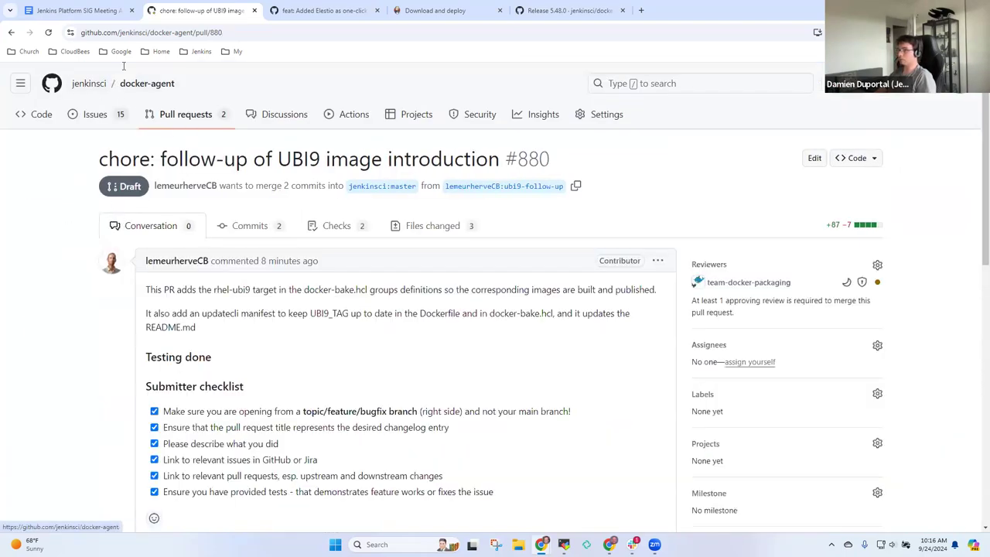
Cycle through the agenda, PR #880 and closed PR #1929 tabs, ending on the agenda.
{"action": "left_click", "coordinate": [73, 13]}
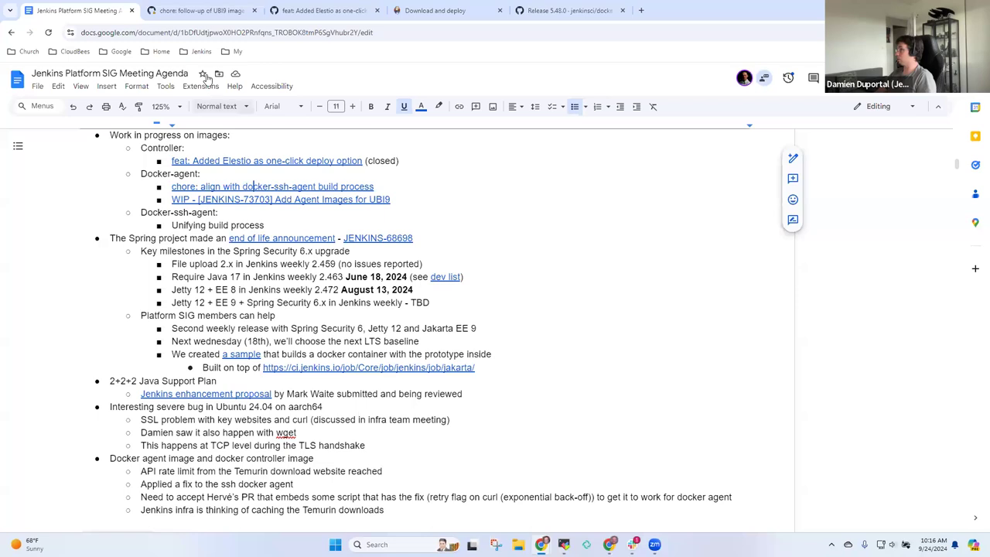
{"action": "left_click", "coordinate": [224, 11]}
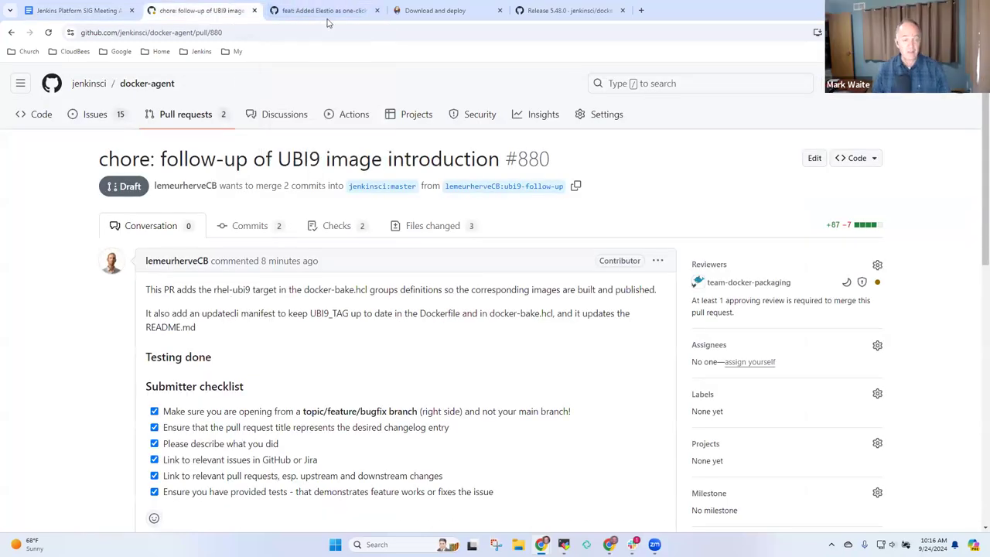
{"action": "left_click", "coordinate": [320, 11]}
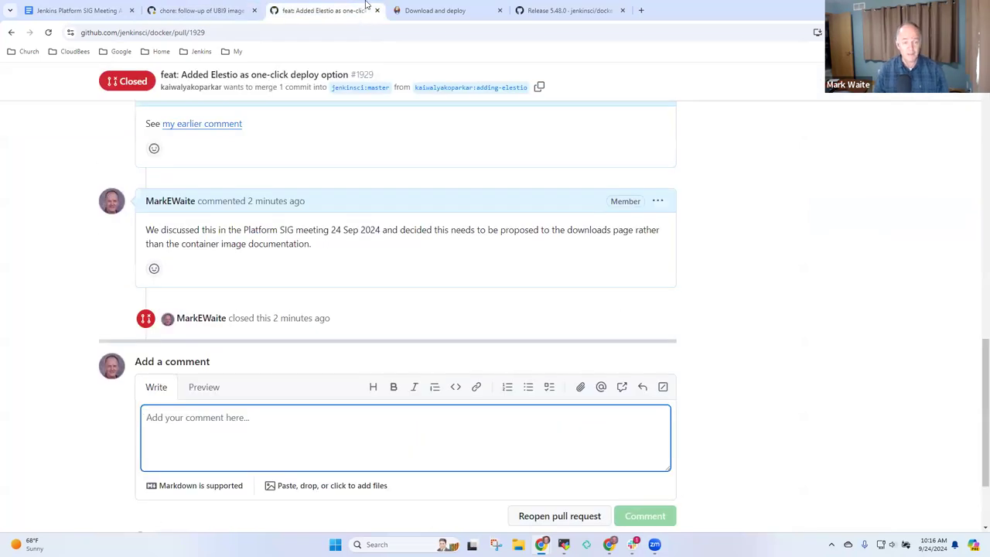
{"action": "left_click", "coordinate": [208, 10]}
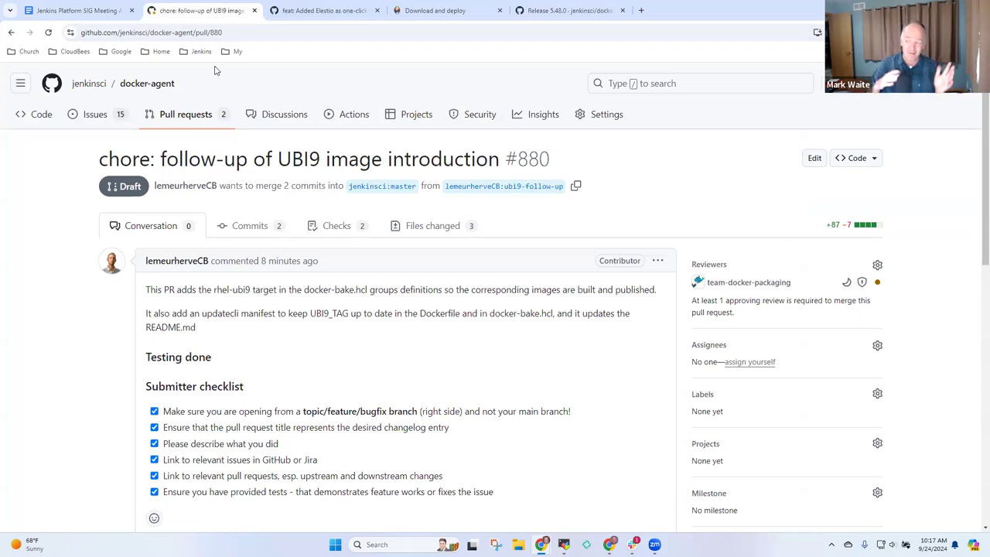
{"action": "mouse_move", "coordinate": [246, 103]}
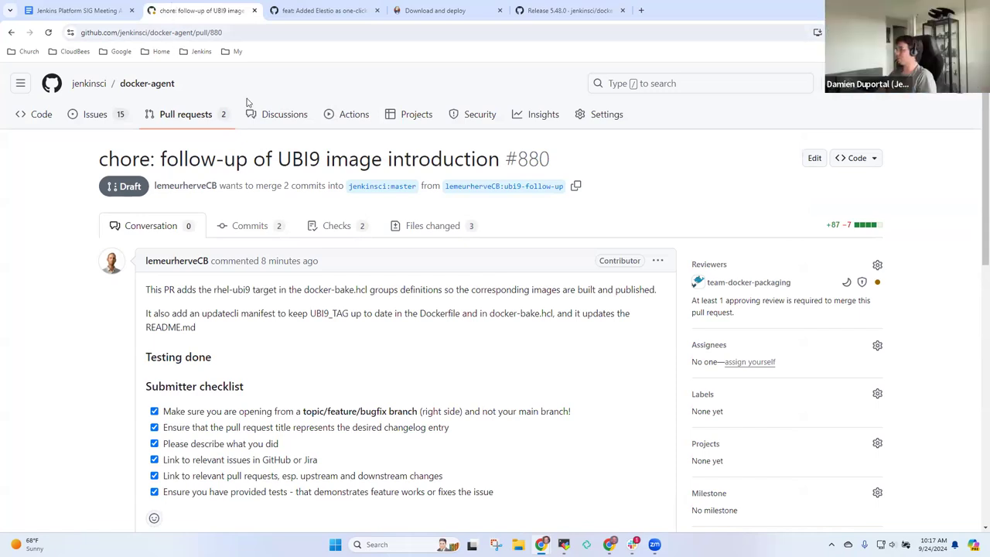
{"action": "left_click", "coordinate": [73, 13]}
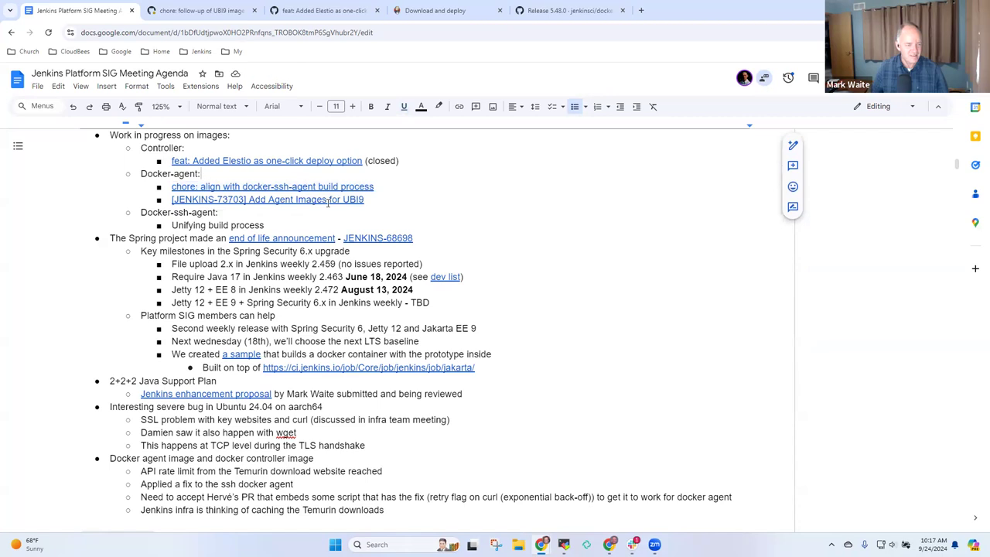
{"action": "left_click", "coordinate": [272, 186]}
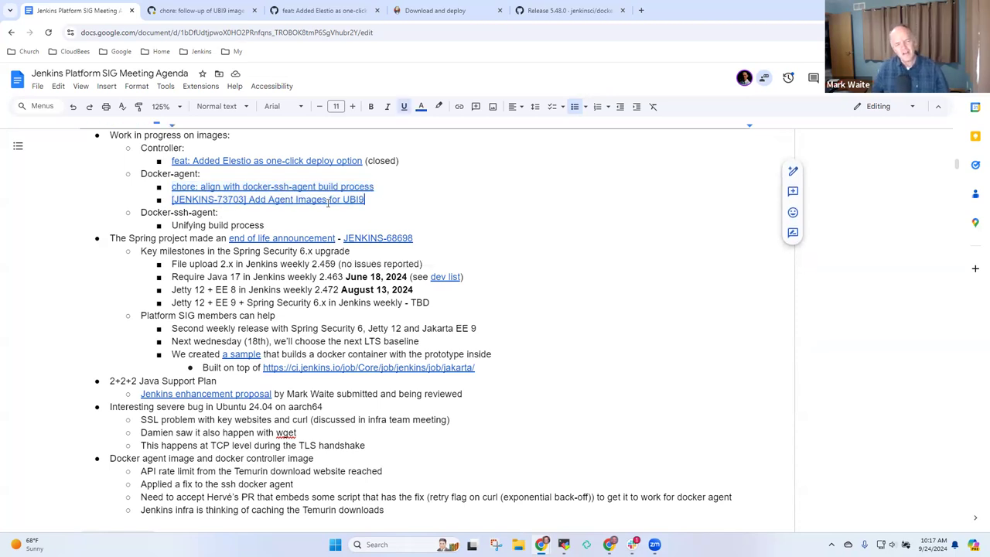
{"action": "double_click", "coordinate": [219, 225]}
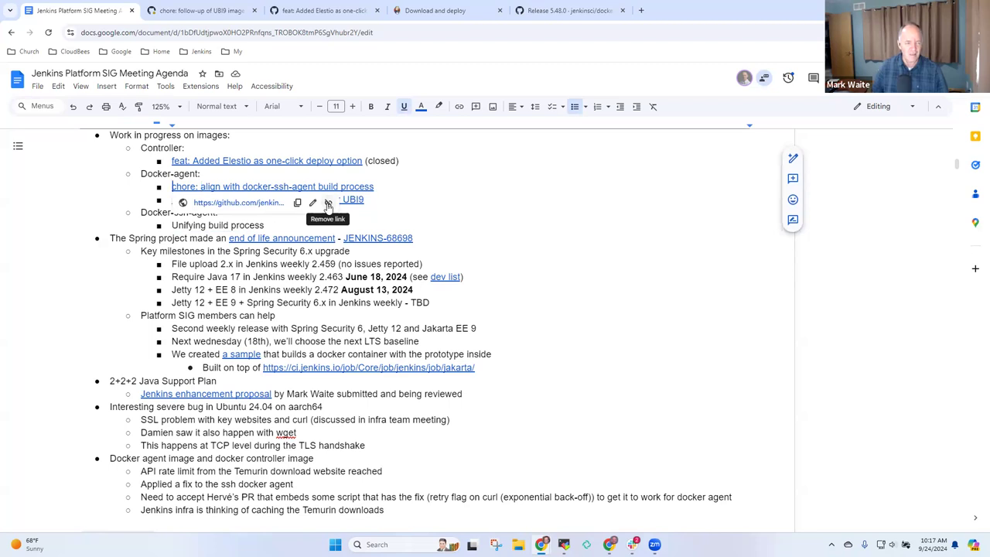
{"action": "left_click", "coordinate": [327, 203]}
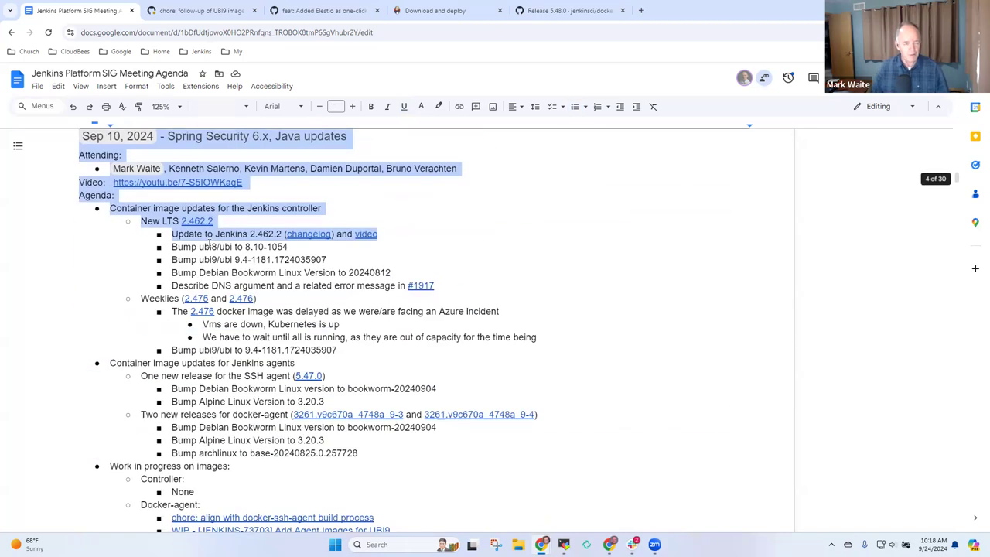
{"action": "scroll", "scroll_direction": "down", "scroll_amount": 3}
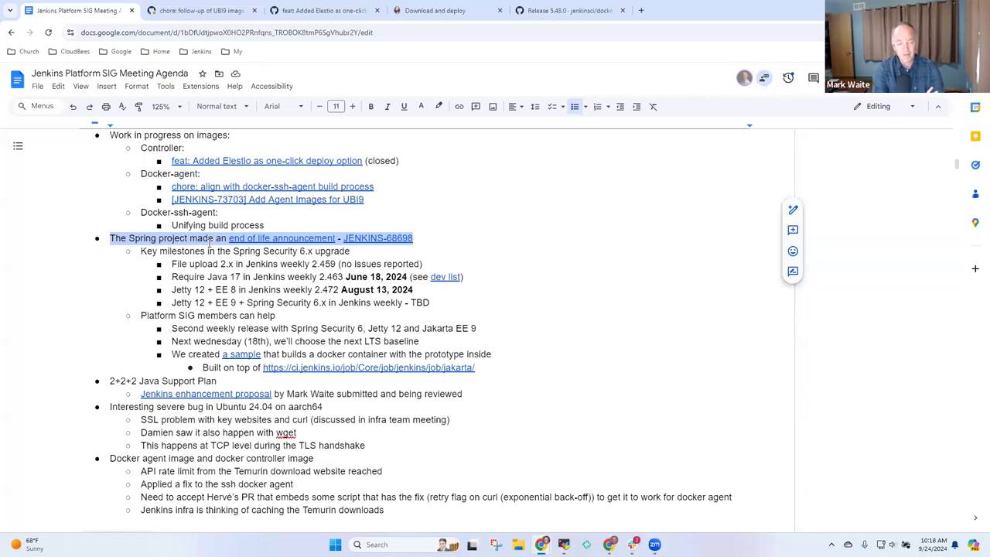
{"action": "left_click", "coordinate": [412, 264]}
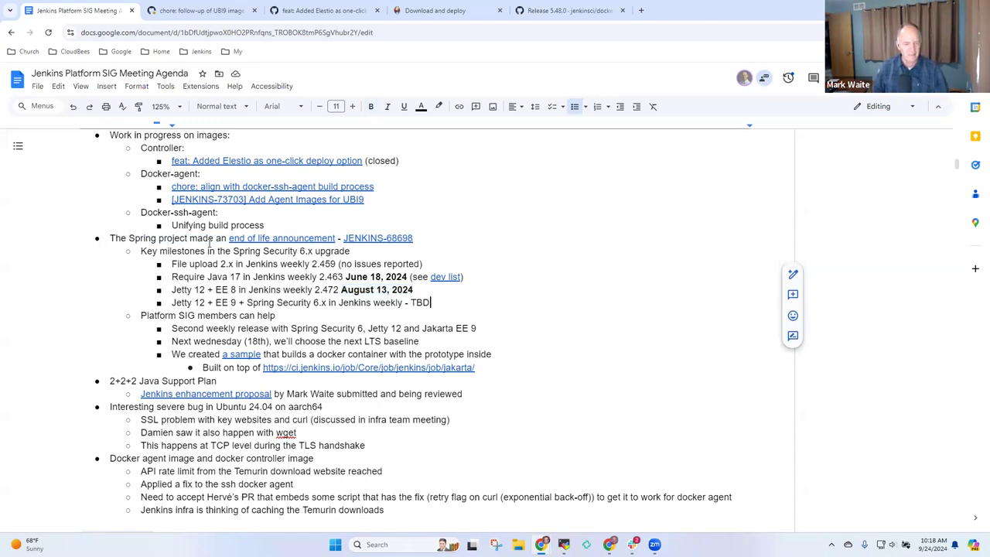
Change TBD to weekly 2.475 and add a Jetty 12 + EE 9 milestone line for 2.477.1, 30 Oct 2024.
{"action": "double_click", "coordinate": [419, 303]}
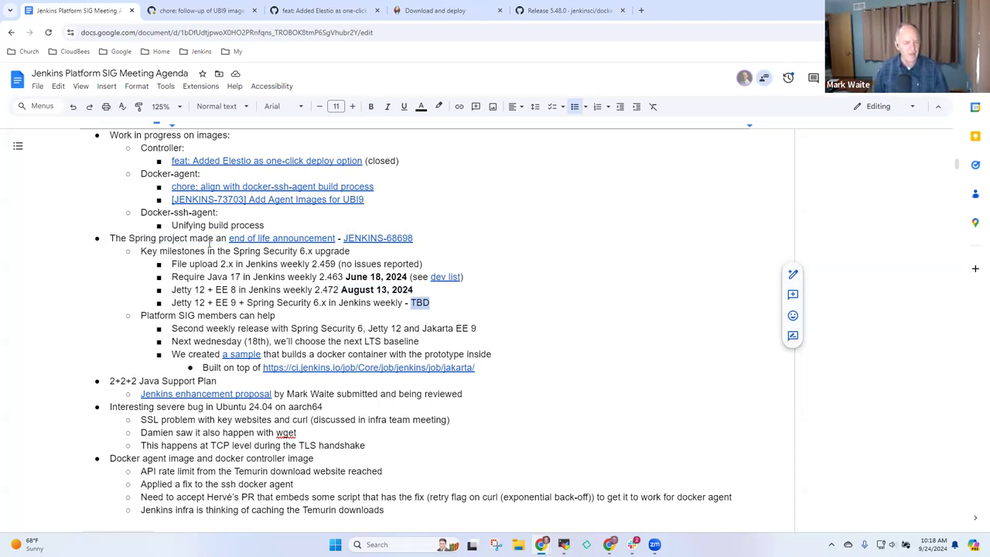
{"action": "type", "text": "2.475"}
{"action": "type", "text": "J"}
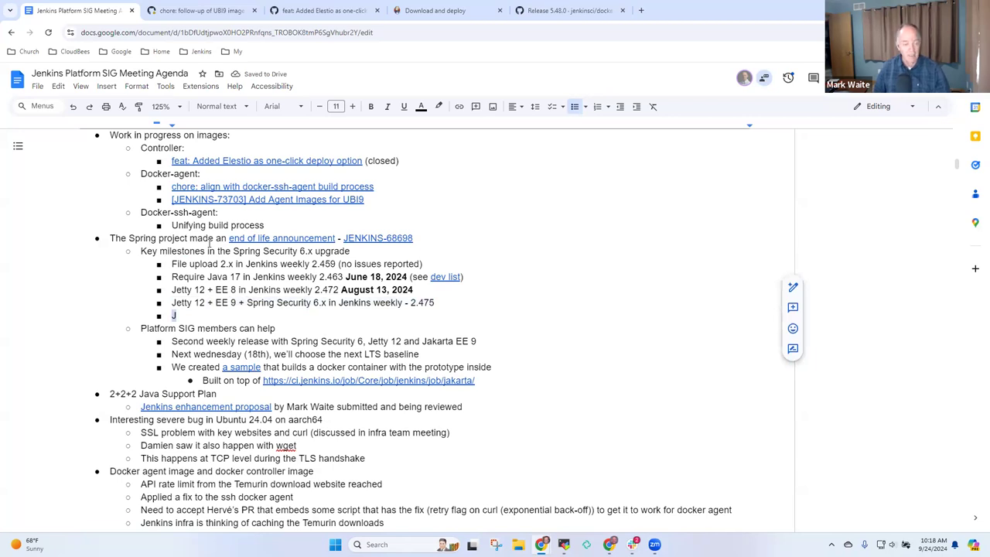
{"action": "type", "text": "etty 12 + EE 9 + Spring Security 6.x in Jenkins weekly - 2.477.1 - 30"}
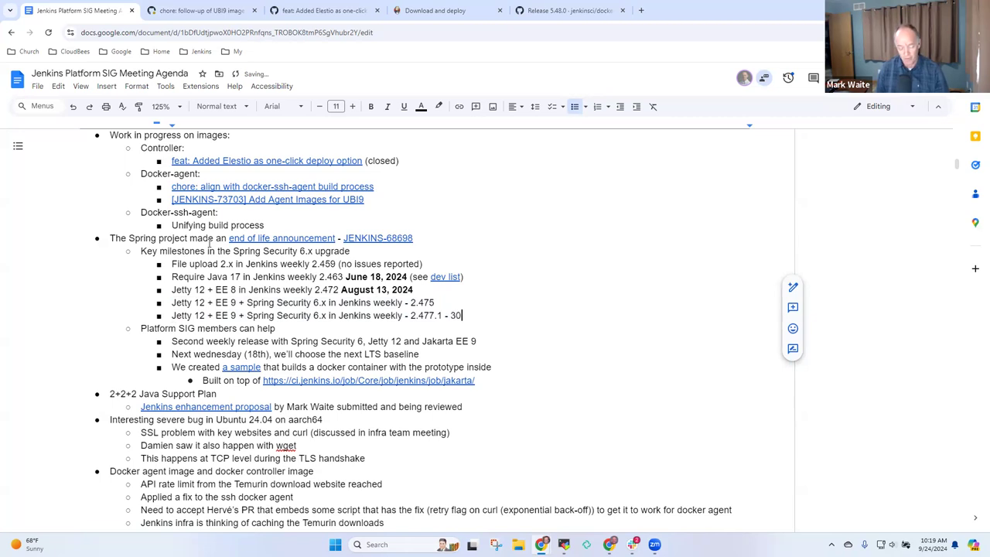
{"action": "type", "text": "Oct 2024"}
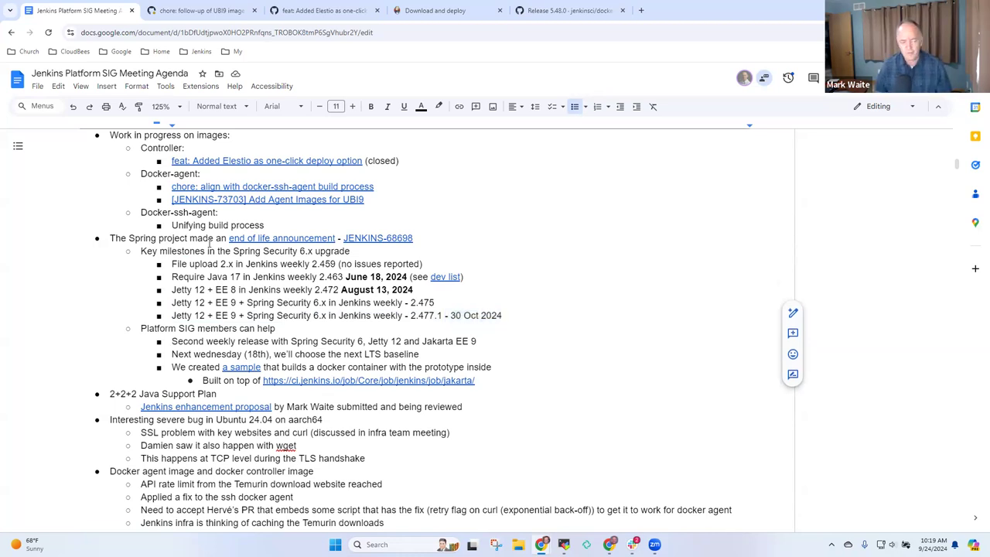
{"action": "double_click", "coordinate": [188, 341]}
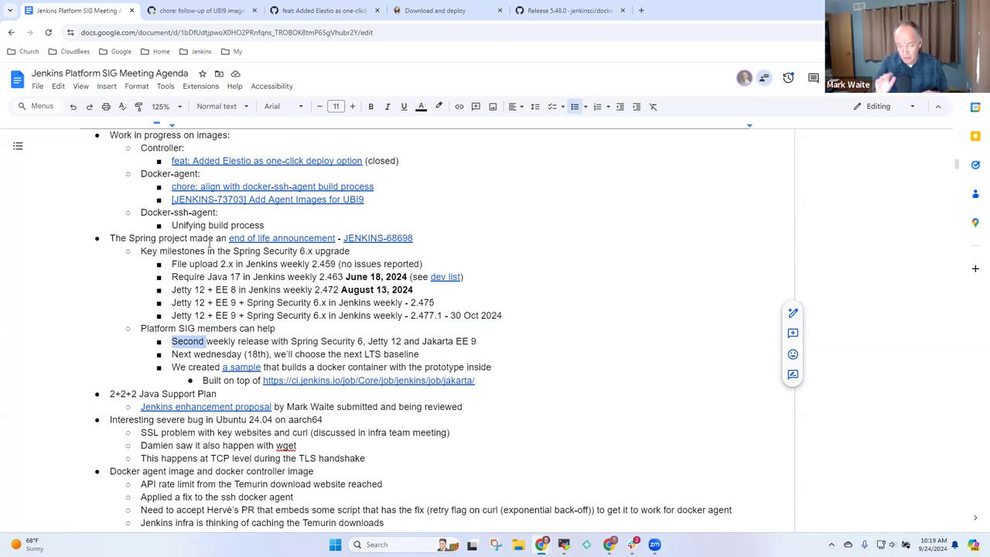
Rewrite the next-LTS bullet to state the baseline is 4.477.
{"action": "left_click", "coordinate": [206, 354]}
{"action": "type", "text": "The next LTS baseline is"}
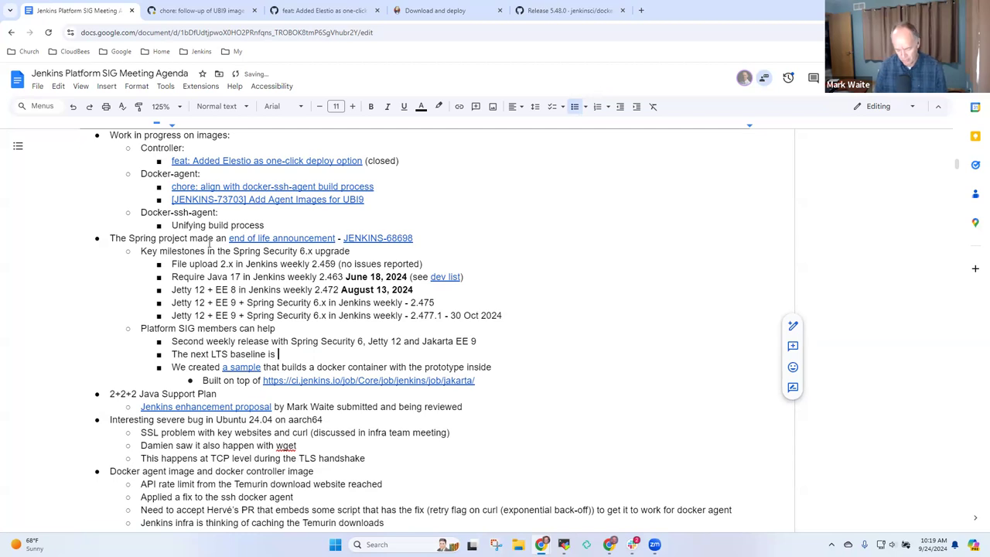
{"action": "type", "text": "4.4"}
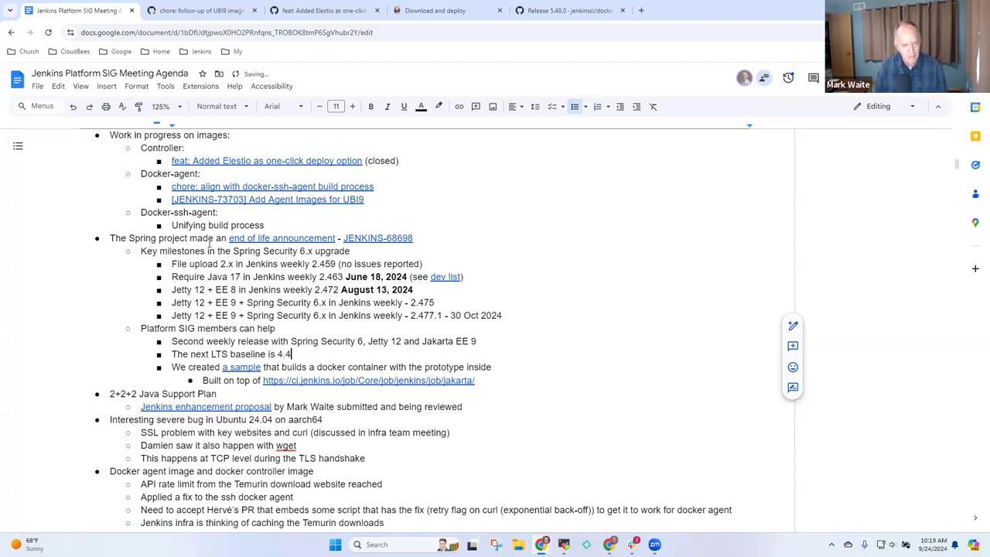
{"action": "type", "text": "77."}
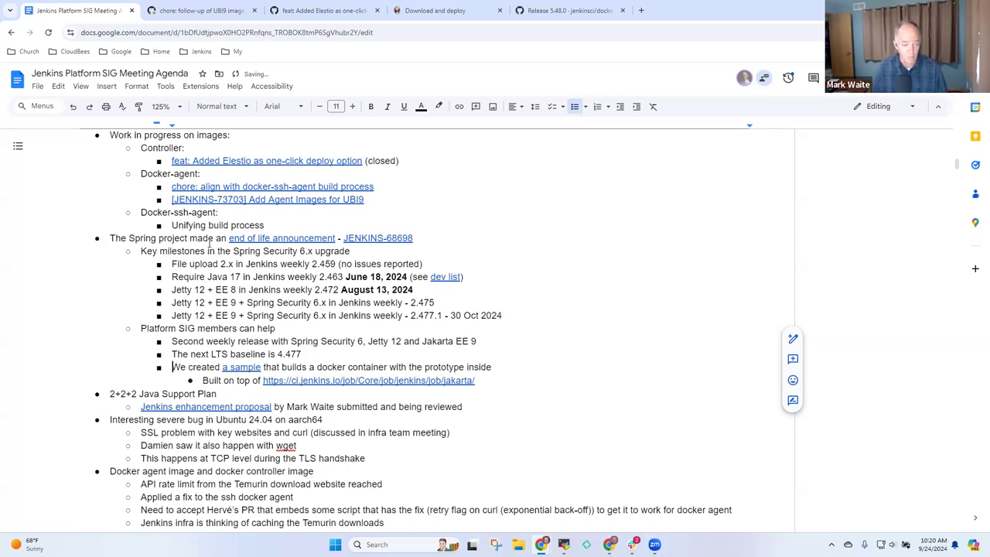
{"action": "left_click_drag", "start_coordinate": [171, 367], "coordinate": [491, 367]}
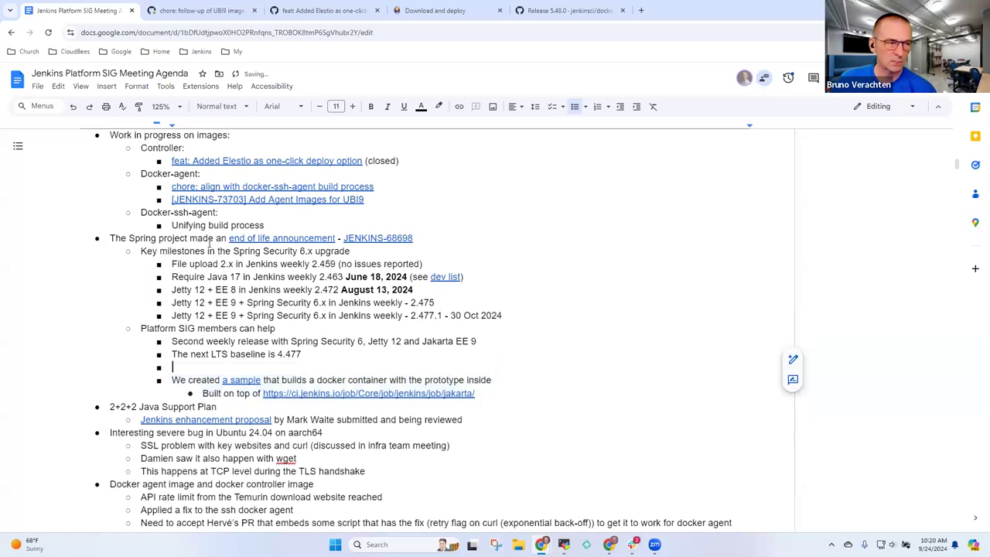
Add a bullet that Quickstart tutorials still allow testing the most recent weekly; remove sample bullets.
{"action": "type", "text": "Quickstart tutorial"}
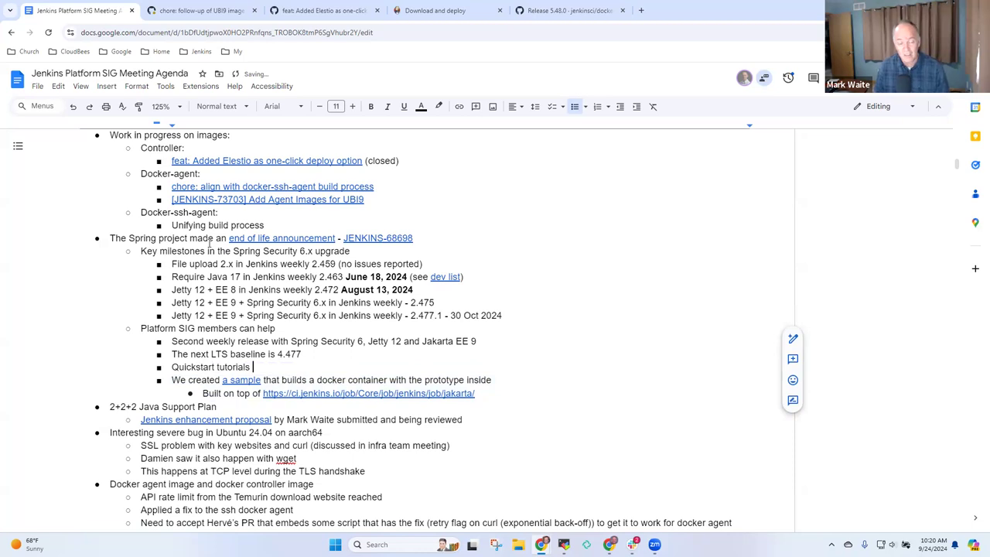
{"action": "type", "text": "still"}
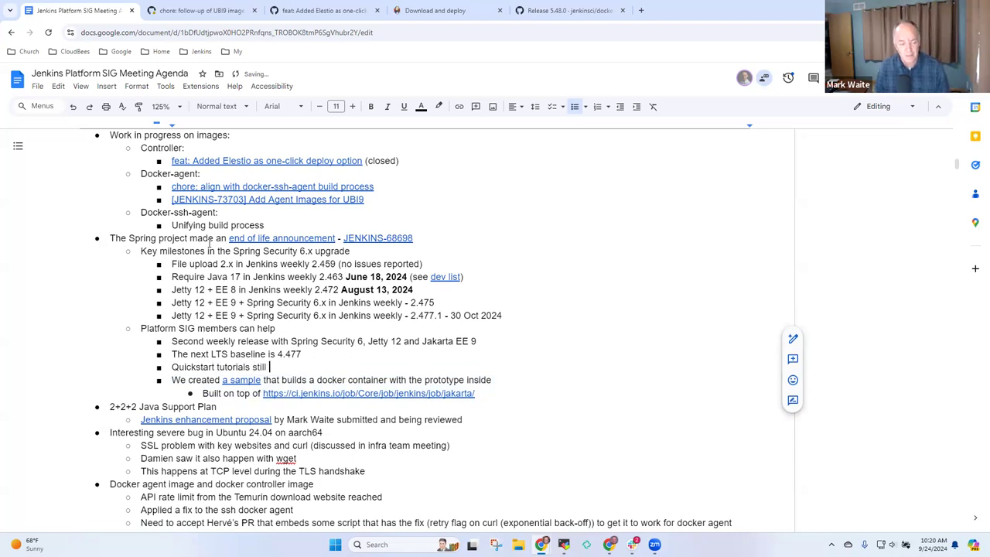
{"action": "type", "text": "allow testing of the"}
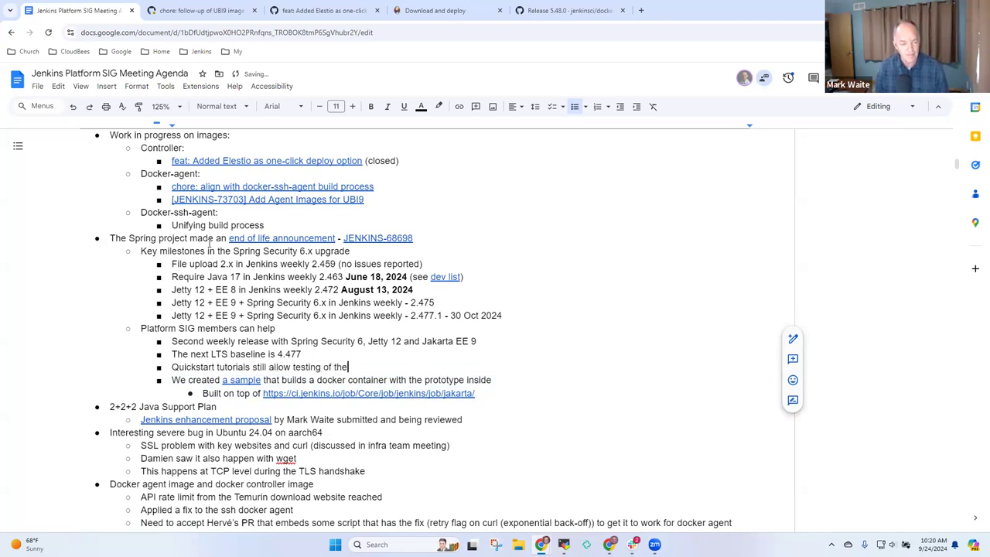
{"action": "type", "text": "most recent by using weekly"}
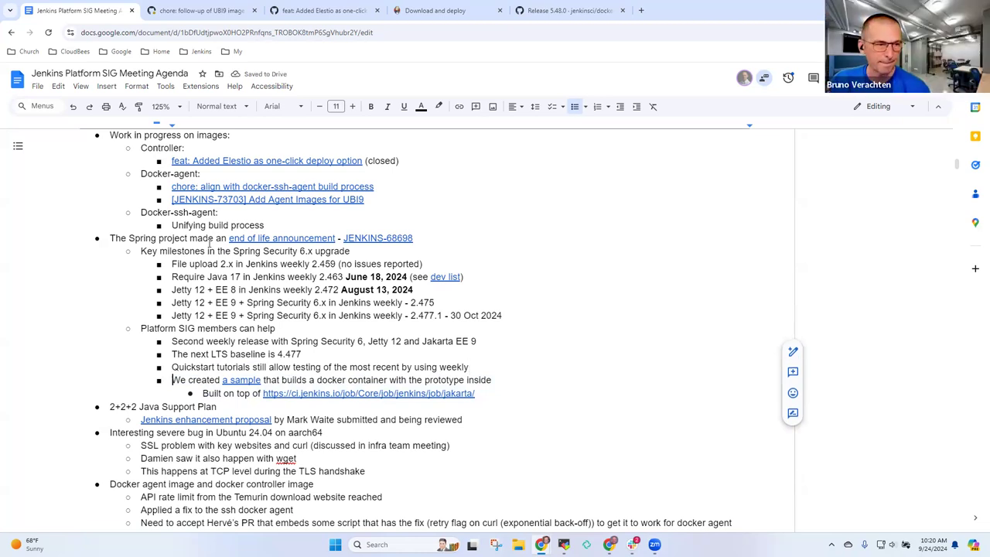
{"action": "left_click_drag", "start_coordinate": [171, 379], "coordinate": [118, 406]}
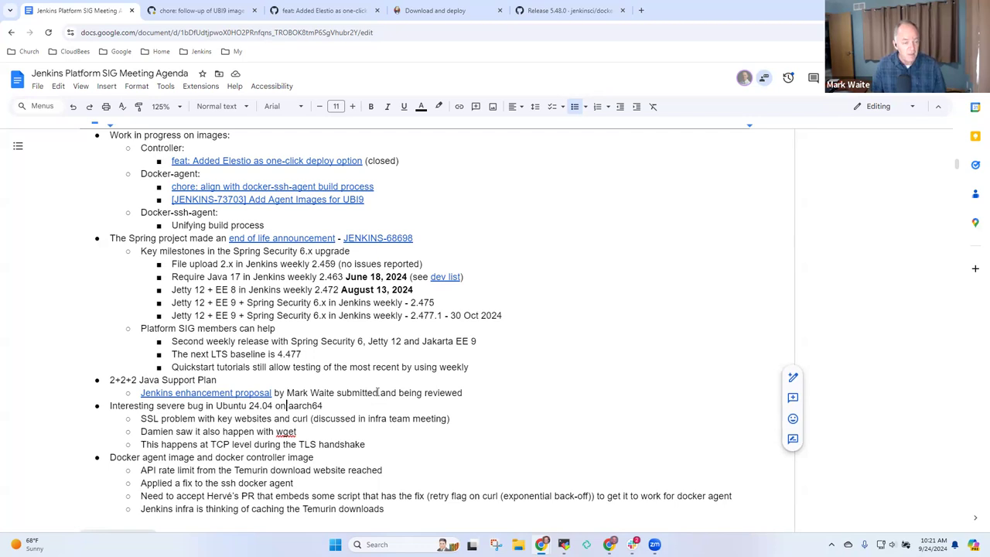
{"action": "triple_click", "coordinate": [216, 405]}
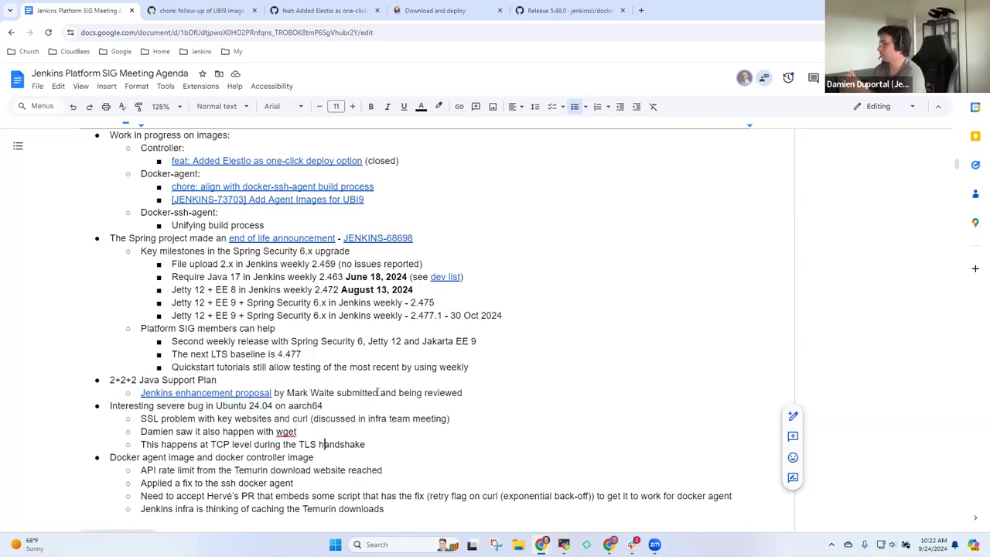
Note the issue was checked recently and the Jenkins helpdesk links to the official tracker.
{"action": "type", "text": "Have not che"}
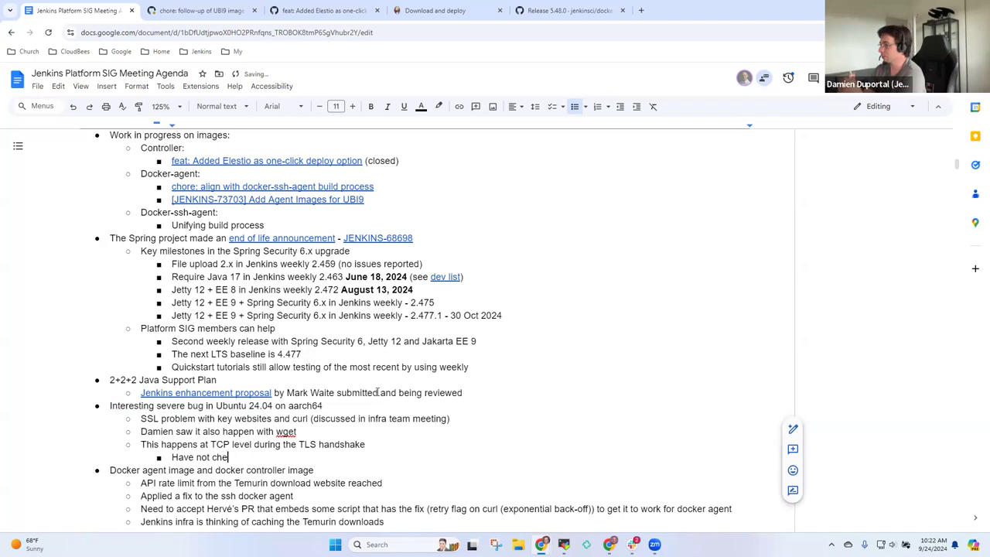
{"action": "type", "text": "cked the issue"}
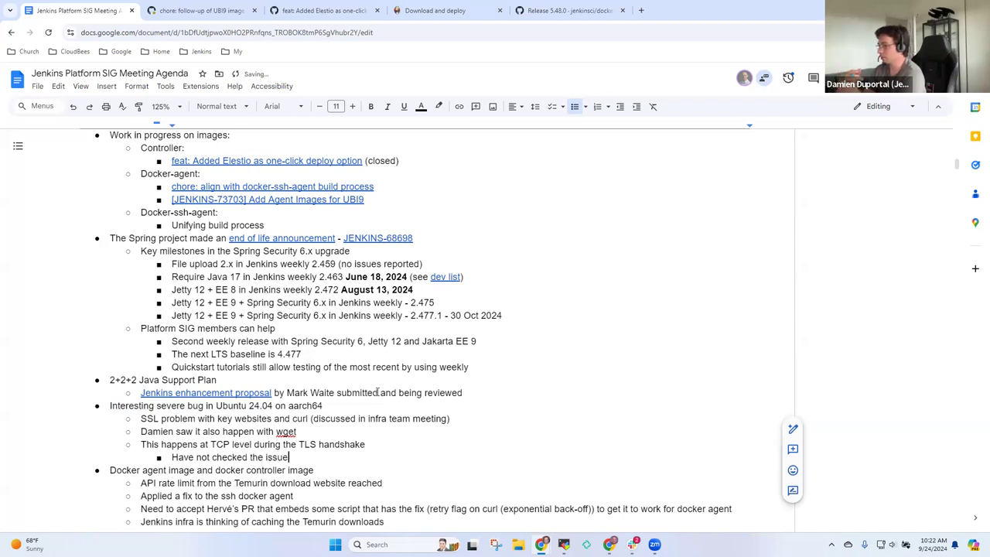
{"action": "type", "text": "recently"}
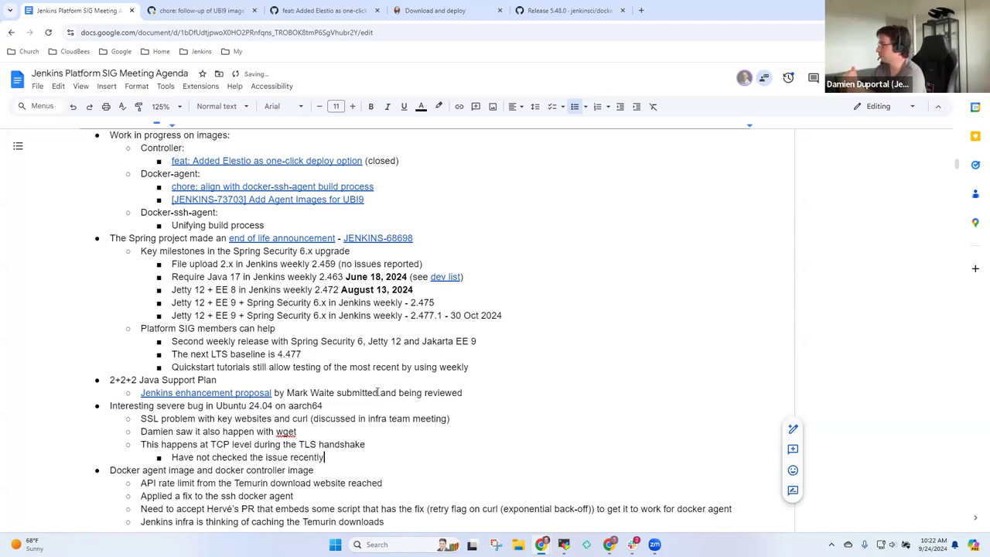
{"action": "type", "text": "(is"}
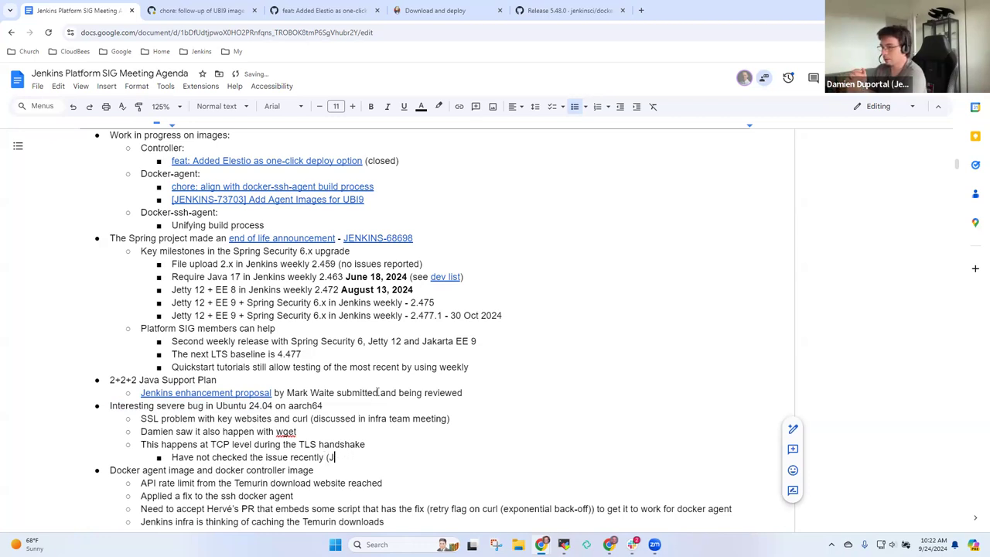
{"action": "type", "text": "enkins helpdesk has a link t"}
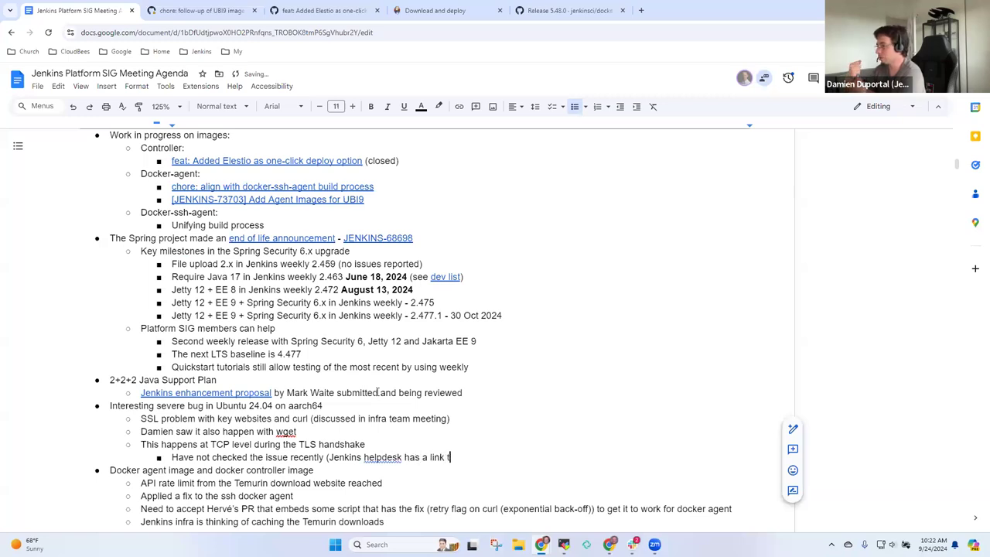
{"action": "type", "text": "o official tracker"}
{"action": "type", "text": "No"}
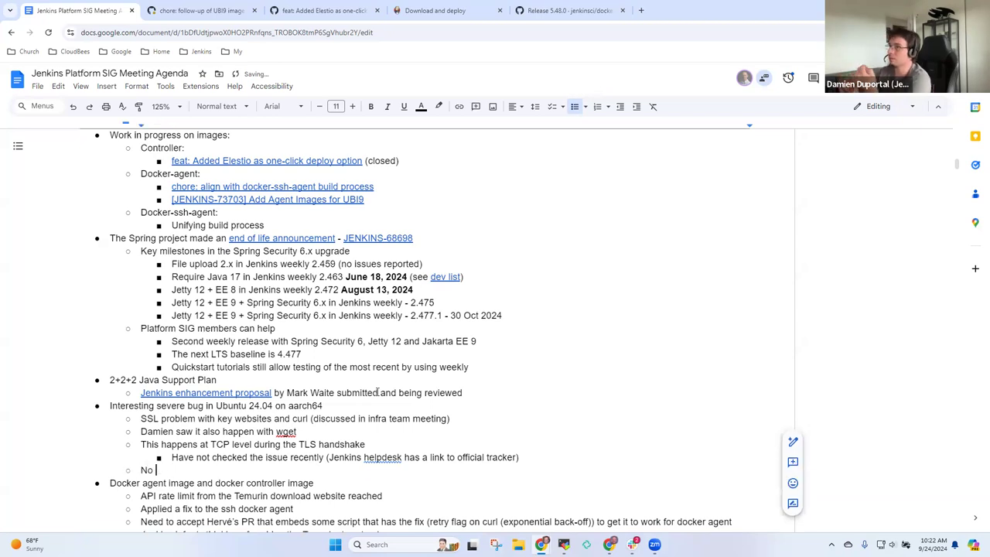
Add no Platform SIG impact, with a sub-note that instructions download a key, impact uncertain.
{"action": "type", "text": "impact to"}
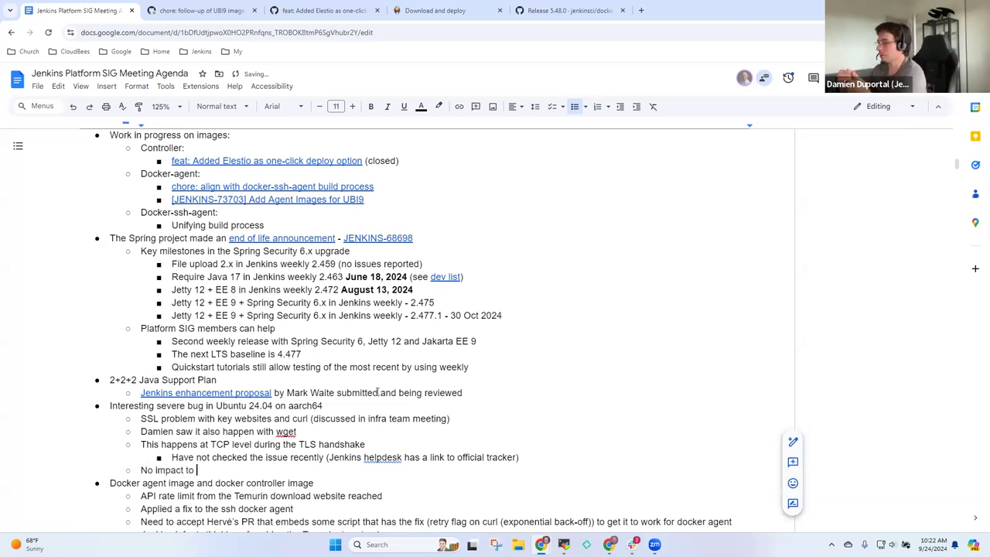
{"action": "type", "text": "P"}
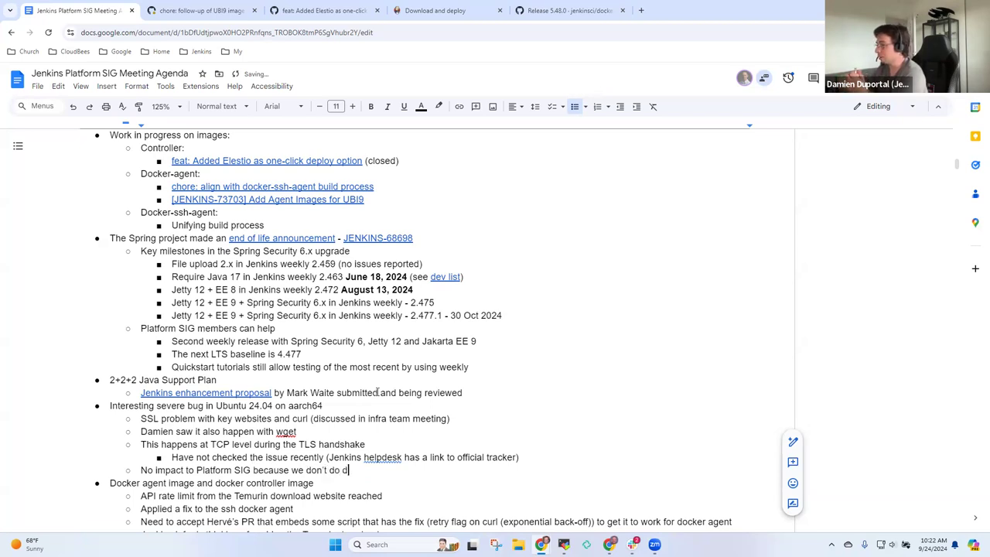
{"action": "type", "text": "ownloads from insider o"}
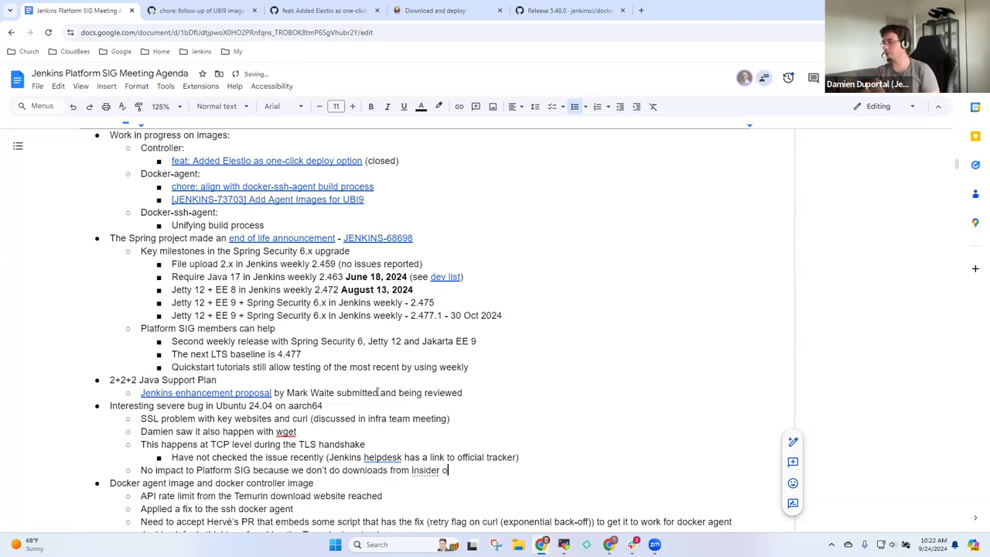
{"action": "type", "text": "inside our packages"}
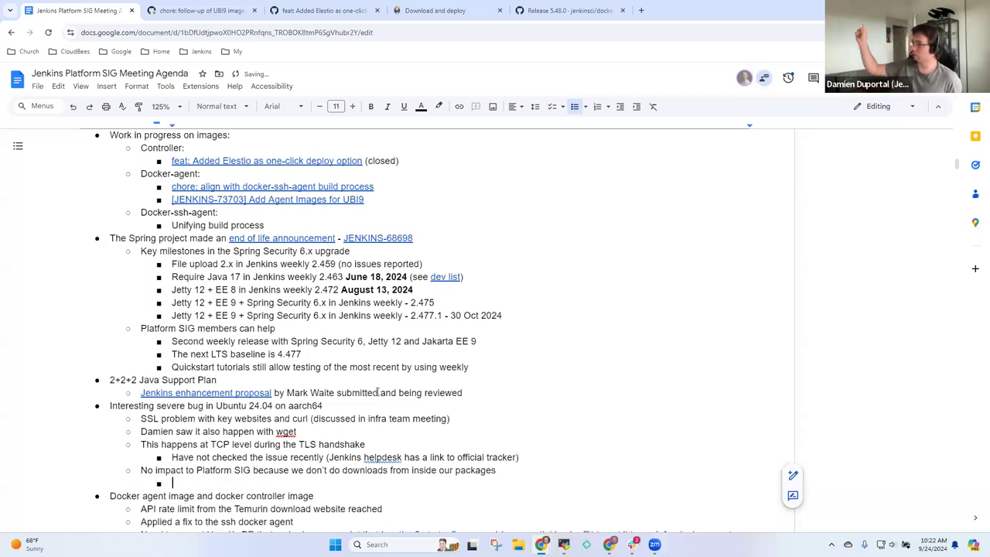
{"action": "type", "text": "Instrucu"}
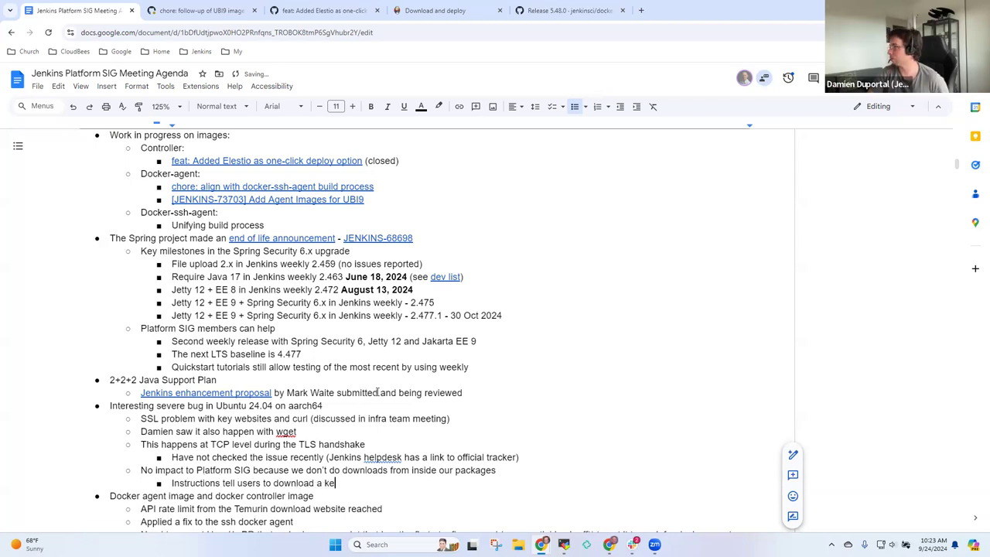
{"action": "type", "text": ", not sure if"}
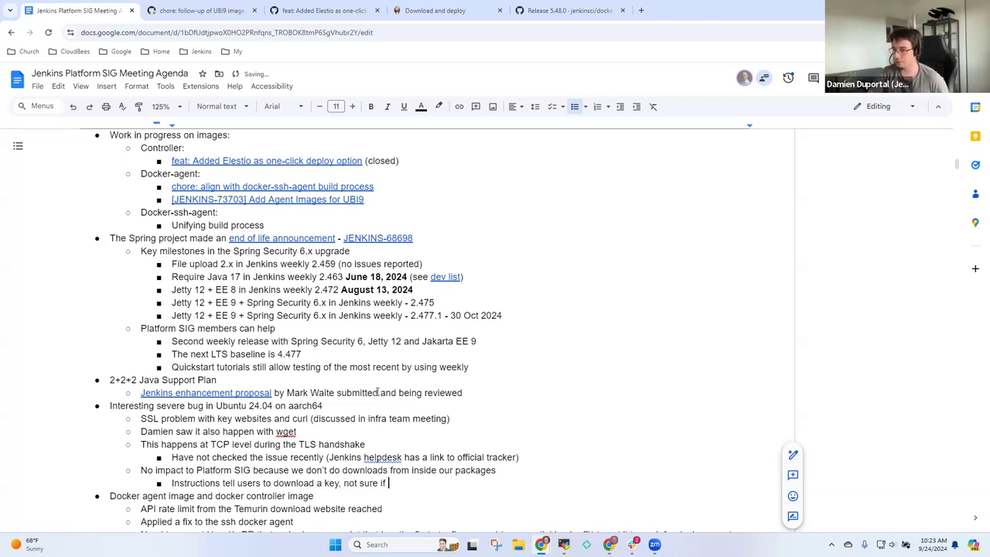
{"action": "type", "text": "we are"}
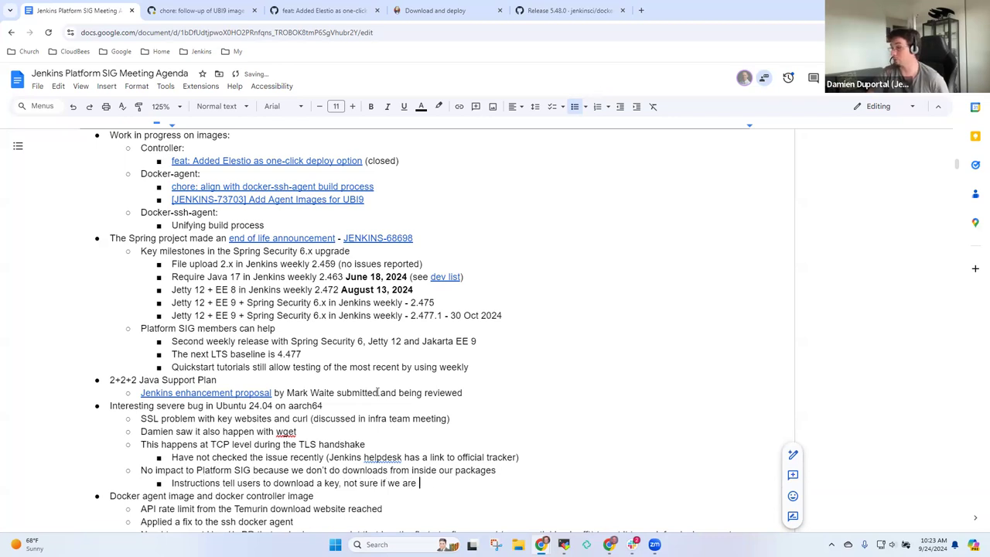
{"action": "type", "text": "affected"}
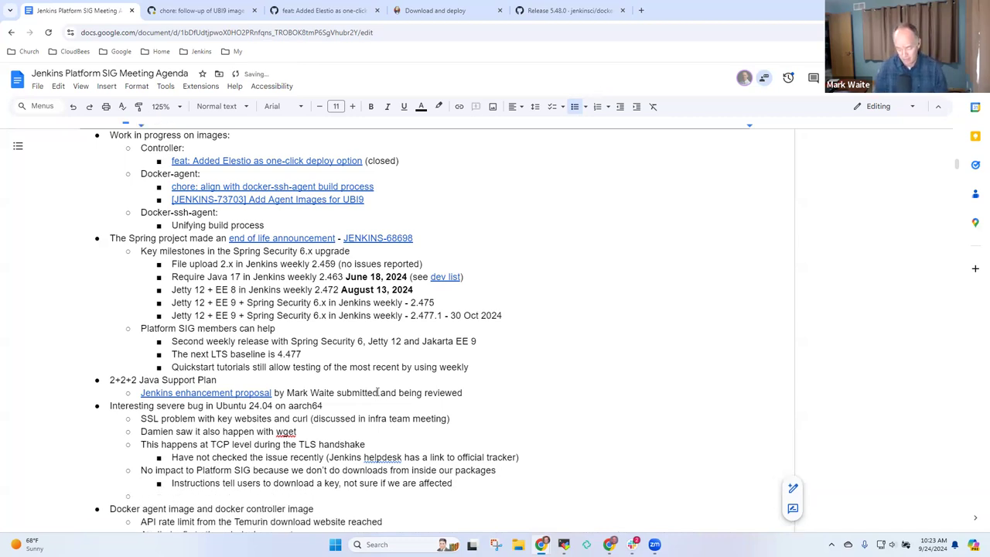
Note that two computers Ampere lent the Jenkins project run unaffected Ubuntu 22.04.
{"action": "type", "text": "Two"}
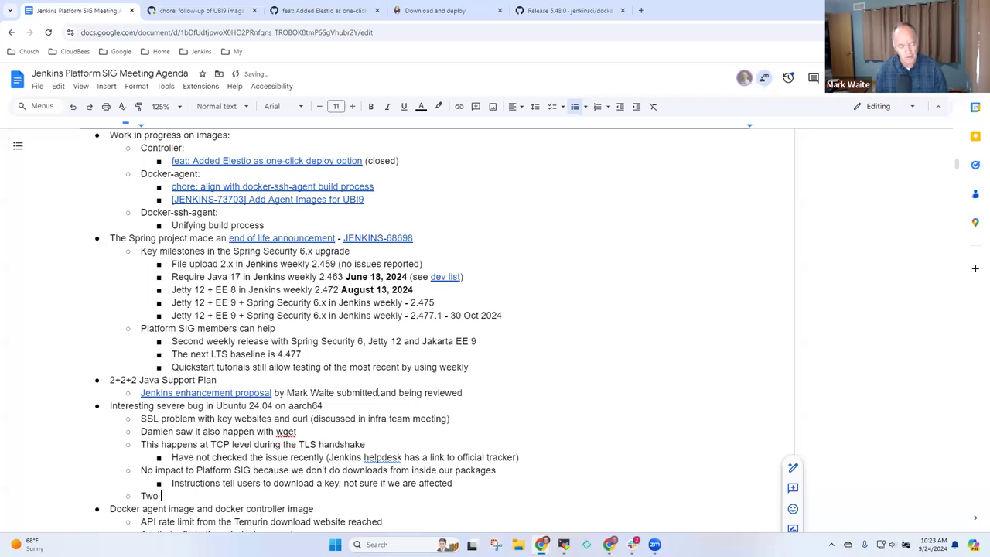
{"action": "type", "text": "computer"}
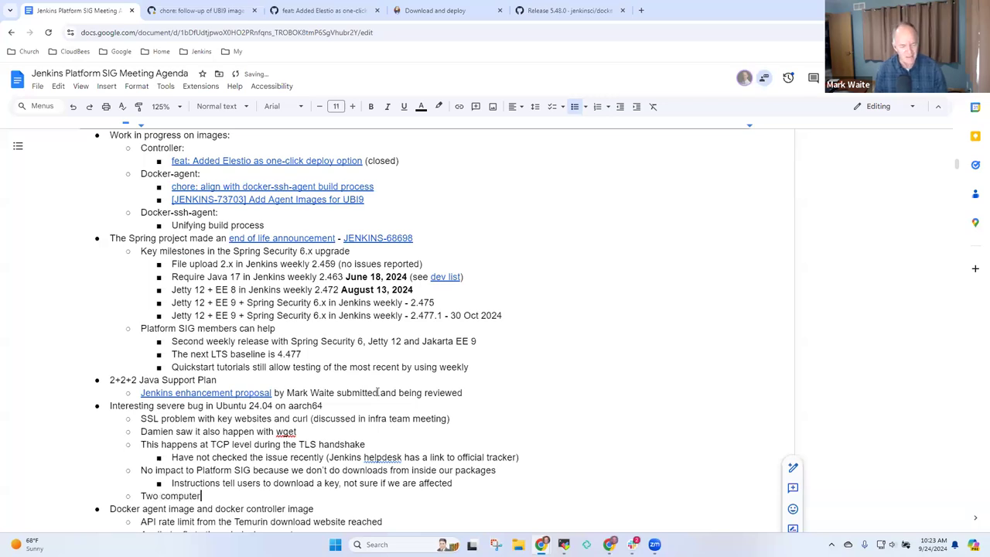
{"action": "type", "text": "s lent"}
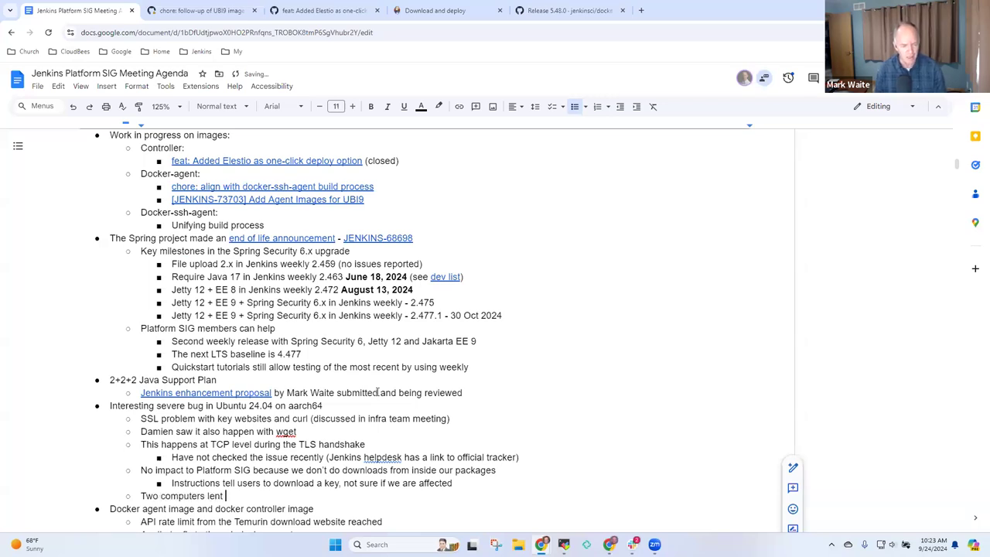
{"action": "type", "text": "top"}
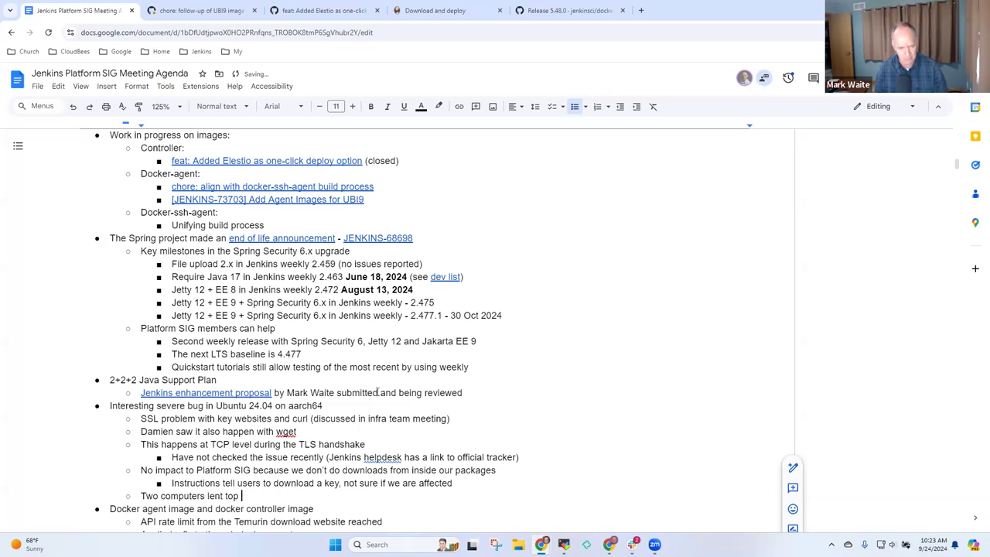
{"action": "key", "text": "Backspace"}
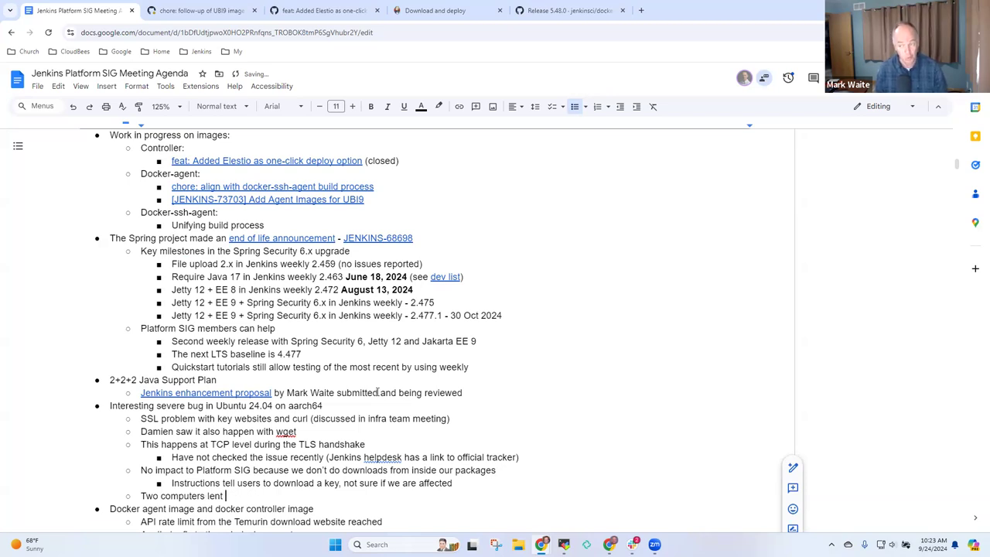
{"action": "type", "text": "to the Jenkins"}
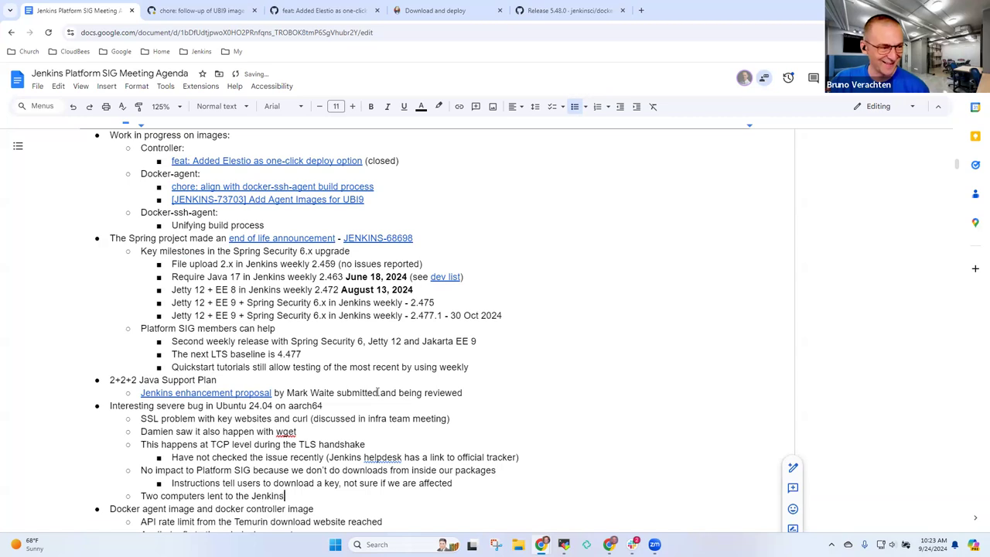
{"action": "type", "text": "project by"}
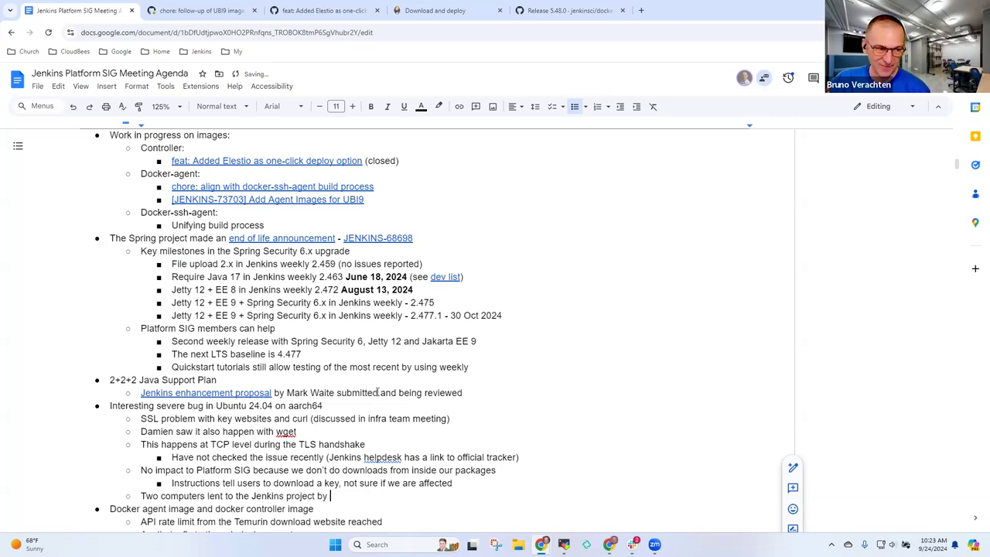
{"action": "type", "text": "Ampere are"}
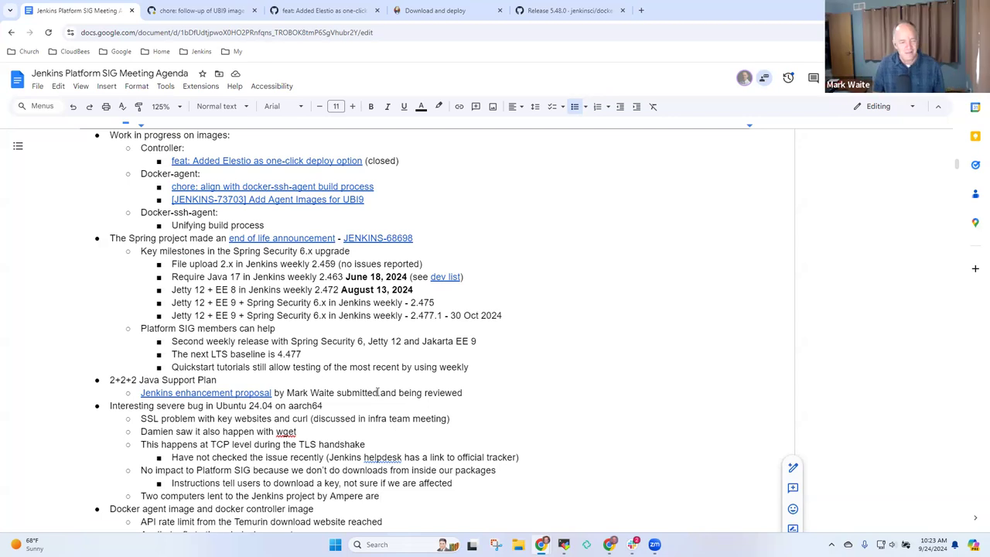
{"action": "scroll", "scroll_direction": "down", "scroll_amount": 3}
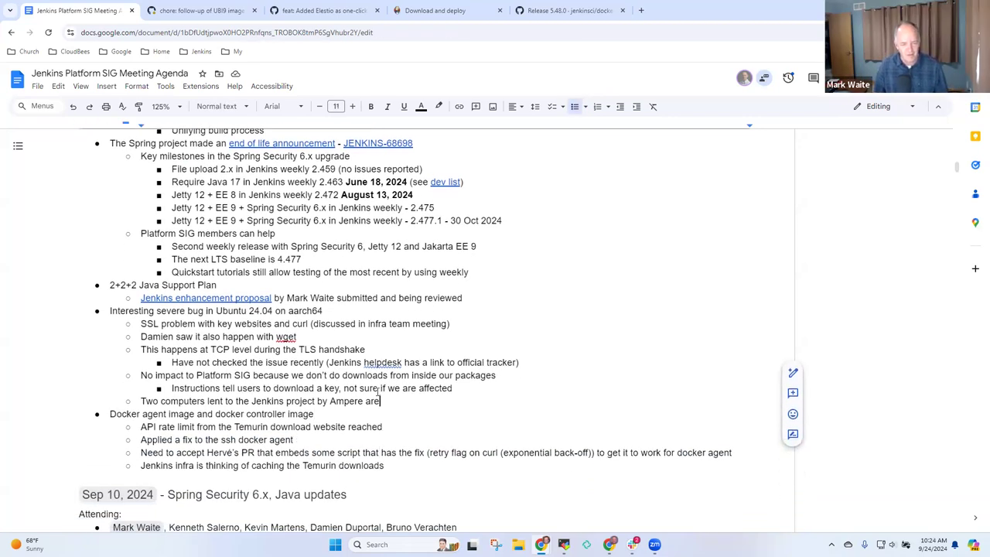
{"action": "type", "text": "running"}
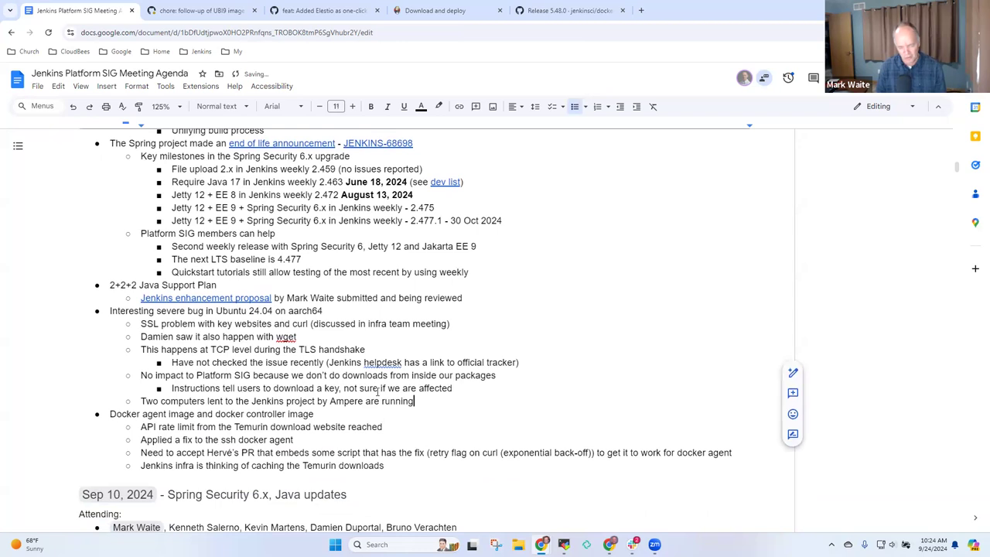
{"action": "type", "text": "Ubuntu 22.04 (unaffected"}
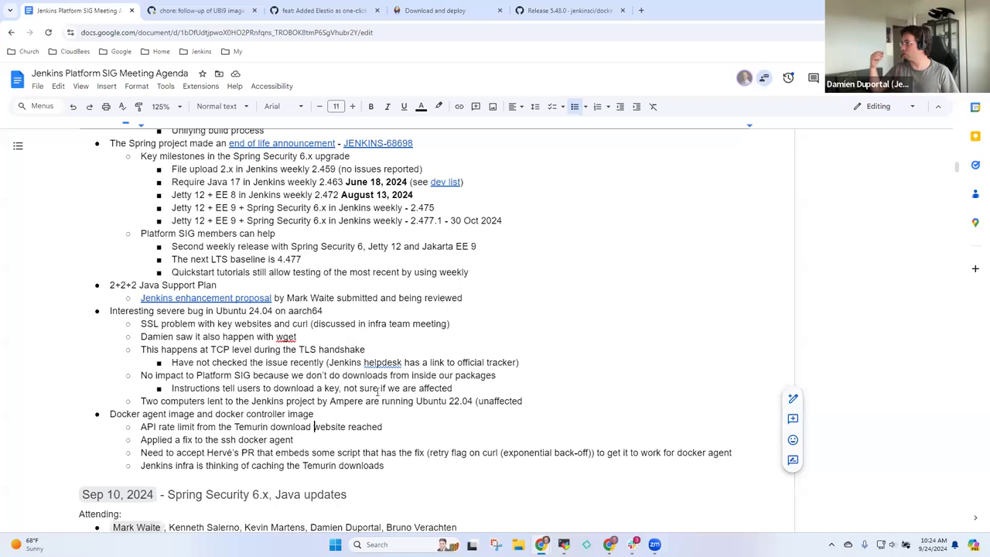
Note that the build process is internal to Jenkins infra.
{"action": "type", "text": "Build problem that was i"}
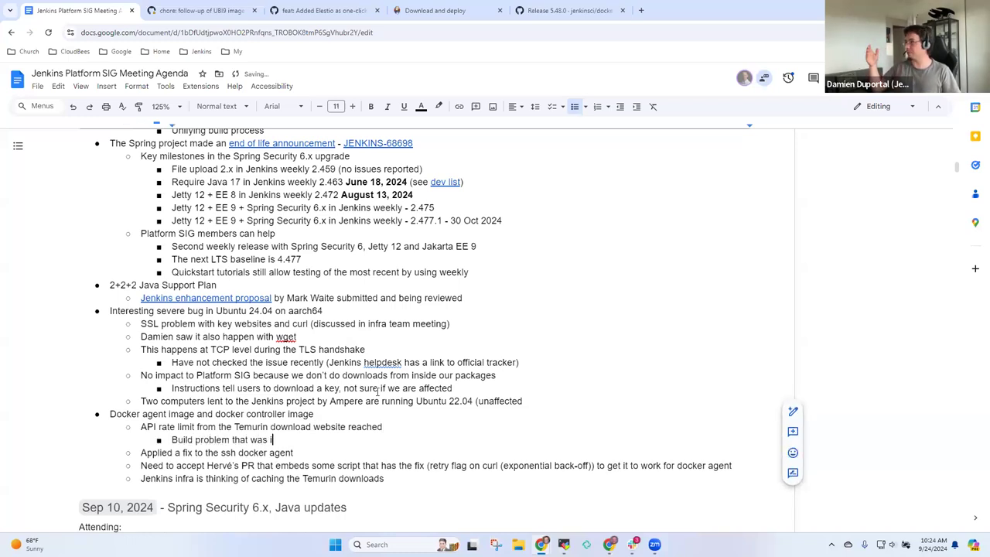
{"action": "type", "text": "nternal to"}
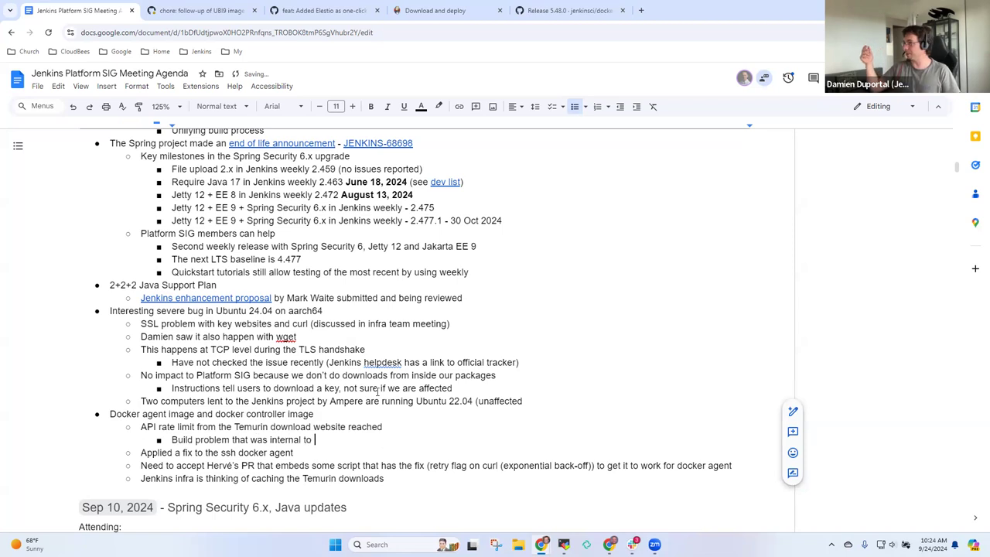
{"action": "type", "text": "J"}
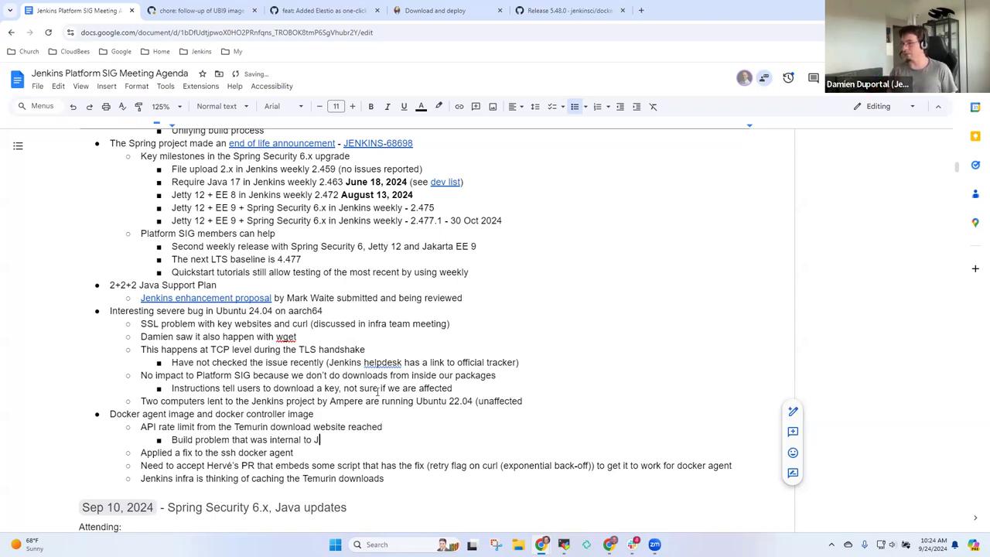
{"action": "type", "text": "enkins infra"}
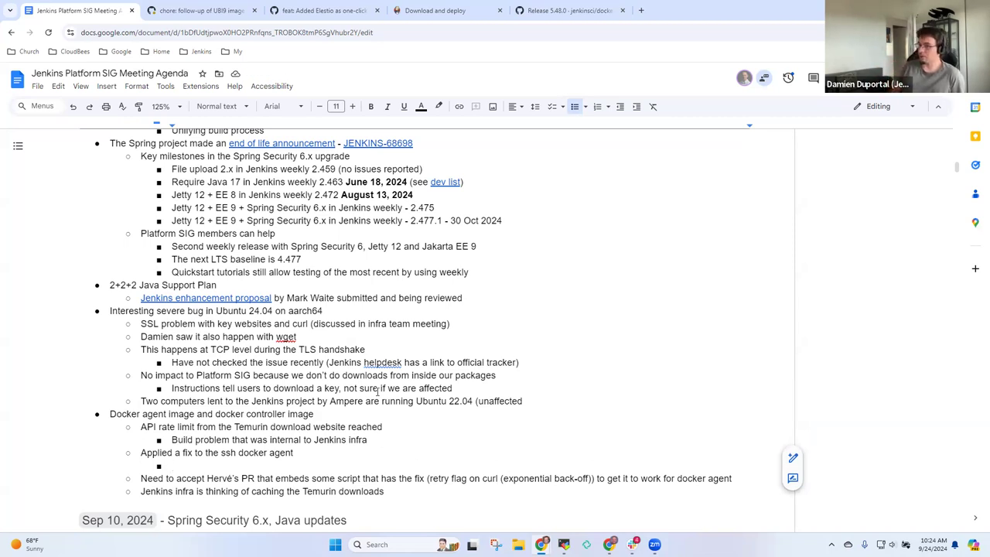
Add that a short-term fix applied a set of retries in case of failure (with backup).
{"action": "type", "text": "S"}
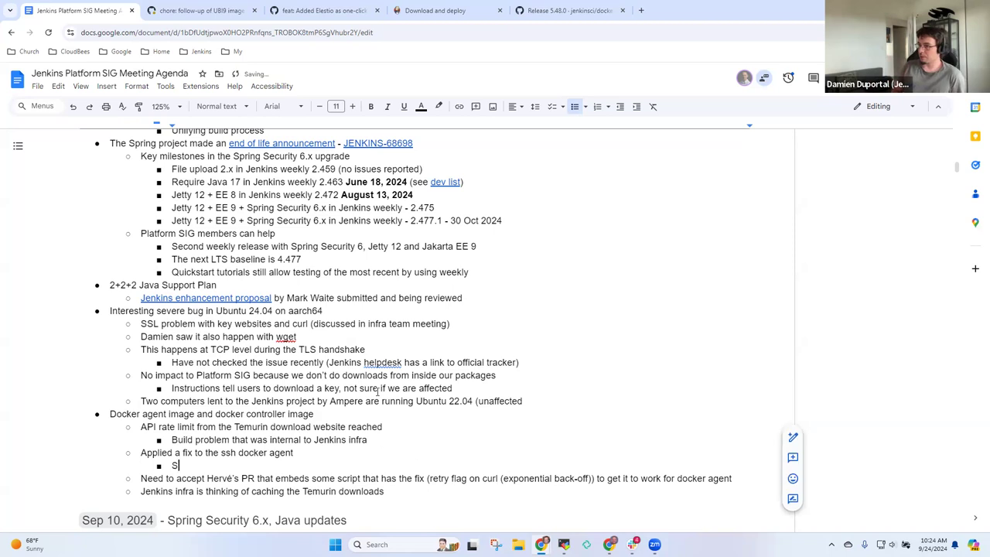
{"action": "type", "text": "hort term fix a"}
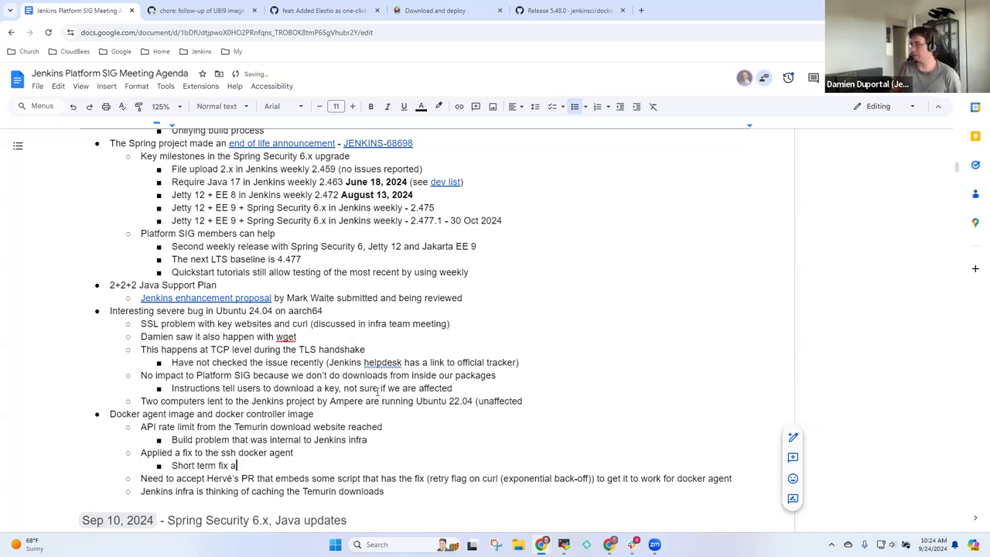
{"action": "type", "text": "pplied"}
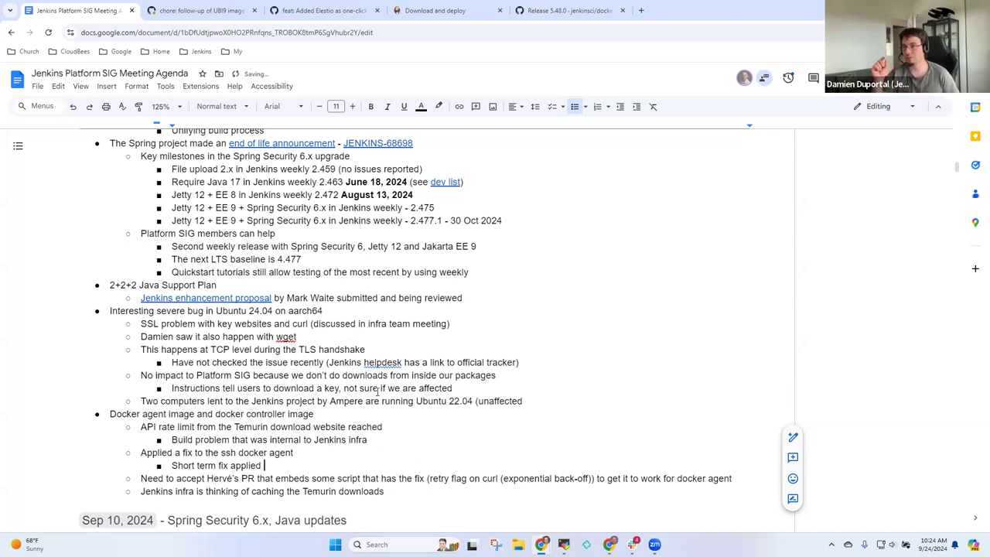
{"action": "type", "text": "with a set of"}
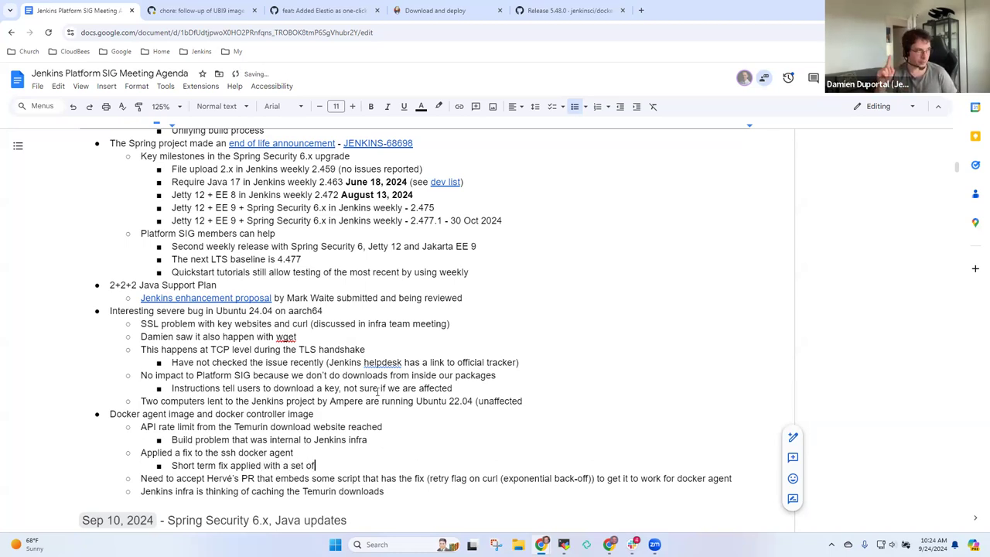
{"action": "type", "text": "retries"}
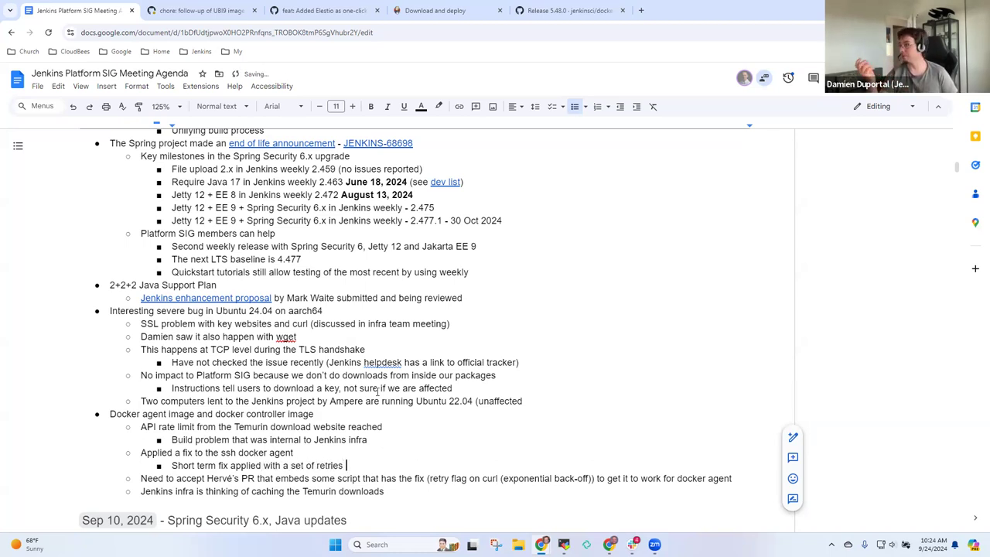
{"action": "type", "text": "in case of failure"}
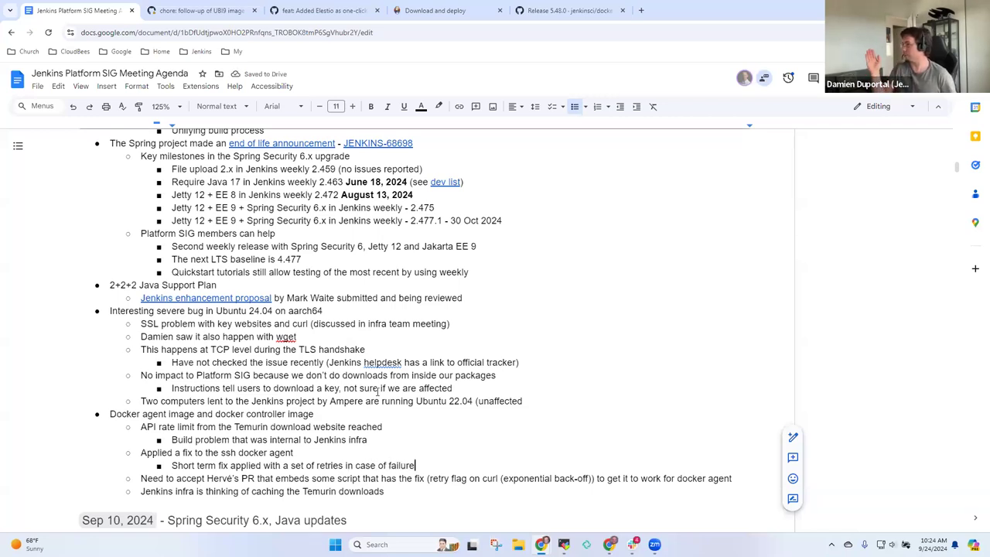
{"action": "type", "text": "'"}
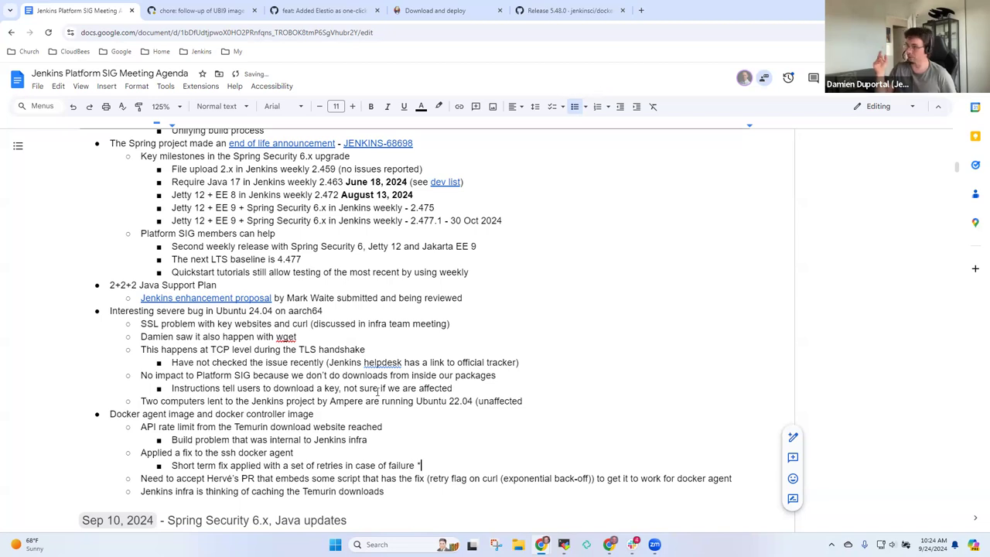
{"action": "key", "text": "Backspace"}
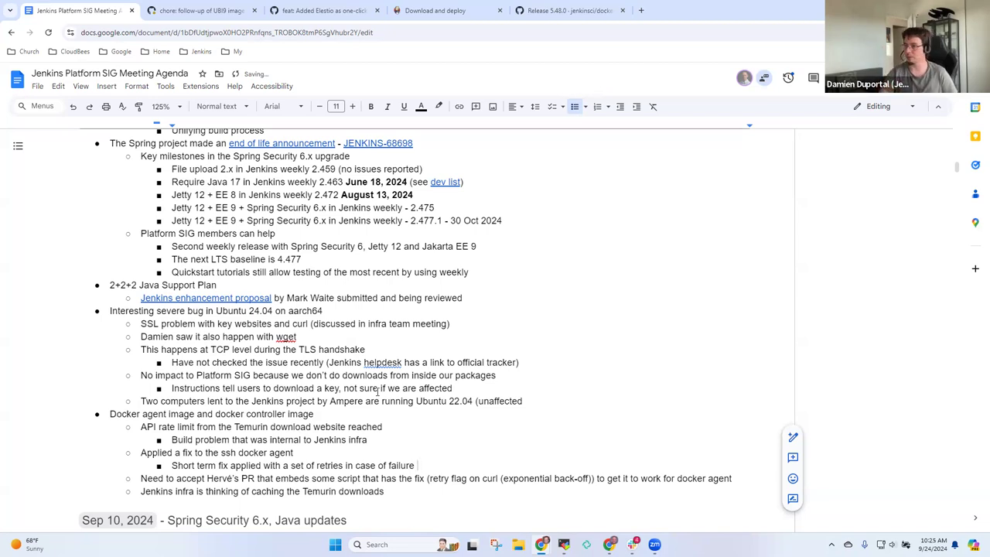
{"action": "type", "text": "(with bac"}
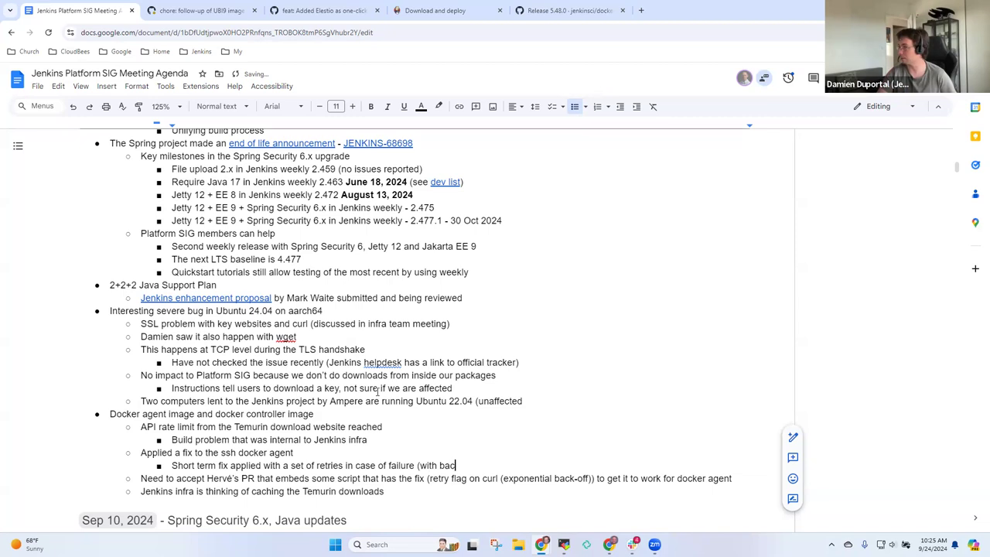
{"action": "type", "text": "kup)"}
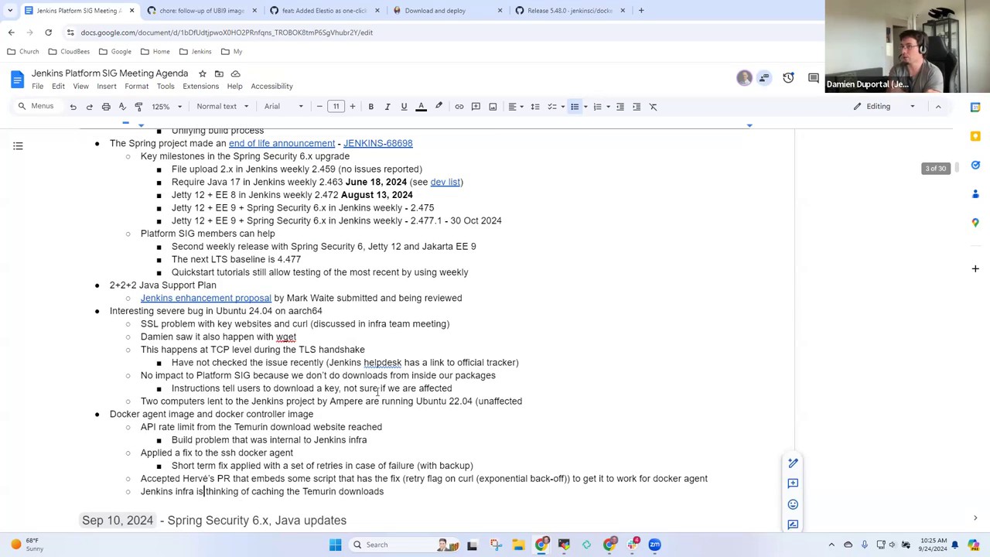
Add a sub-note: caching proxy exists, but caching won't be revisited until higher-priority items resolve.
{"action": "key", "text": "Enter"}
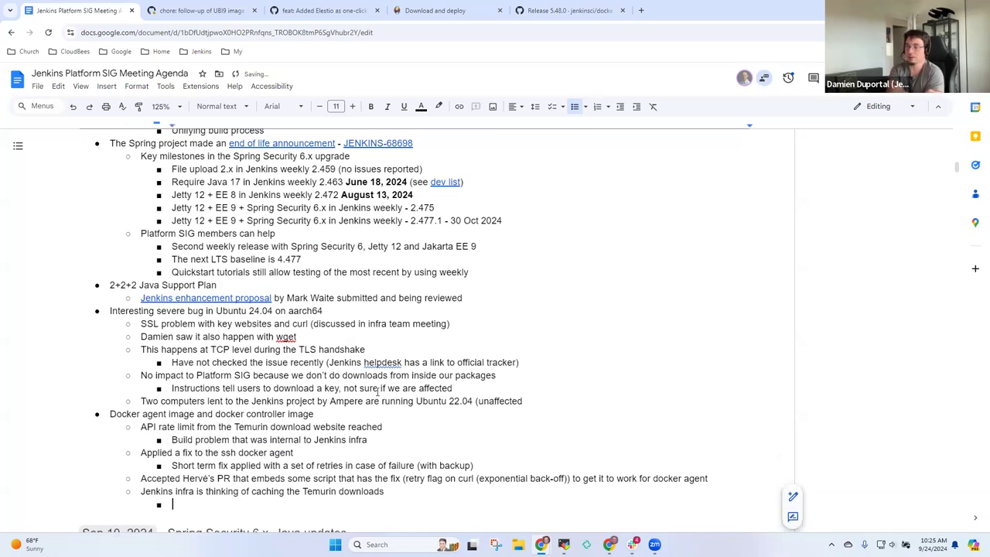
{"action": "type", "text": "Already have the artifact cac"}
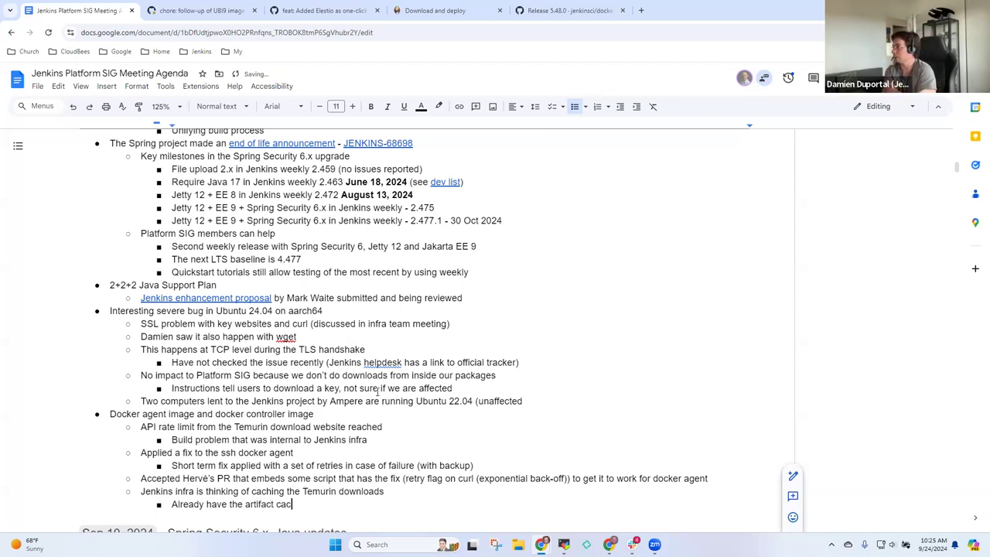
{"action": "type", "text": "hing proxy but"}
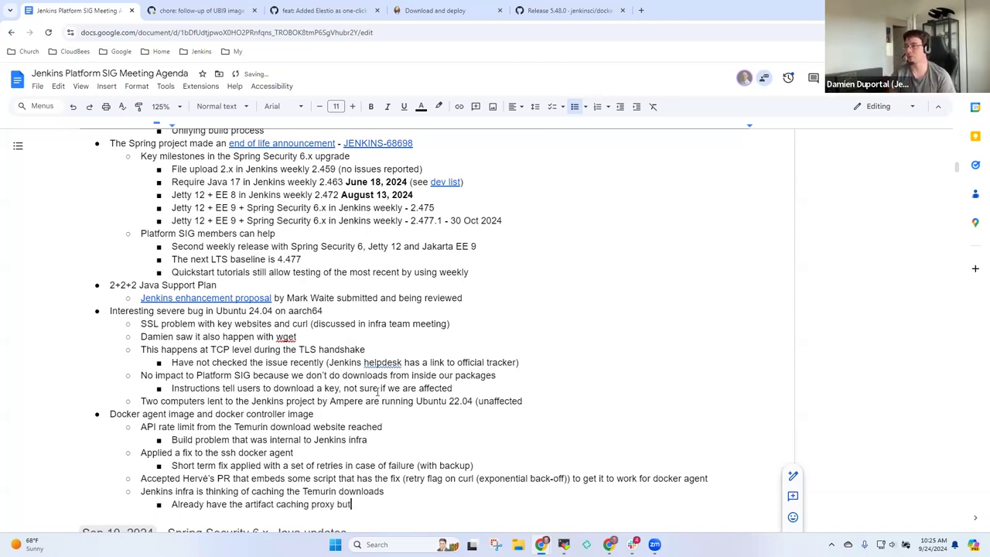
{"action": "type", "text": "it"}
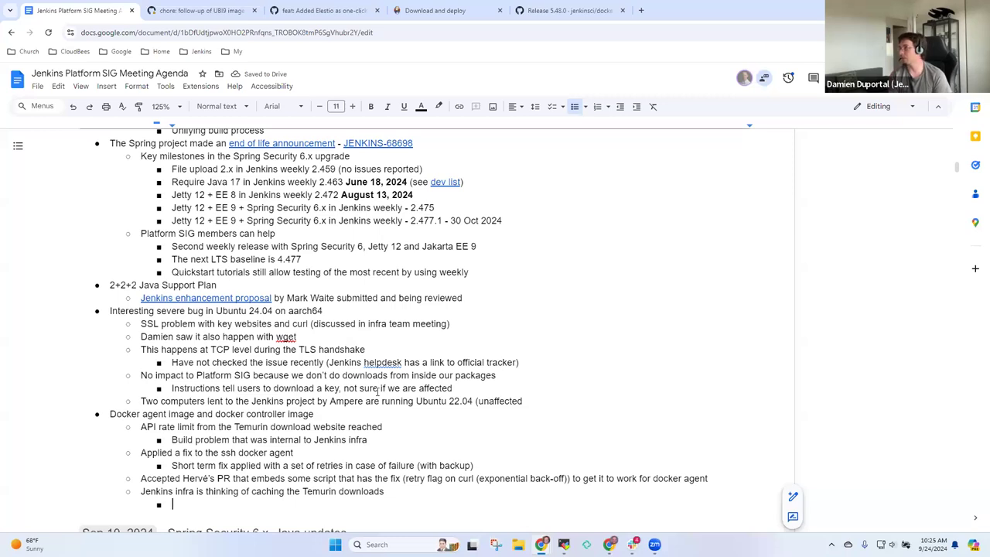
{"action": "type", "text": "Won't"}
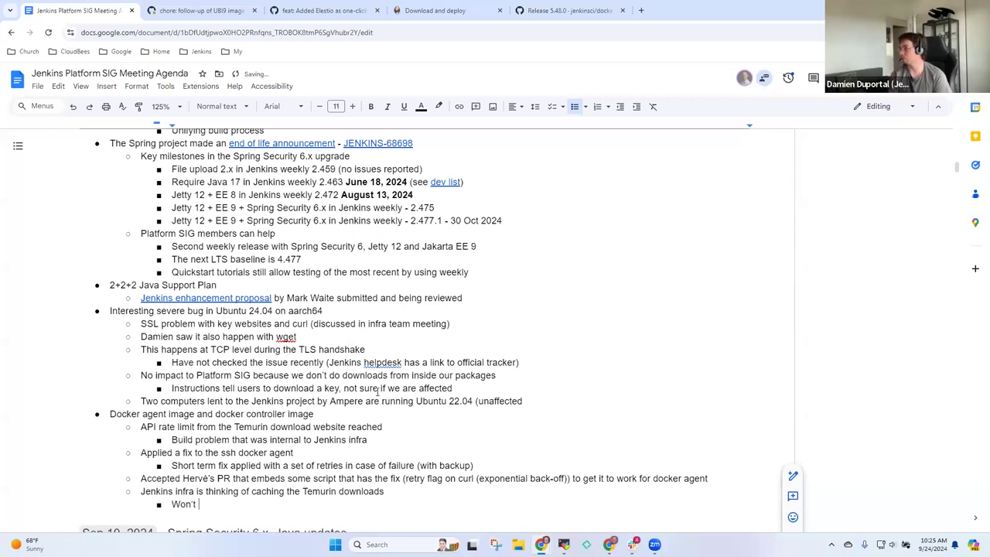
{"action": "type", "text": "revisit the"}
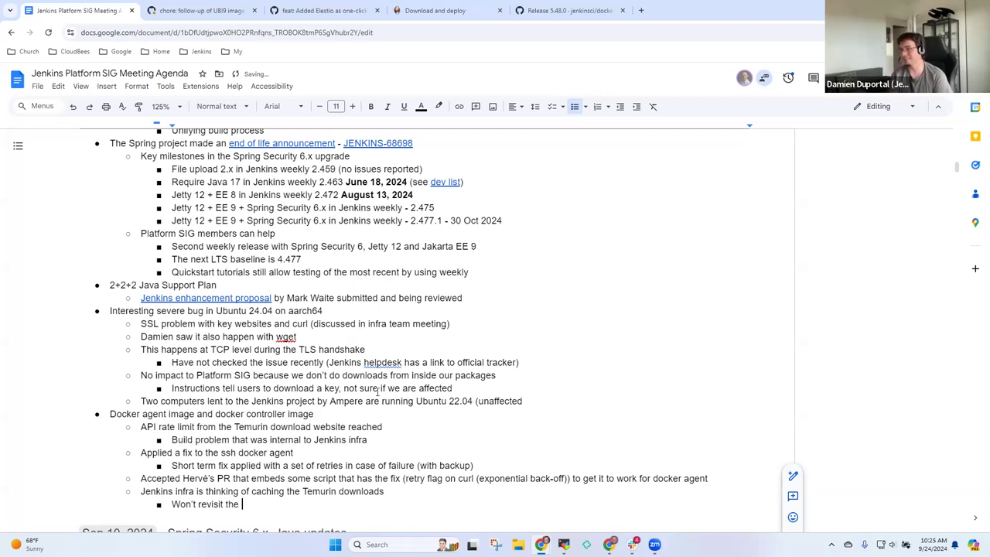
{"action": "type", "text": "caching unti"}
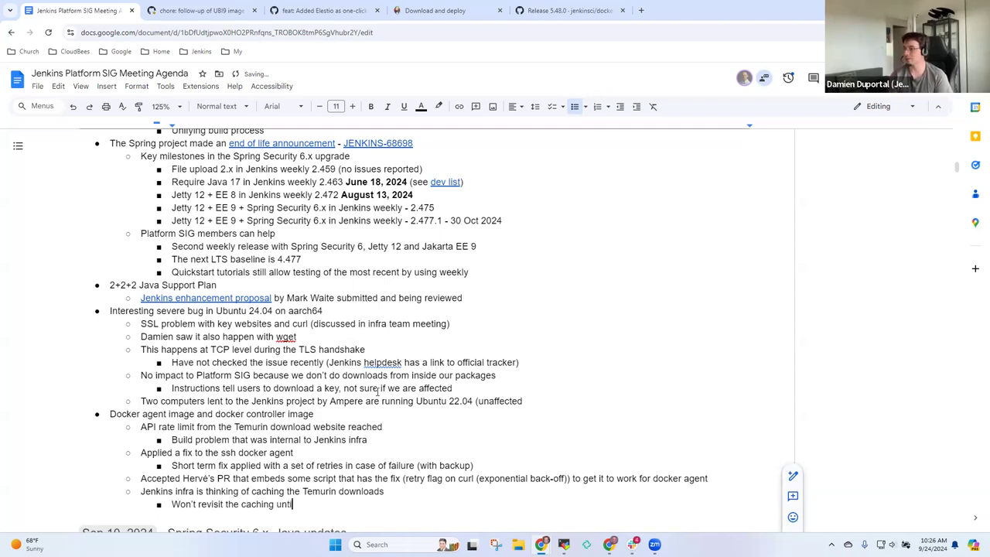
{"action": "type", "text": "higher priority"}
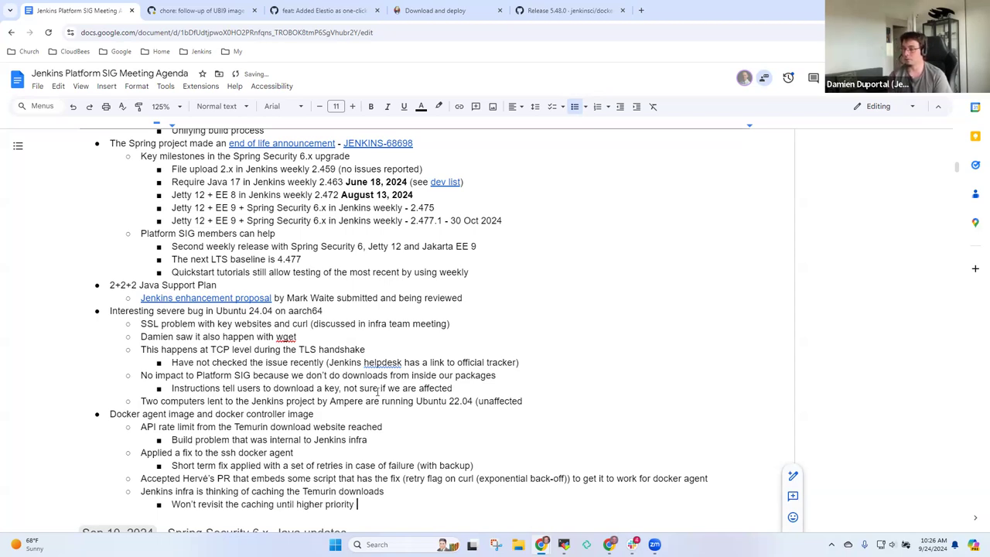
{"action": "type", "text": "items are"}
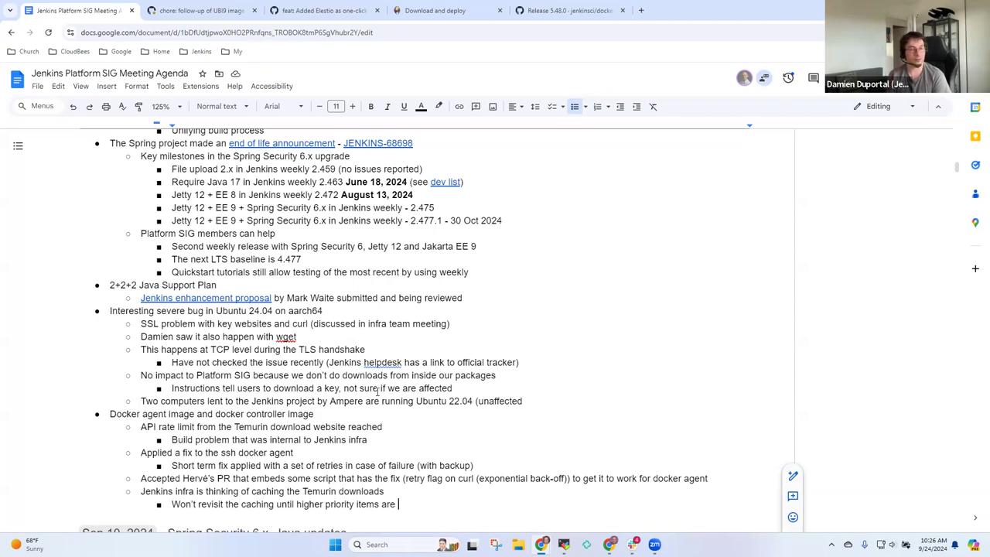
{"action": "type", "text": "resolve"}
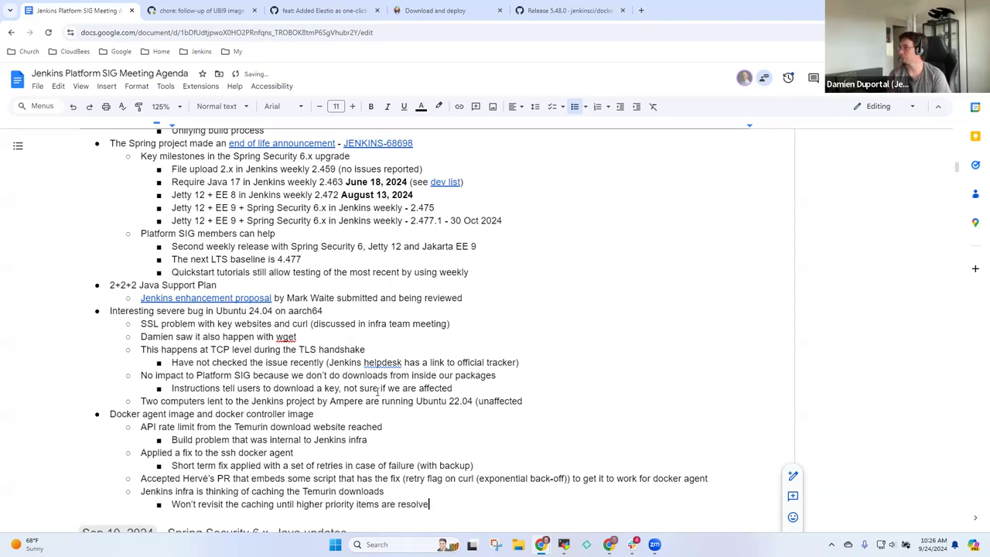
{"action": "key", "text": "Enter"}
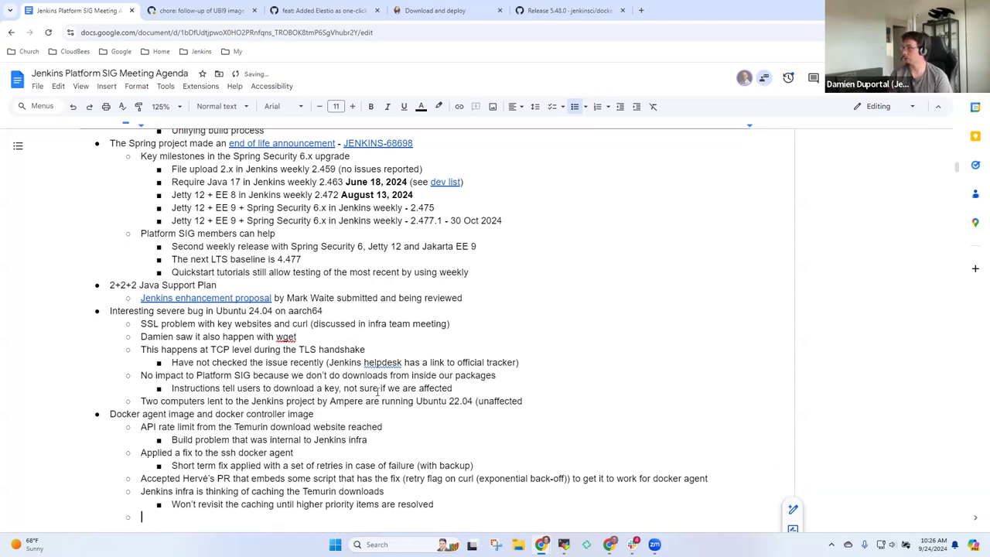
Note that the fix allows completion with a slight delay.
{"action": "type", "text": "Fix"}
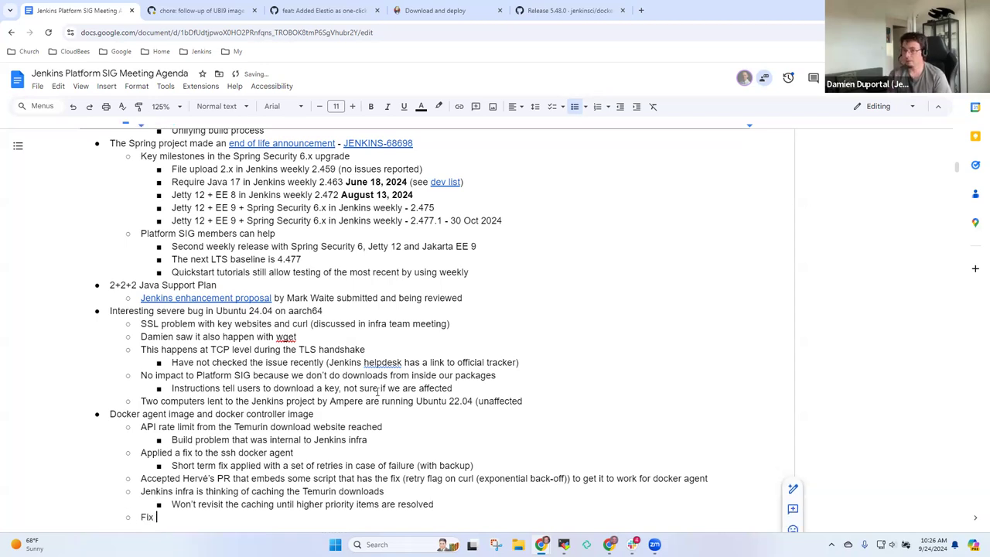
{"action": "type", "text": "allows completion with a"}
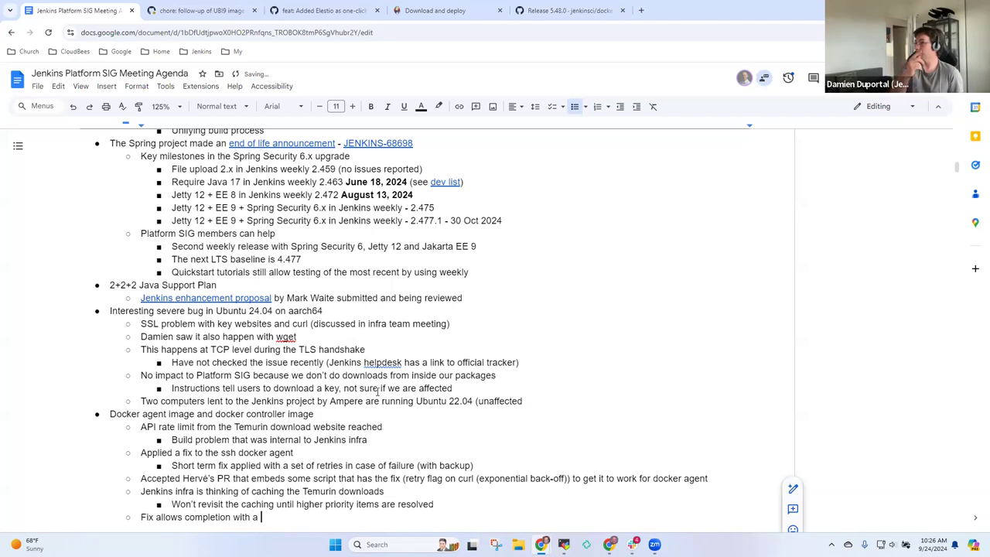
{"action": "type", "text": "slight delay"}
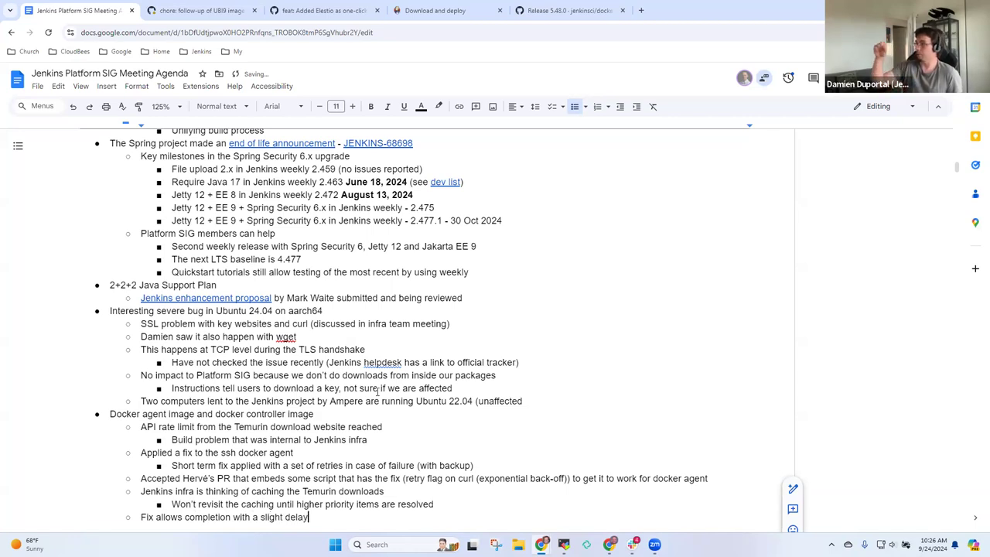
Add a sub-note: if the delay is serious, create container builds privately, then promote them.
{"action": "type", "text": "If that"}
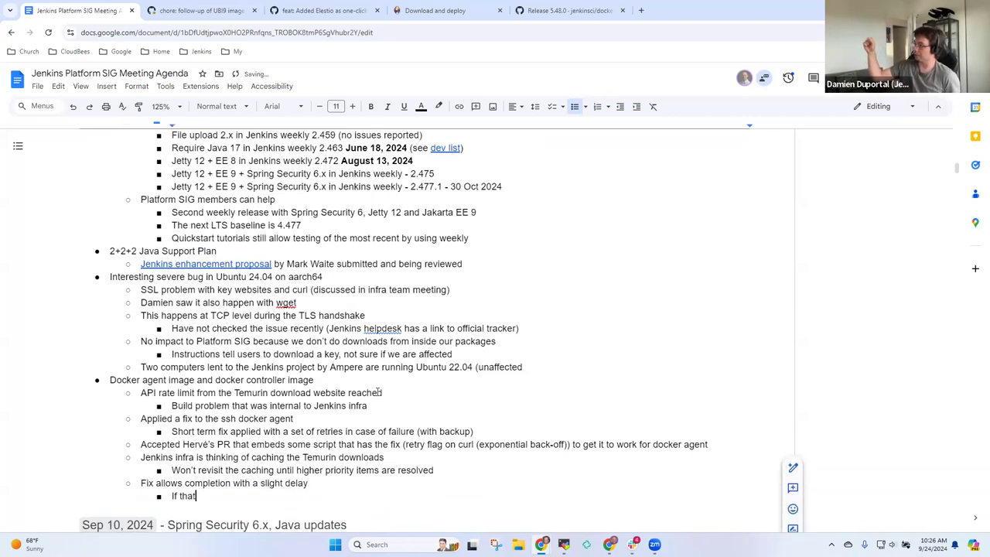
{"action": "type", "text": "delay is"}
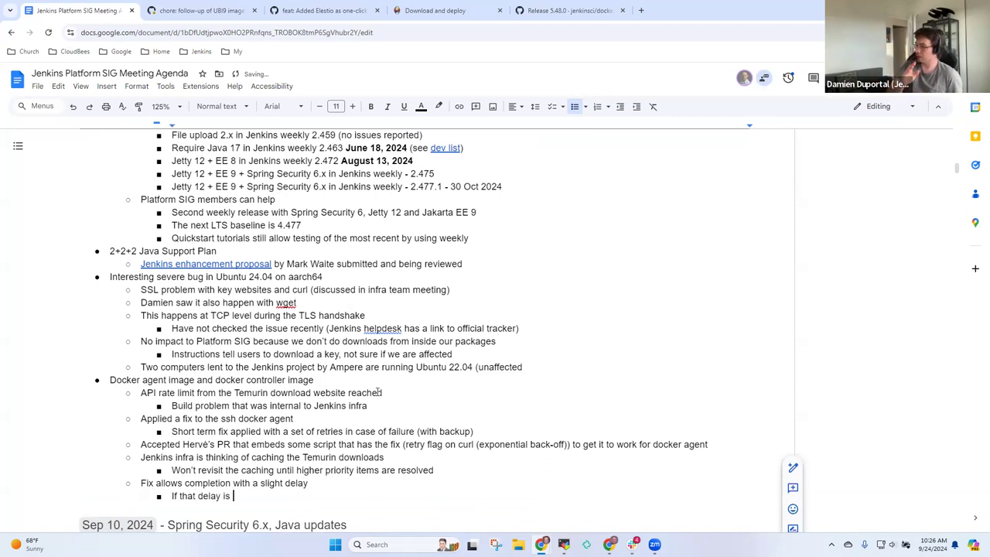
{"action": "type", "text": "a serious problem, we can"}
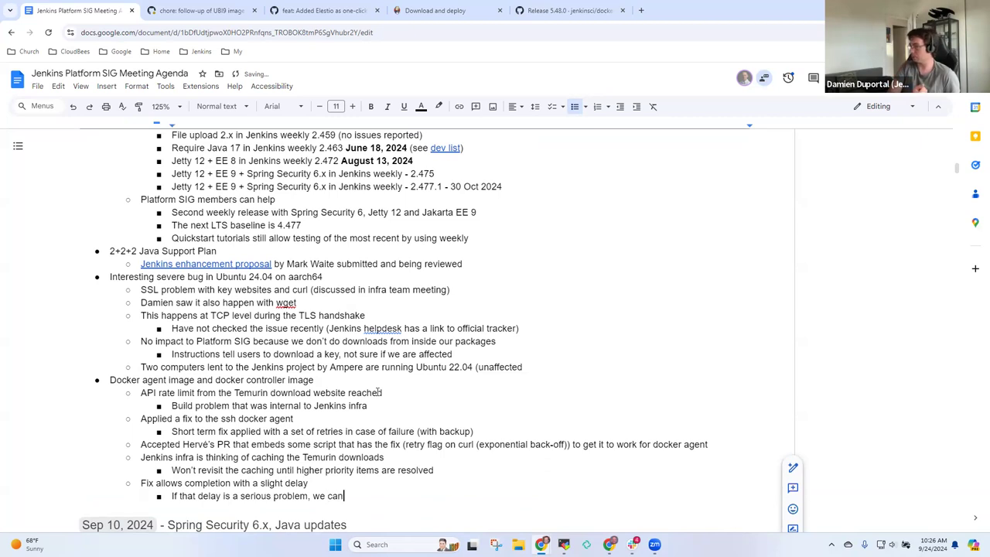
{"action": "type", "text": "consider a different"}
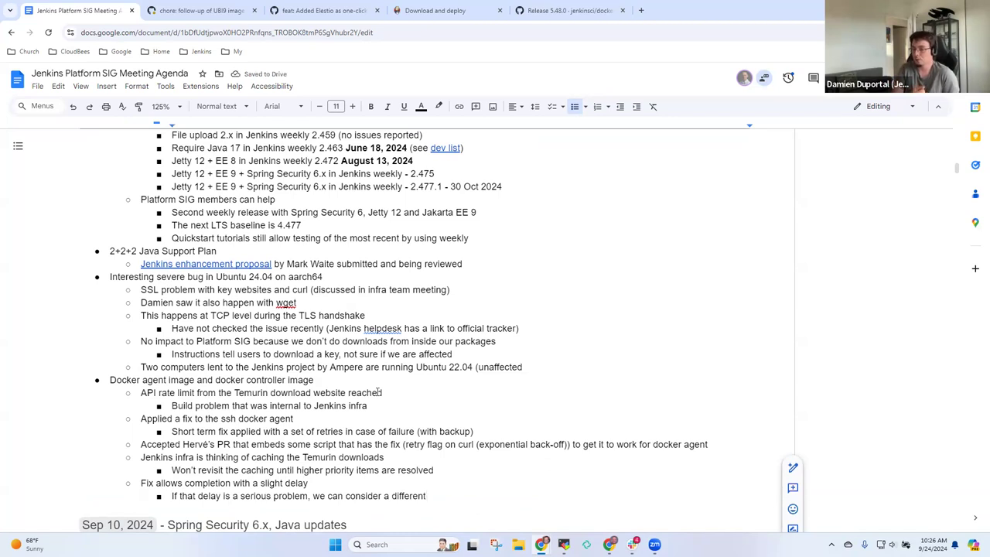
{"action": "type", "text": "o"}
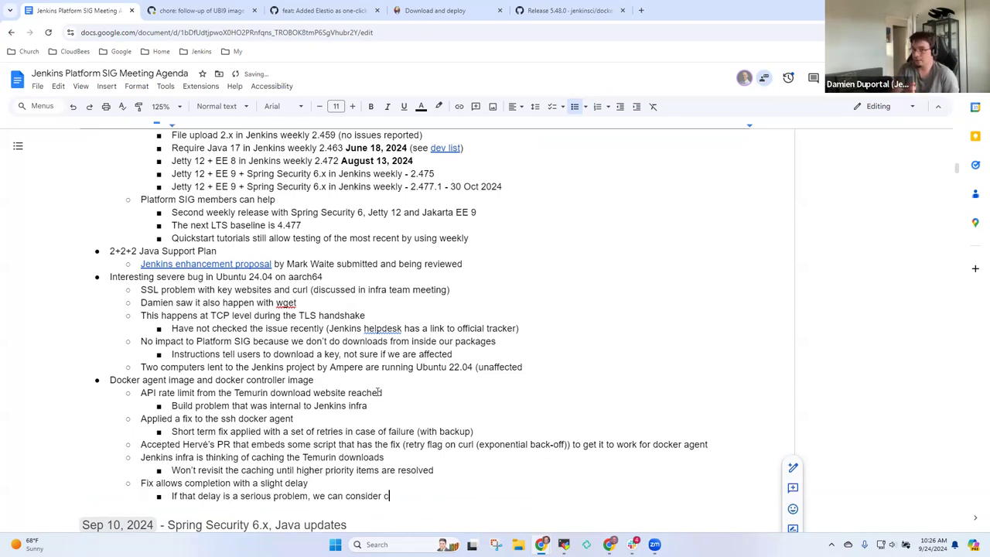
{"action": "type", "text": "reating the contain"}
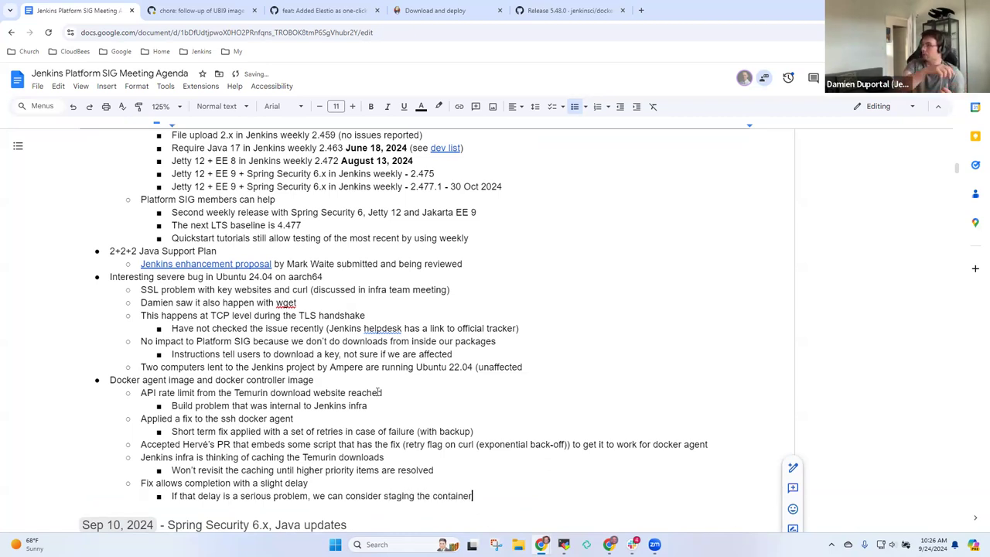
{"action": "type", "text": "builds"}
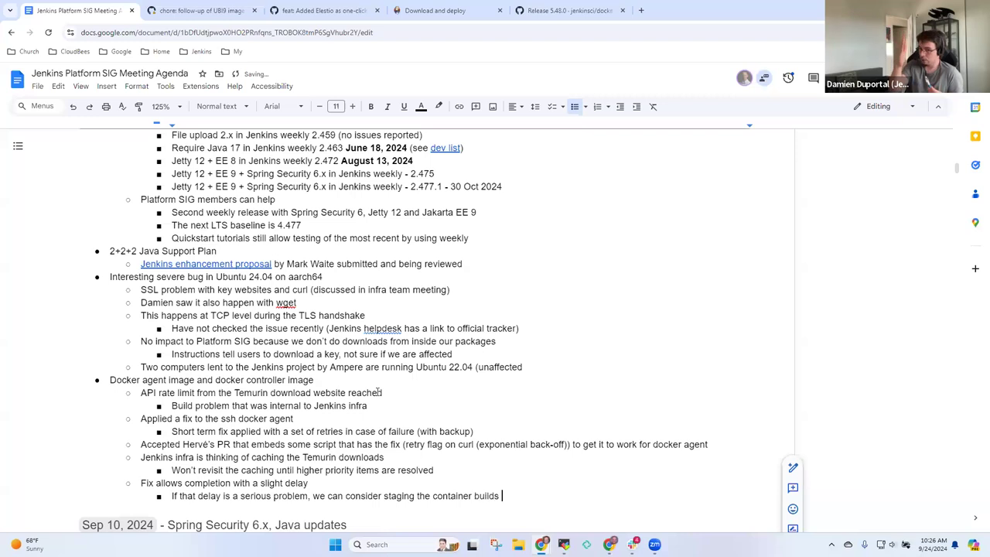
{"action": "type", "text": "privately then p"}
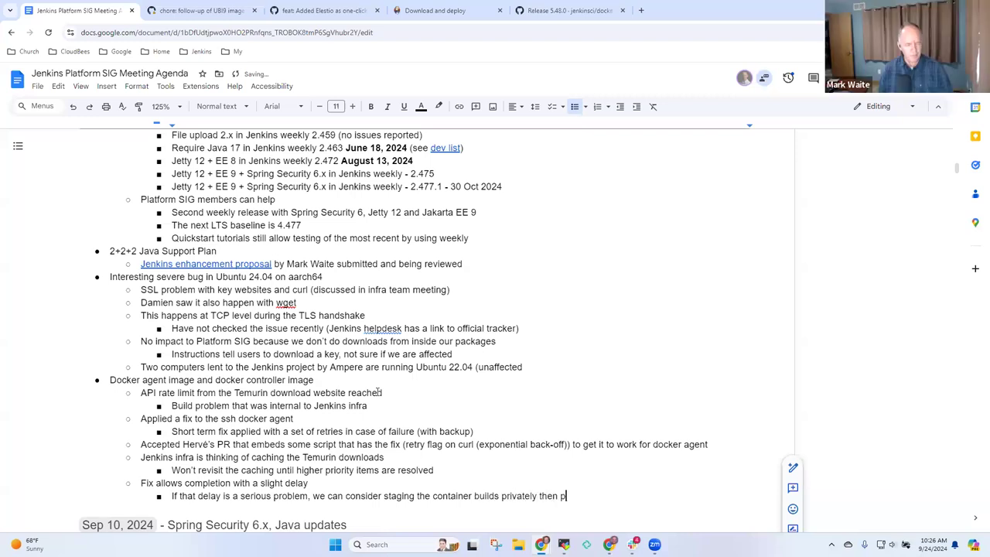
{"action": "type", "text": "romote the private p"}
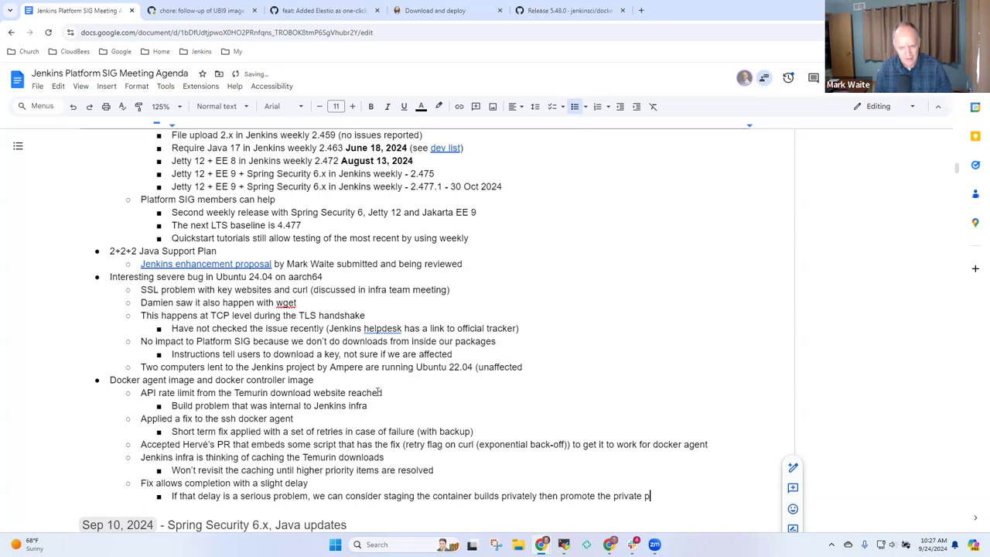
{"action": "type", "text": "uild"}
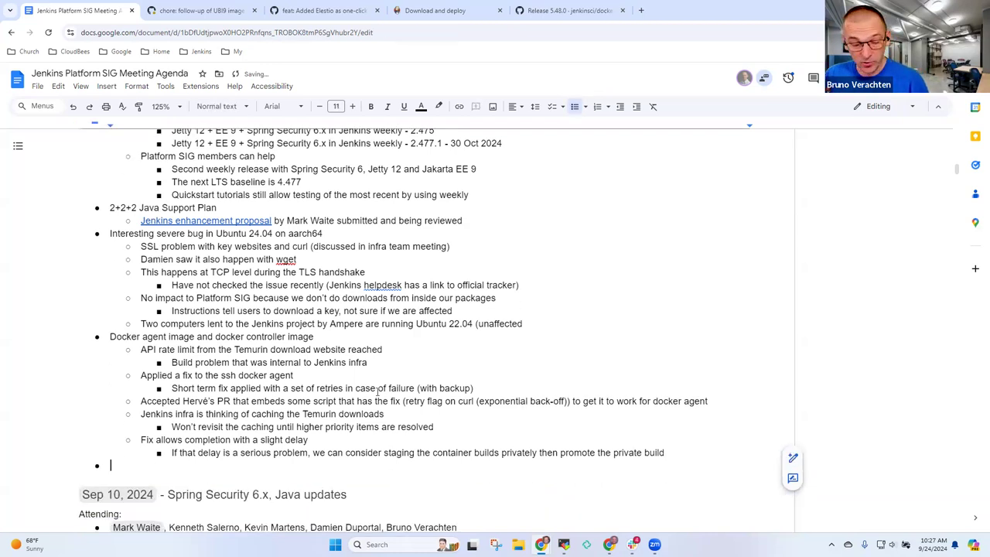
Add the item 'Temurin asked if we were aware of anyone running Jenkins in emulation?'.
{"action": "type", "text": "Ex"}
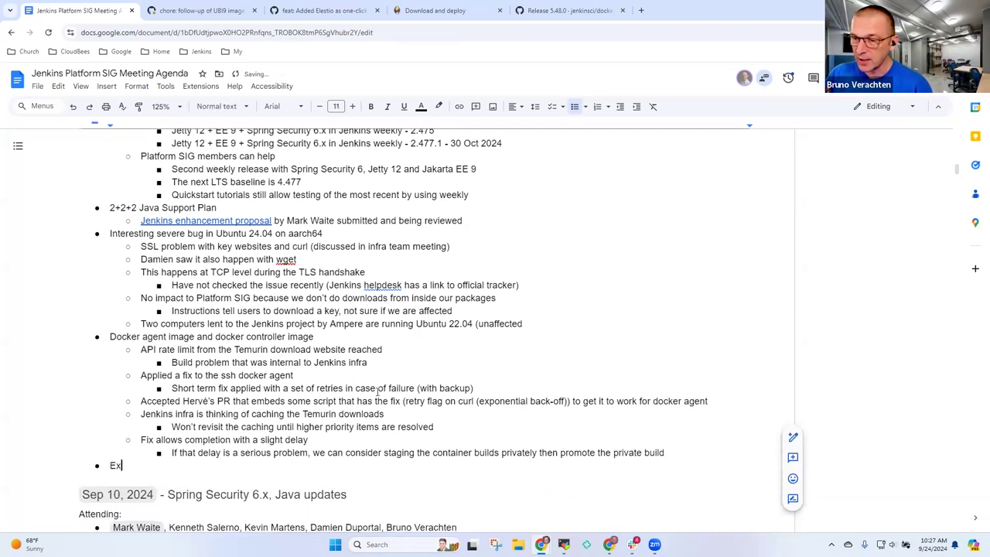
{"action": "type", "text": "Temurin asked"}
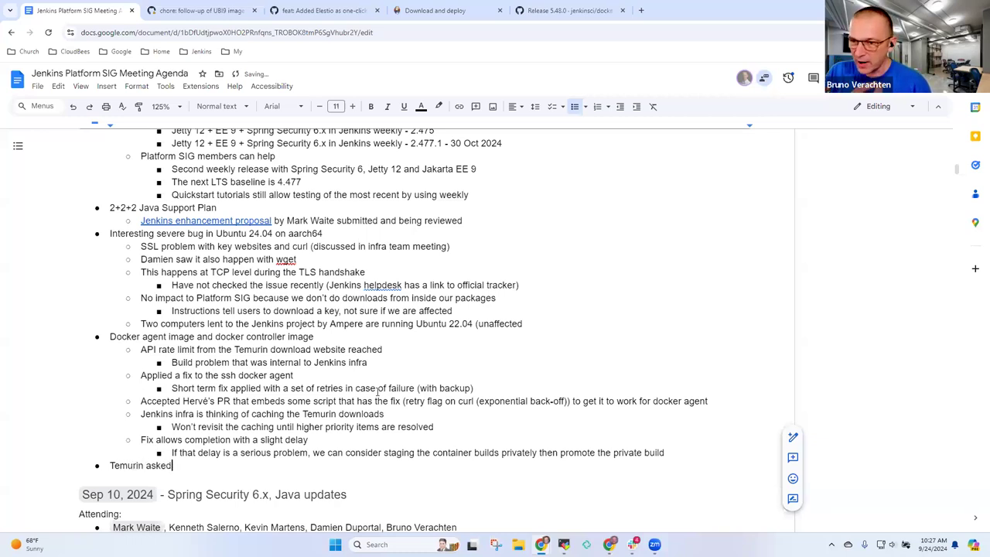
{"action": "type", "text": "if"}
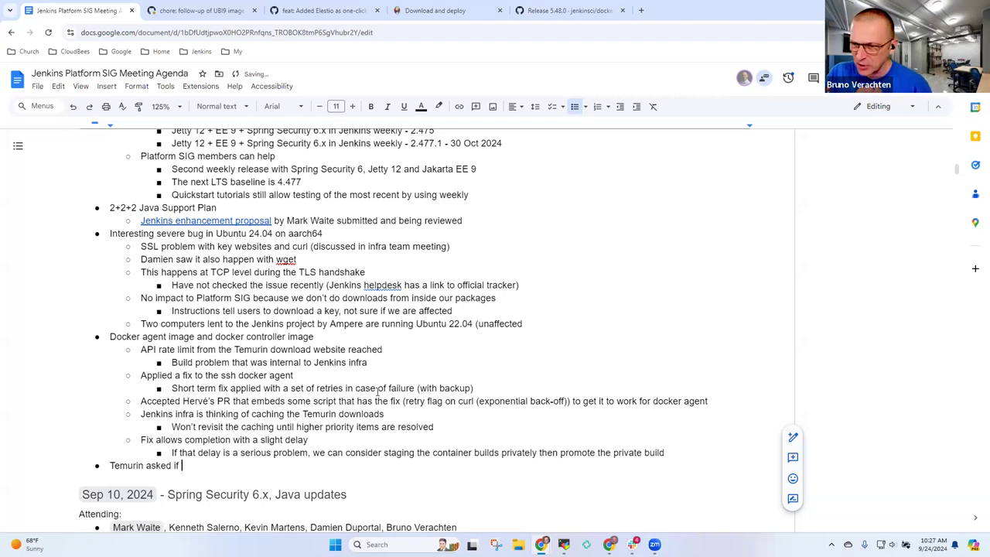
{"action": "type", "text": "we were"}
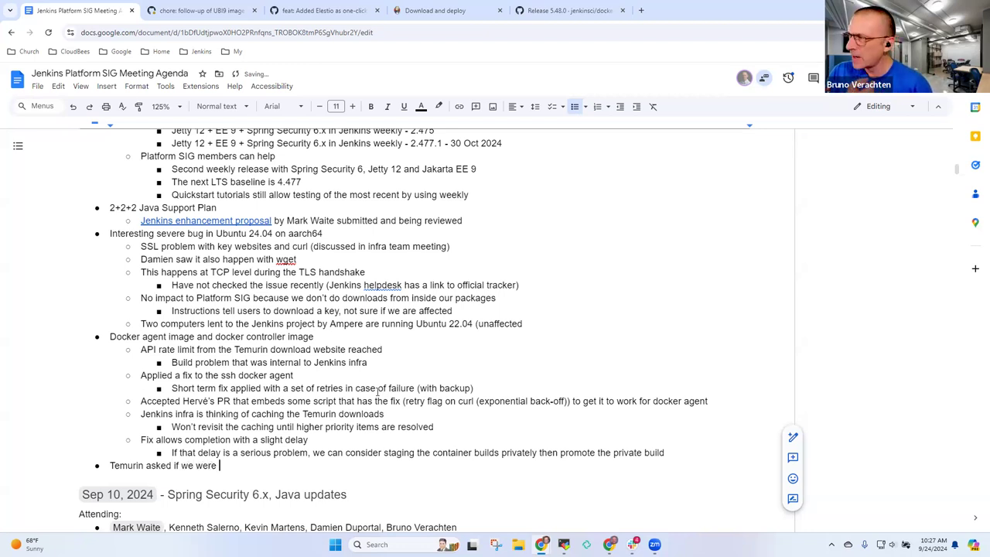
{"action": "type", "text": "aware of anyone"}
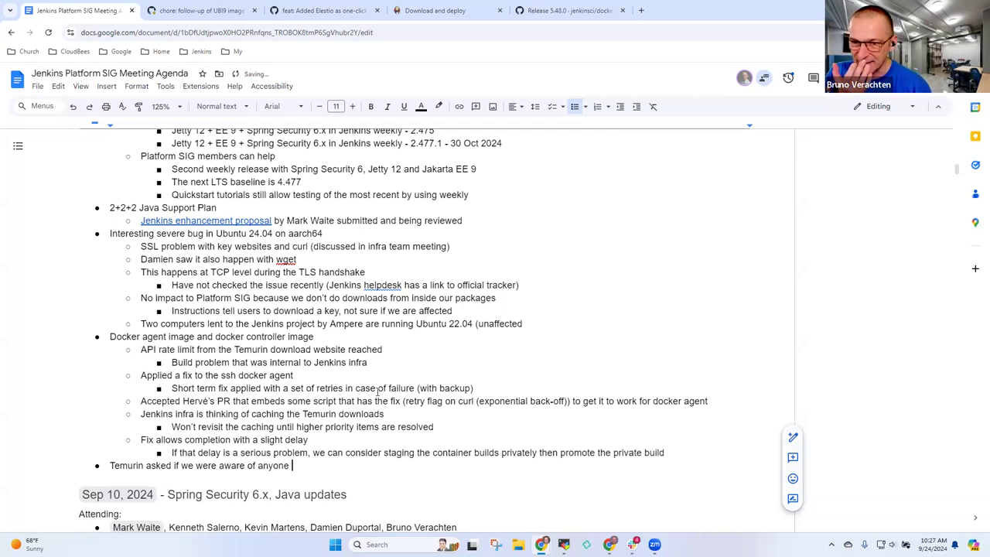
{"action": "type", "text": "running Jenkins"}
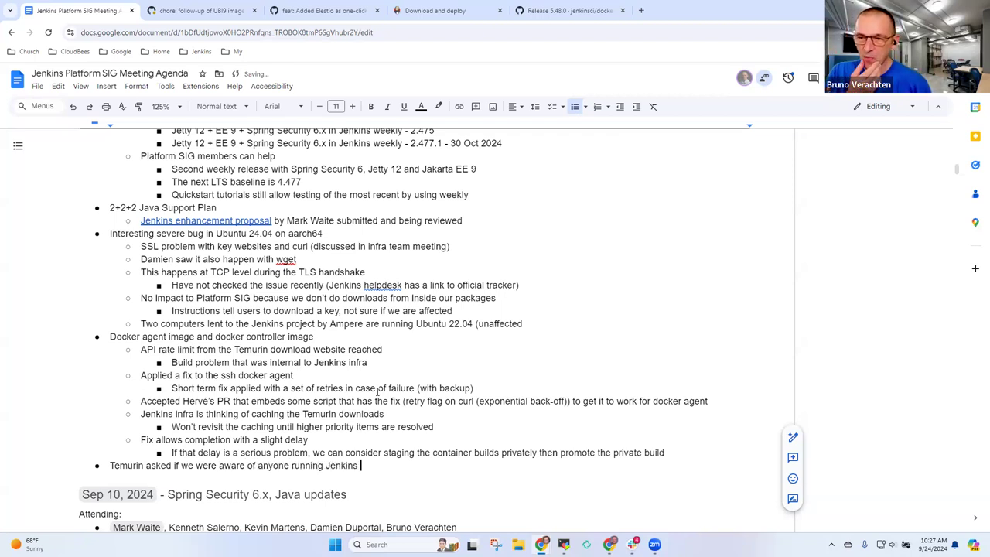
{"action": "type", "text": "in emulatio"}
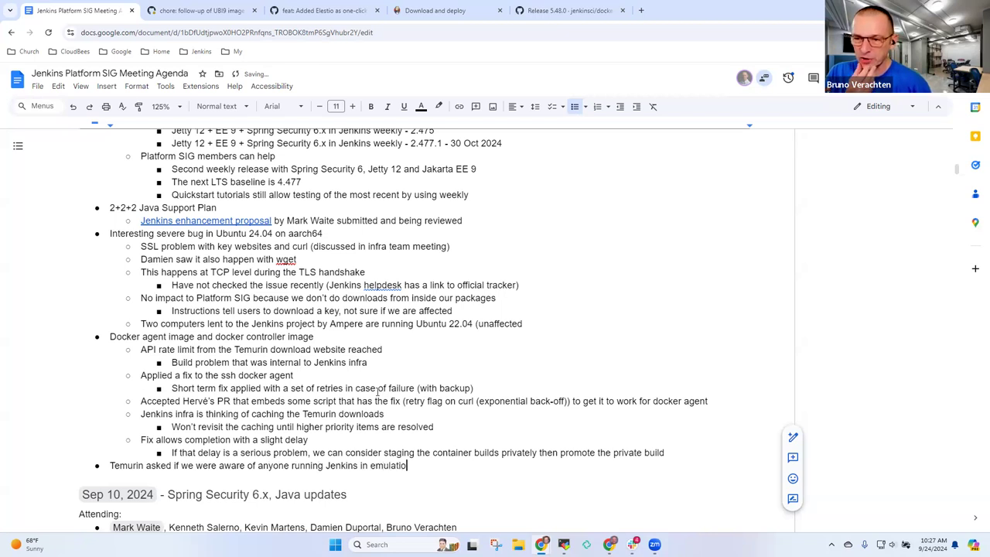
{"action": "type", "text": "n?"}
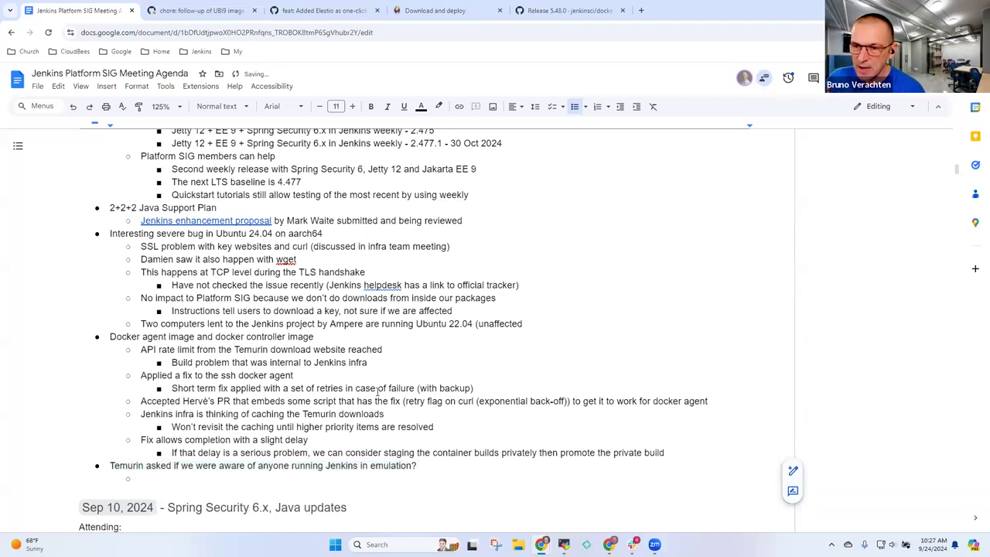
Note that they use Solaris agents, which cannot run Java 17 (no Java 17).
{"action": "type", "text": "They use Solaris agent"}
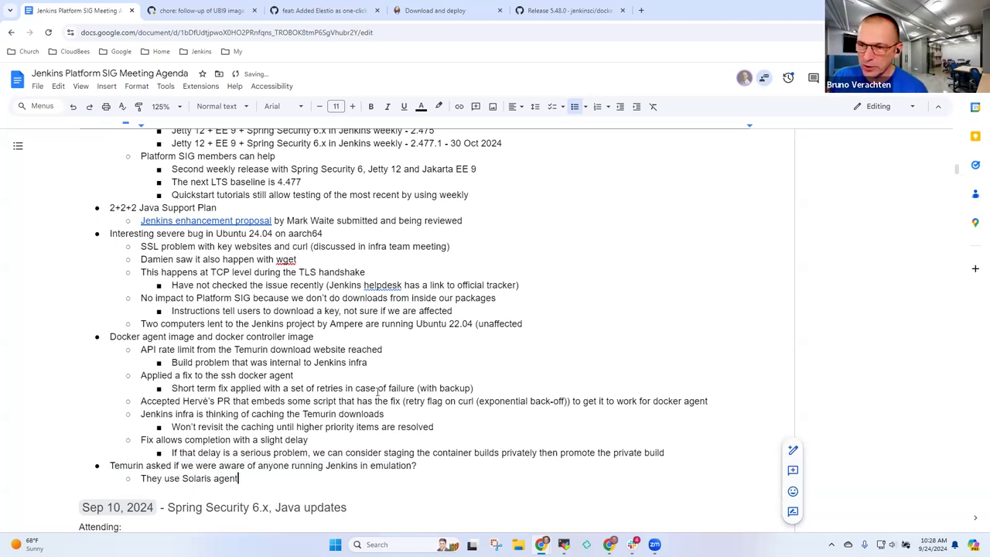
{"action": "type", "text": "s"}
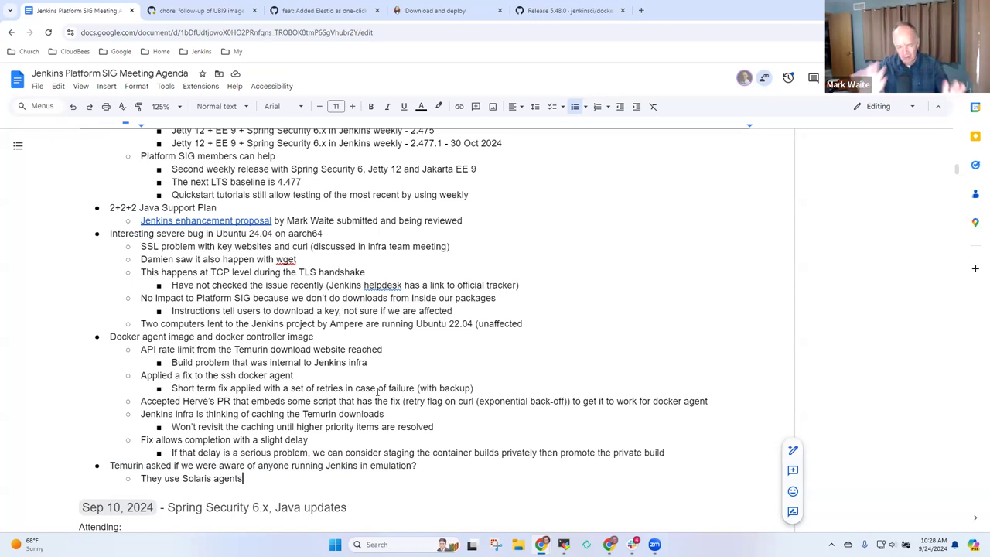
{"action": "type", "text": "a"}
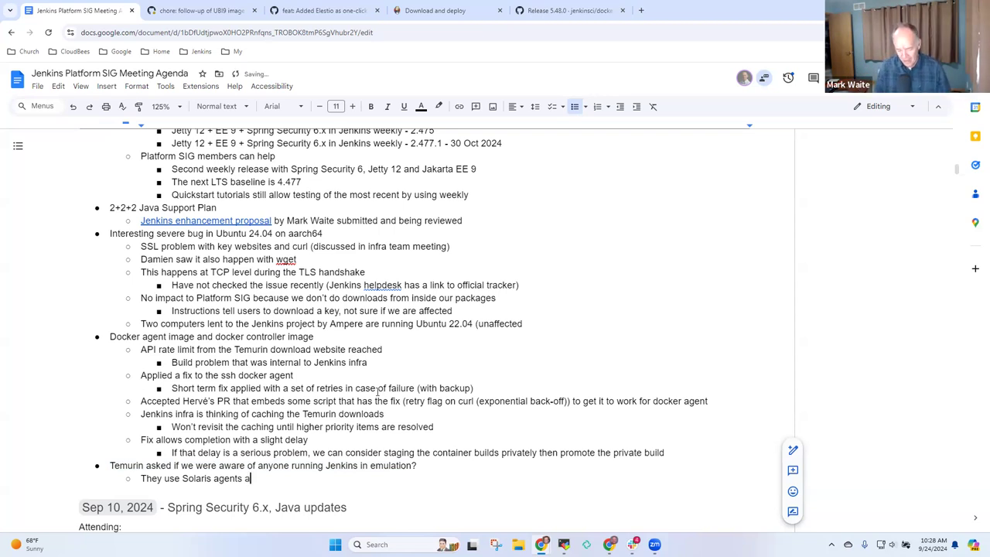
{"action": "type", "text": "nd Solaris agents can only ru"}
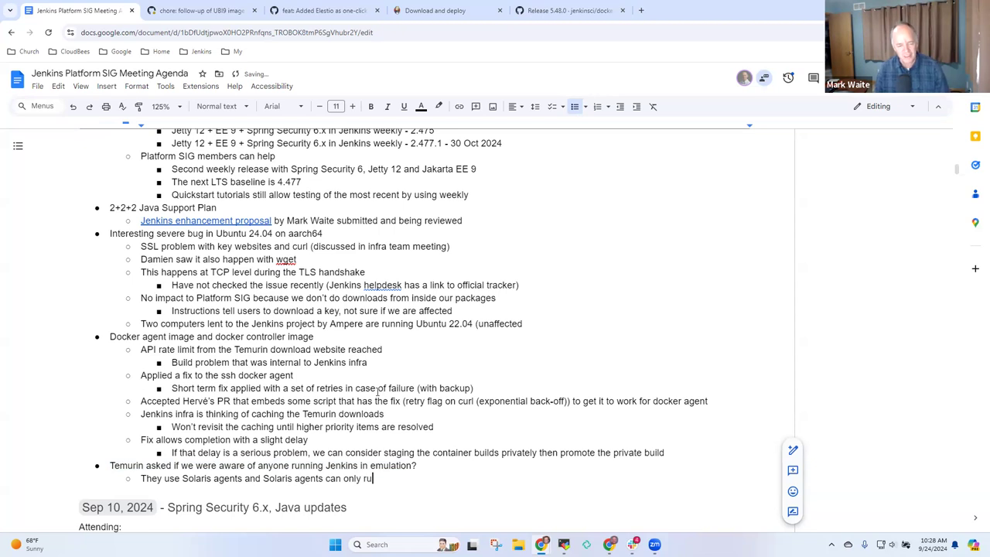
{"action": "key", "text": "BackSpace"}
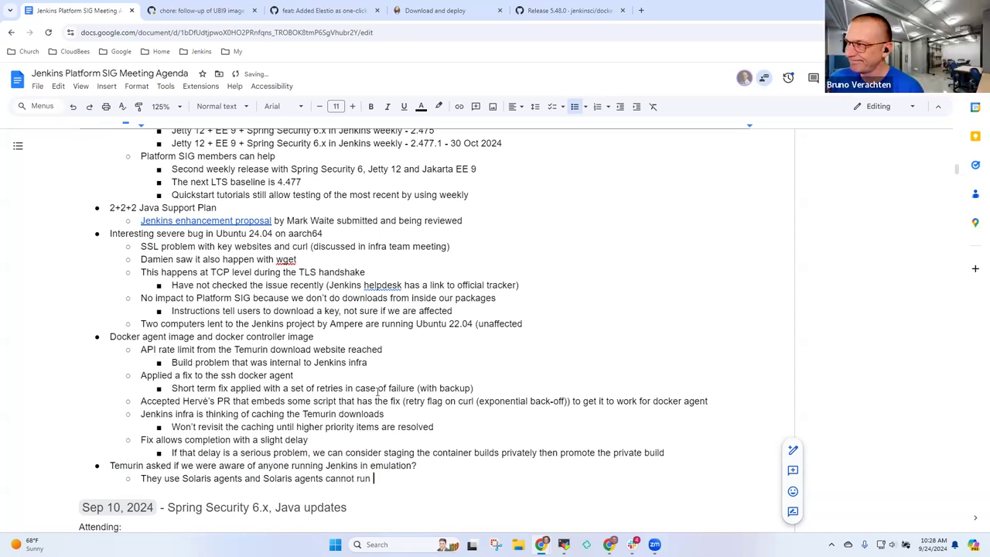
{"action": "type", "text": "Java 17"}
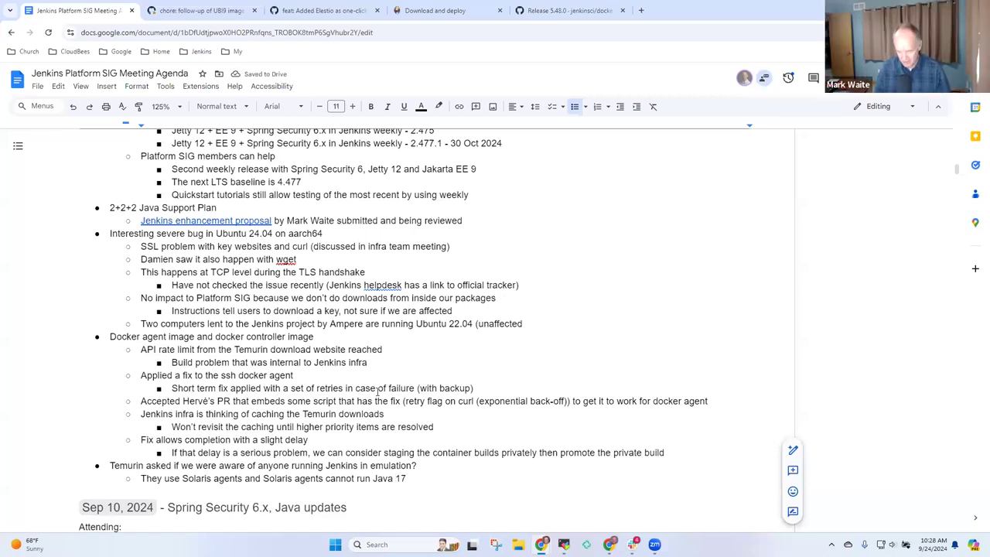
{"action": "type", "text": "(no Java 17"}
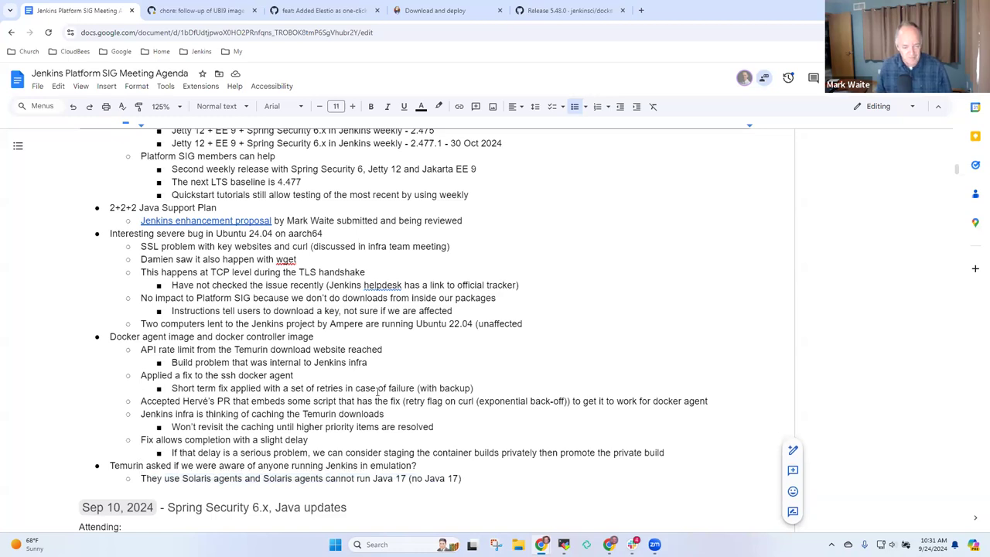
Add that any Temurin build depending on Solaris agents will be end of life 30 Oct 2024.
{"action": "type", "text": "No"}
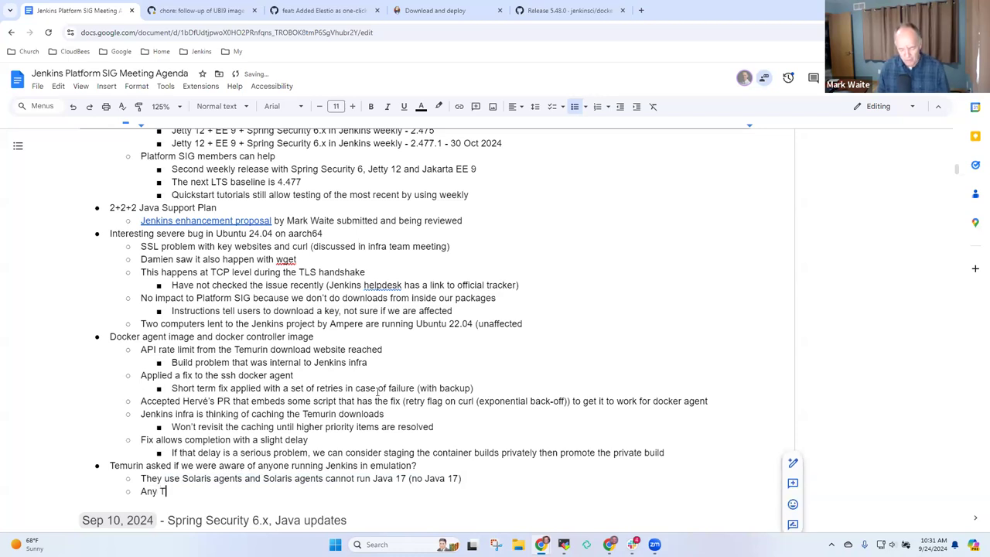
{"action": "type", "text": "em"}
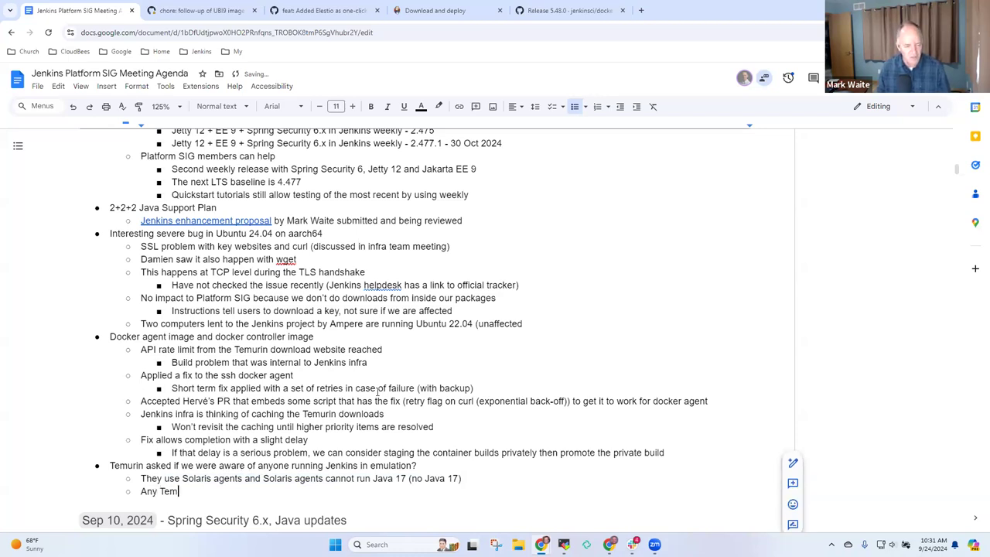
{"action": "type", "text": "urin build that"}
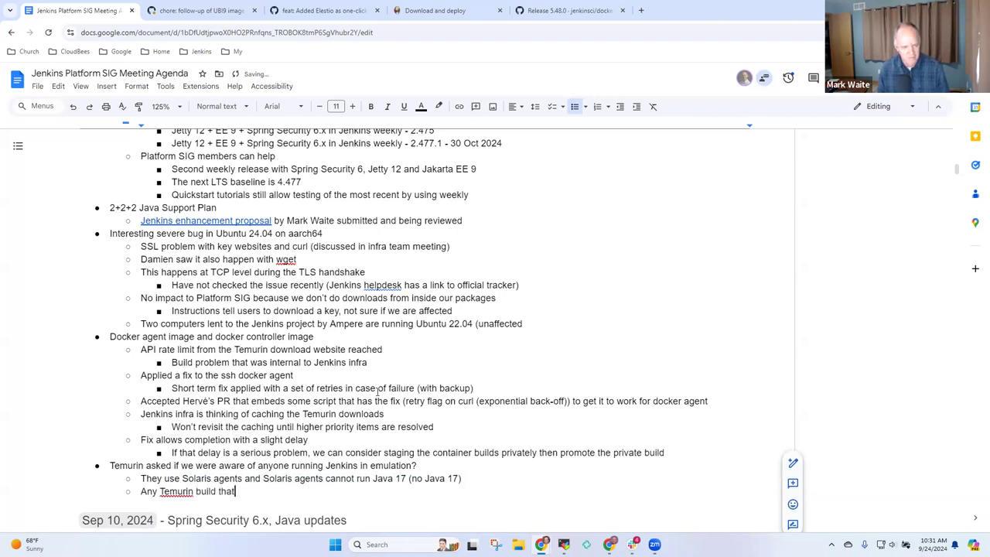
{"action": "type", "text": "depends on Solaris agents w"}
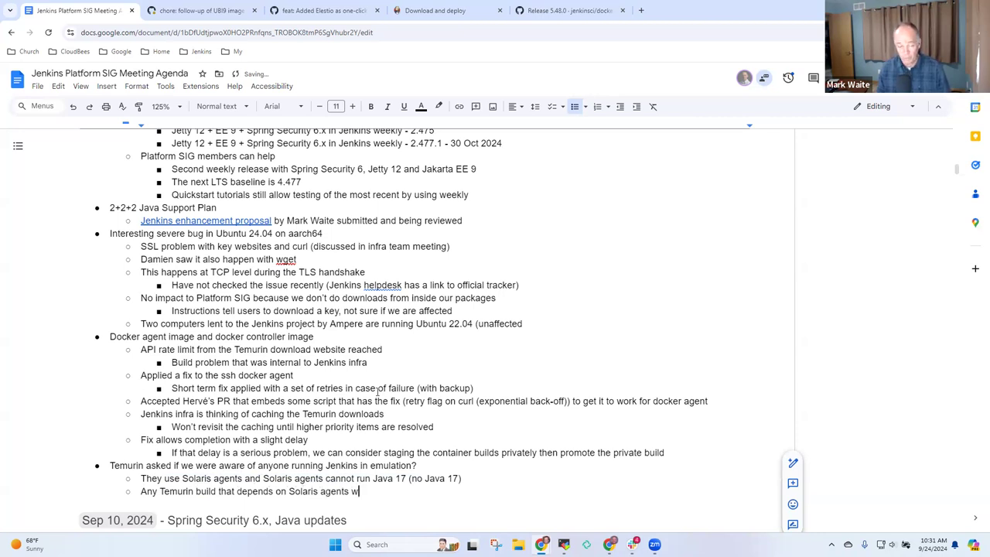
{"action": "type", "text": "ill be end of"}
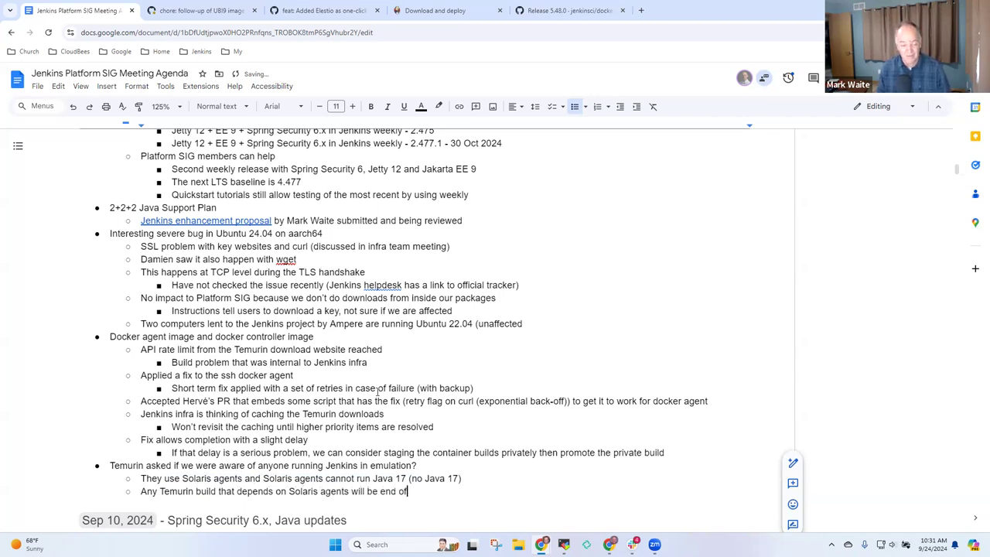
{"action": "type", "text": "life 30 Oct 202"}
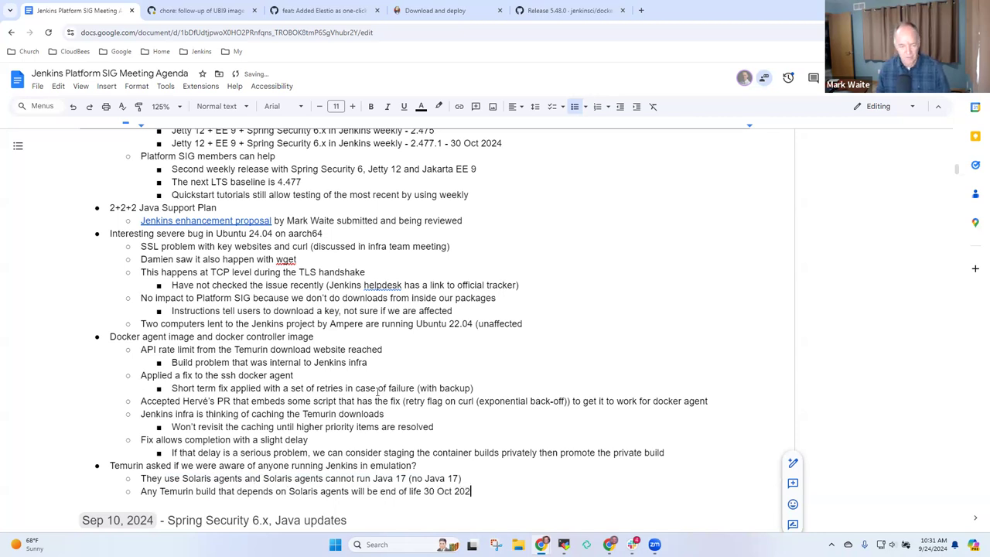
{"action": "type", "text": "4"}
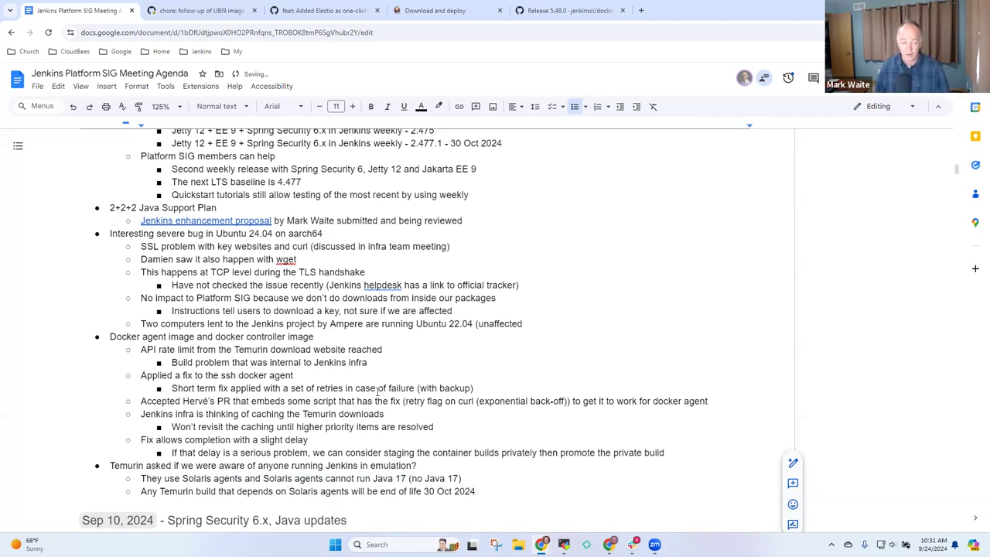
{"action": "left_click", "coordinate": [116, 521]}
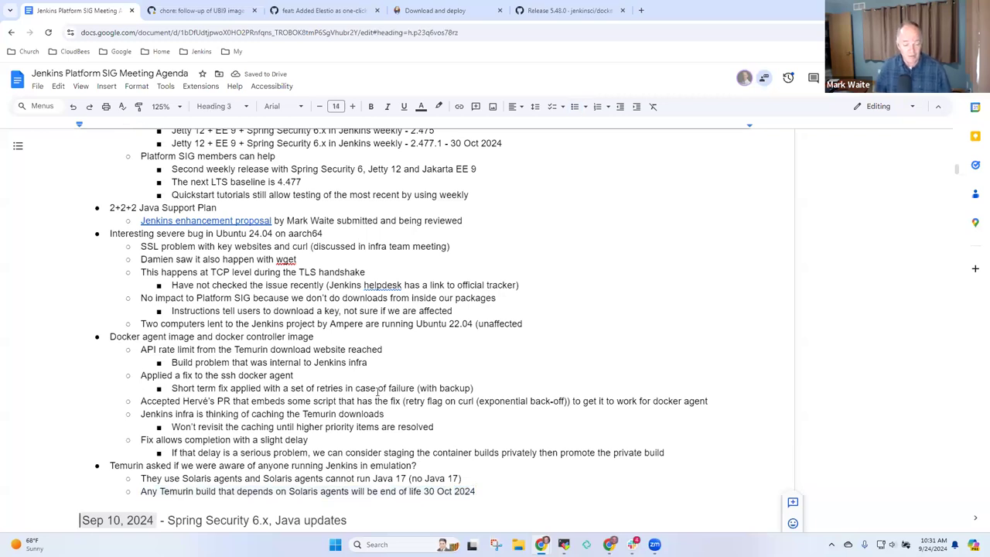